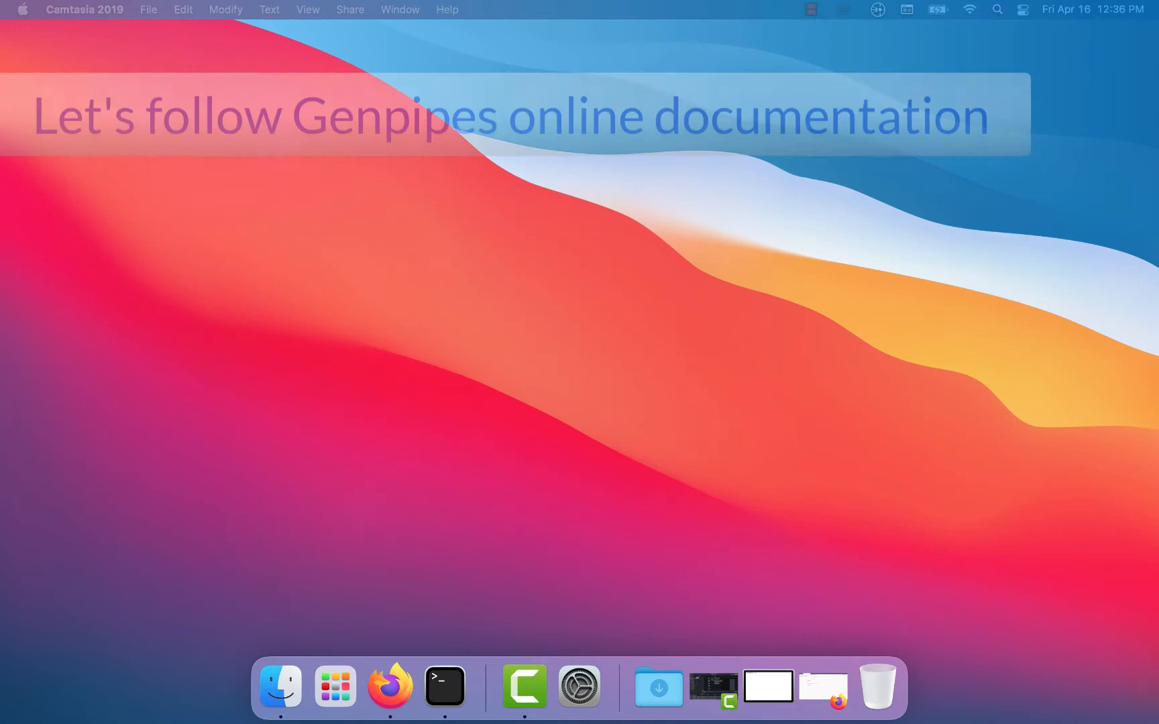
Search Firefox for 'genpipes readthedocs' and open the GenPipes Documentation result.
{"action": "left_click", "coordinate": [390, 687]}
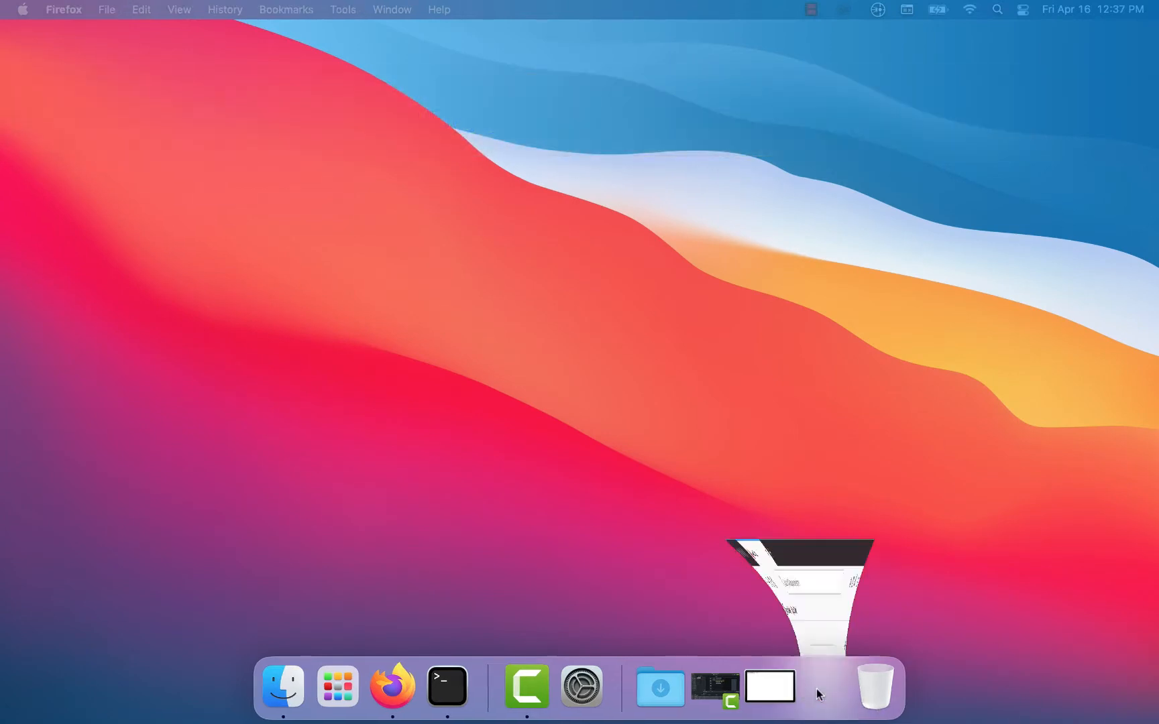
{"action": "left_click", "coordinate": [391, 686]}
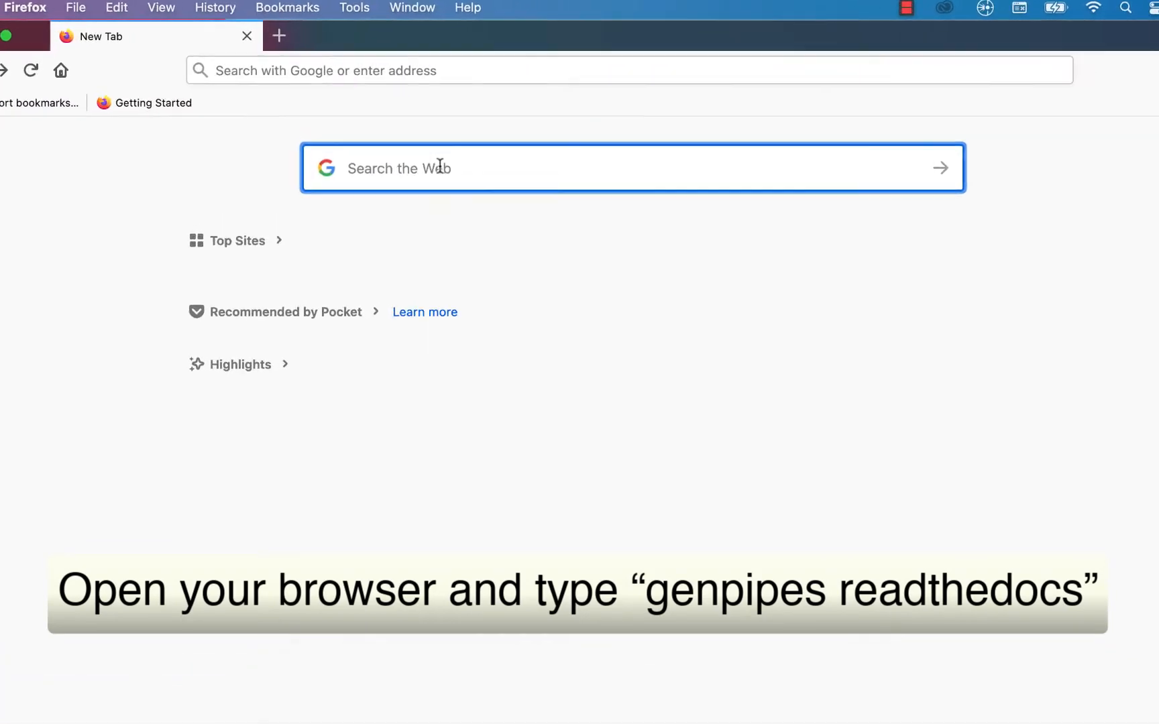
{"action": "type", "text": "genpipes"}
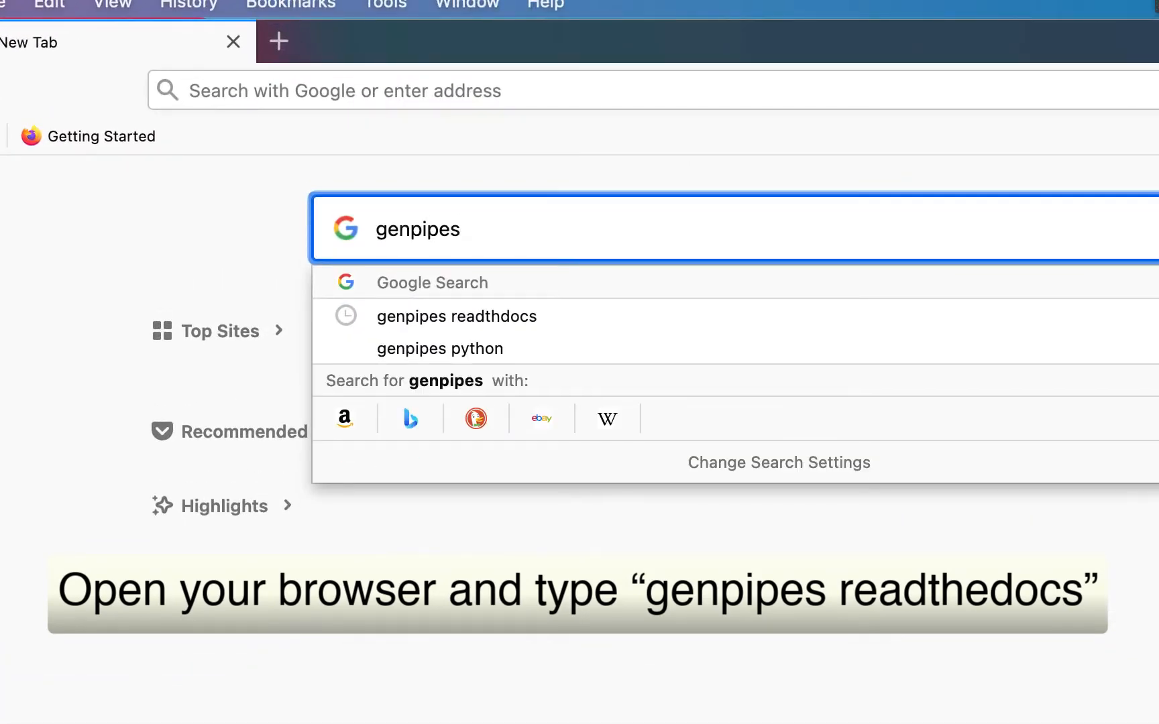
{"action": "left_click", "coordinate": [456, 317]}
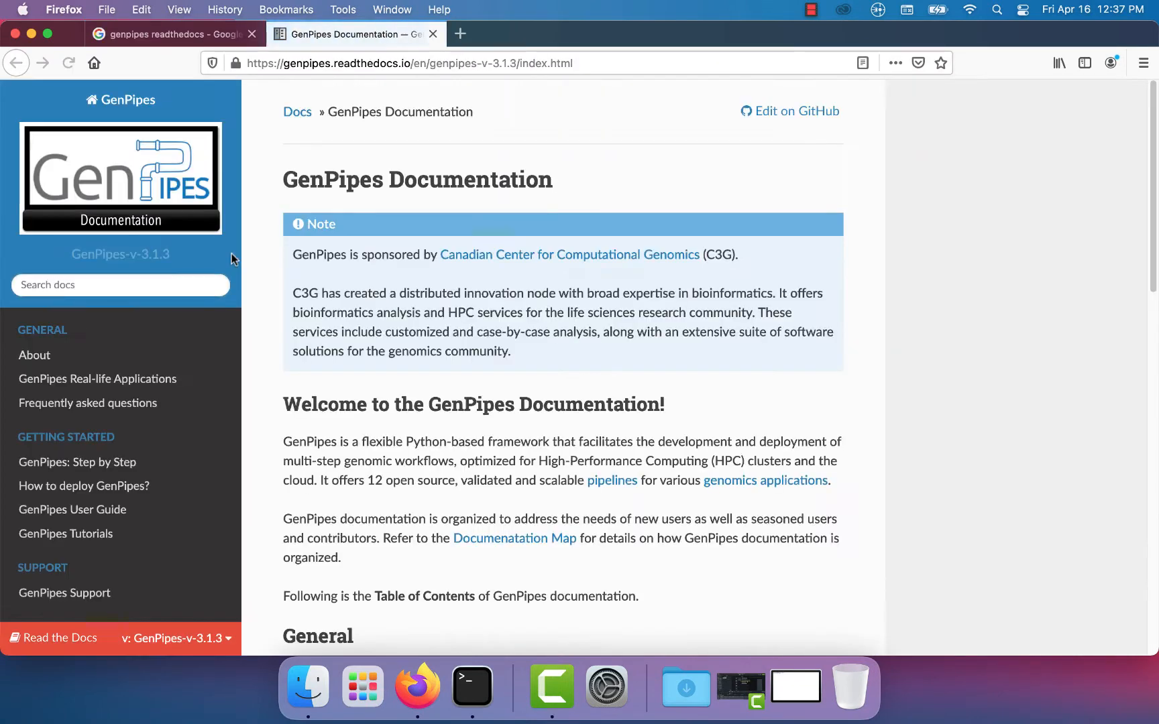
Go through 'How to deploy GenPipes?' to the 'Accessing GenPipes on Compute Canada Servers' page.
{"action": "scroll", "scroll_direction": "down", "scroll_amount": 3}
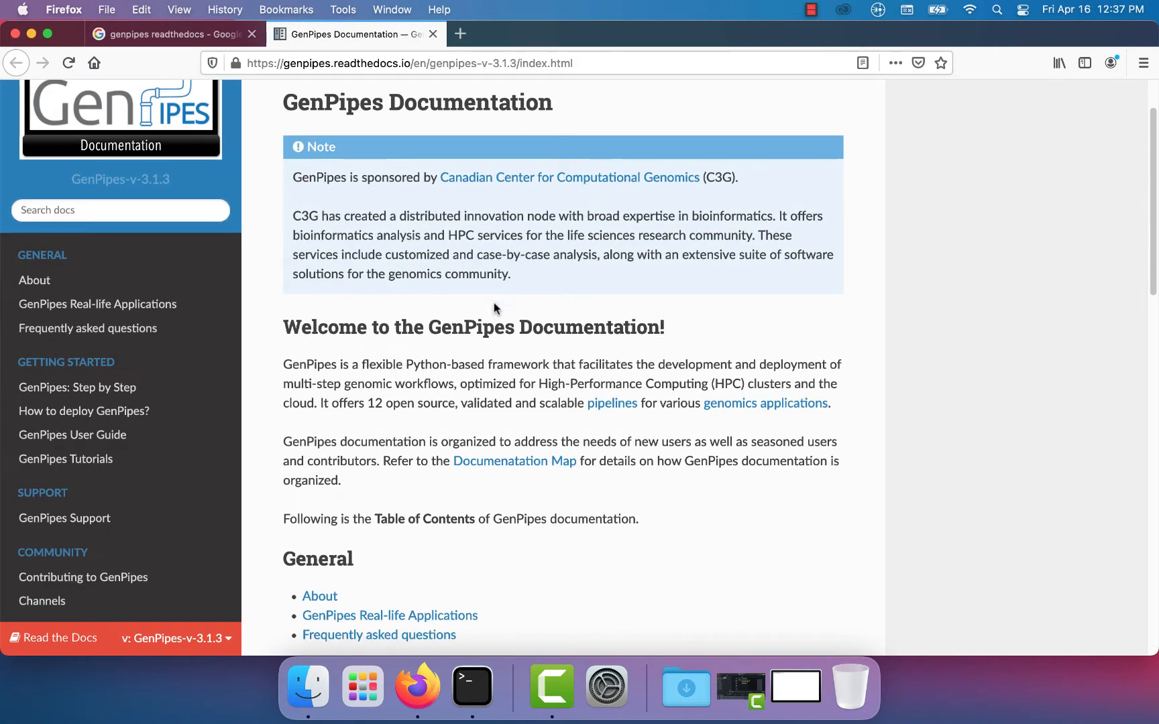
{"action": "scroll", "scroll_direction": "down", "scroll_amount": 3}
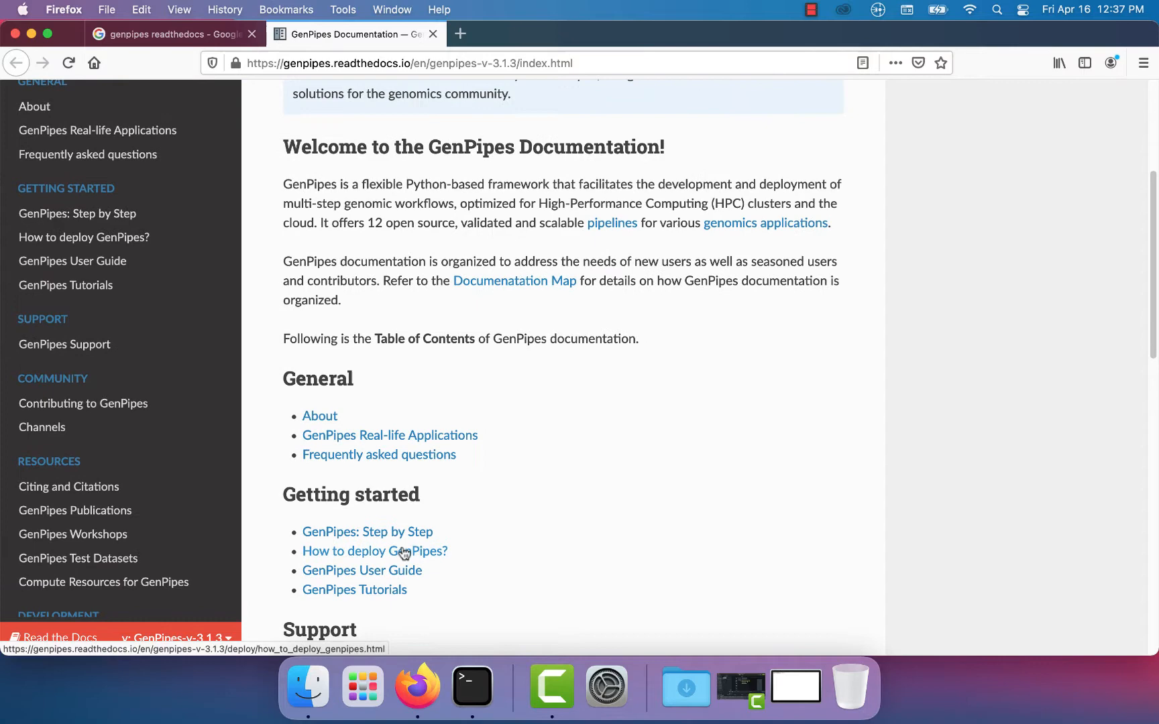
{"action": "left_click", "coordinate": [374, 550]}
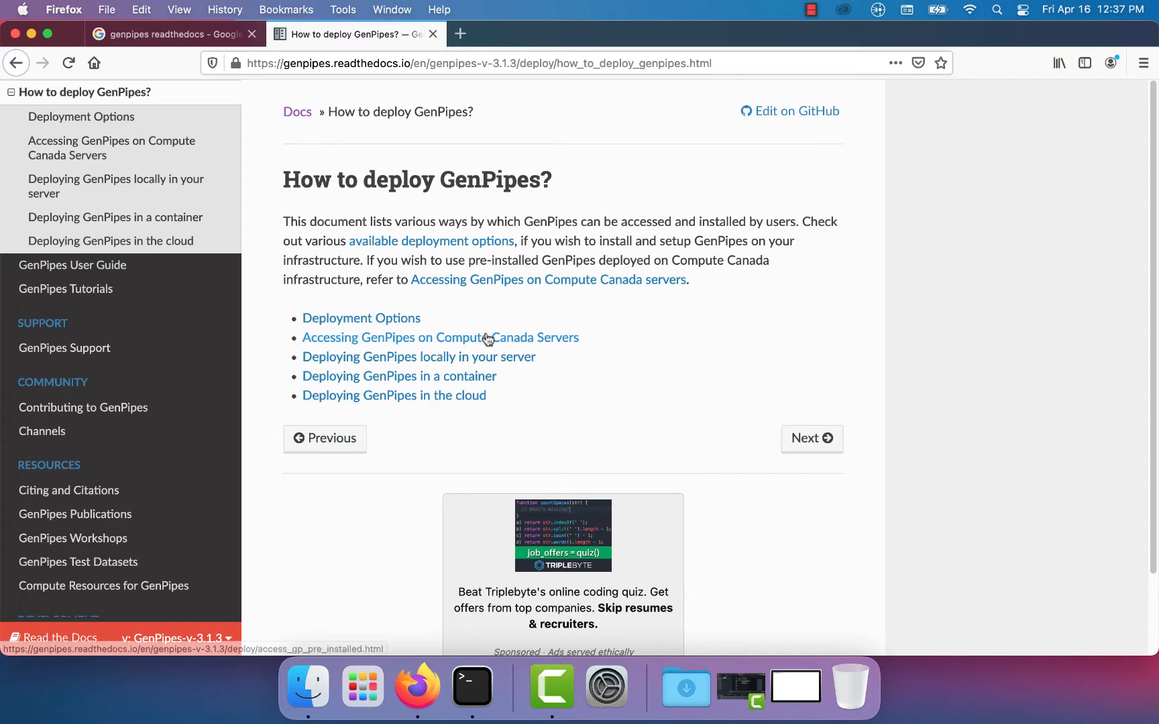
{"action": "left_click", "coordinate": [440, 337]}
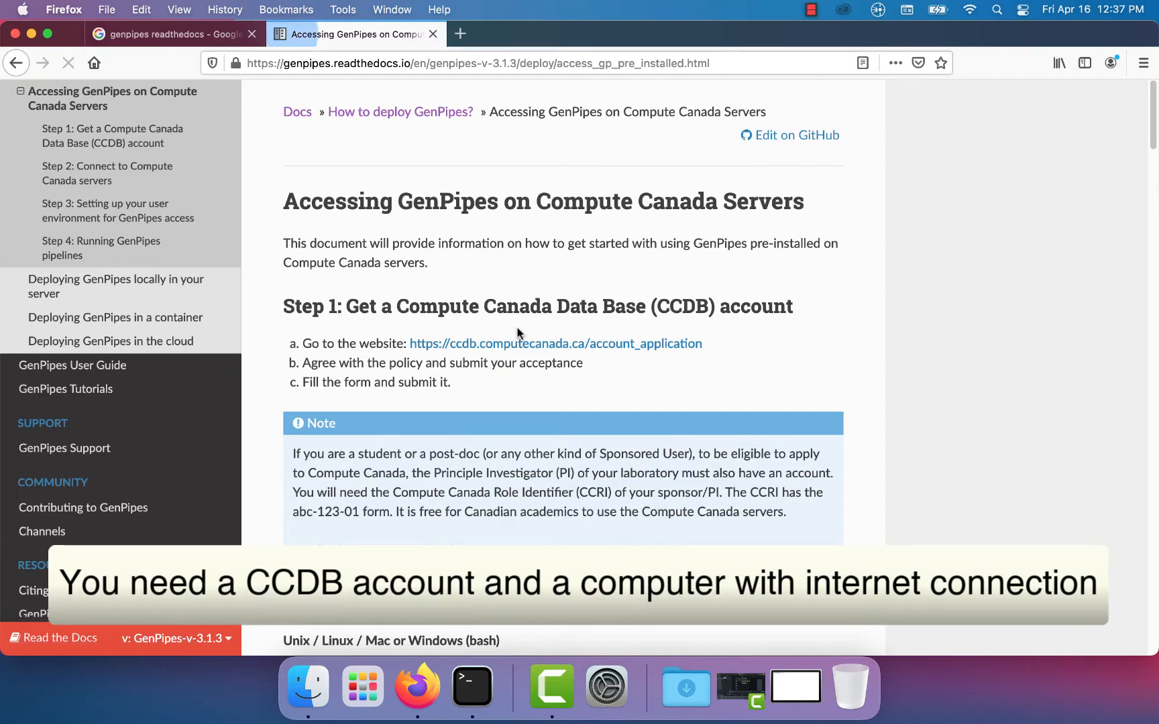
Read Step 1 (CCDB account) and Step 2 connection instructions, highlighting the Windows (PuTTY) heading.
{"action": "scroll", "scroll_direction": "down", "scroll_amount": 3}
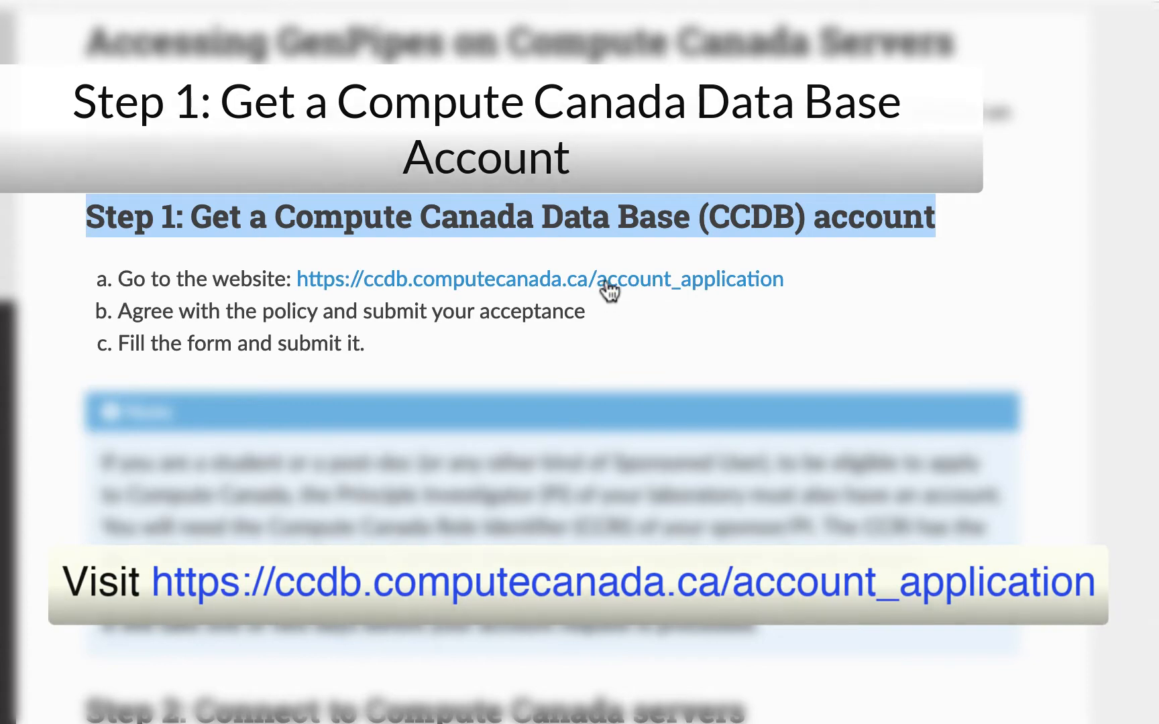
{"action": "scroll", "scroll_direction": "down", "scroll_amount": 3}
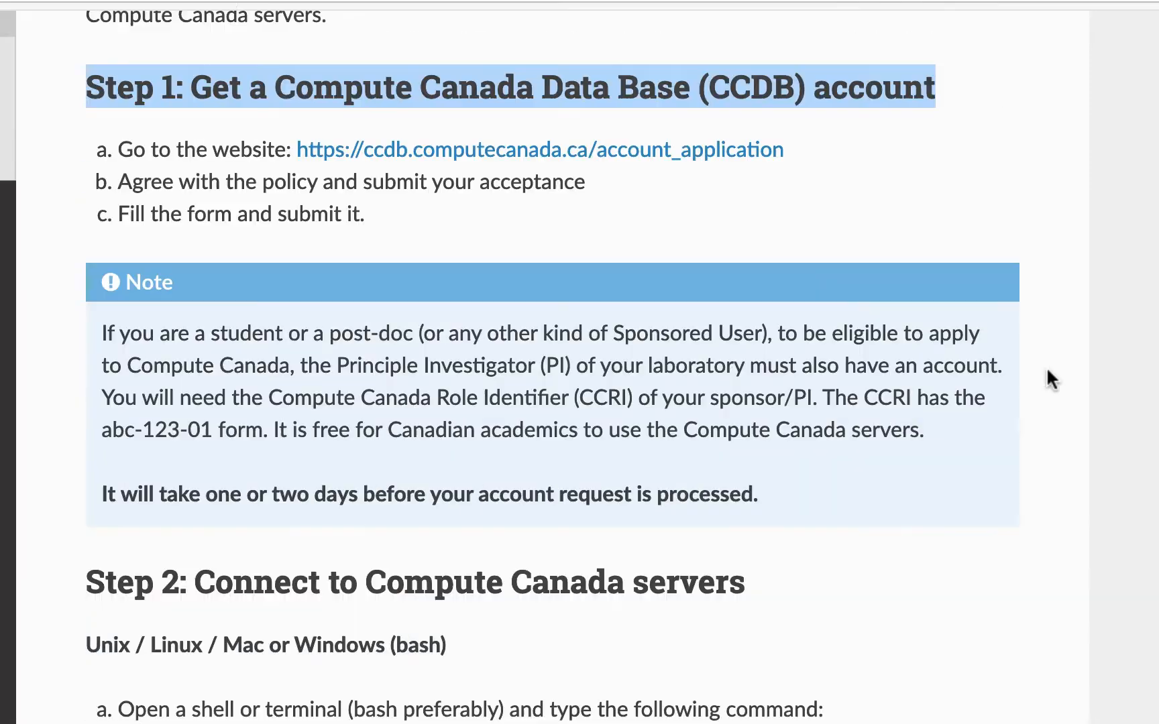
{"action": "scroll", "scroll_direction": "down", "scroll_amount": 3}
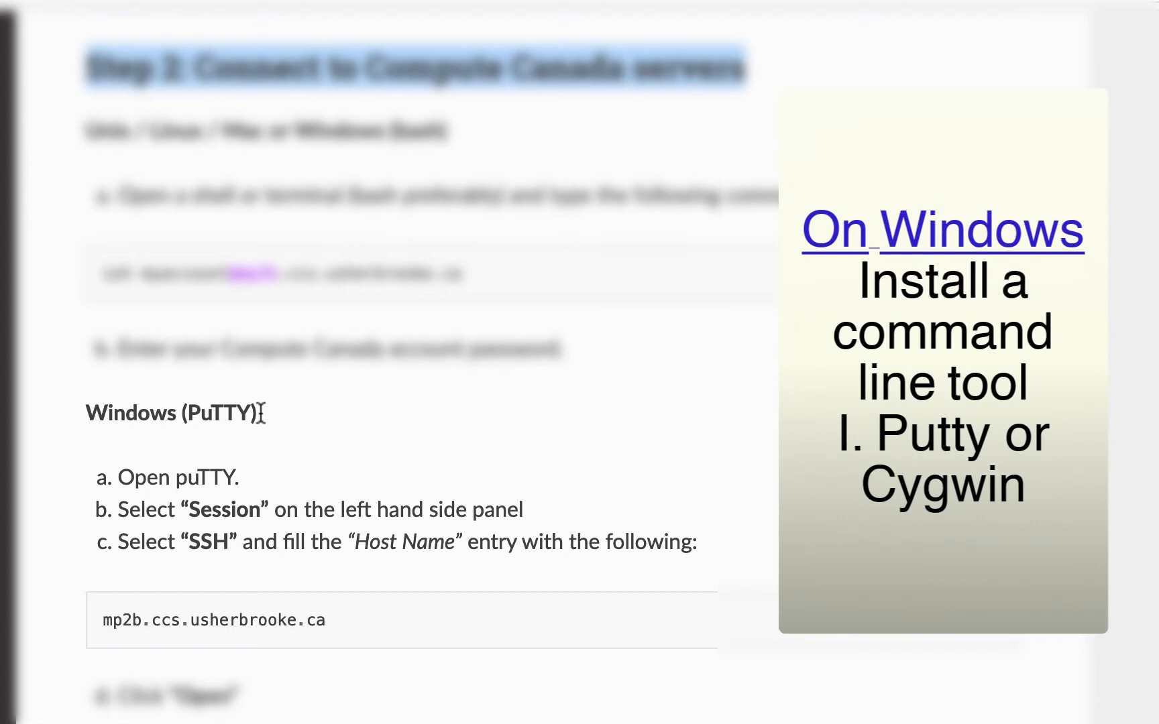
{"action": "double_click", "coordinate": [171, 412]}
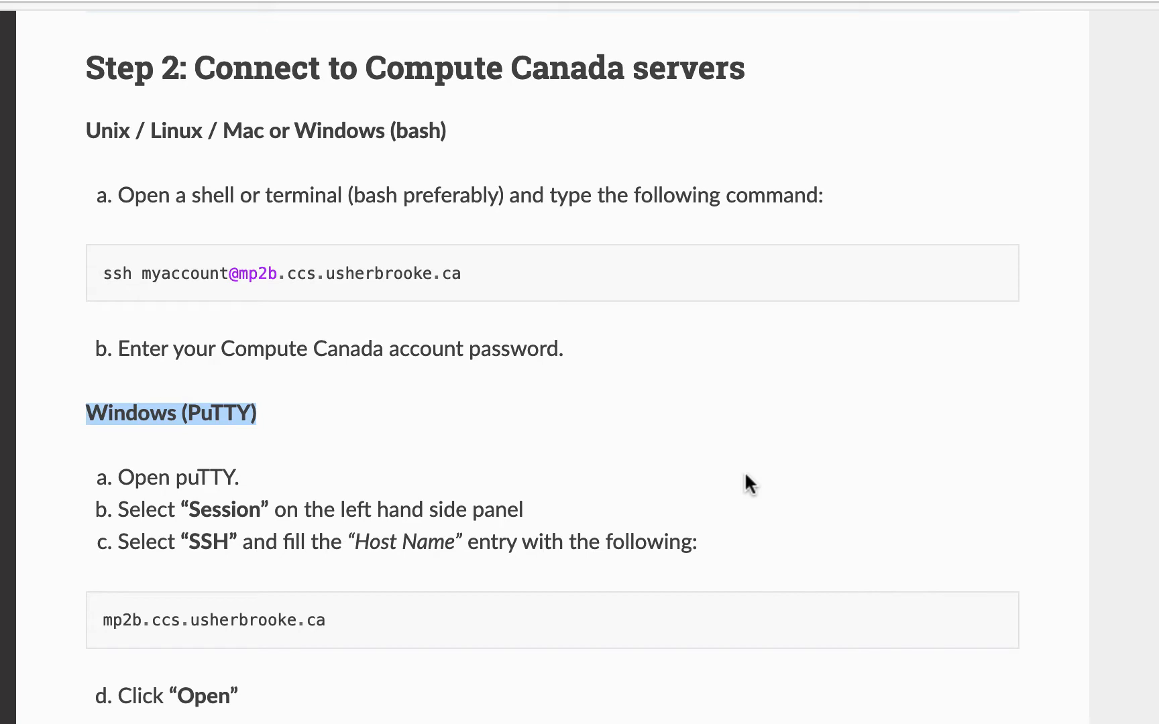
{"action": "mouse_move", "coordinate": [140, 131]}
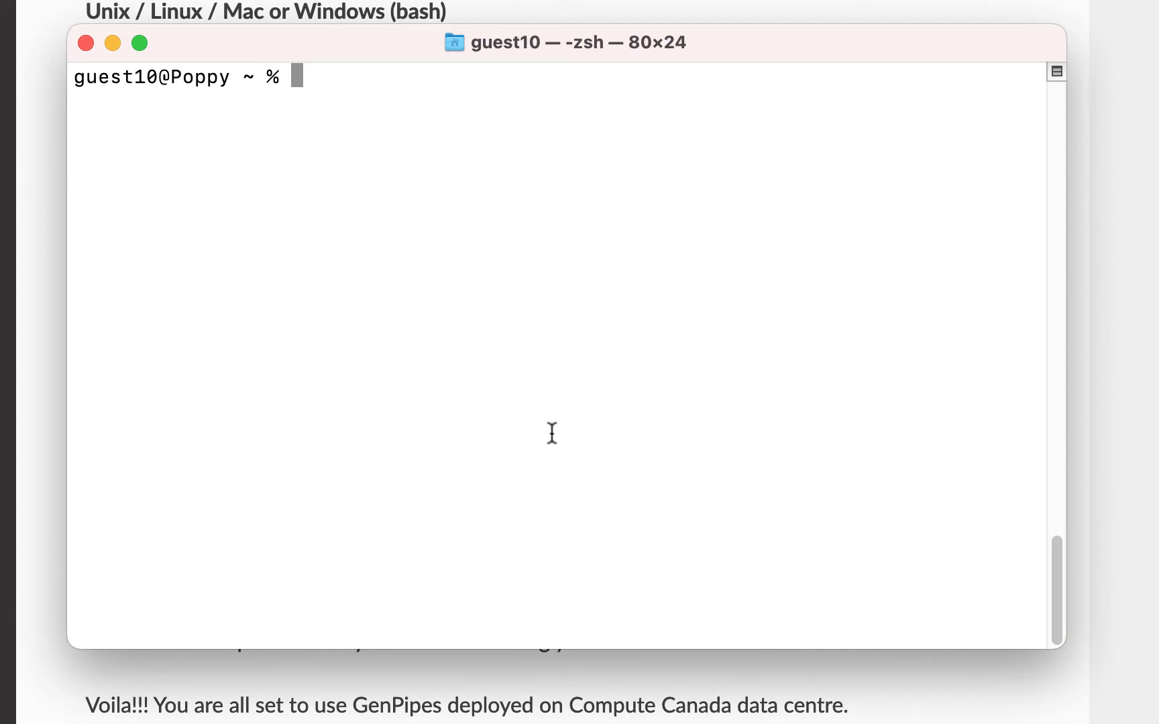
SSH into cedar.computecanada.ca as guest10 and enter the password.
{"action": "type", "text": "ssh"}
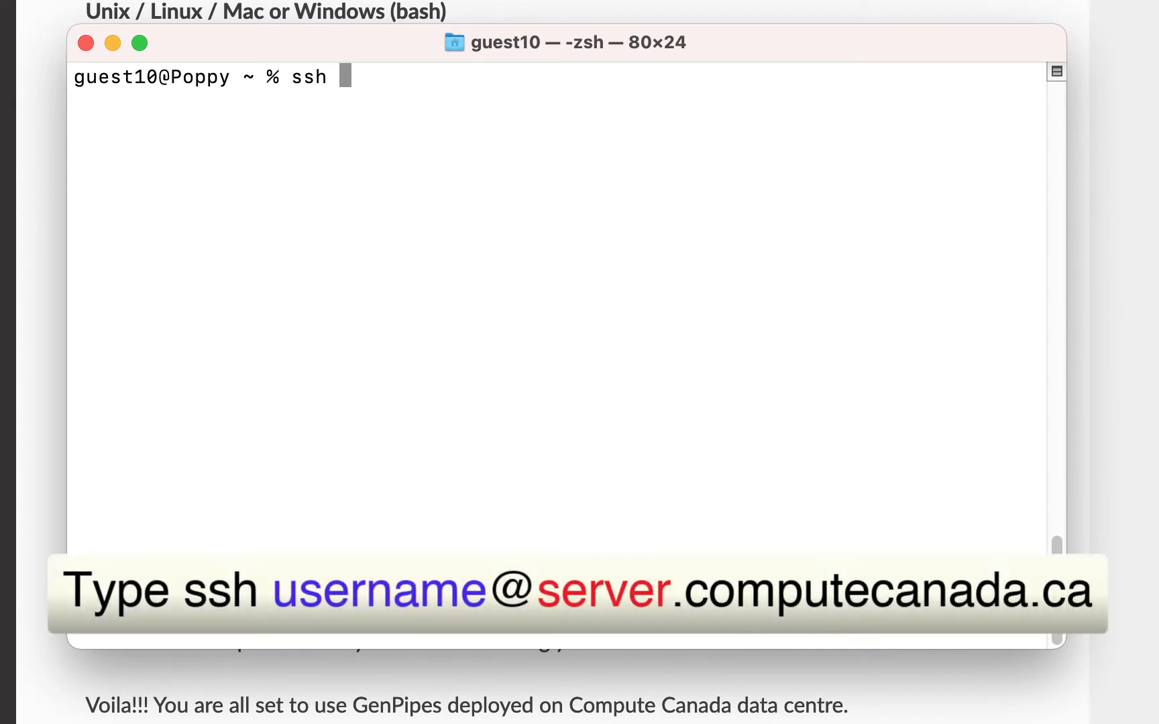
{"action": "type", "text": "guest"}
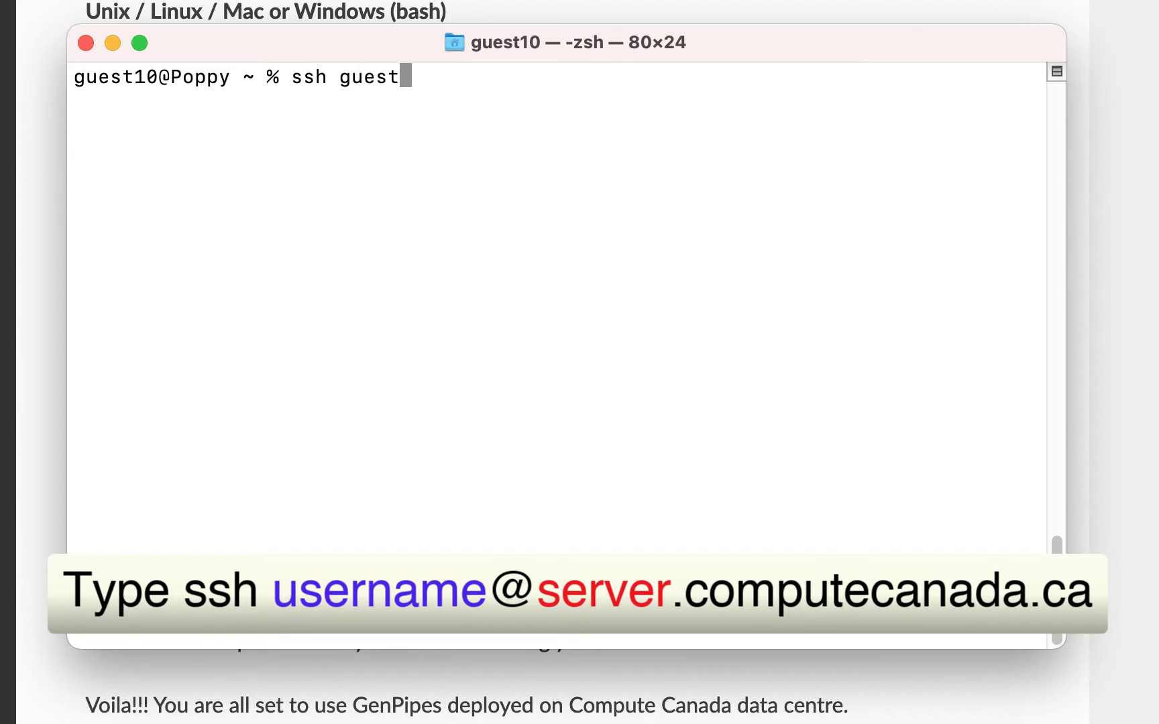
{"action": "type", "text": "10@"}
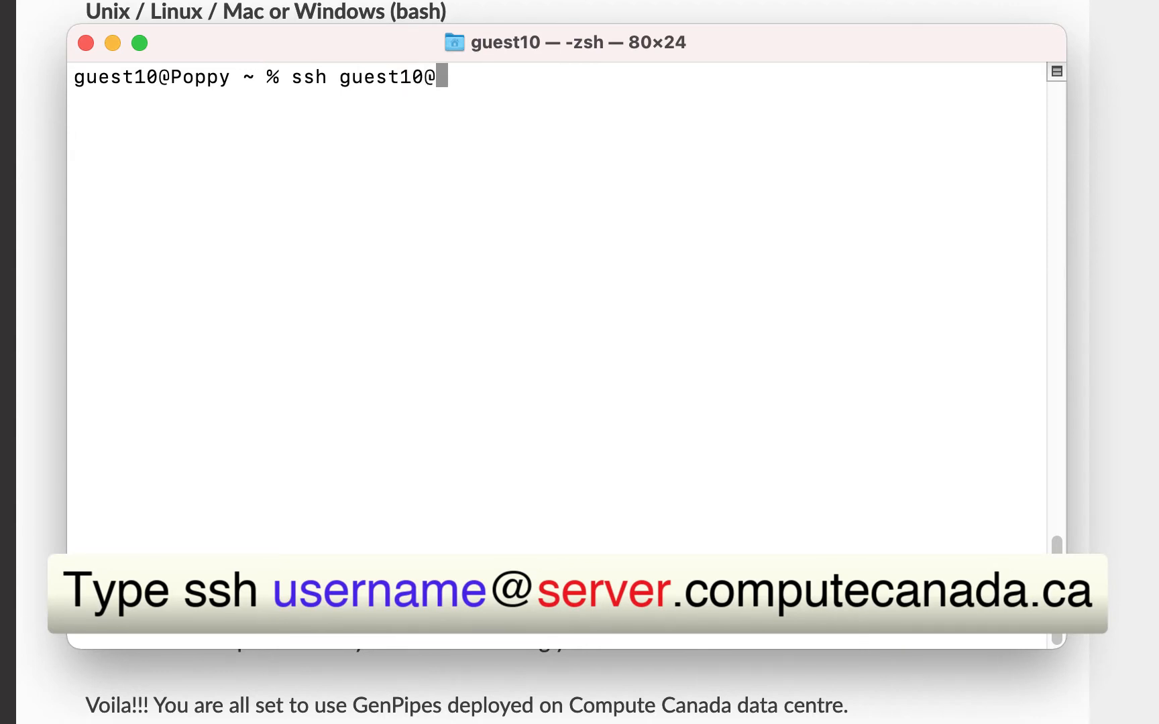
{"action": "type", "text": "cedar.computecanada."}
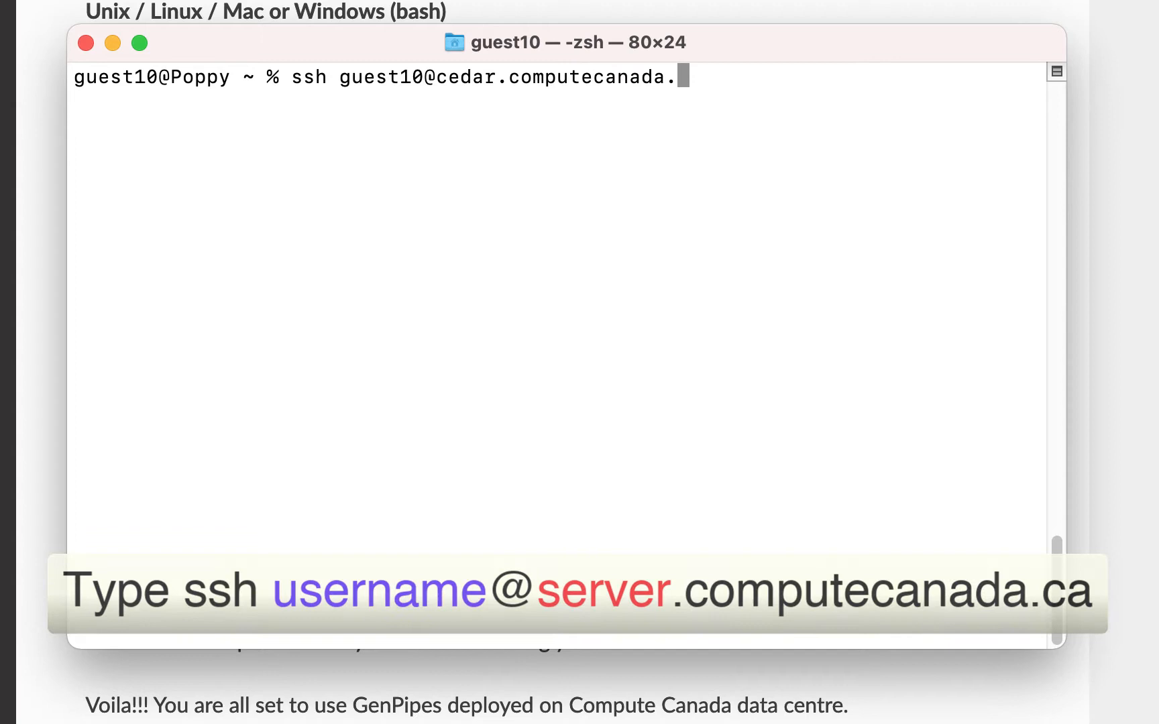
{"action": "key", "text": "Return"}
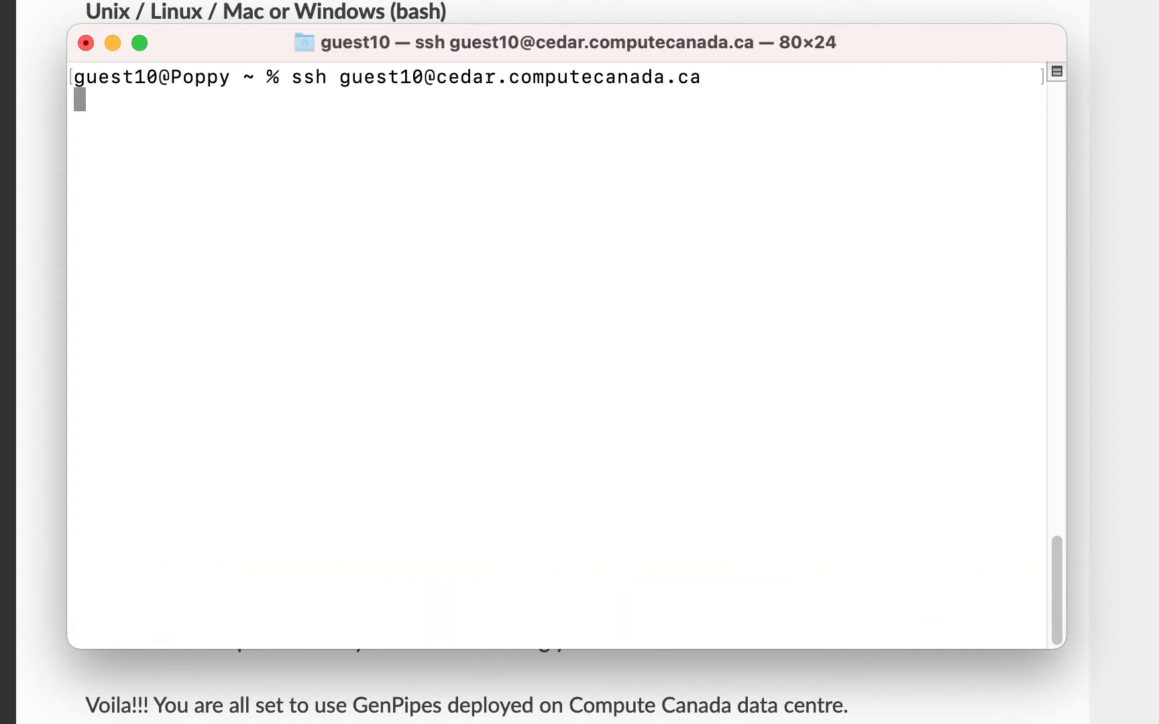
{"action": "key", "text": "Return"}
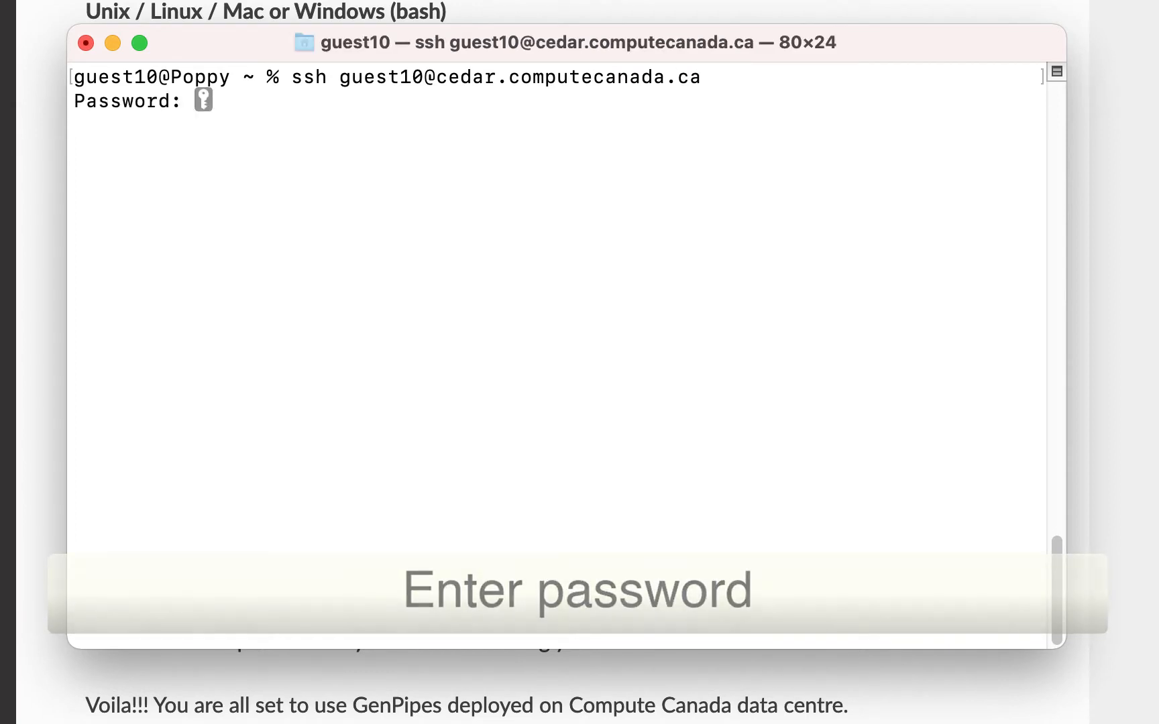
{"action": "type", "text": "cle"}
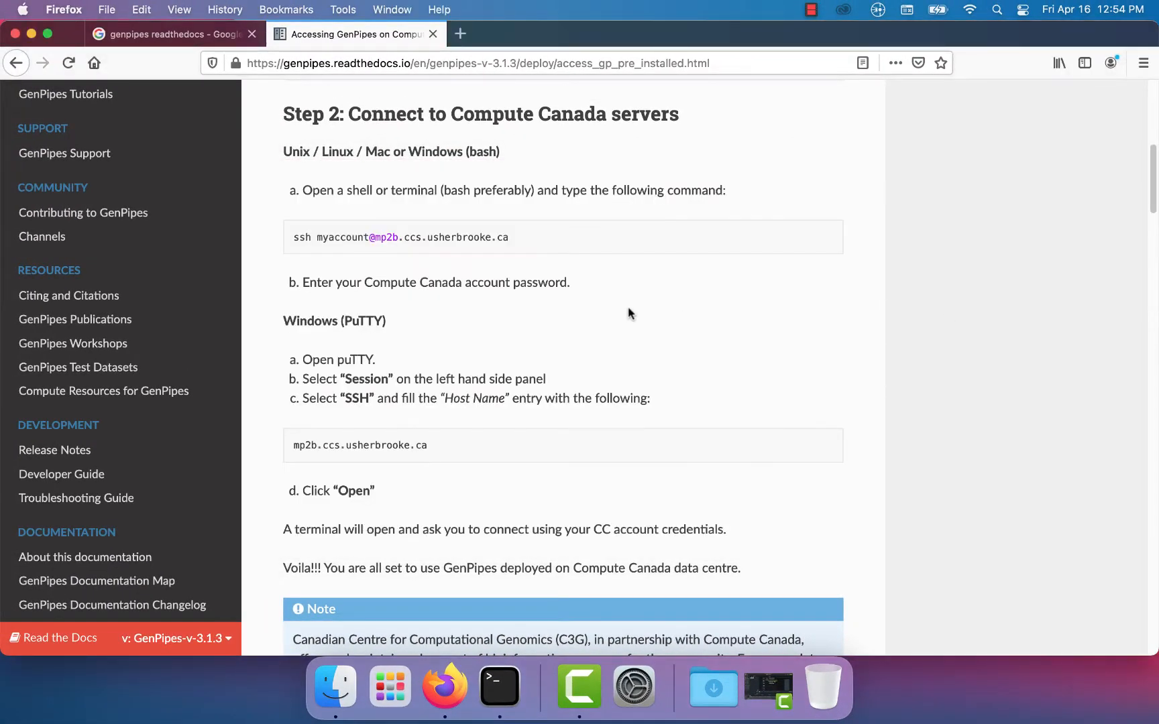
Scroll the docs to Step 3's 'nano $HOME/.bash_profile' command.
{"action": "scroll", "scroll_direction": "down", "scroll_amount": 3}
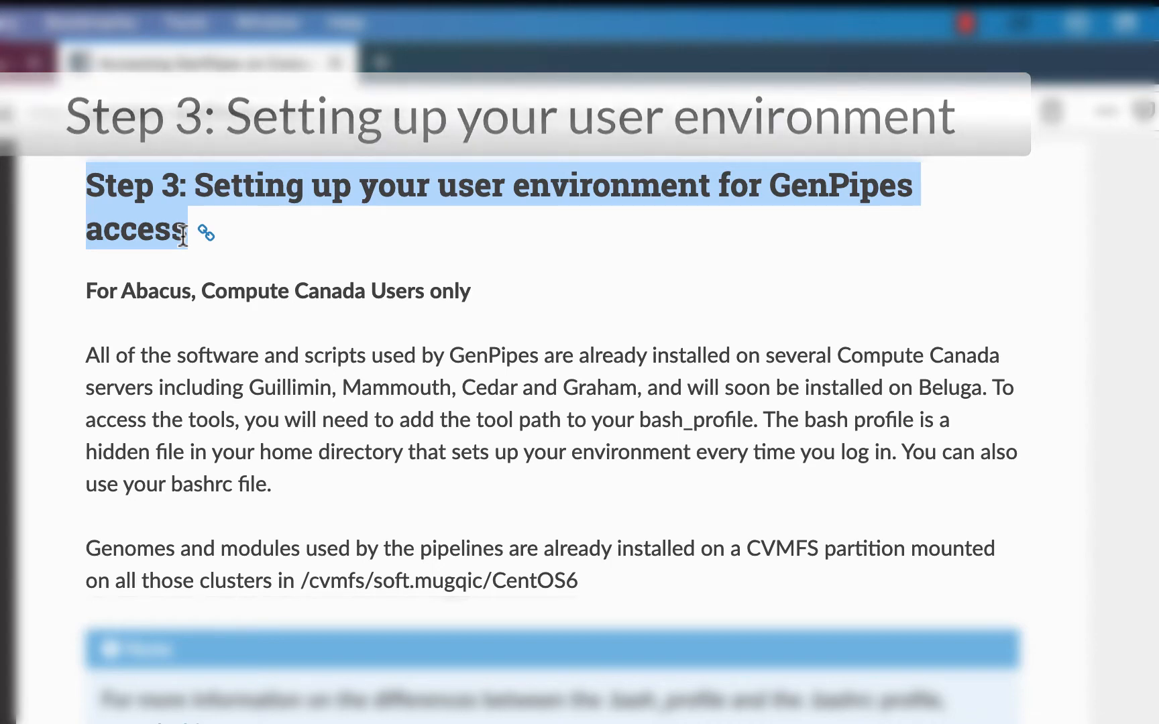
{"action": "scroll", "scroll_direction": "down", "scroll_amount": 3}
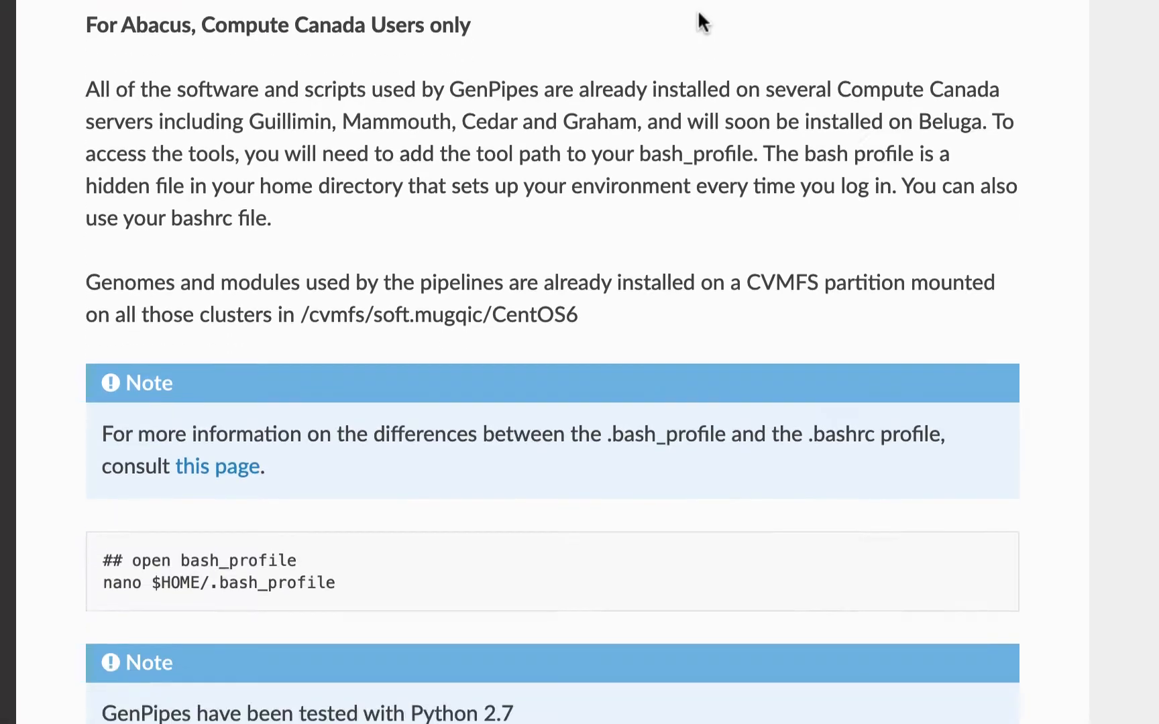
{"action": "scroll", "scroll_direction": "down", "scroll_amount": 3}
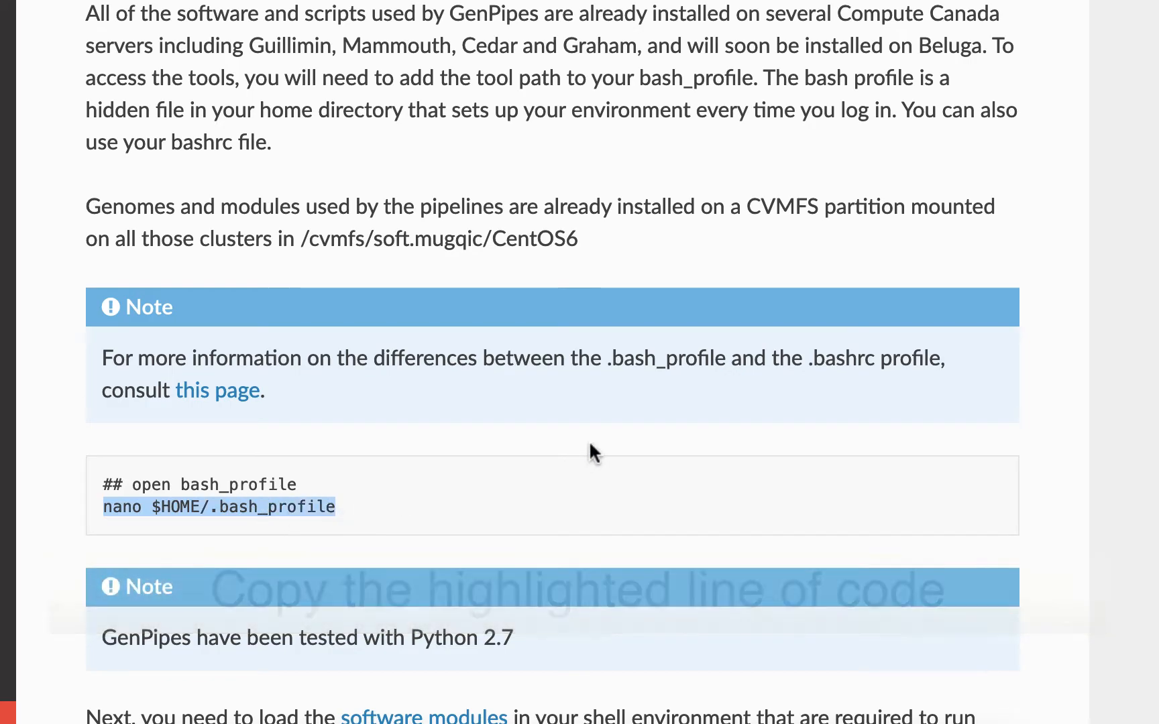
{"action": "scroll", "scroll_direction": "up", "scroll_amount": 3}
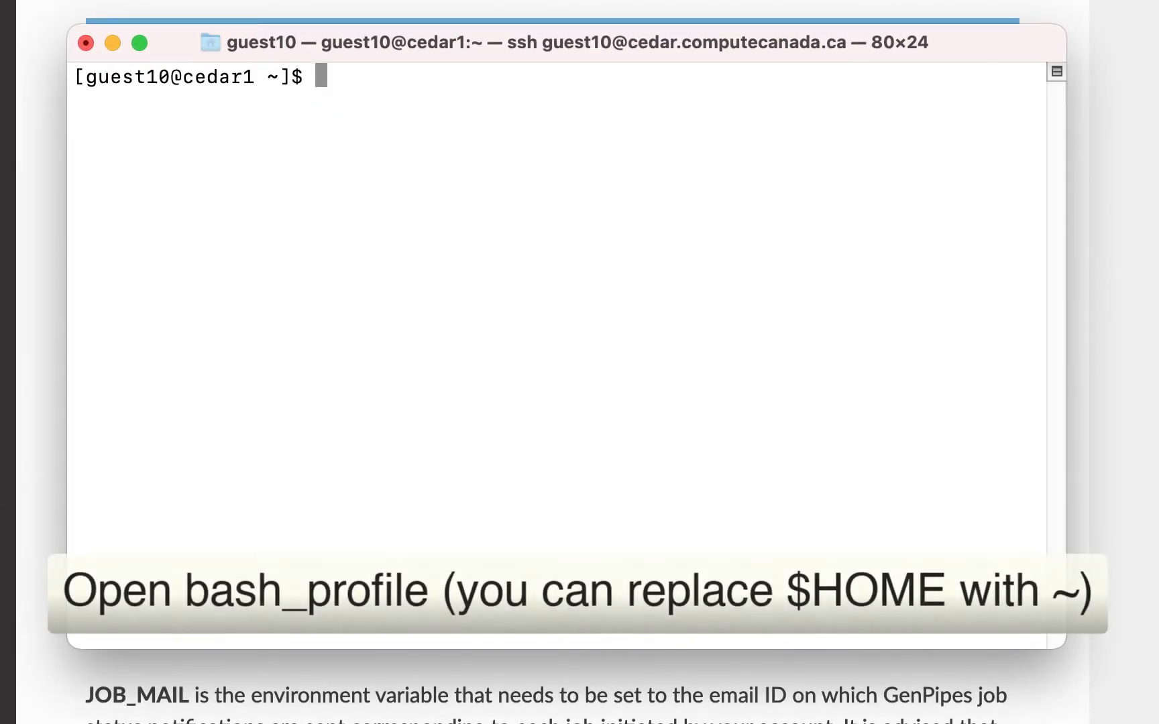
Open ~/.bash_profile in nano, then reload it with source ~/.bash_profile.
{"action": "type", "text": "nano ~"}
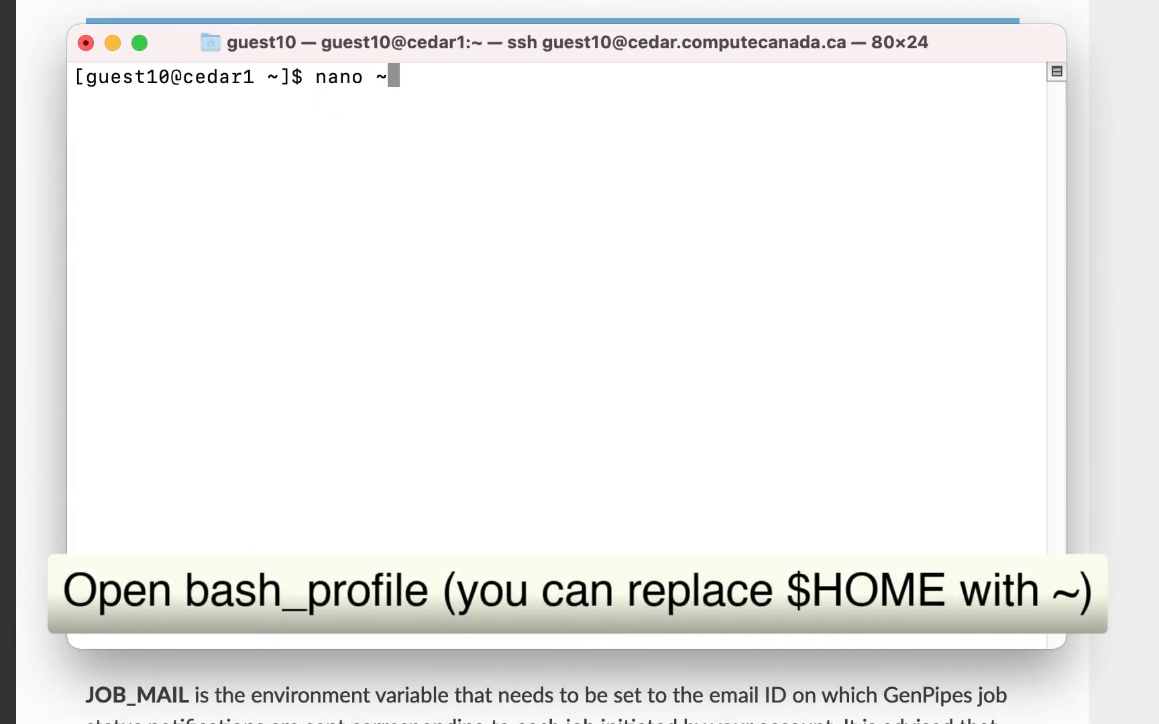
{"action": "type", "text": "/.bash"}
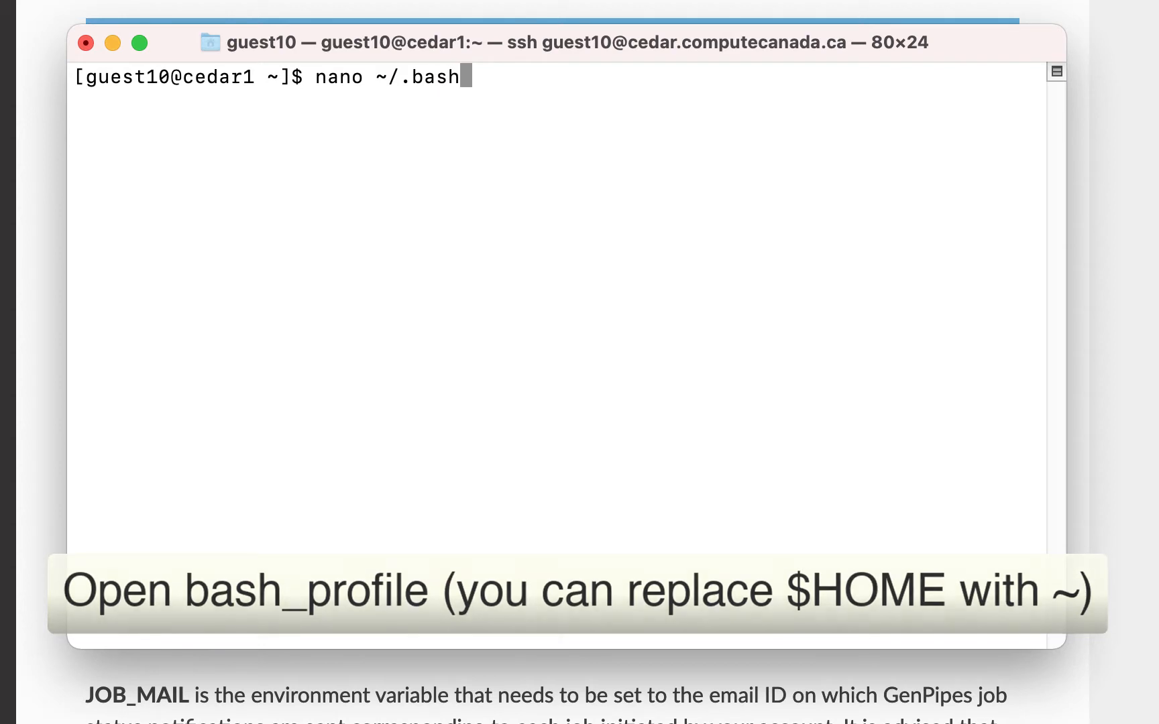
{"action": "type", "text": "_profile"}
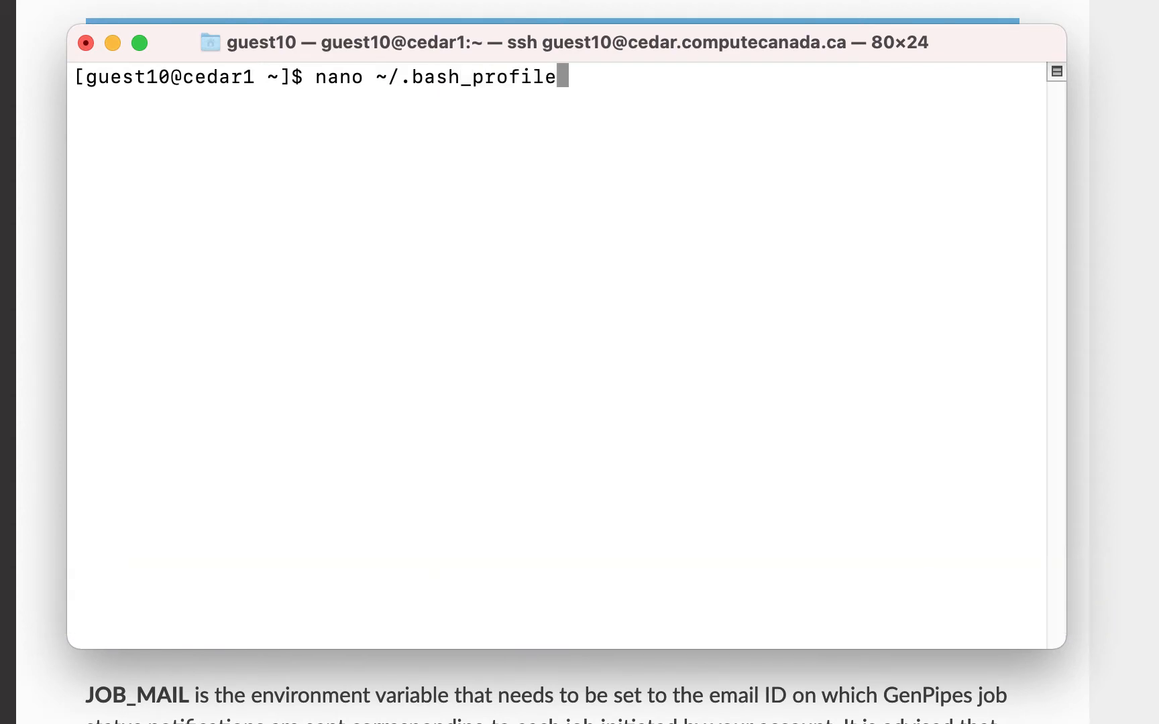
{"action": "key", "text": "Return"}
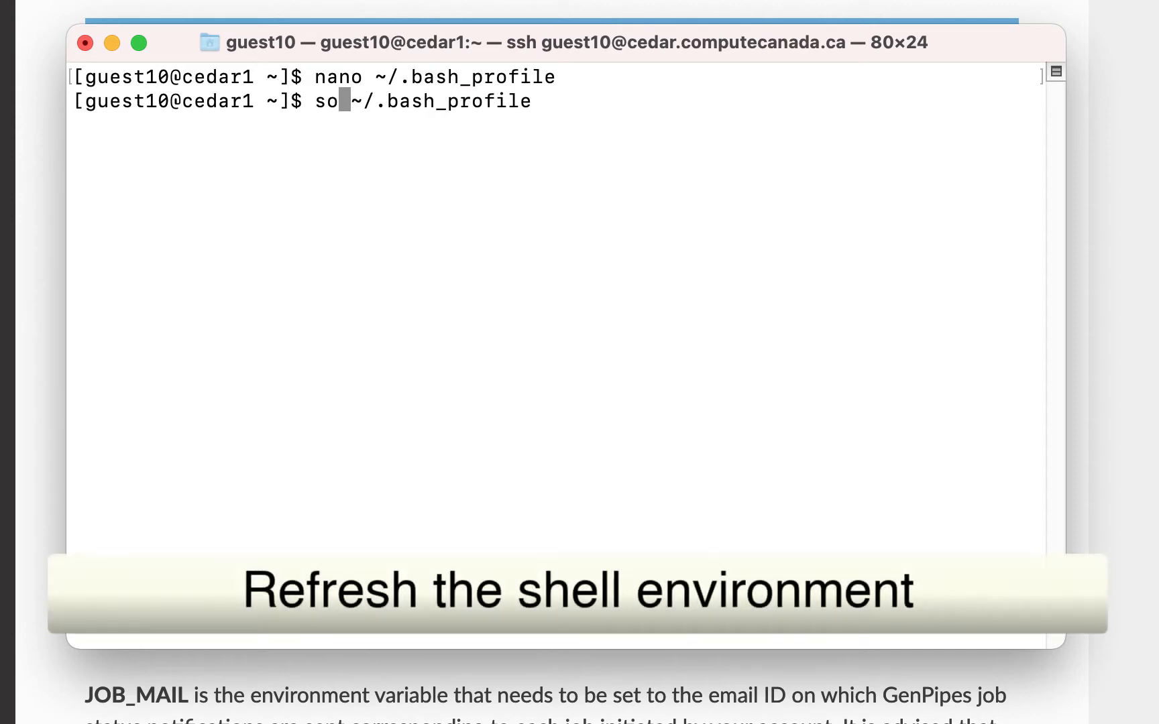
{"action": "type", "text": "urce"}
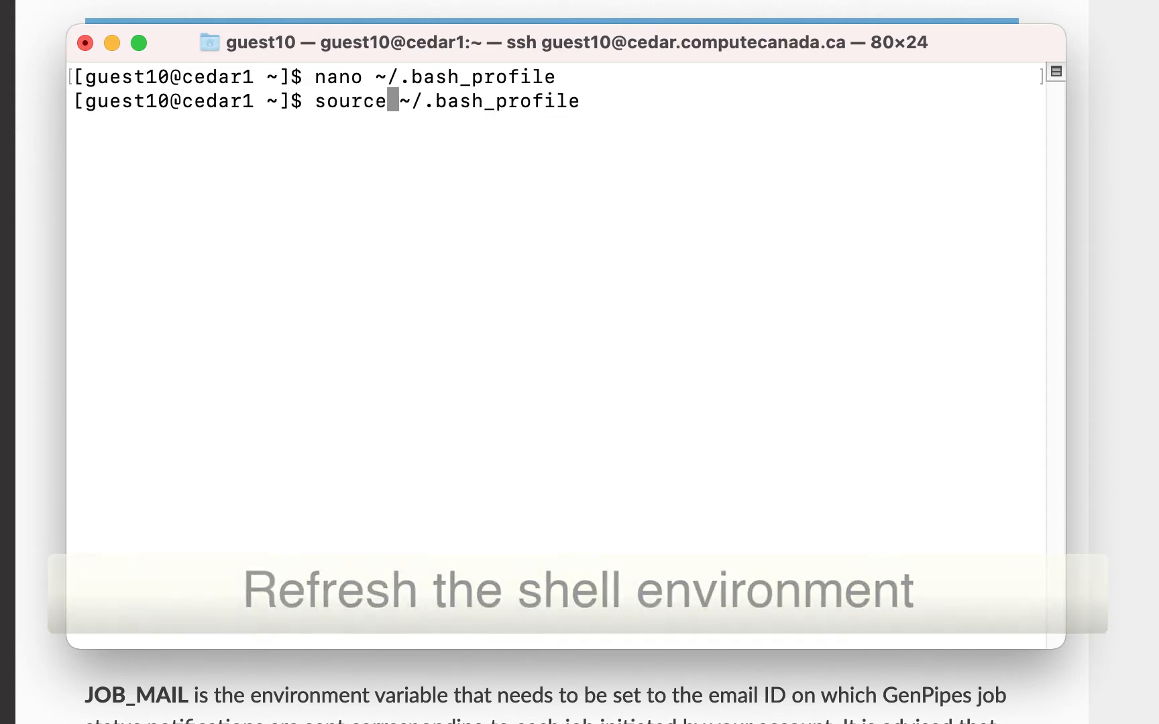
{"action": "key", "text": "Return"}
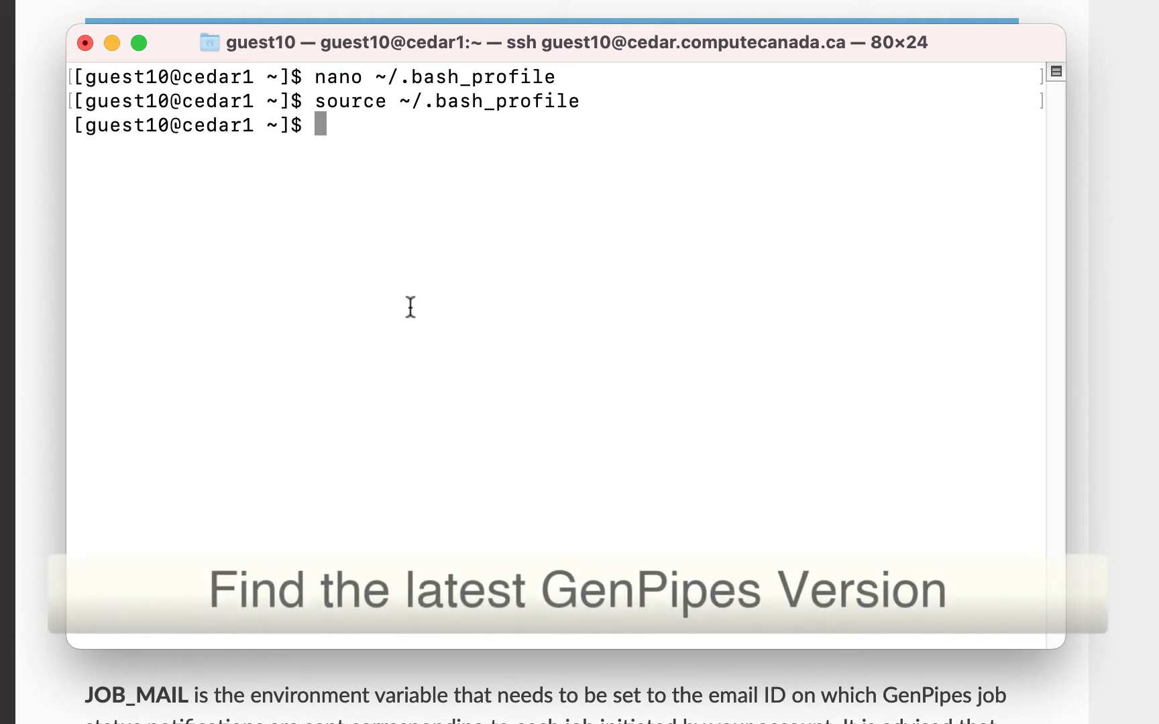
List available GenPipes modules with 'module avail |& grep genpipes'.
{"action": "type", "text": "module"}
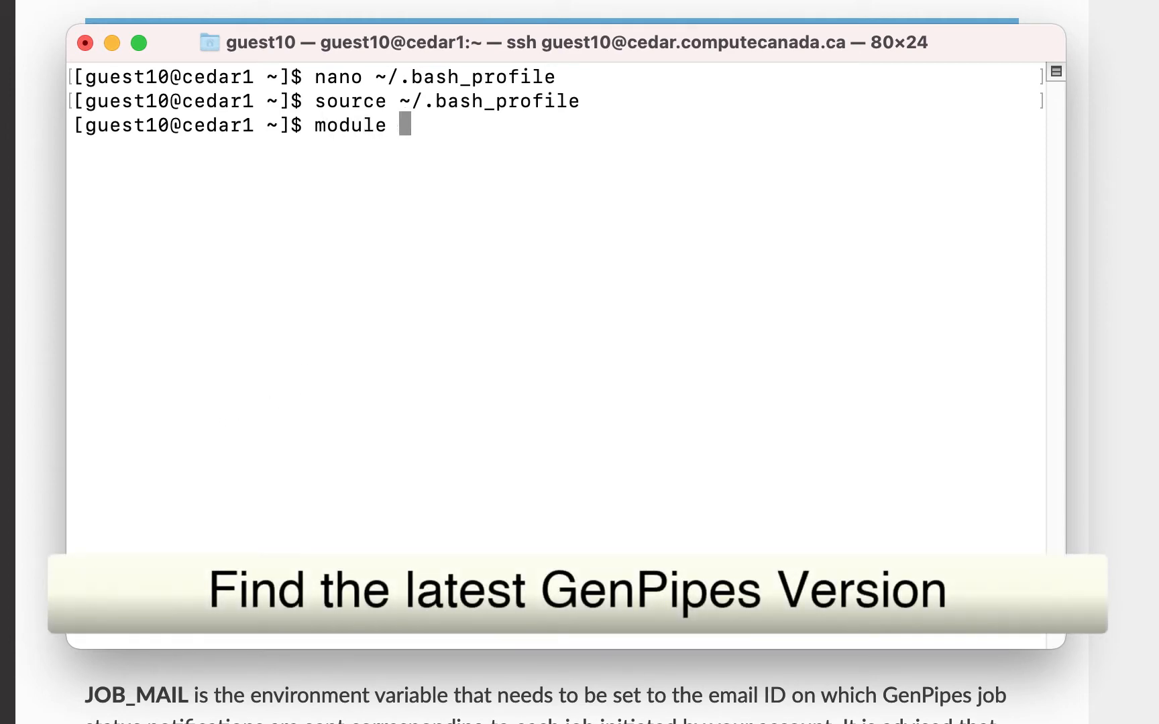
{"action": "type", "text": "avail |& grep"}
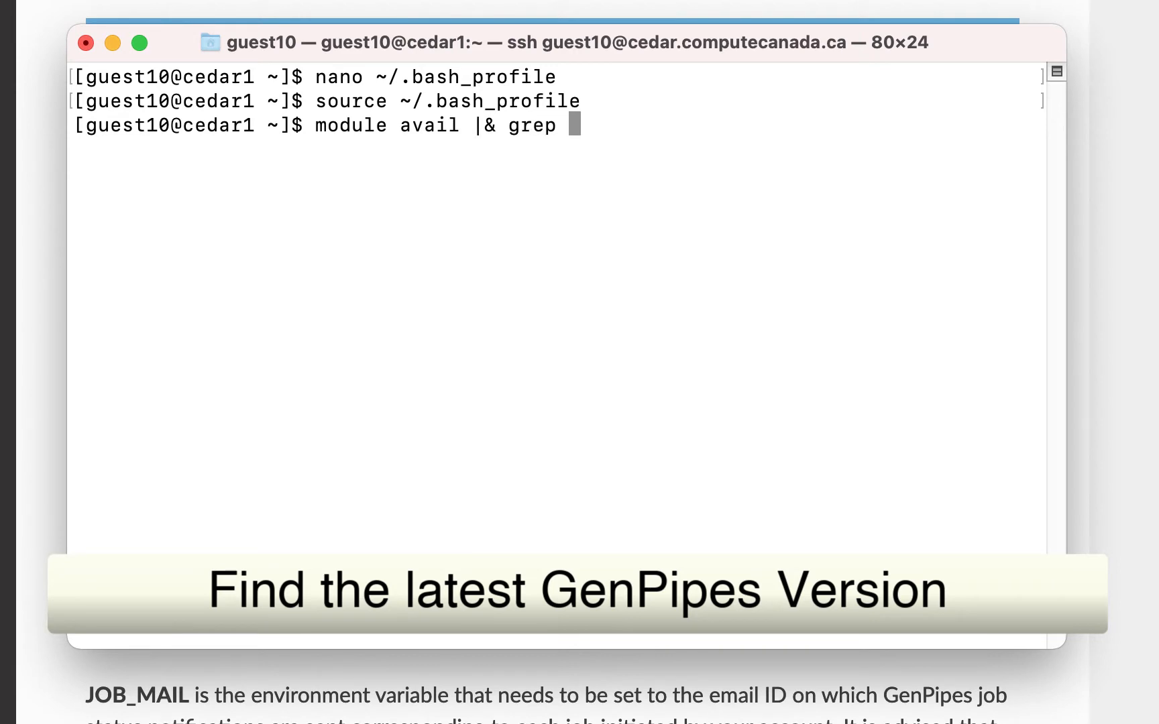
{"action": "type", "text": "genpipes"}
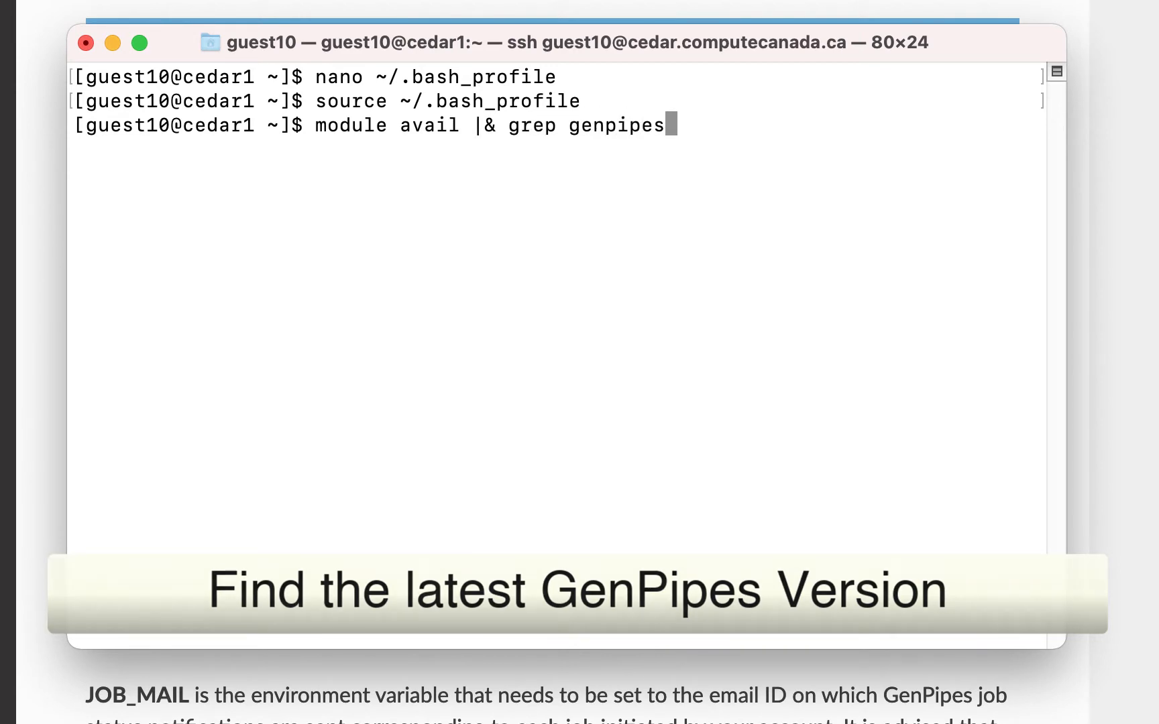
{"action": "key", "text": "Return"}
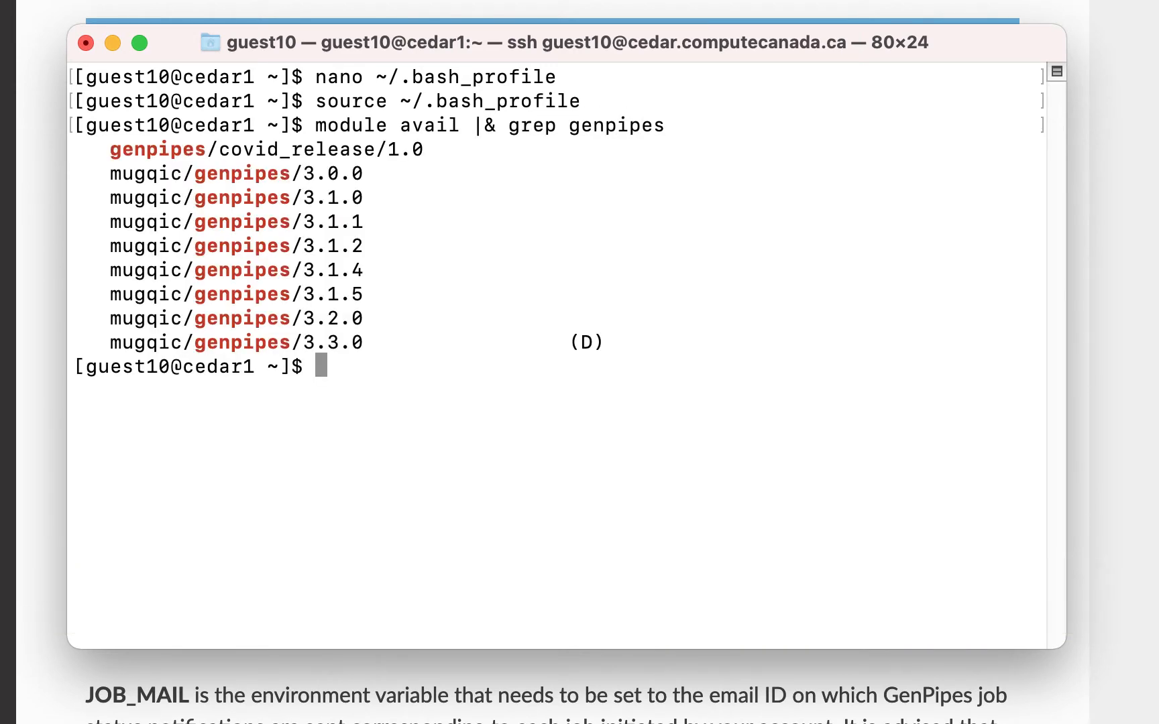
{"action": "mouse_move", "coordinate": [294, 366]}
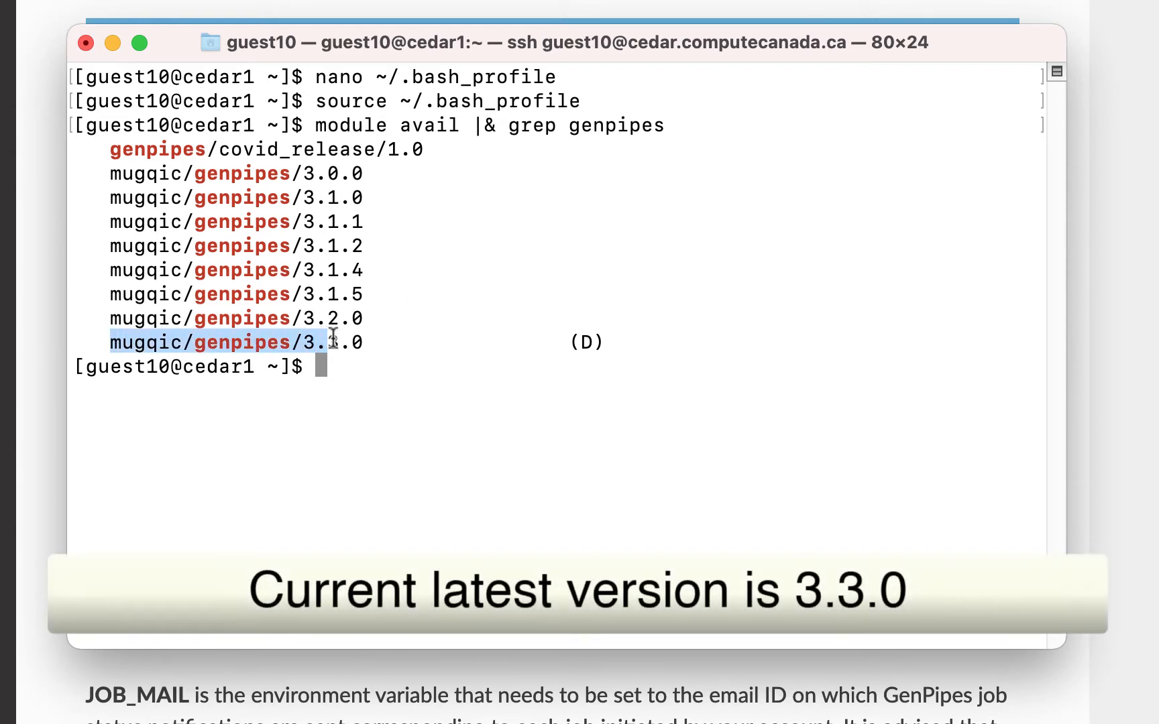
Run 'module spider genpipes', pick out latest version 3.3.0, and clear the screen.
{"action": "type", "text": "m"}
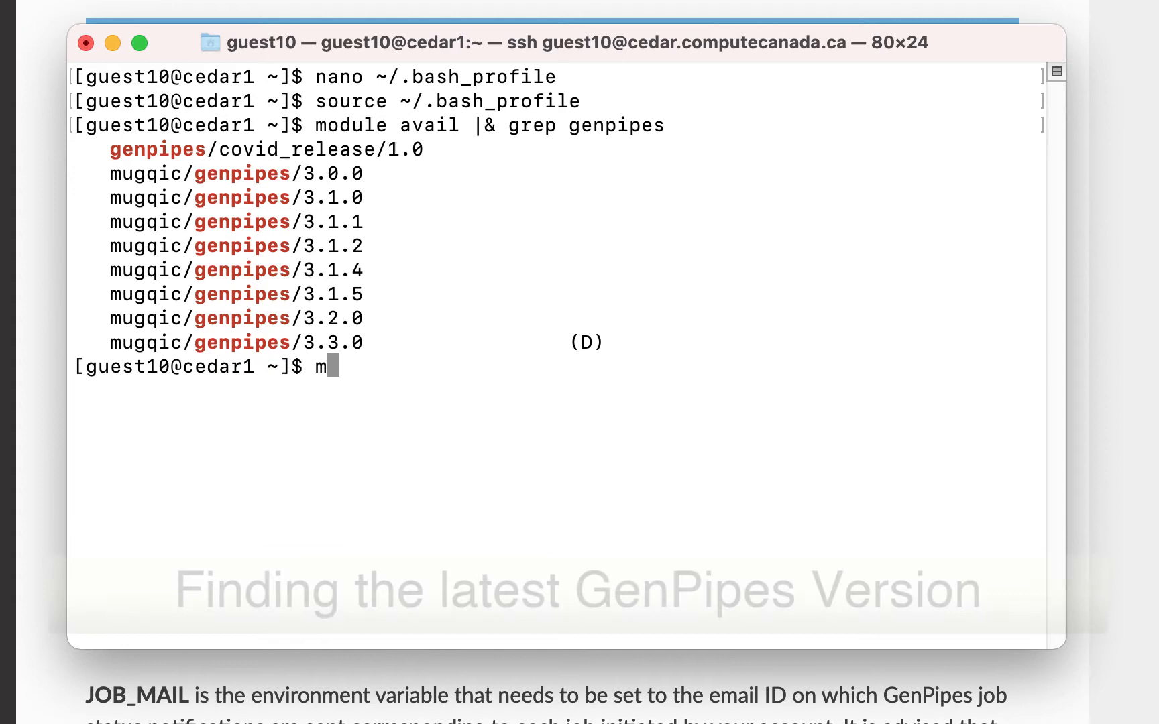
{"action": "type", "text": "odule spide"}
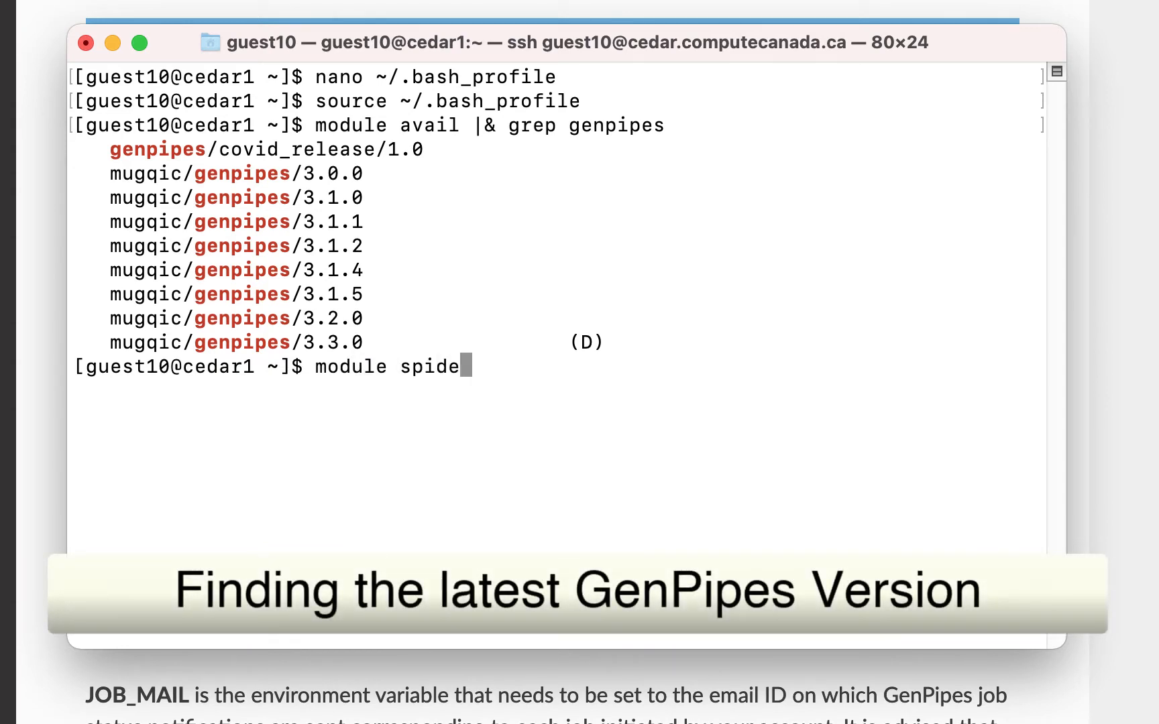
{"action": "type", "text": "r genp"}
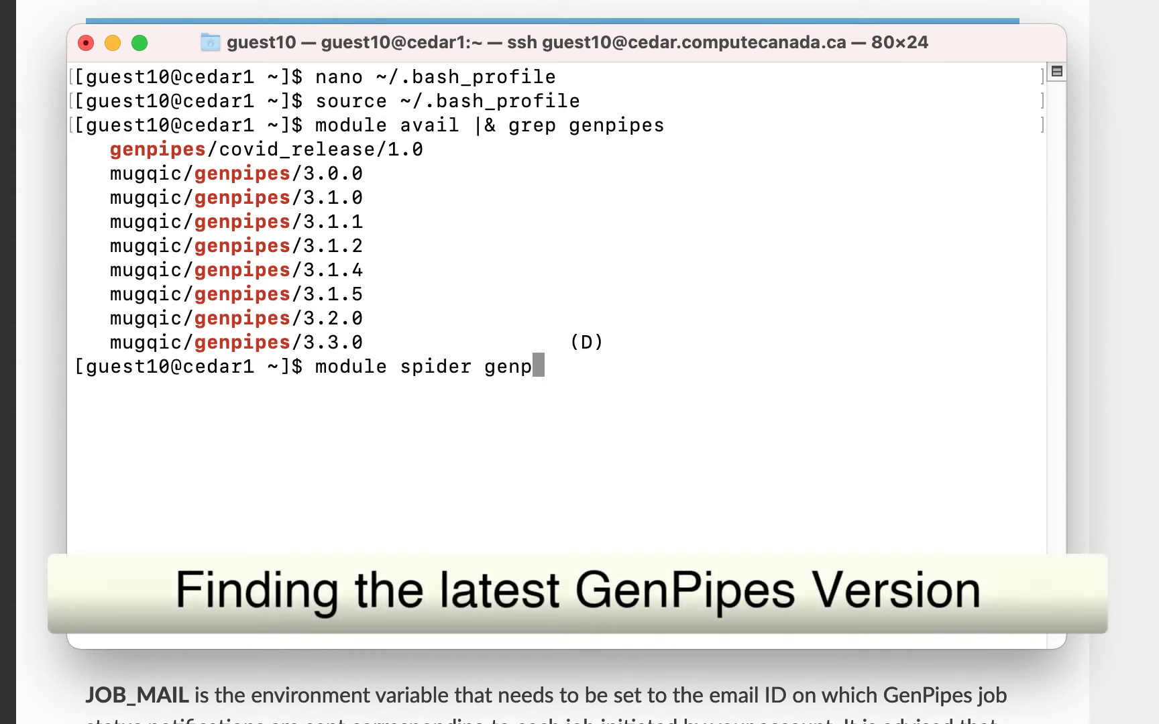
{"action": "type", "text": "ipes"}
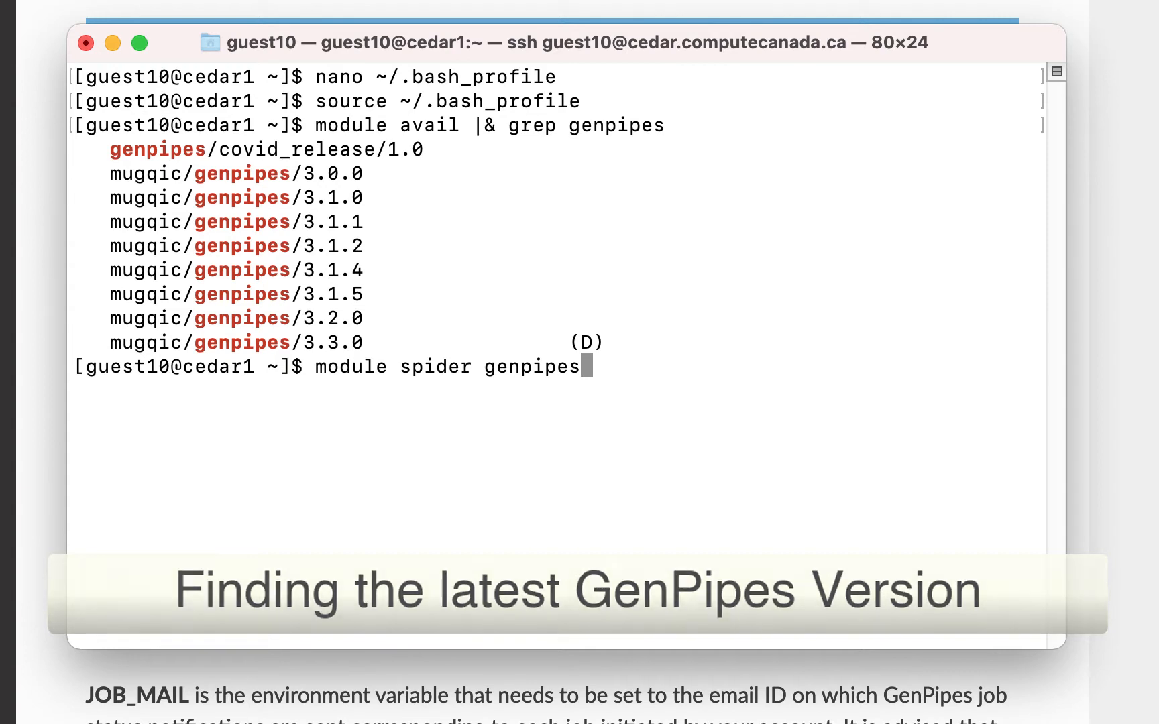
{"action": "key", "text": "Return"}
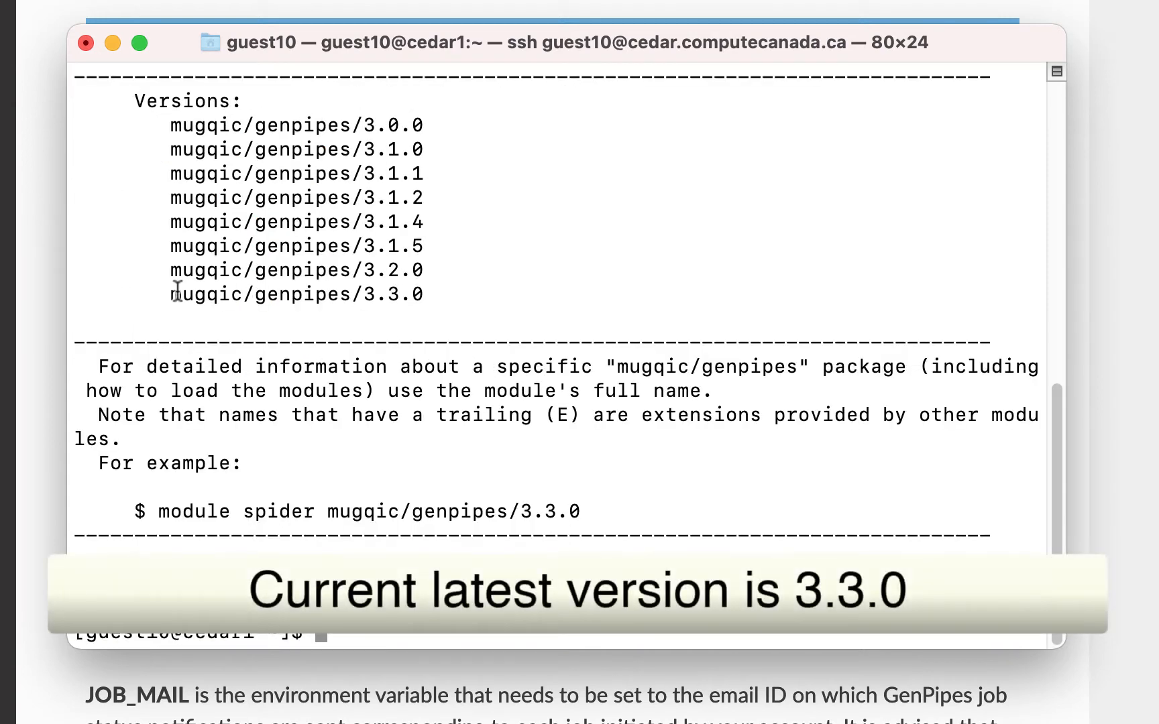
{"action": "double_click", "coordinate": [295, 293]}
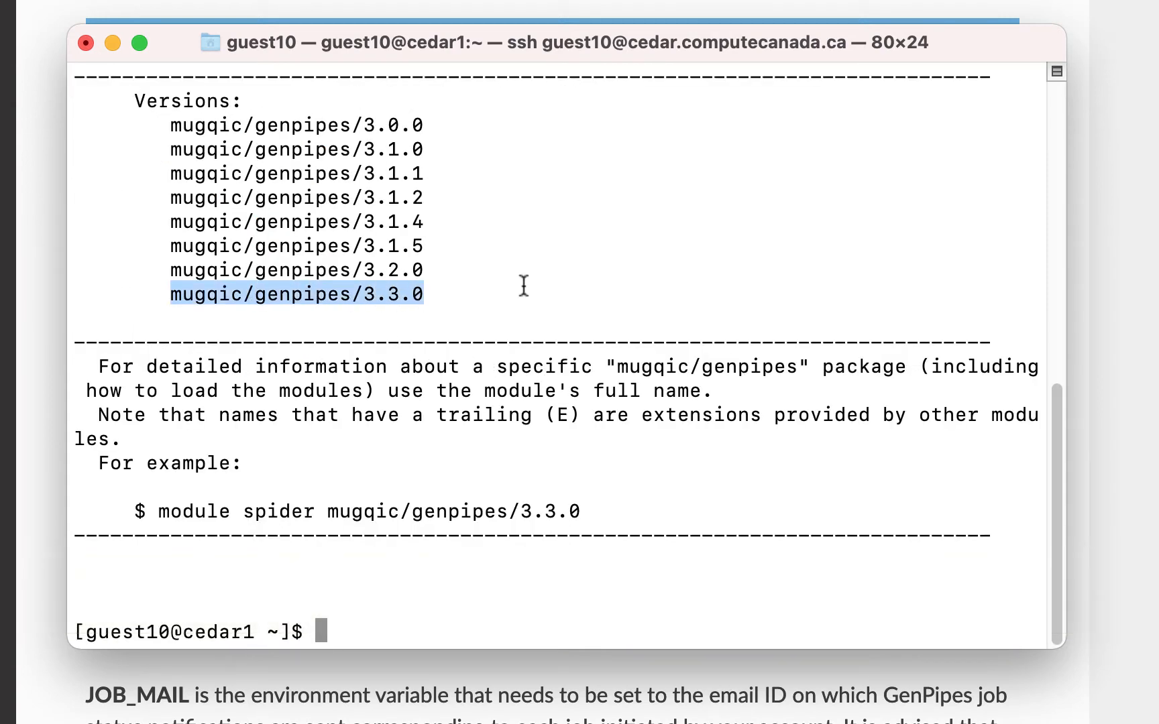
{"action": "type", "text": "clear"}
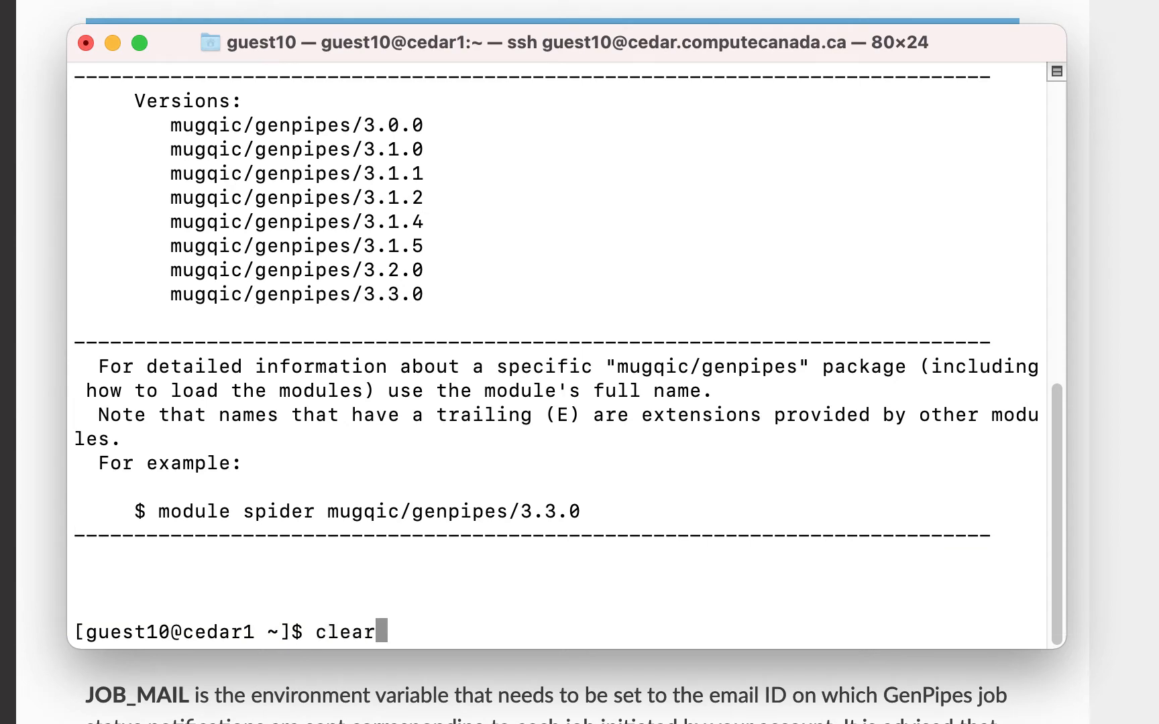
{"action": "key", "text": "Return"}
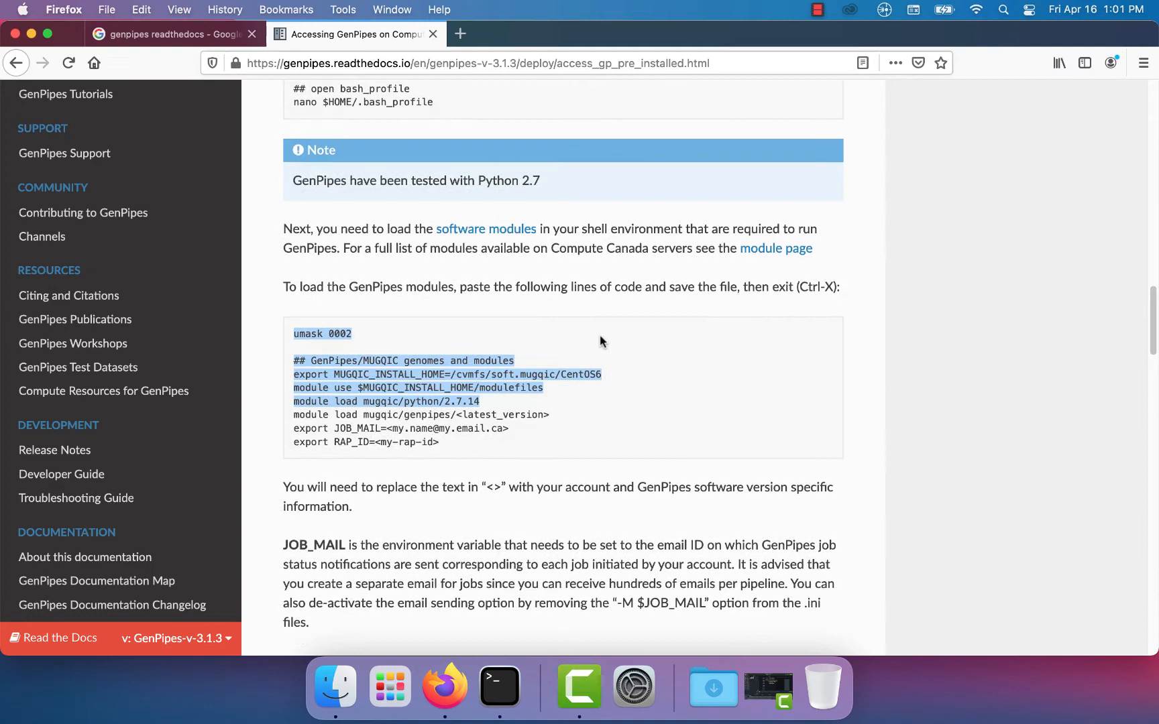
Copy the GenPipes module load, JOB_MAIL and RAP_ID export lines from the docs.
{"action": "scroll", "scroll_direction": "down", "scroll_amount": 3}
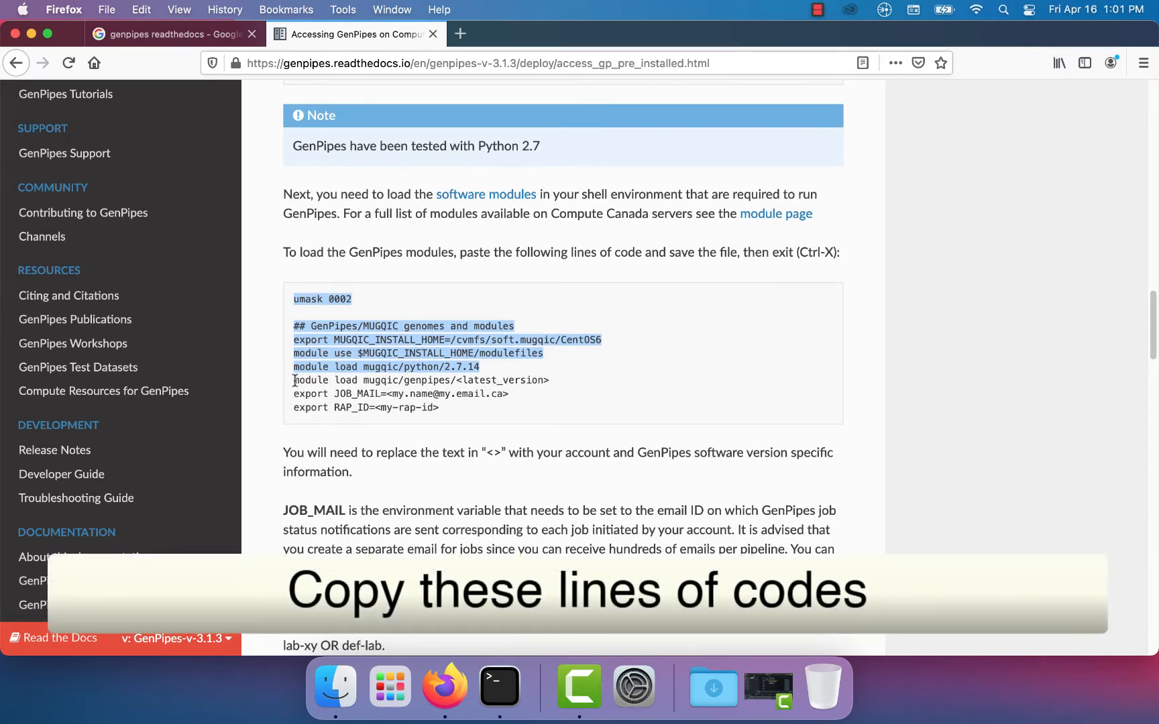
{"action": "right_click", "coordinate": [417, 407]}
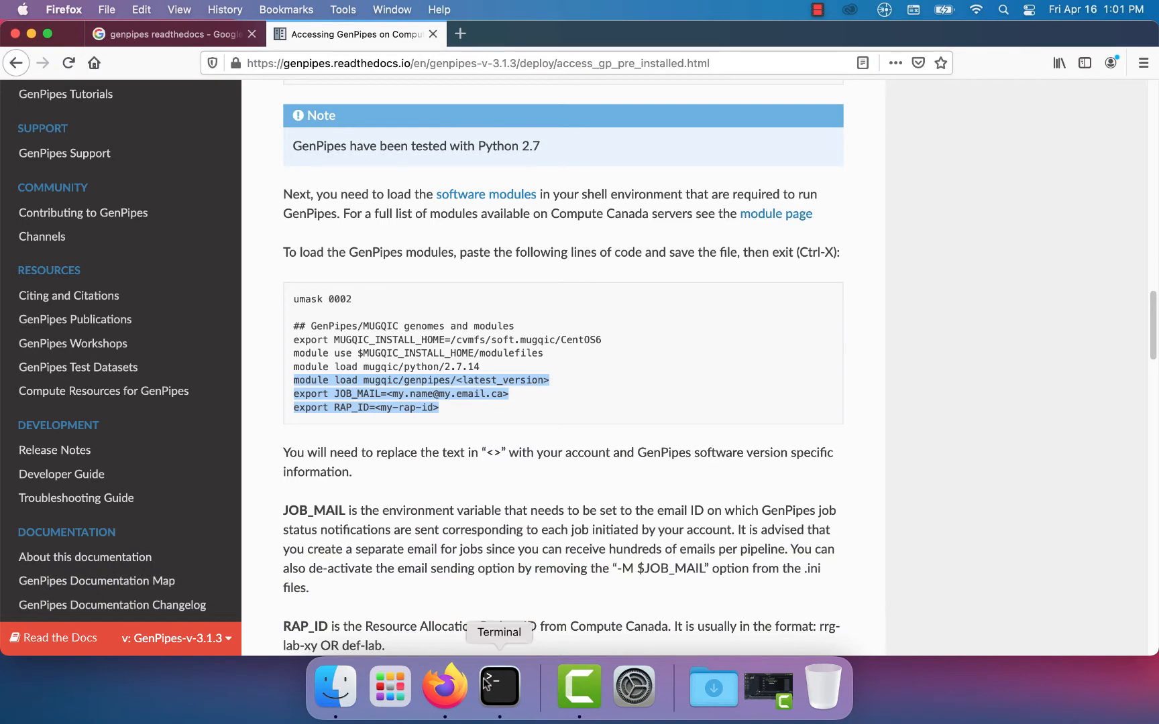
{"action": "left_click", "coordinate": [498, 683]}
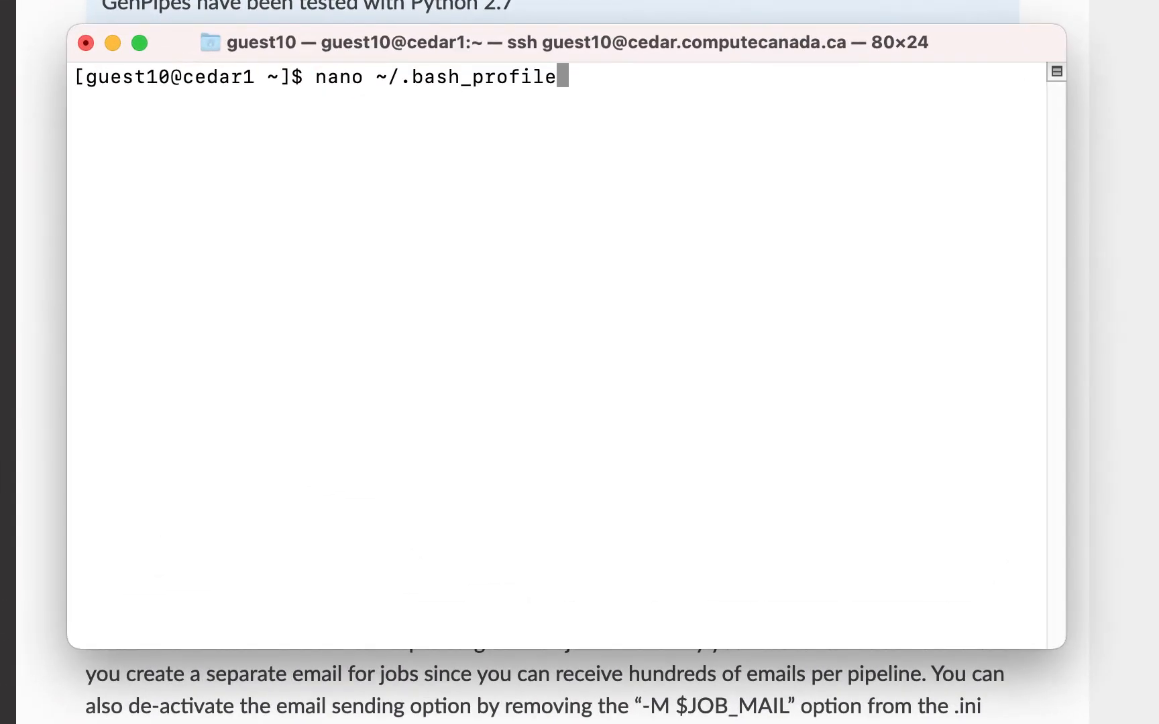
{"action": "key", "text": "Return"}
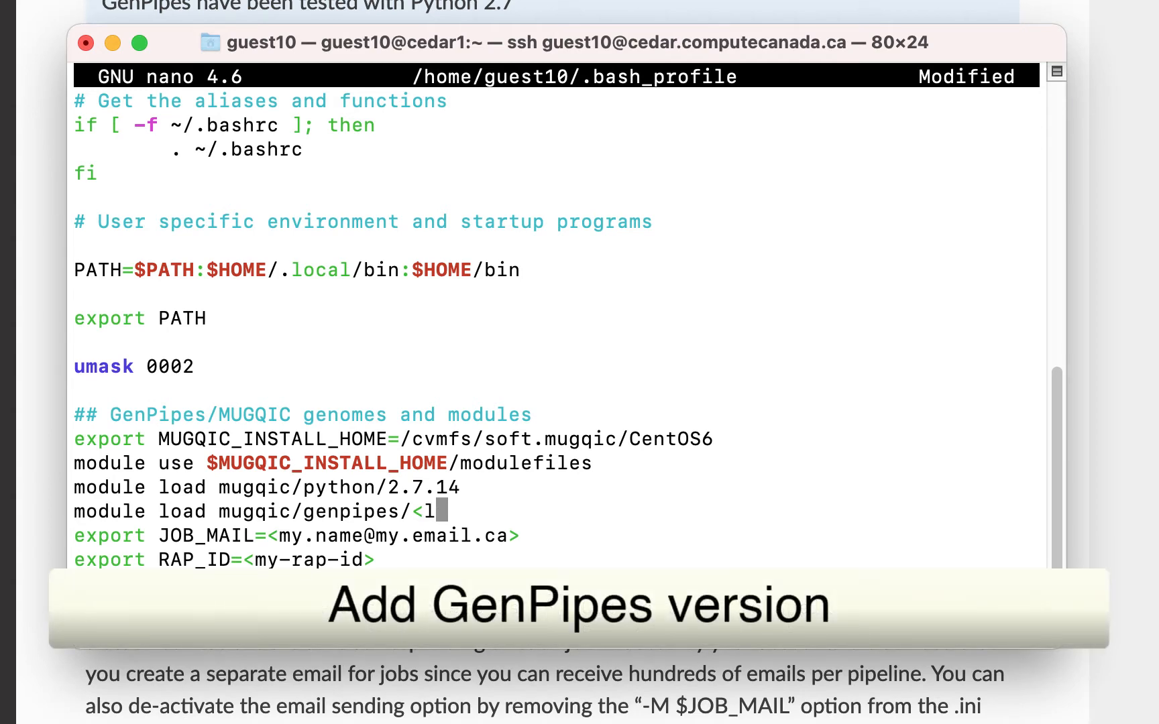
{"action": "type", "text": "3.3.0"}
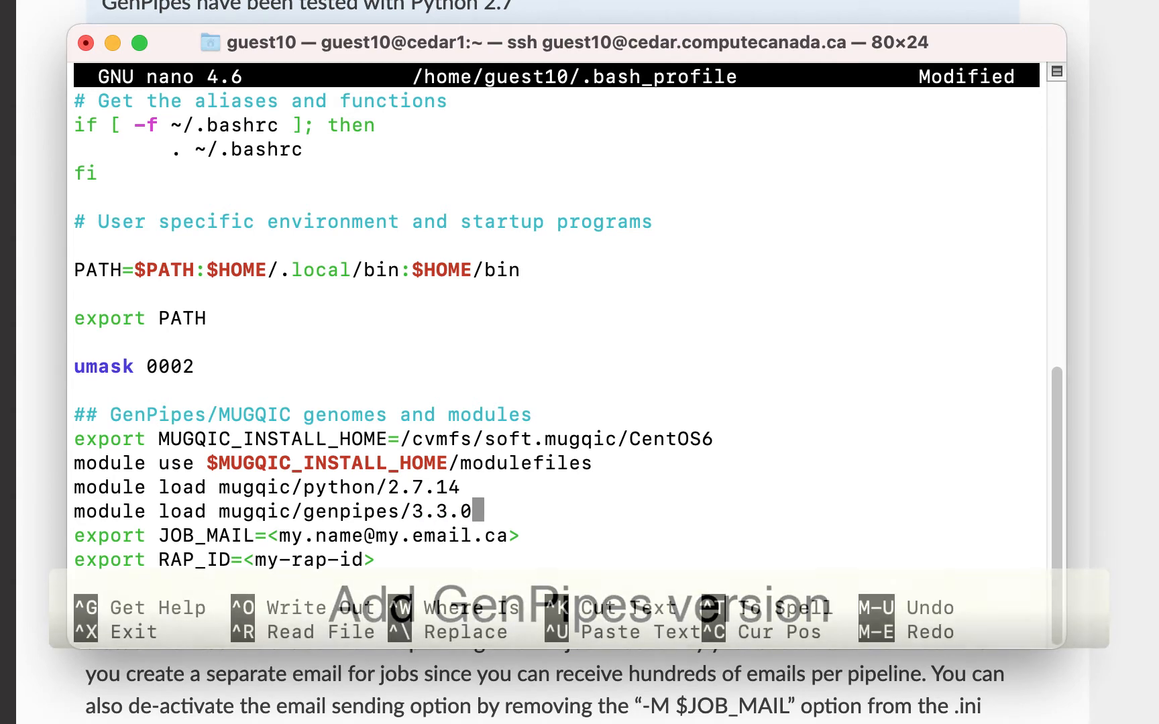
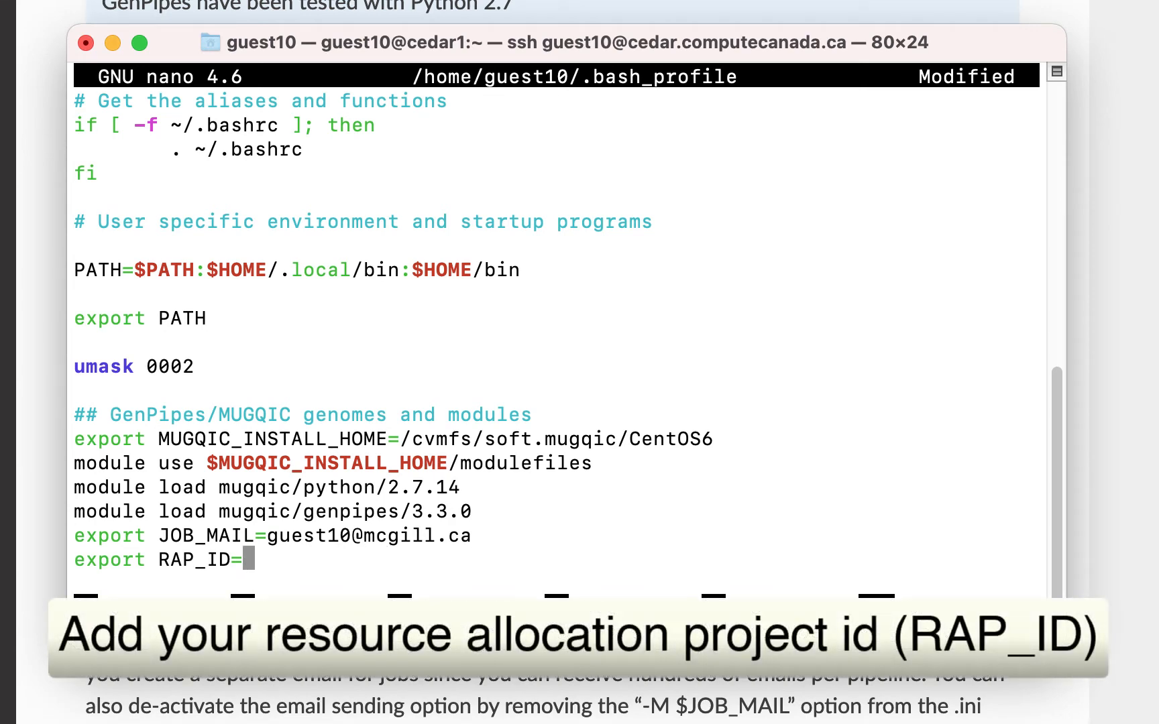
{"action": "type", "text": "rrg-abc"}
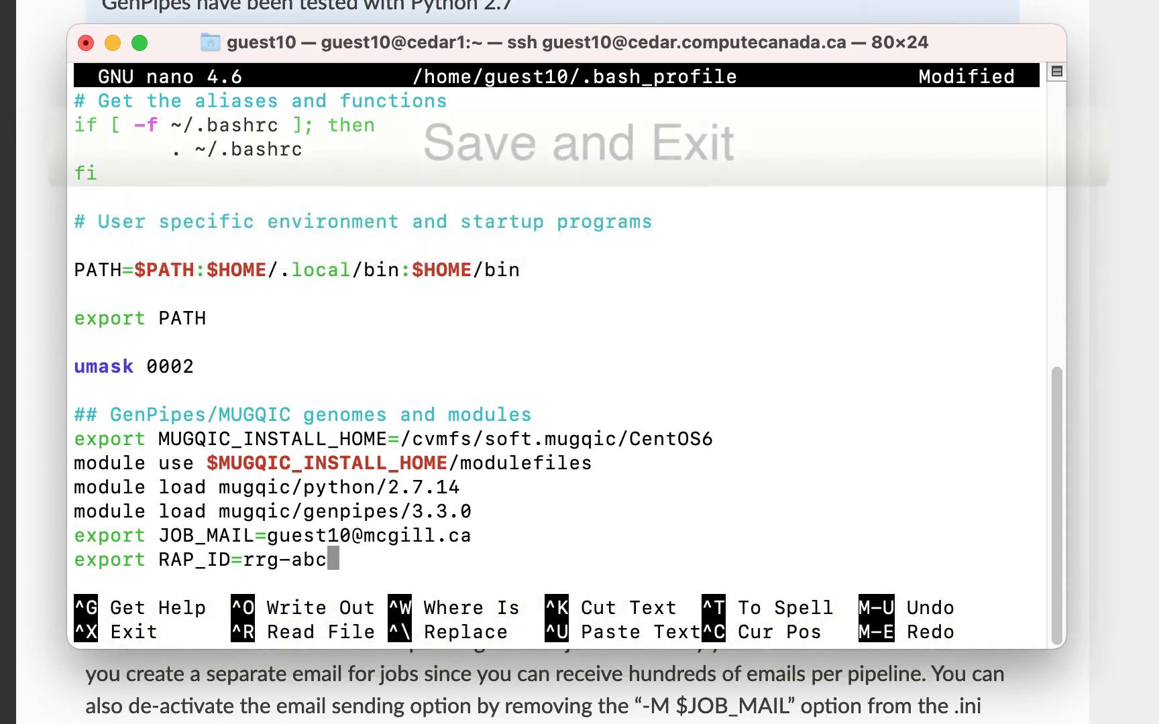
{"action": "key", "text": "ctrl+x"}
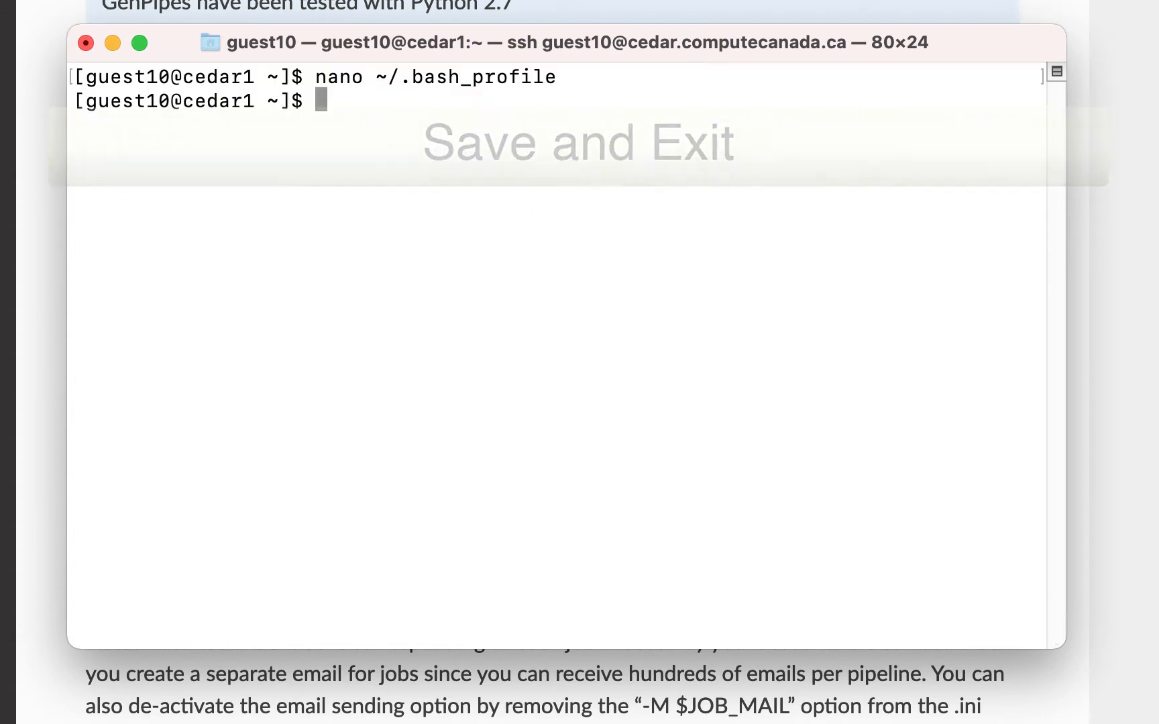
Reload the profile by rerunning the source command from history.
{"action": "key", "text": "ctrl+r"}
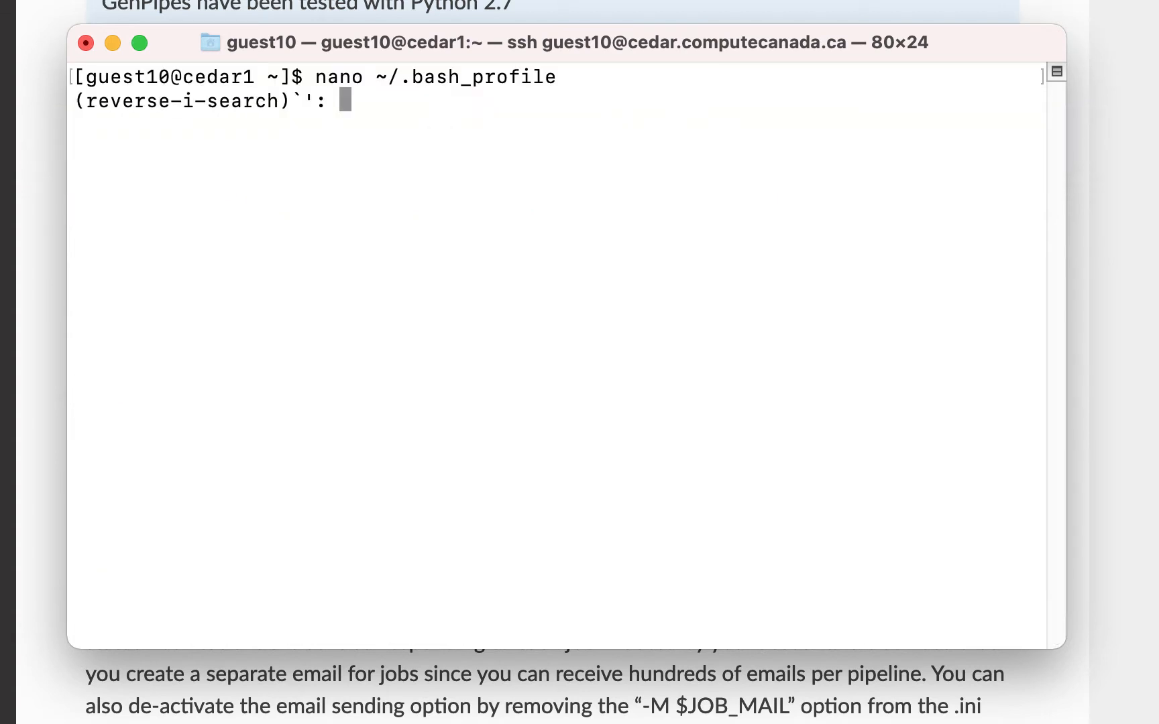
{"action": "type", "text": "sour"}
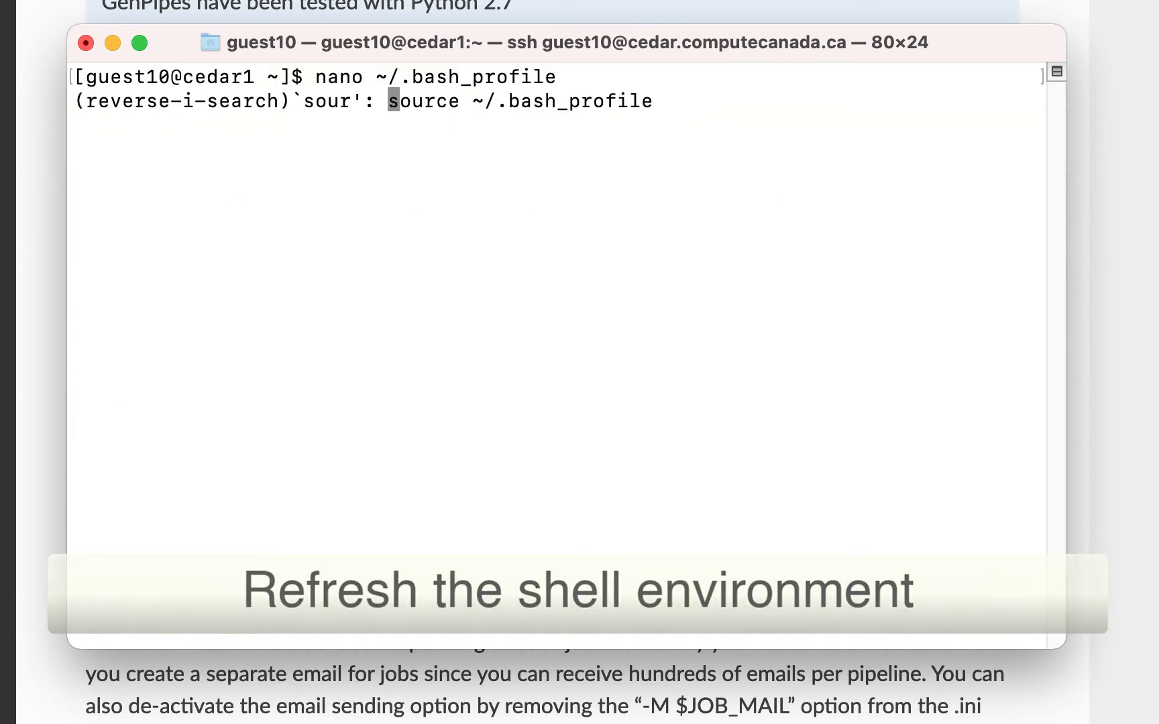
{"action": "key", "text": "Return"}
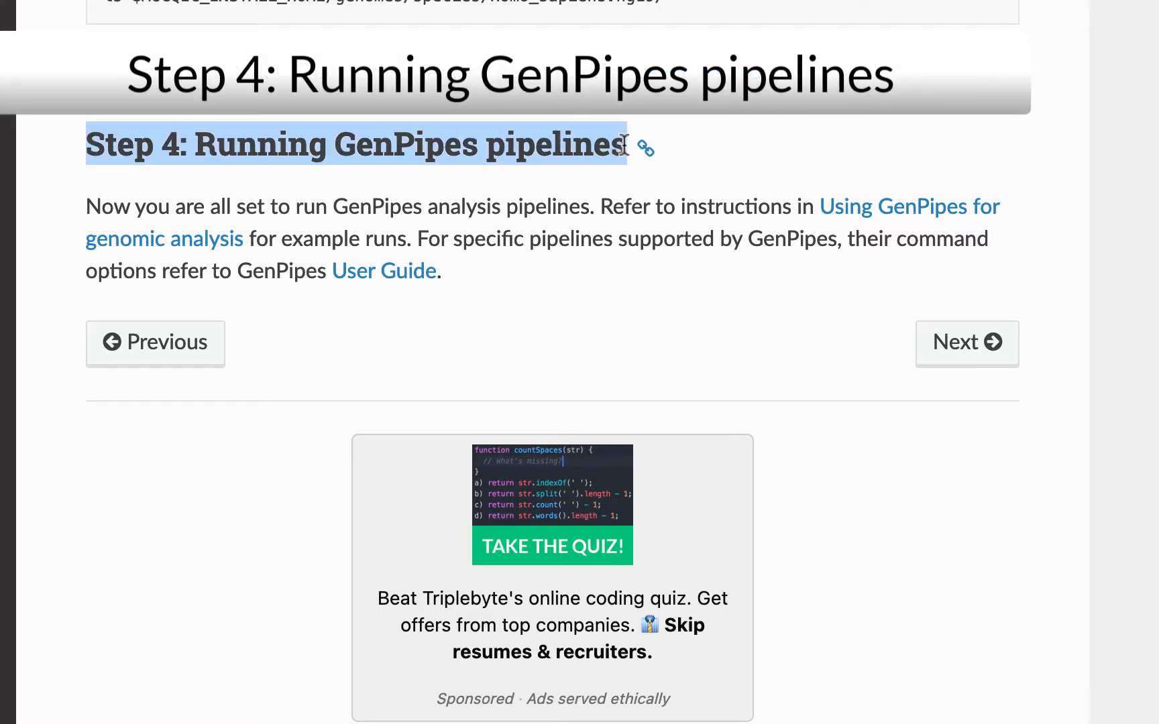
Show the Readset File field table (Sample, Readset, RunType) in the usage guide.
{"action": "scroll", "scroll_direction": "up", "scroll_amount": 3}
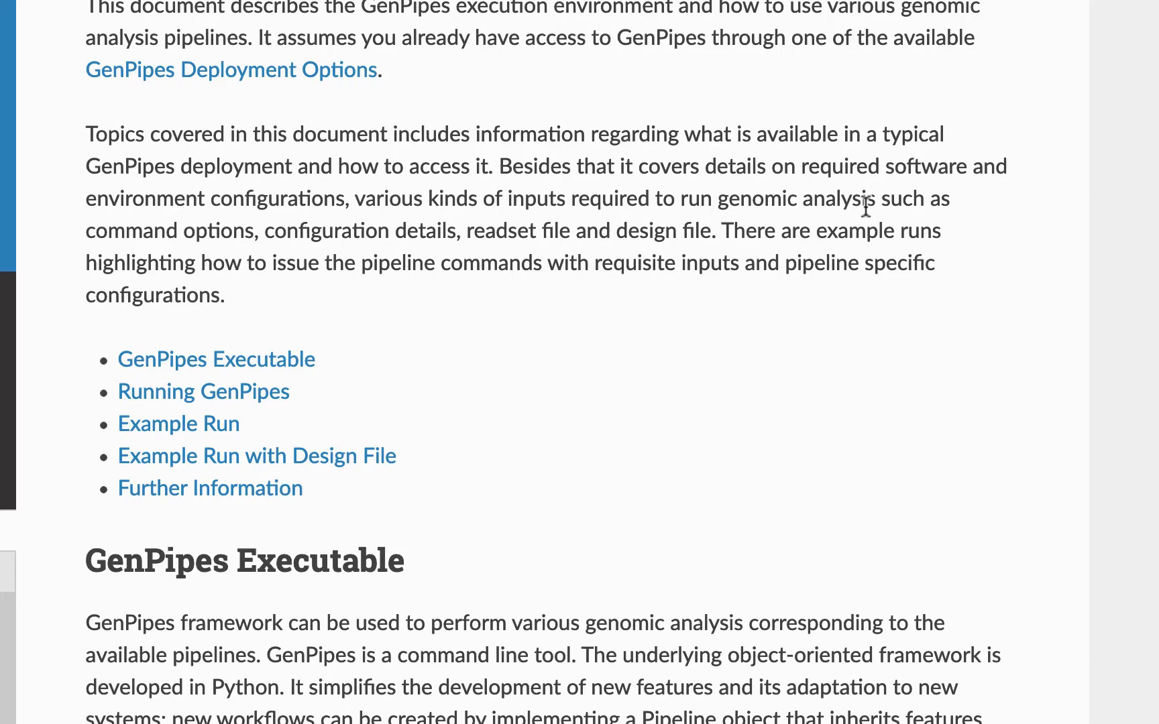
{"action": "mouse_move", "coordinate": [159, 399]}
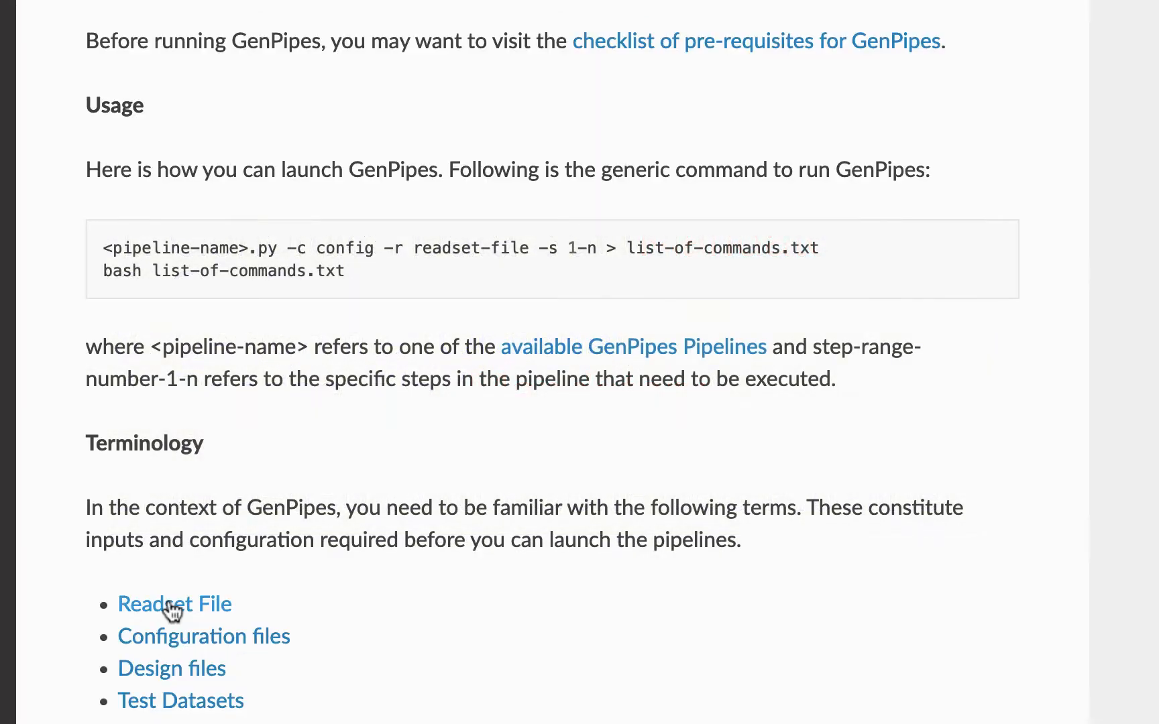
{"action": "left_click", "coordinate": [174, 603]}
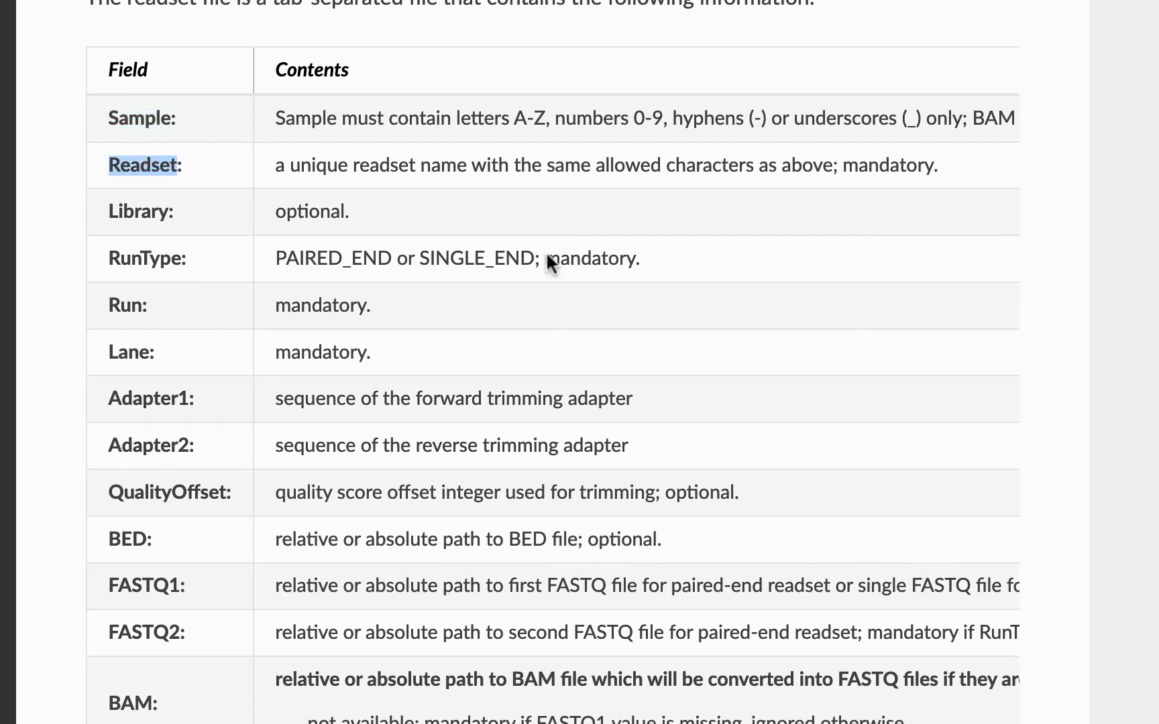
{"action": "mouse_move", "coordinate": [1144, 377]}
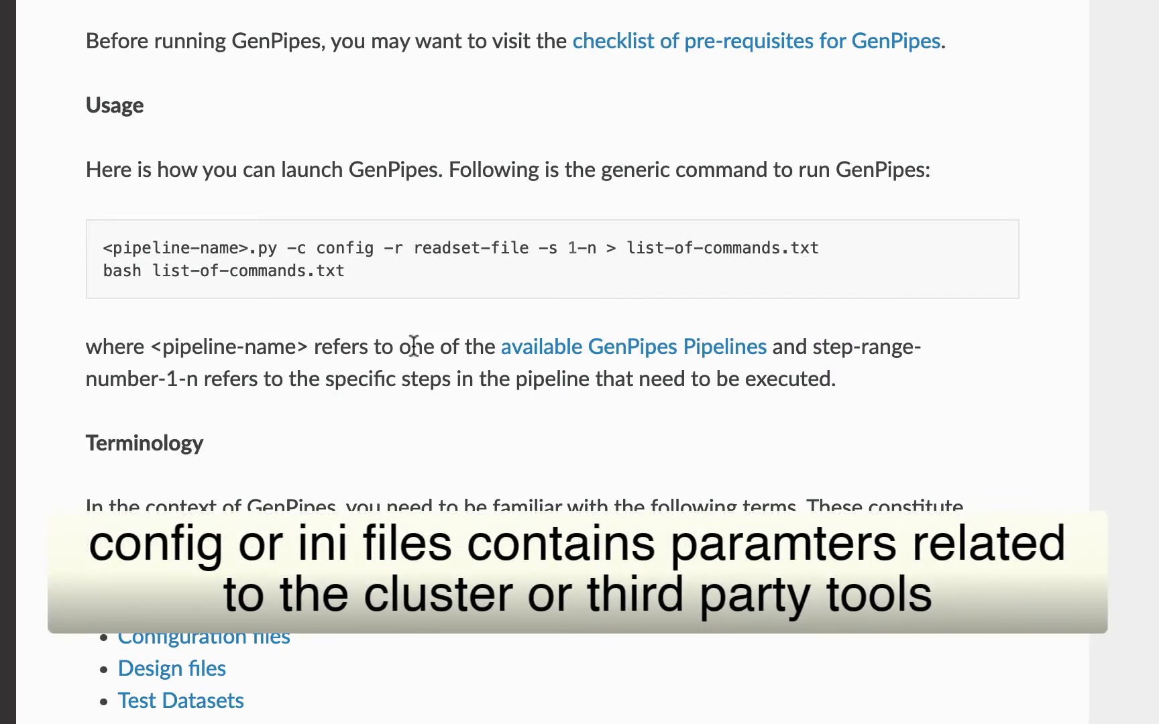
Scroll down to Example Run and copy the Hi-C Sequencing Test Dataset link address.
{"action": "scroll", "scroll_direction": "down", "scroll_amount": 3}
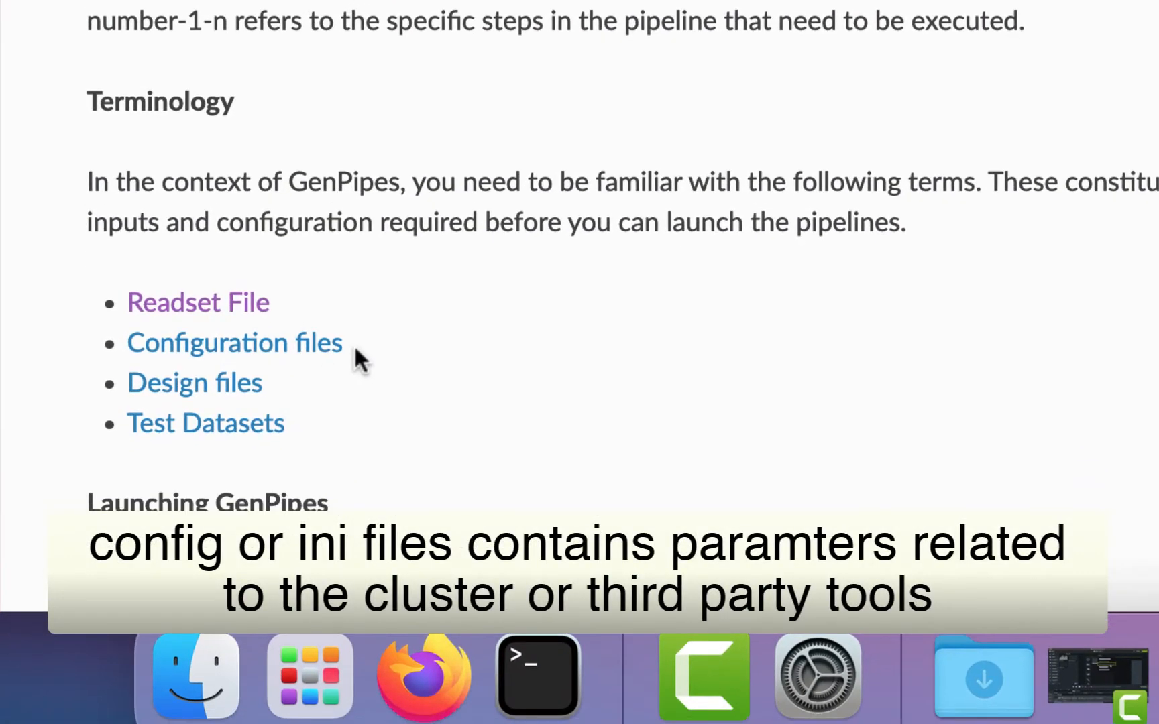
{"action": "double_click", "coordinate": [234, 342]}
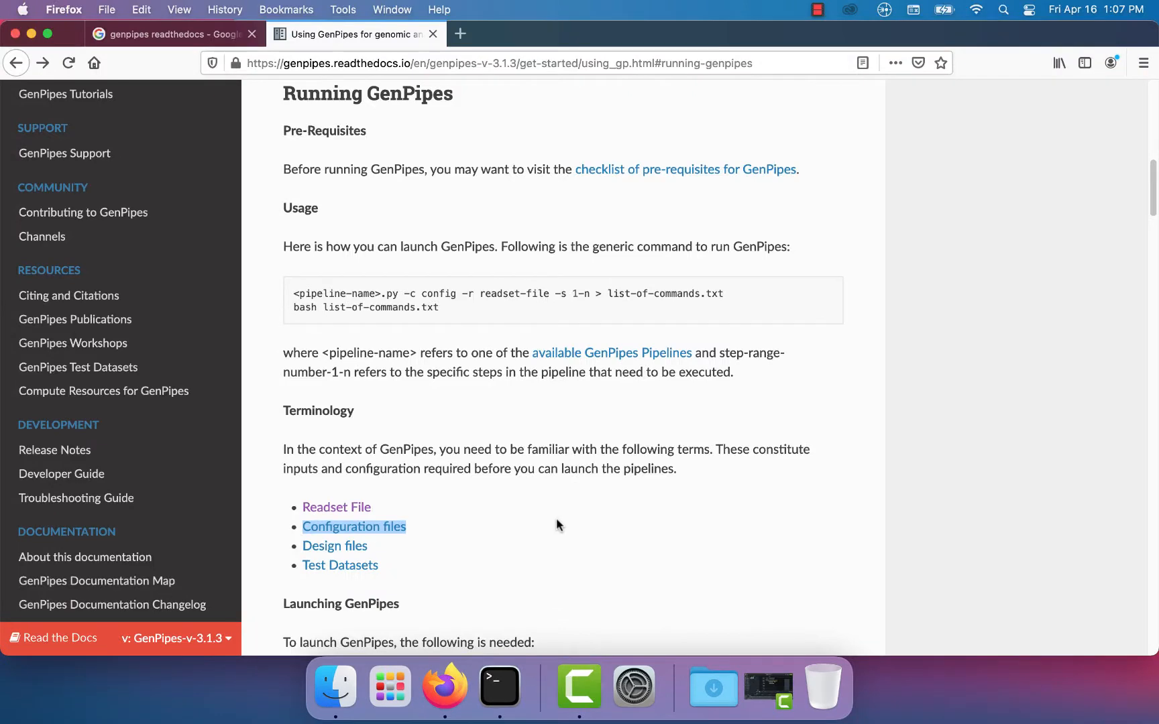
{"action": "scroll", "scroll_direction": "down", "scroll_amount": 3}
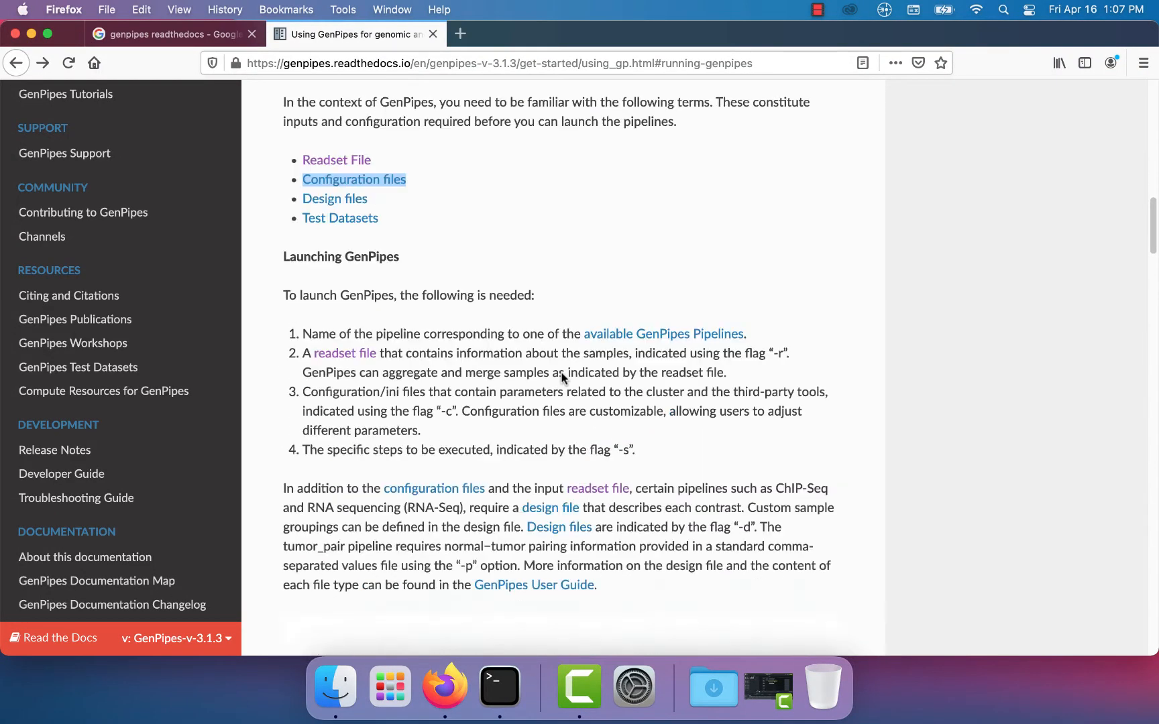
{"action": "scroll", "scroll_direction": "down", "scroll_amount": 3}
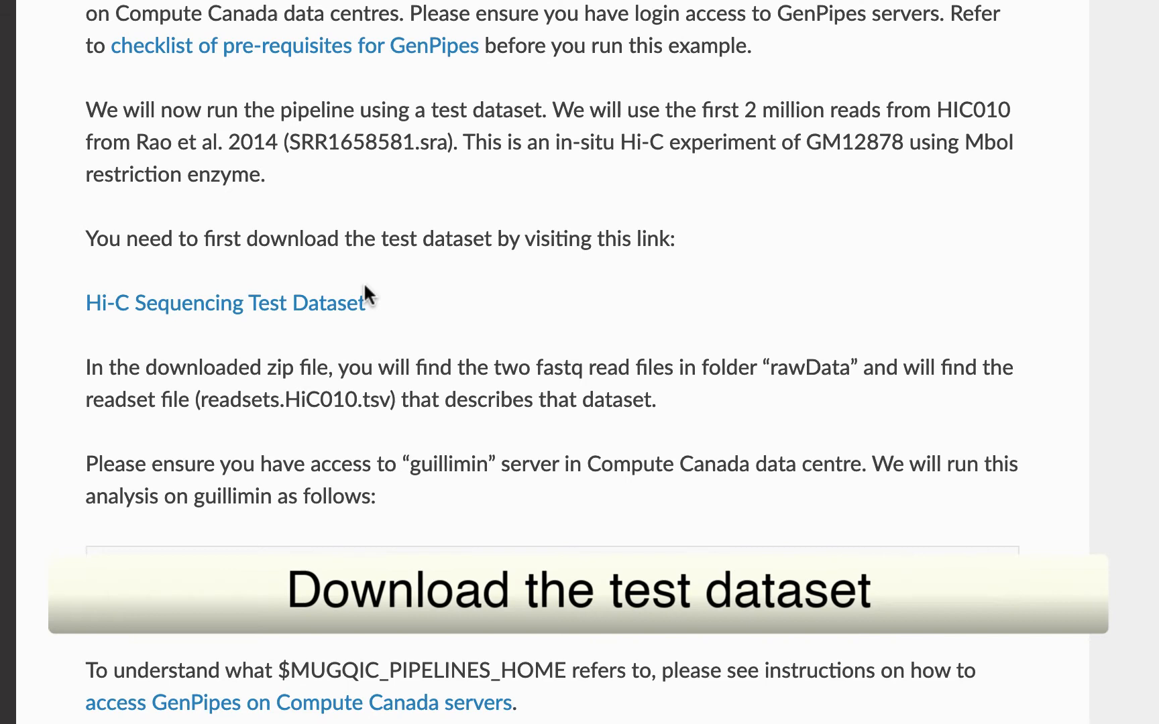
{"action": "mouse_move", "coordinate": [240, 309]}
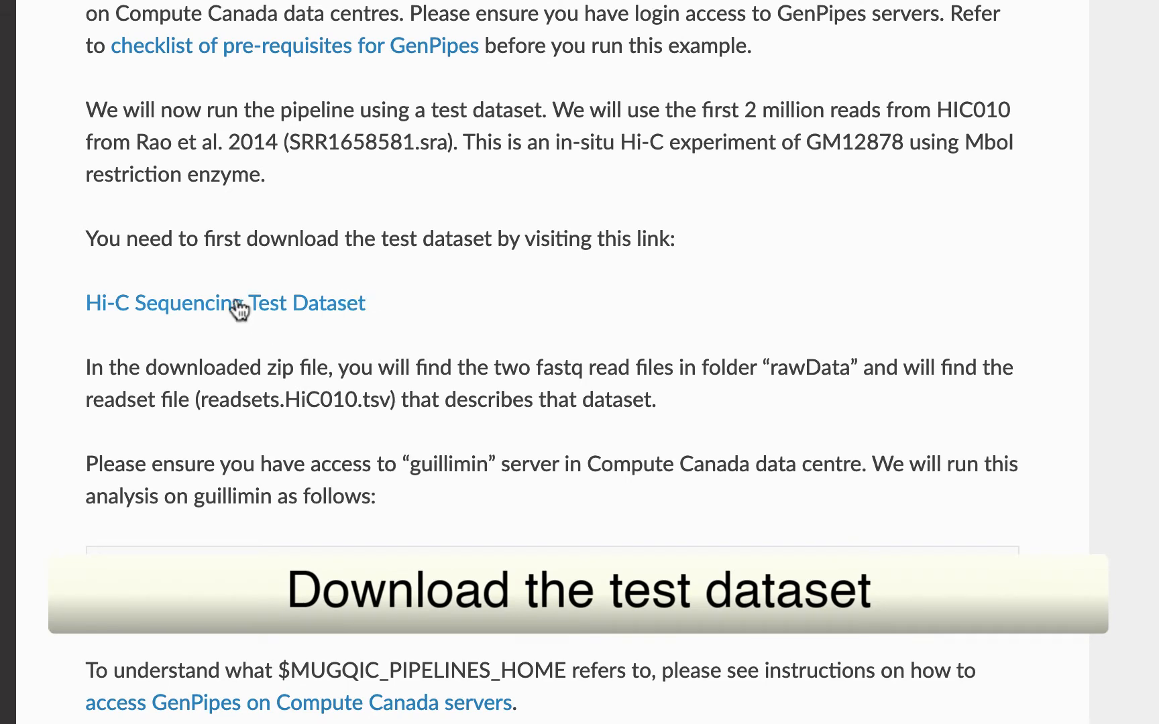
{"action": "right_click", "coordinate": [225, 302]}
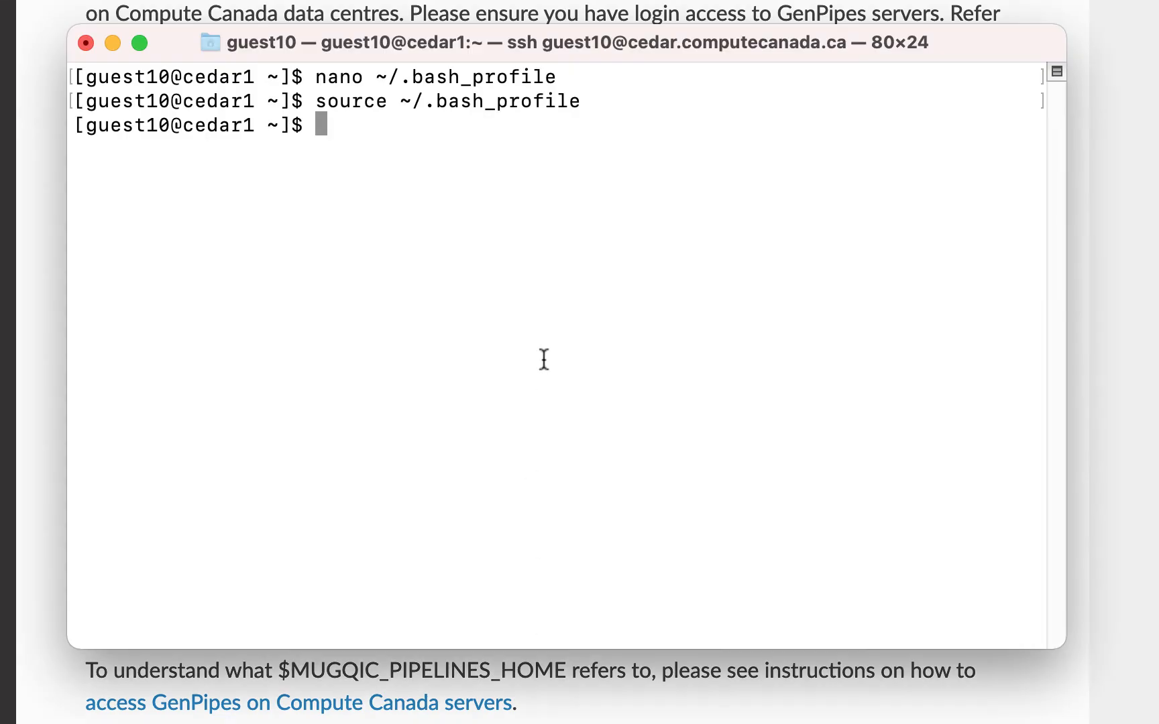
Create a hicseq folder in scratch and move into it.
{"action": "type", "text": "clear"}
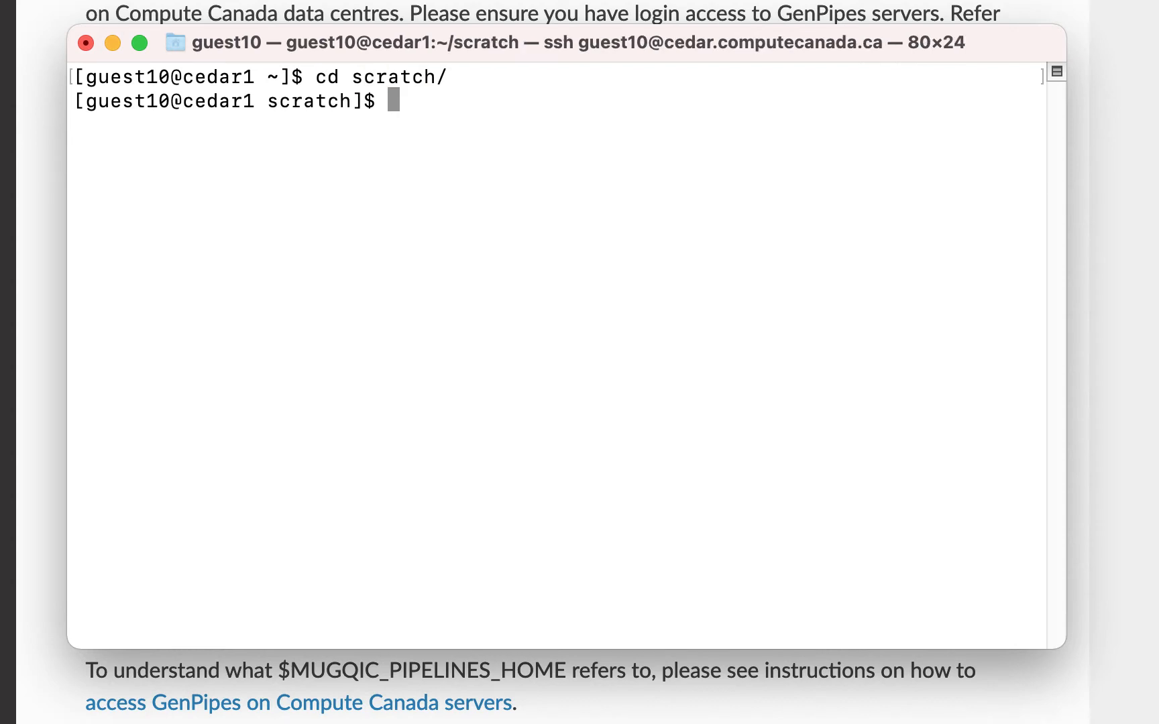
{"action": "type", "text": "mkdir"}
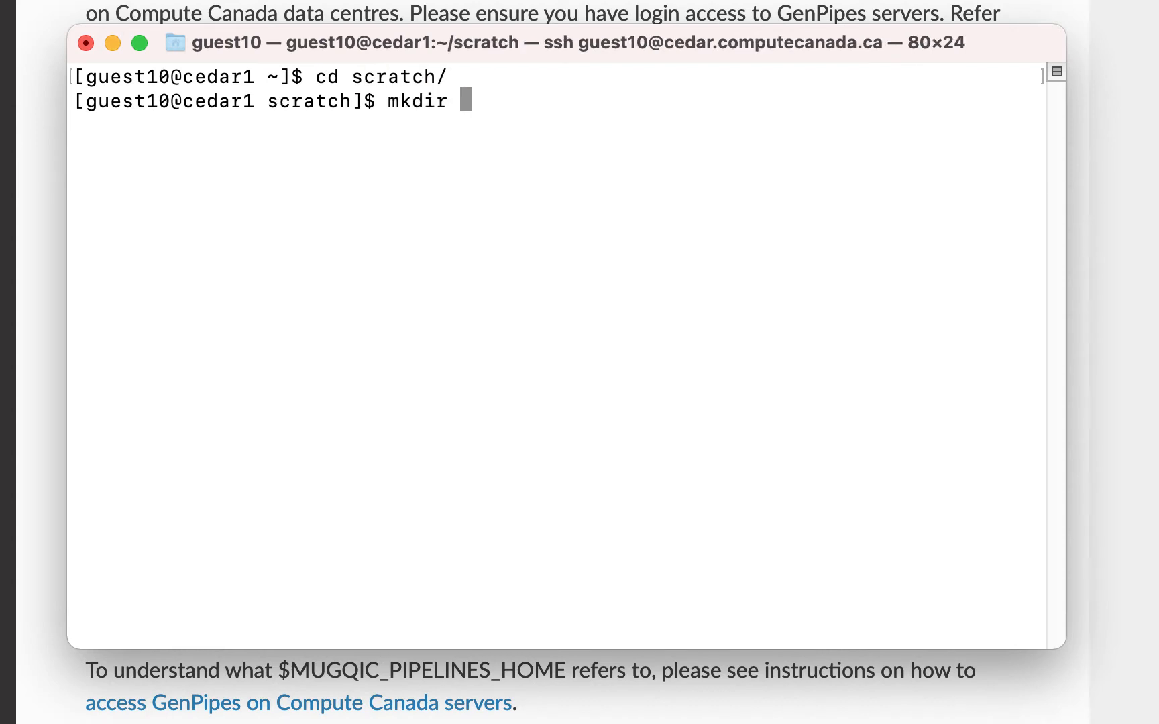
{"action": "type", "text": "hicseq"}
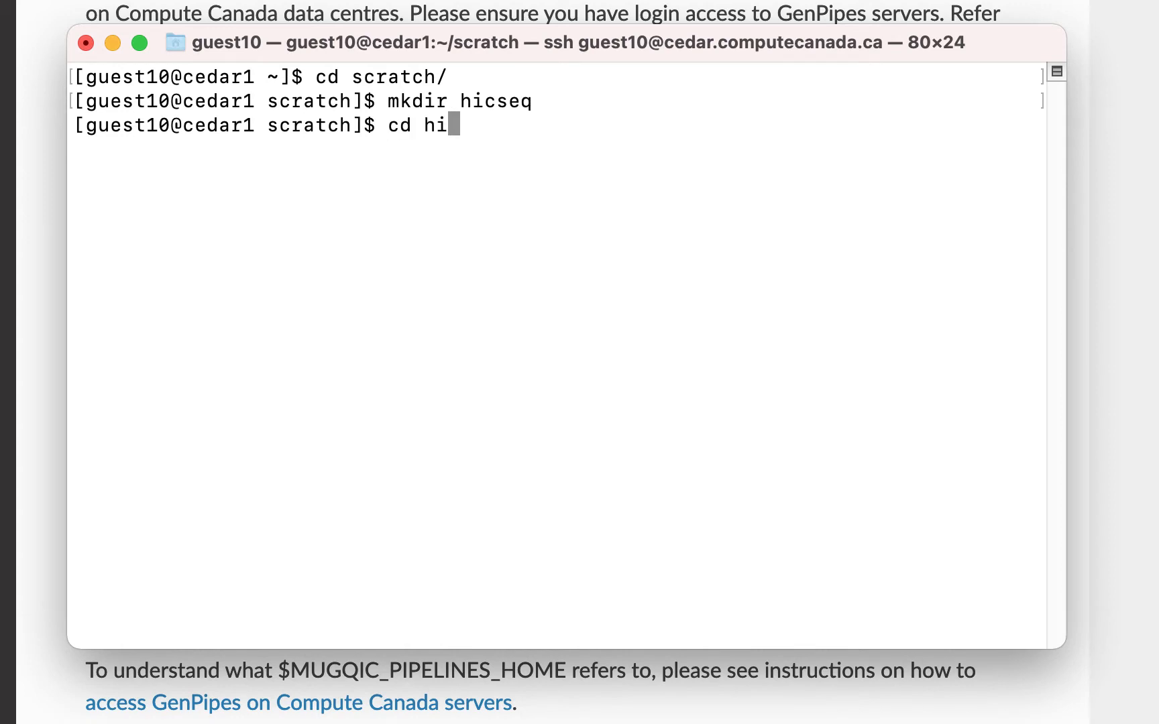
{"action": "key", "text": "Return"}
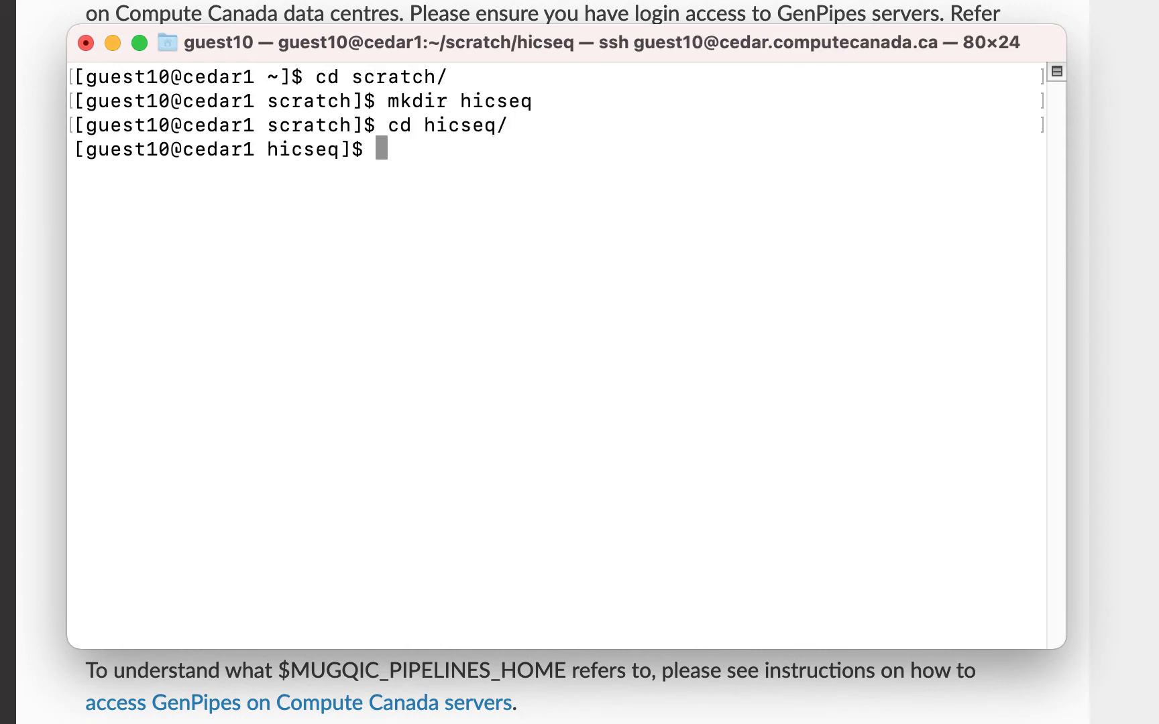
Download hicseq.zip from computationalgenomics.ca with wget and confirm it arrived.
{"action": "type", "text": "wget"}
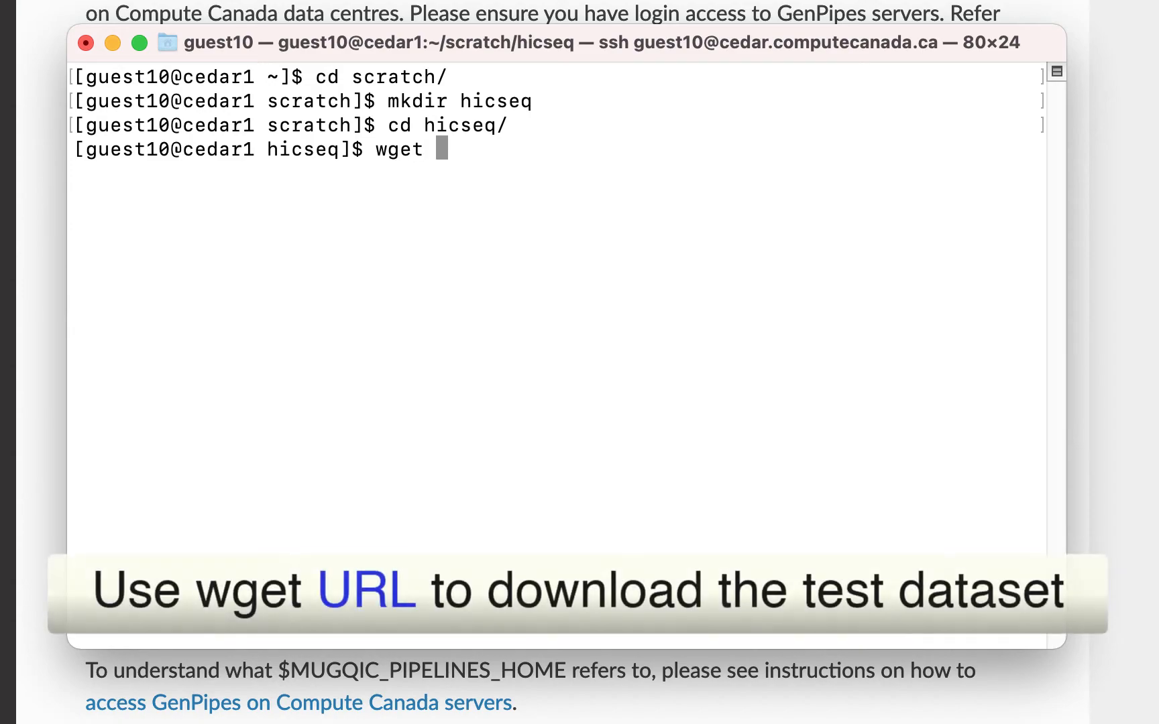
{"action": "type", "text": "http://www.computationalgenomics.ca/tutorial/hicseq.zip"}
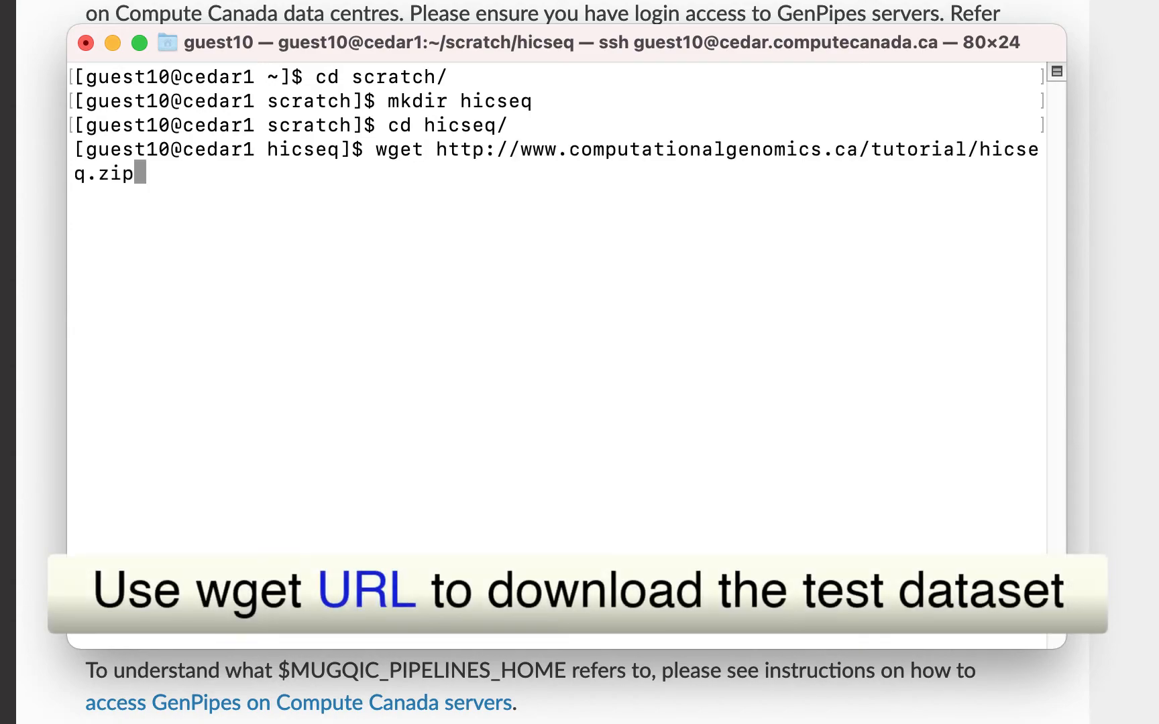
{"action": "key", "text": "Return"}
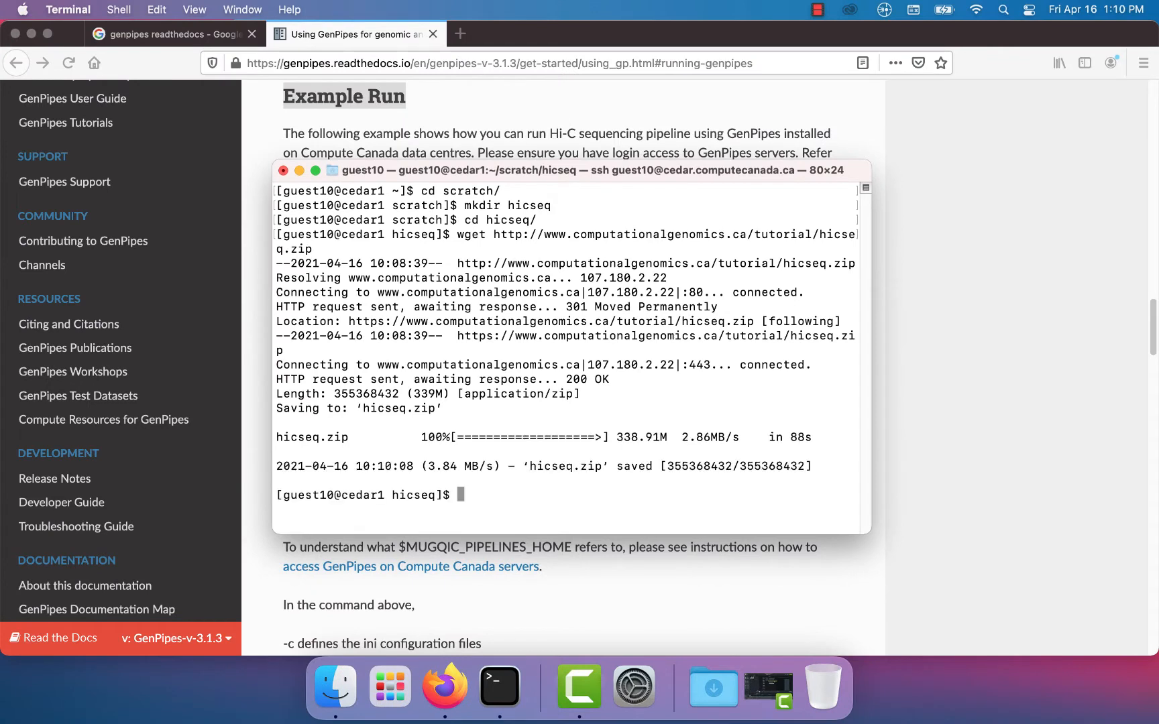
{"action": "type", "text": "ls"}
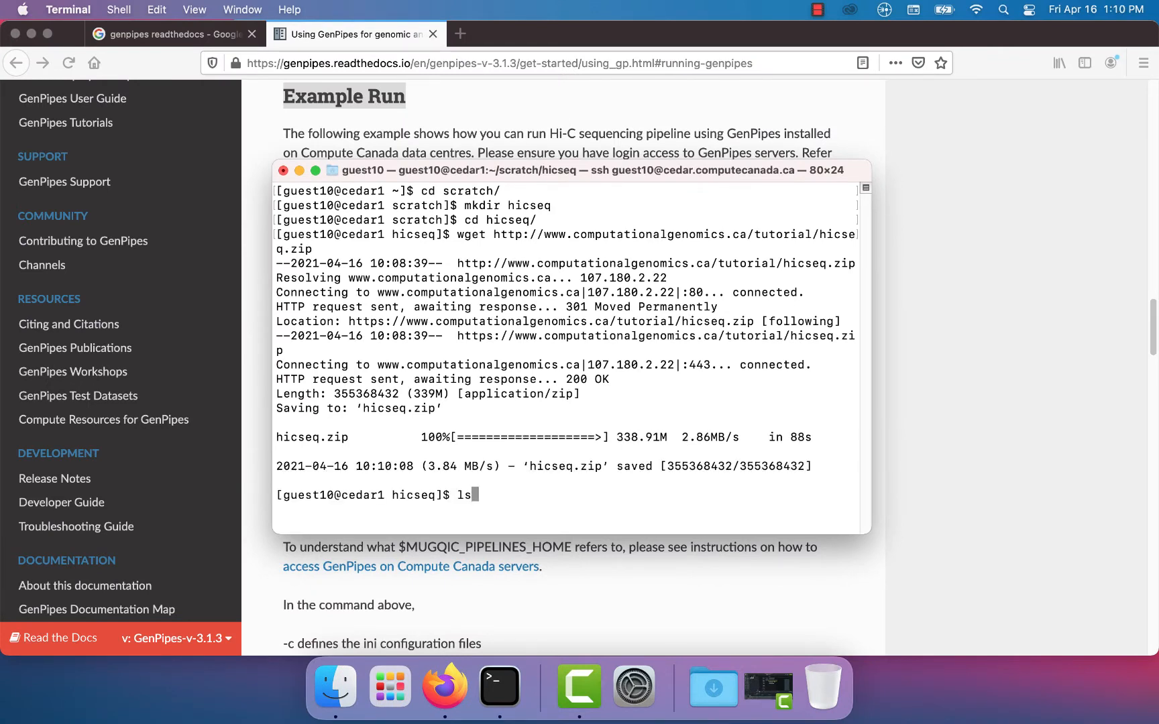
{"action": "key", "text": "Return"}
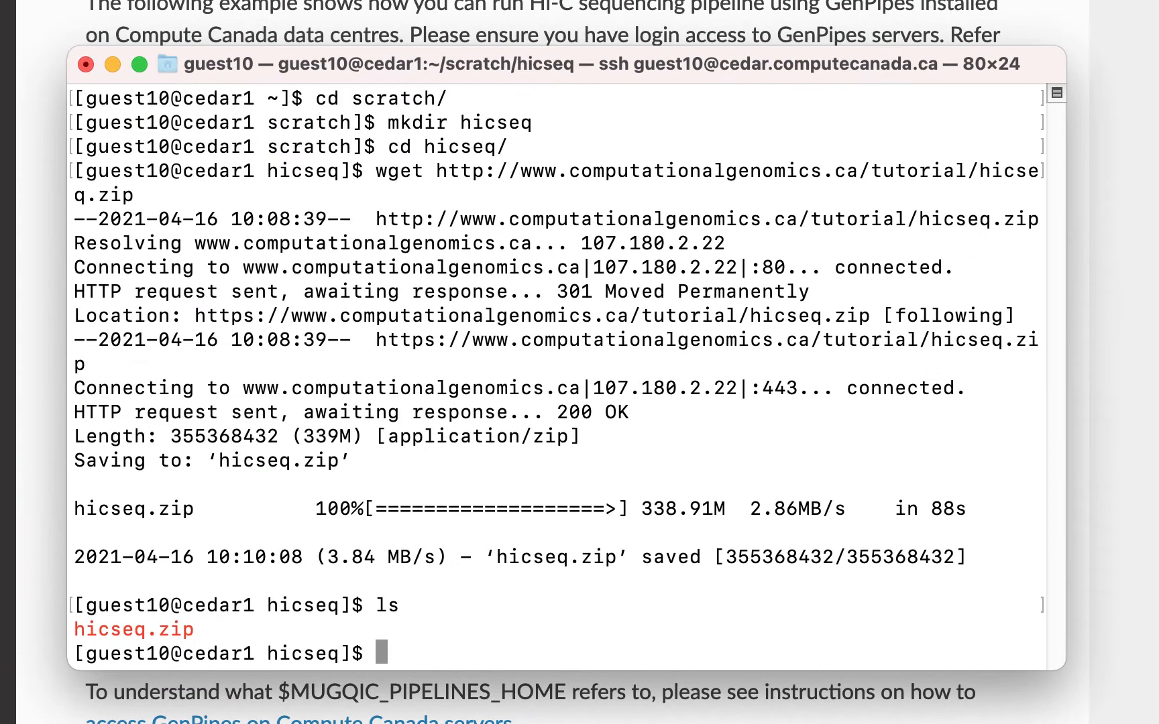
Unzip hicseq.zip, enter the extracted hicseq folder and list its contents.
{"action": "type", "text": "unzip hicseq.zip"}
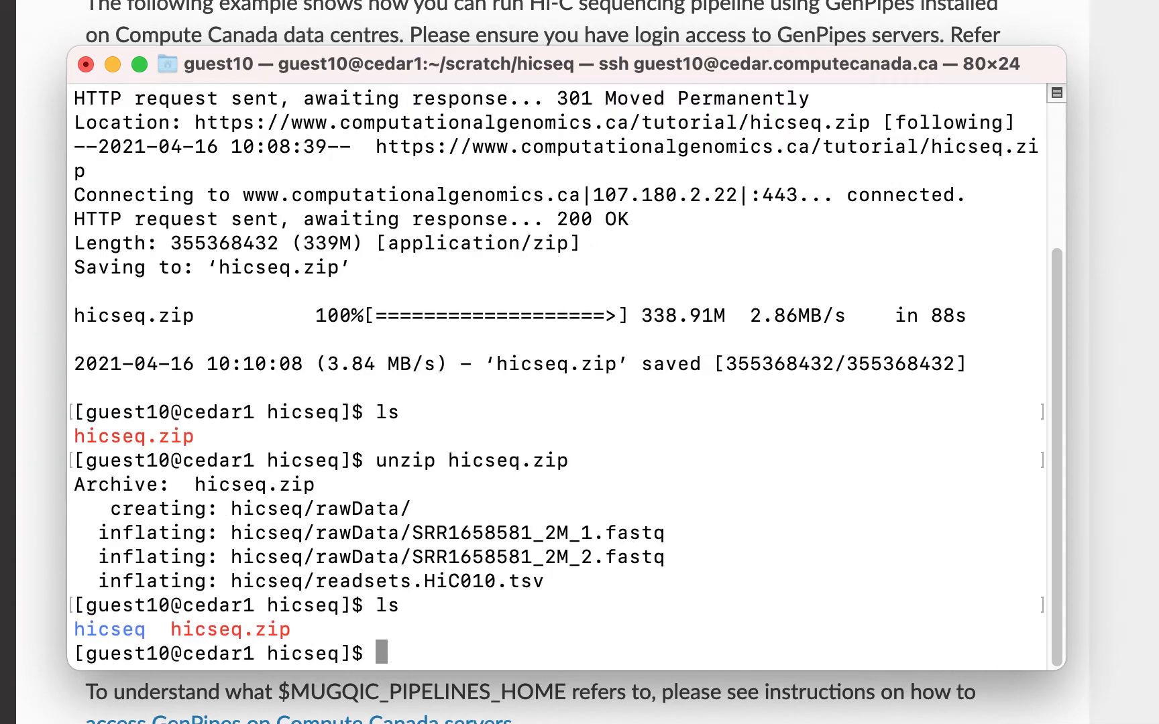
{"action": "type", "text": "cd h"}
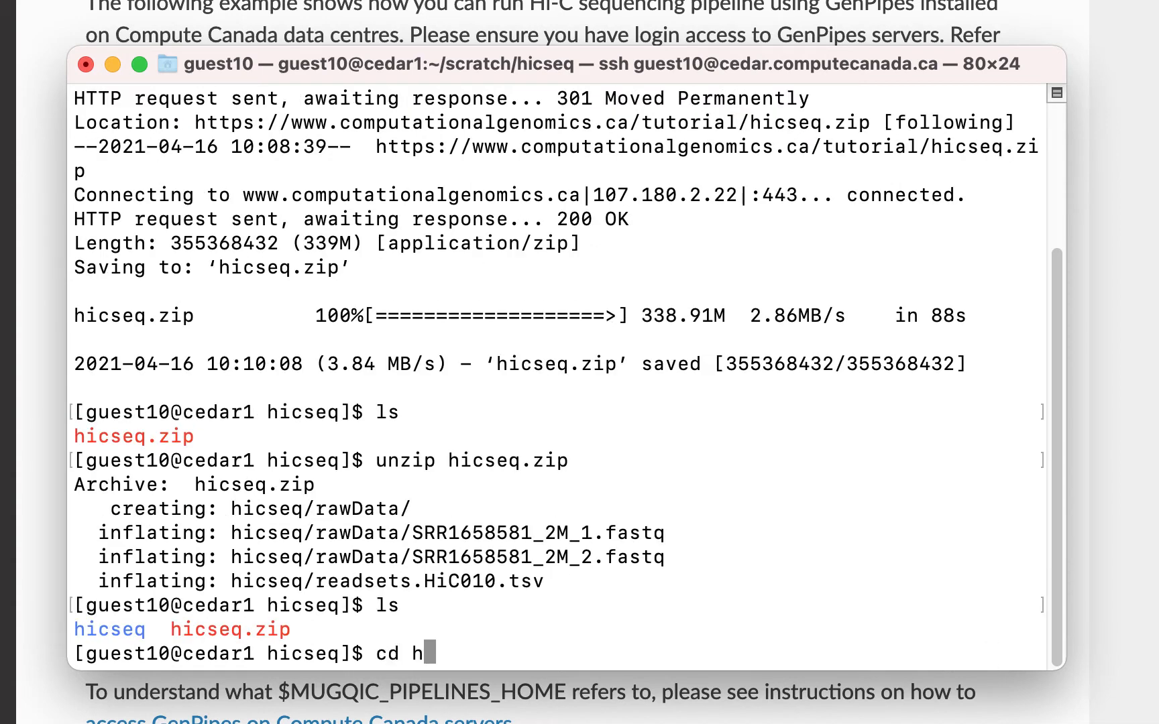
{"action": "key", "text": "Return"}
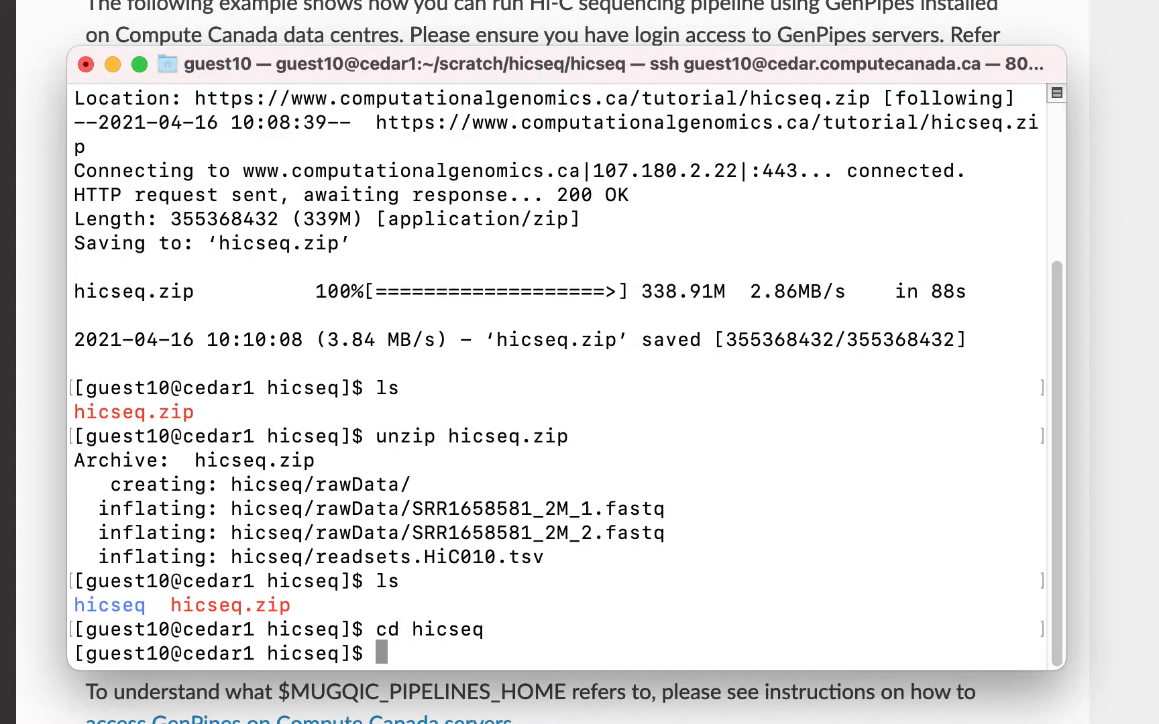
{"action": "type", "text": "l"}
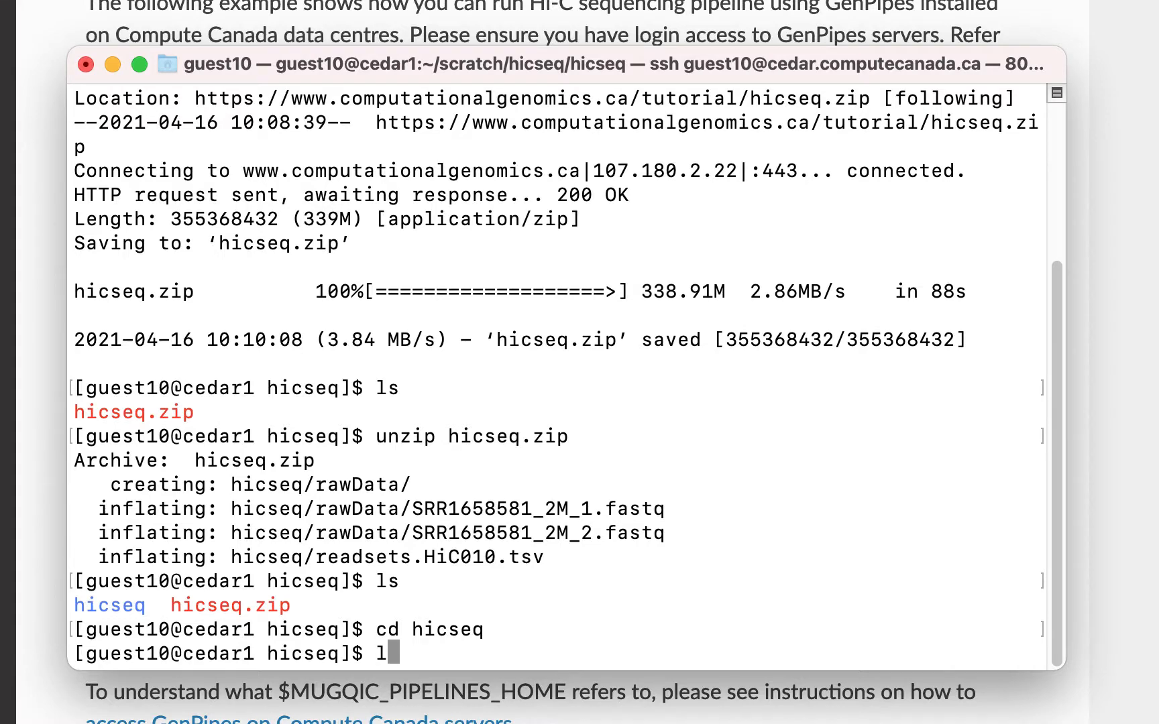
{"action": "key", "text": "Return"}
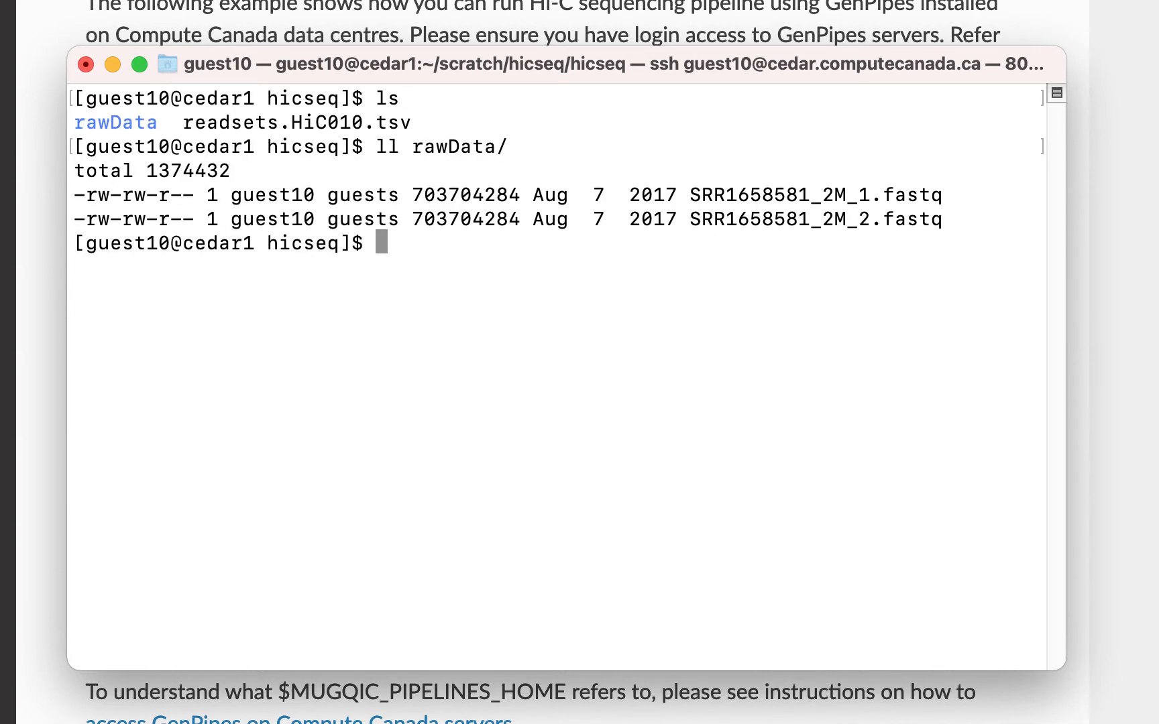
{"action": "mouse_move", "coordinate": [694, 195]}
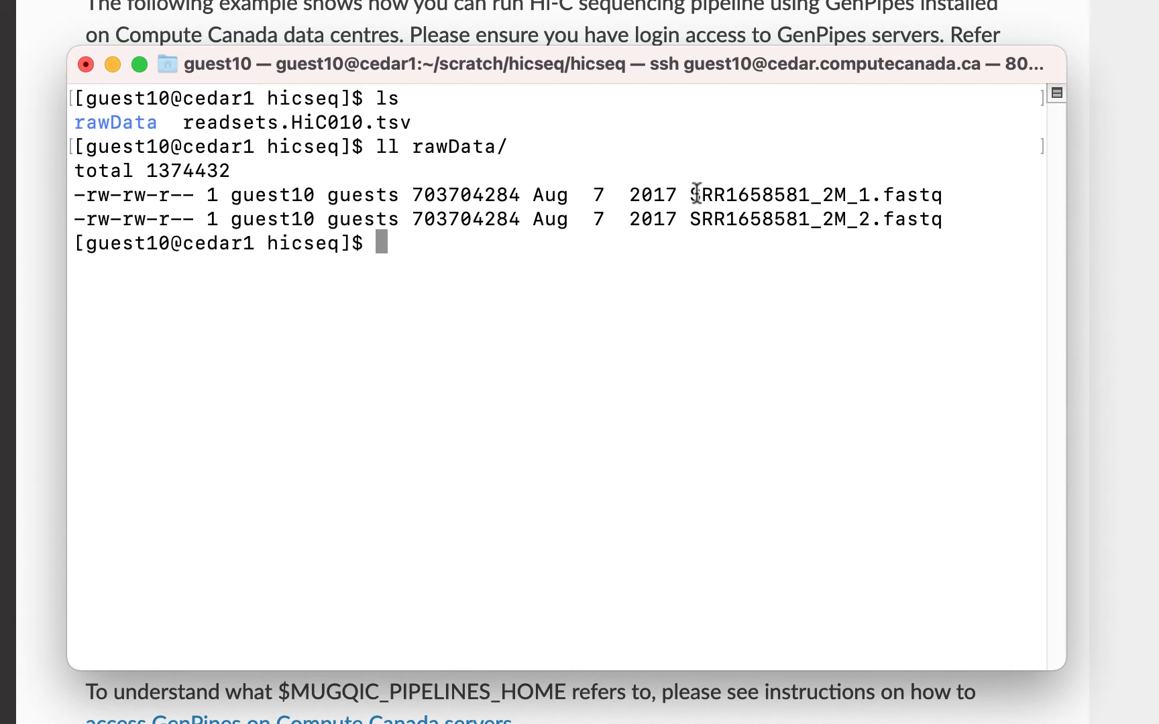
Check the two SRR1658581 fastq files, then browse readsets.HiC010.tsv with less -S.
{"action": "double_click", "coordinate": [813, 194]}
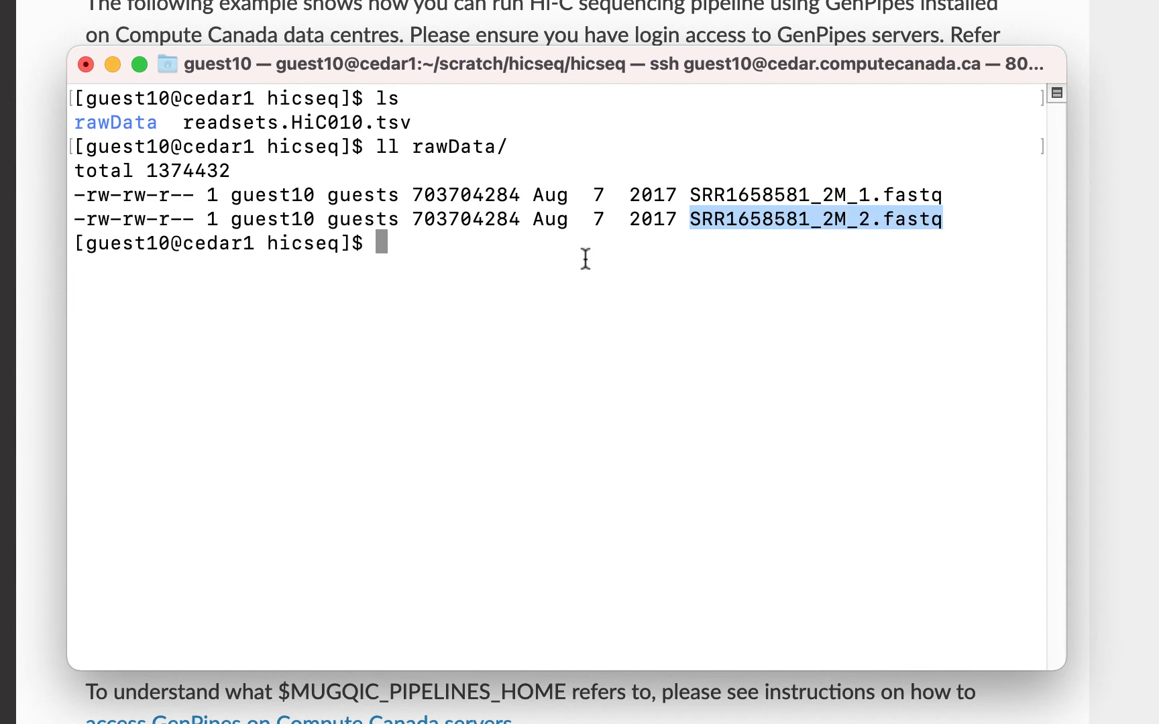
{"action": "type", "text": "less"}
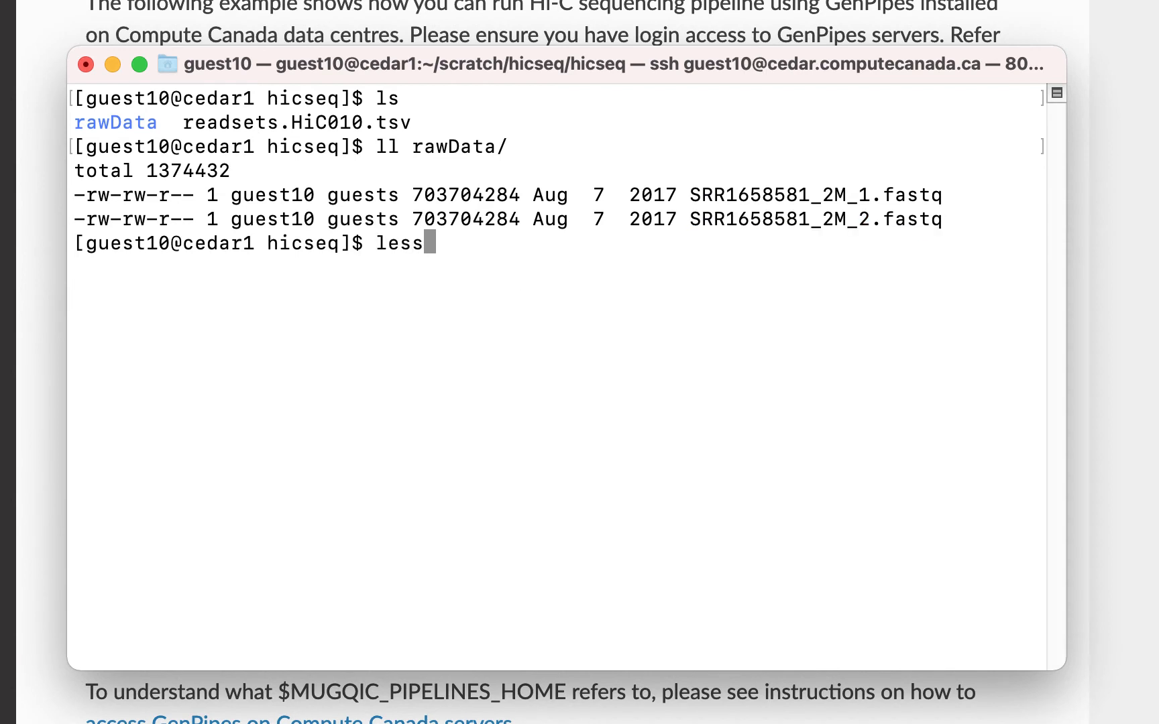
{"action": "type", "text": "-S readsets.HiC010.tsv"}
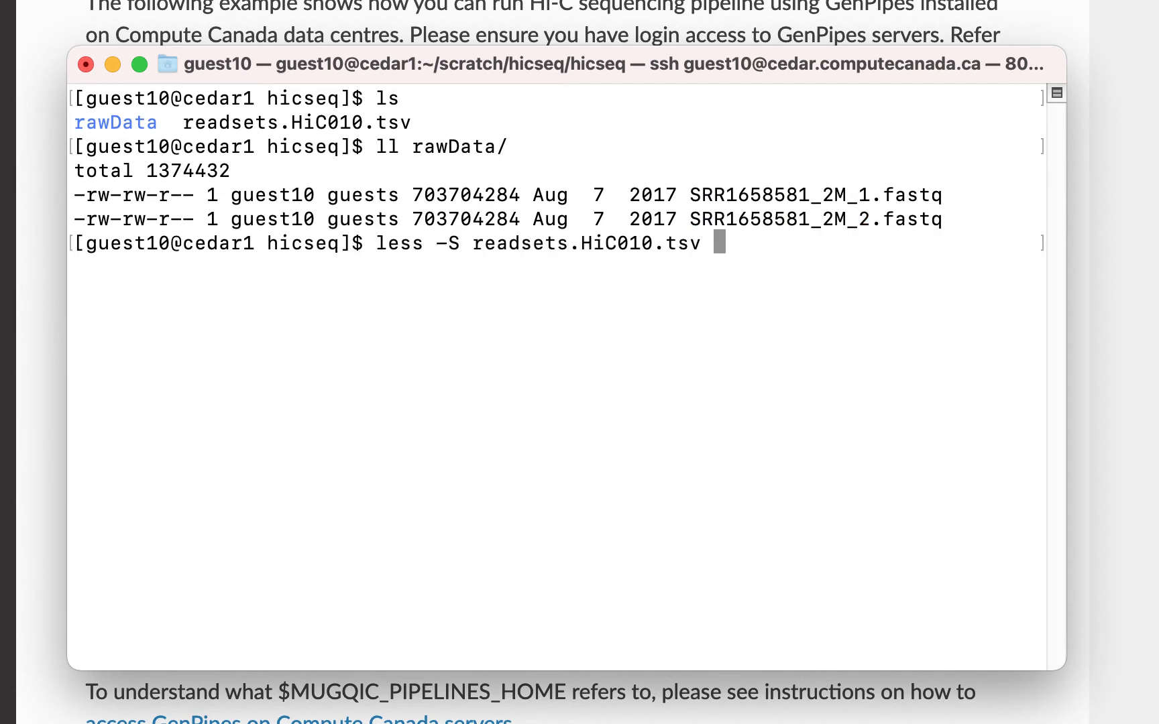
{"action": "key", "text": "Return"}
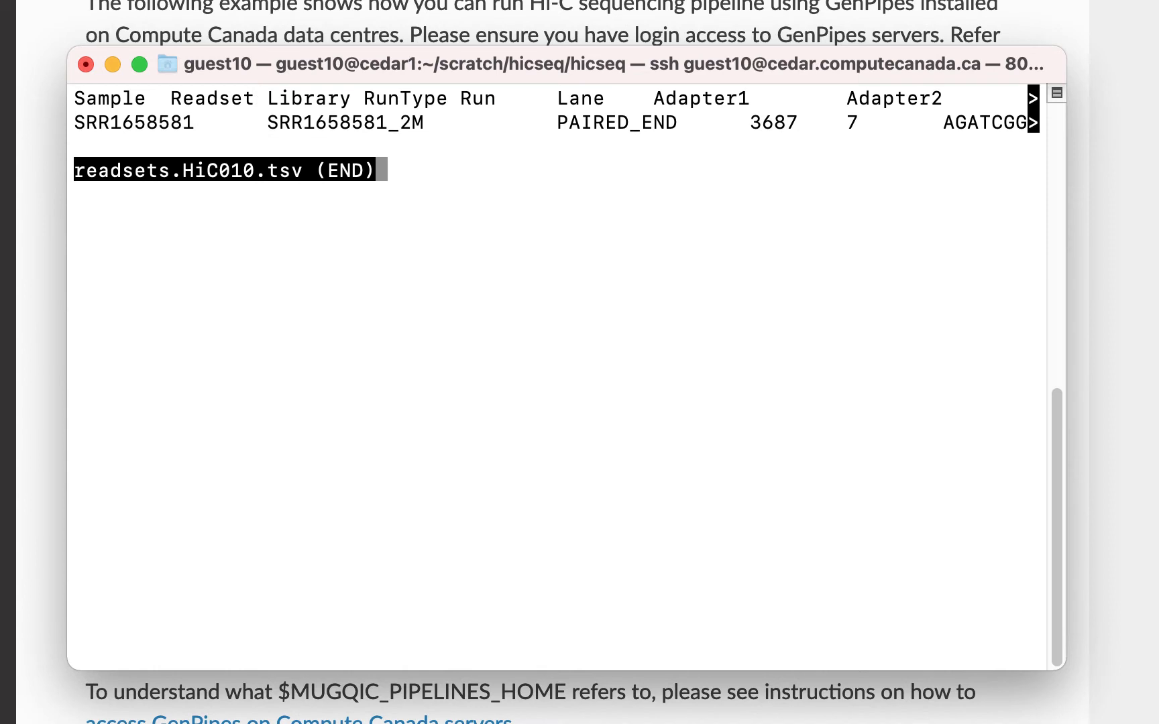
{"action": "mouse_move", "coordinate": [383, 256]}
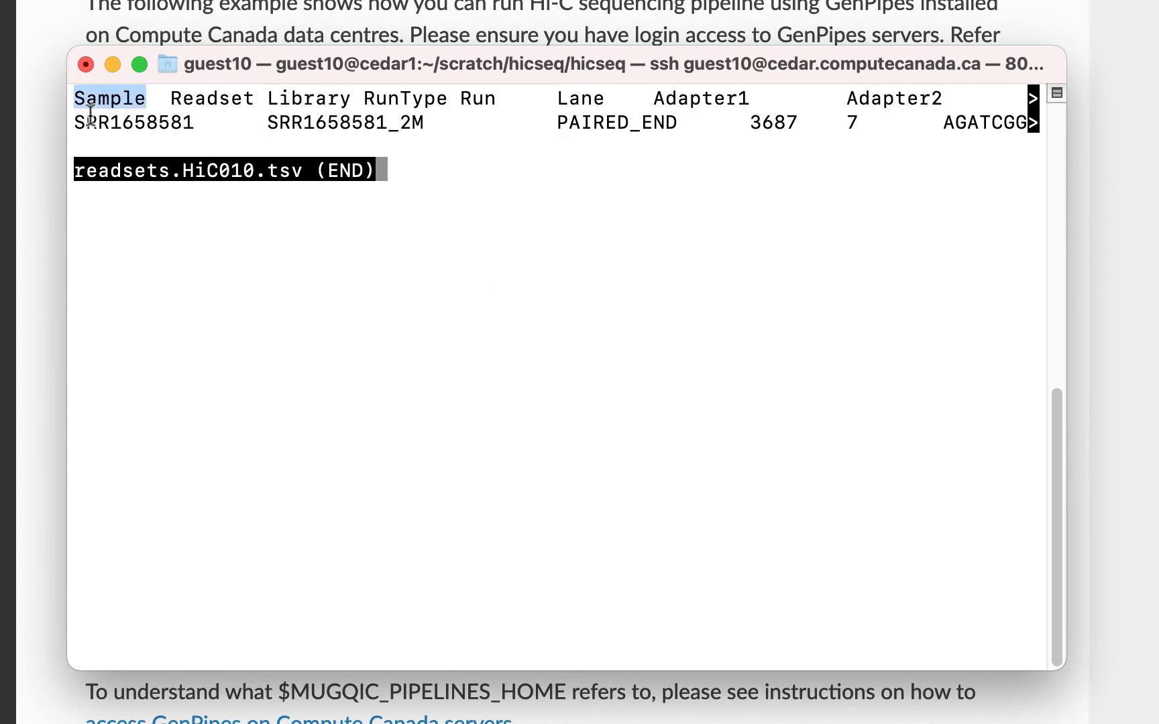
{"action": "double_click", "coordinate": [133, 122]}
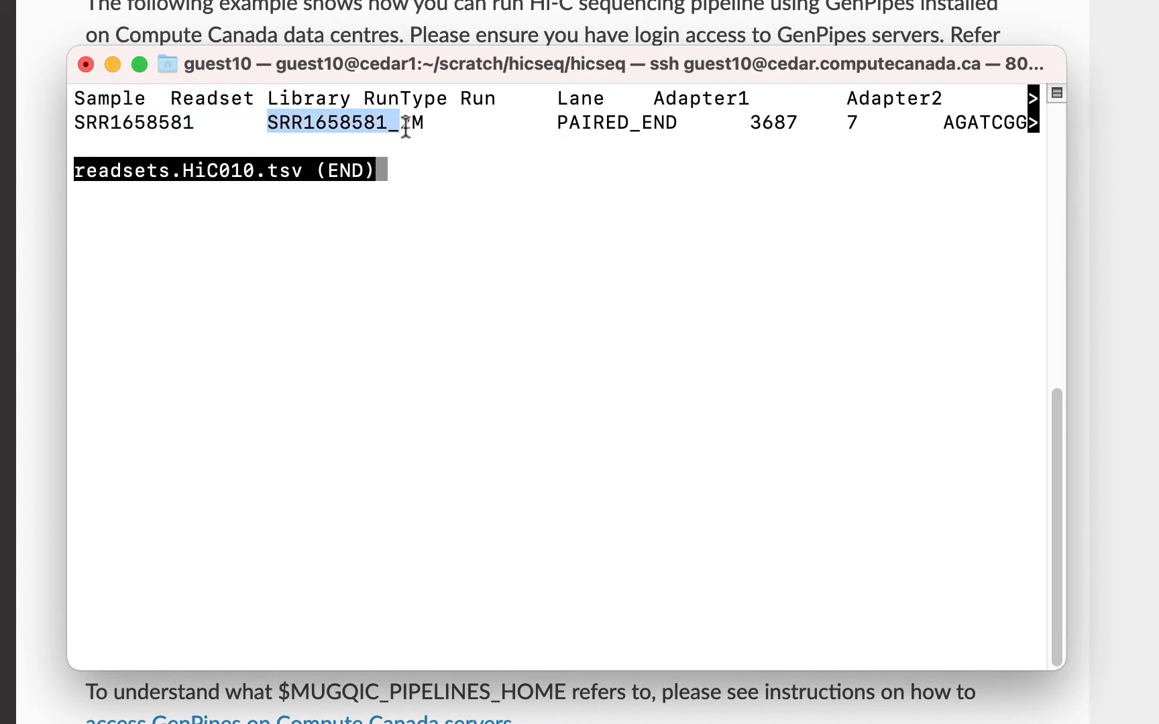
{"action": "scroll", "scroll_direction": "right", "scroll_amount": 3}
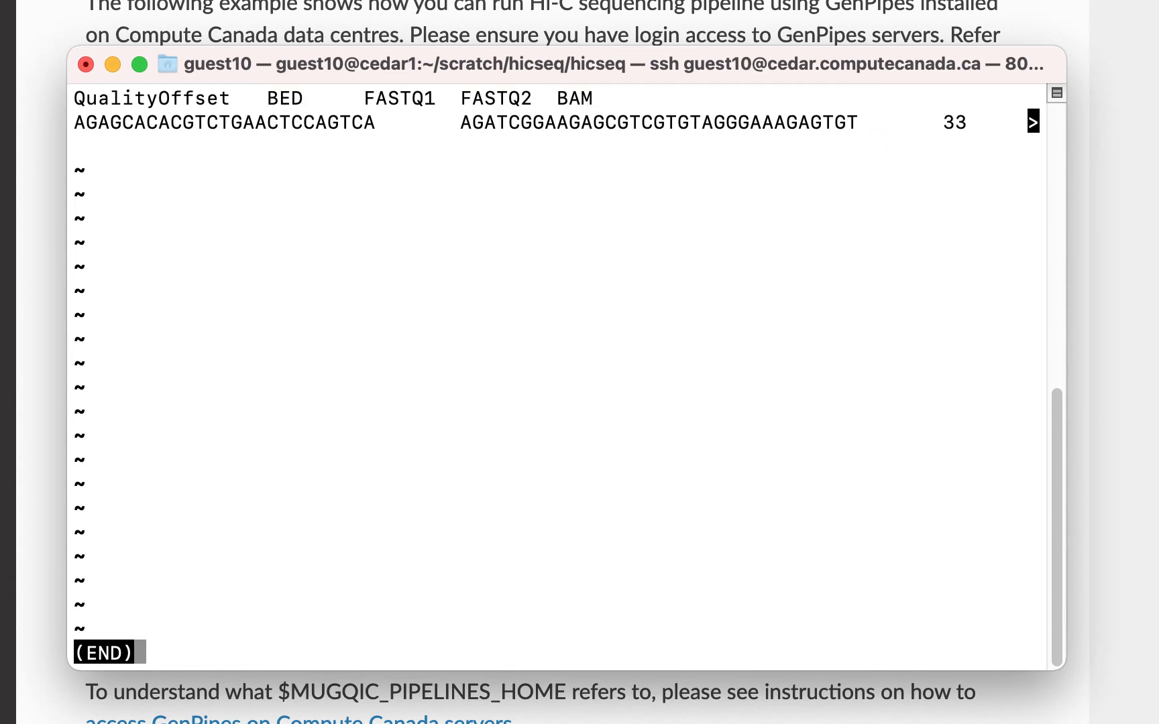
{"action": "double_click", "coordinate": [398, 96]}
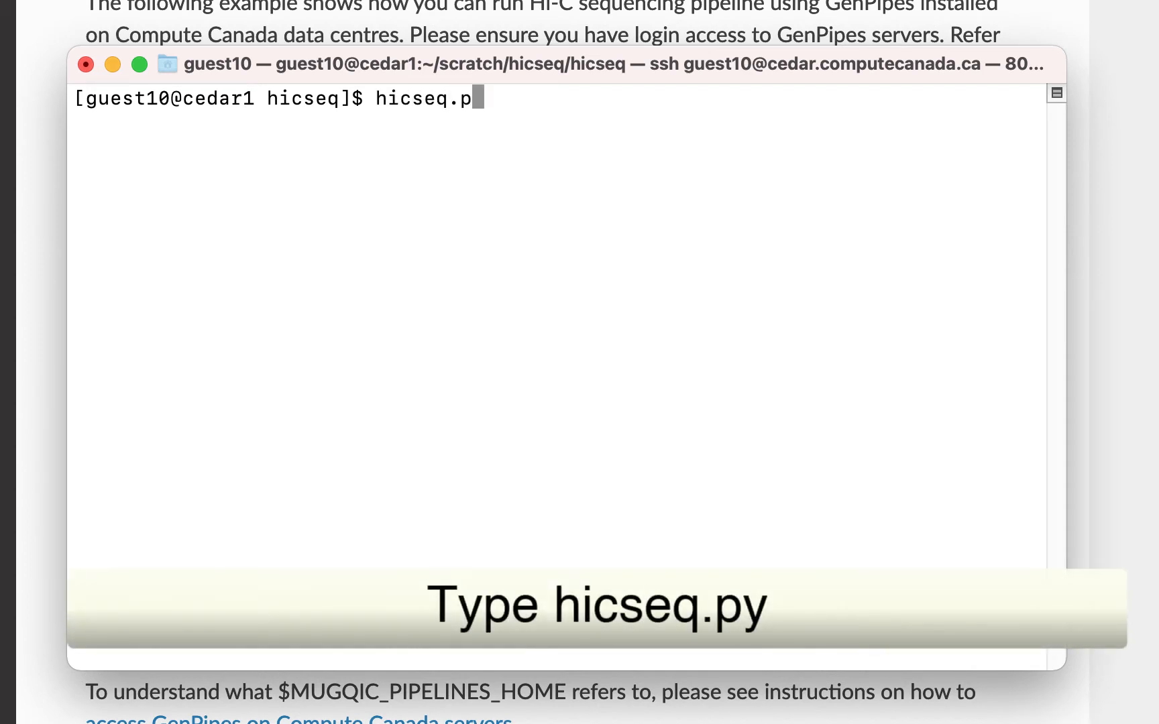
Run hicseq.py steps 1–15 with MboI into hicseqScript_SRR1658581.txt (127 jobs), then list files.
{"action": "key", "text": "Return"}
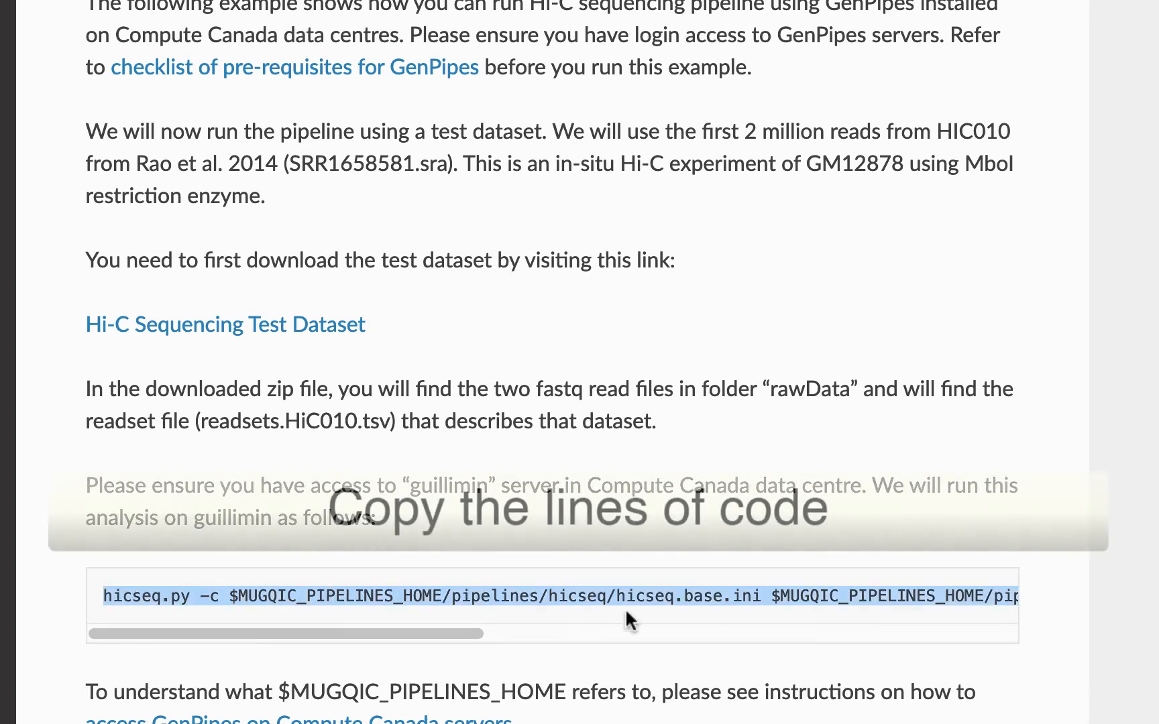
{"action": "scroll", "scroll_direction": "right", "scroll_amount": 3}
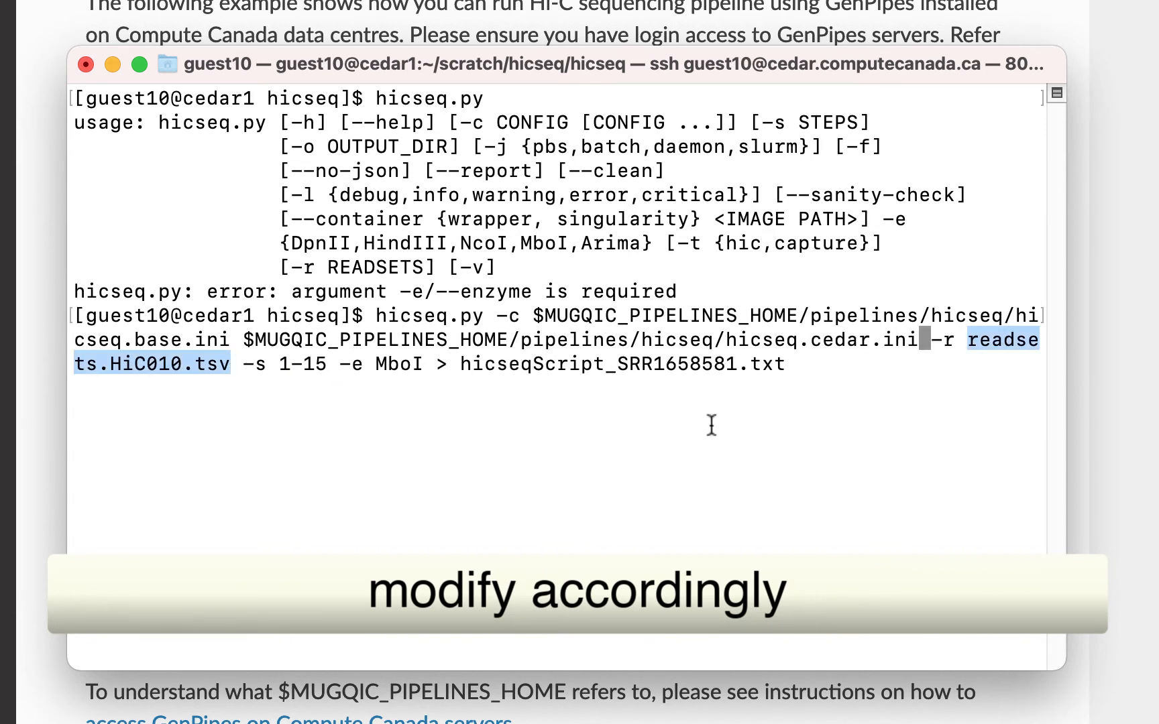
{"action": "mouse_move", "coordinate": [262, 362]}
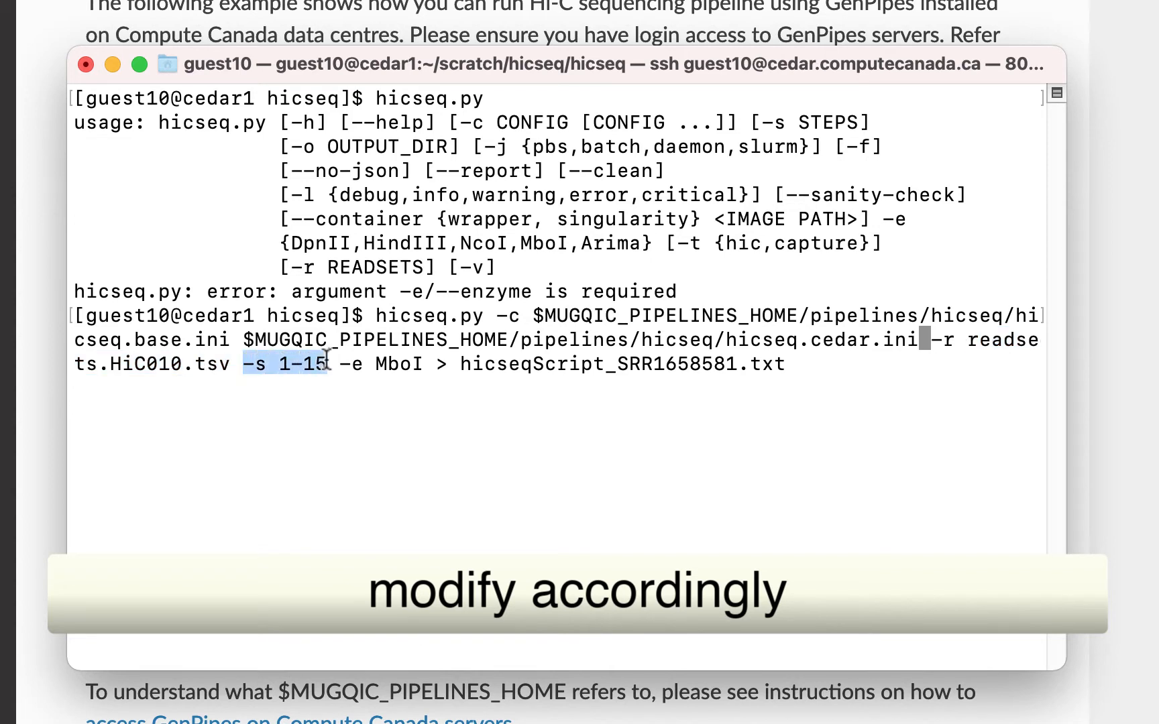
{"action": "left_click", "coordinate": [805, 363]}
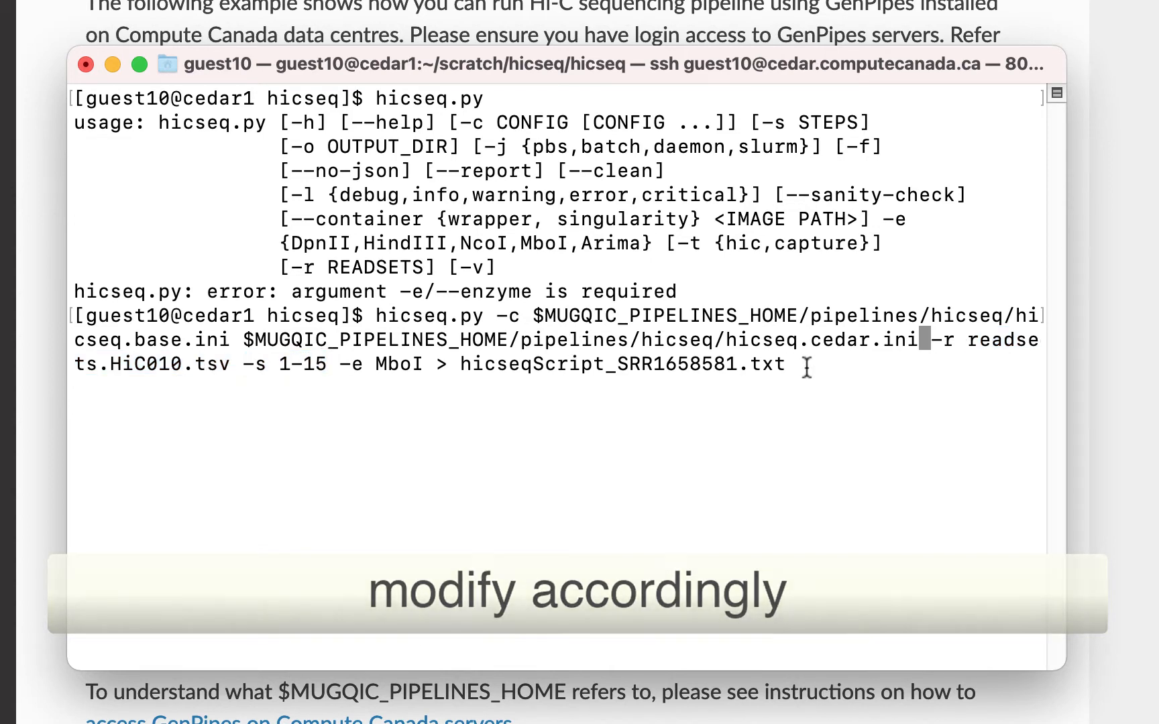
{"action": "key", "text": "Return"}
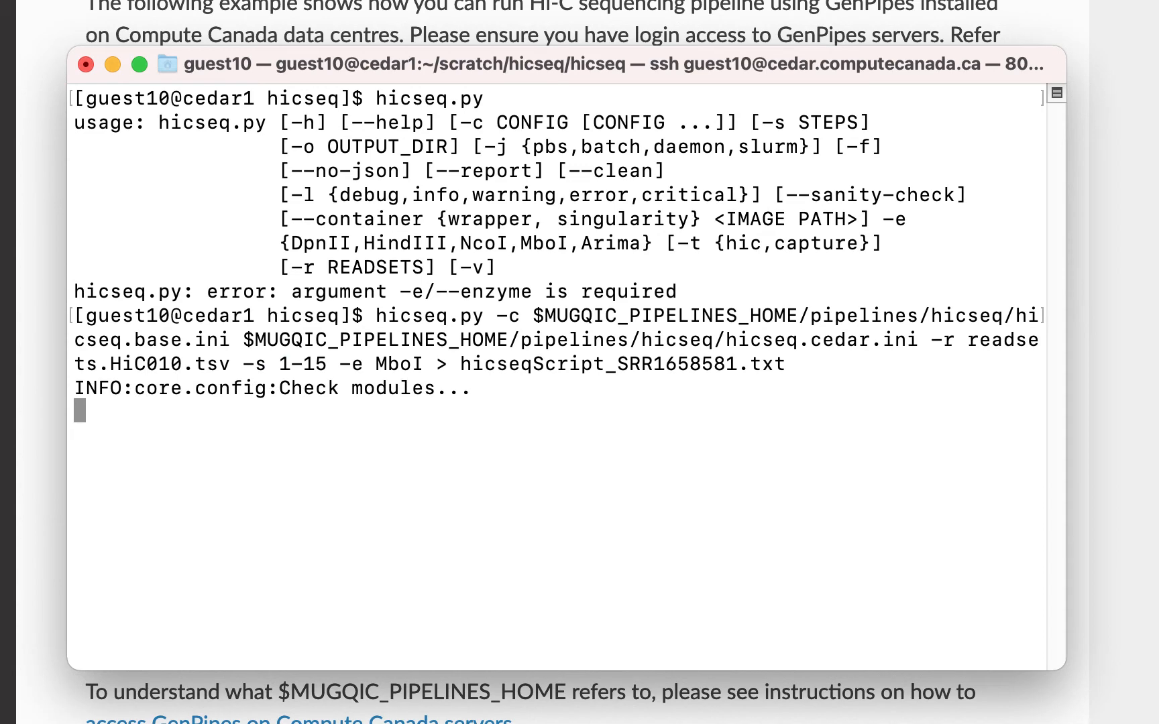
{"action": "scroll", "scroll_direction": "down", "scroll_amount": 3}
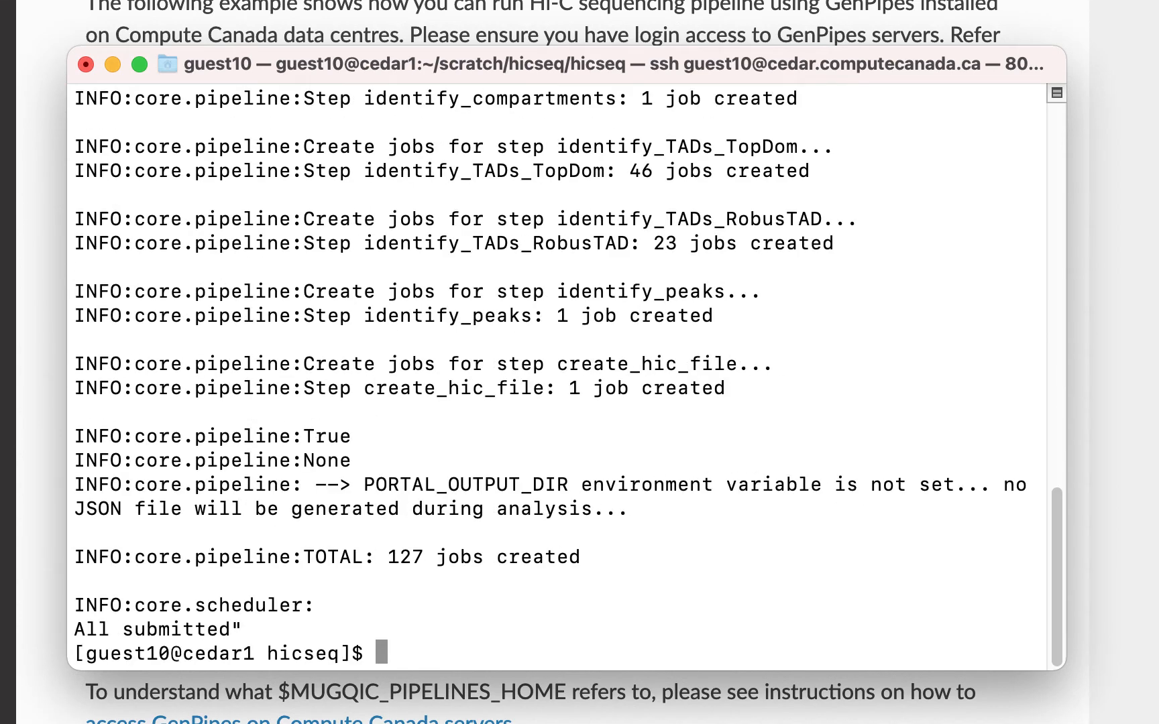
{"action": "type", "text": "ls"}
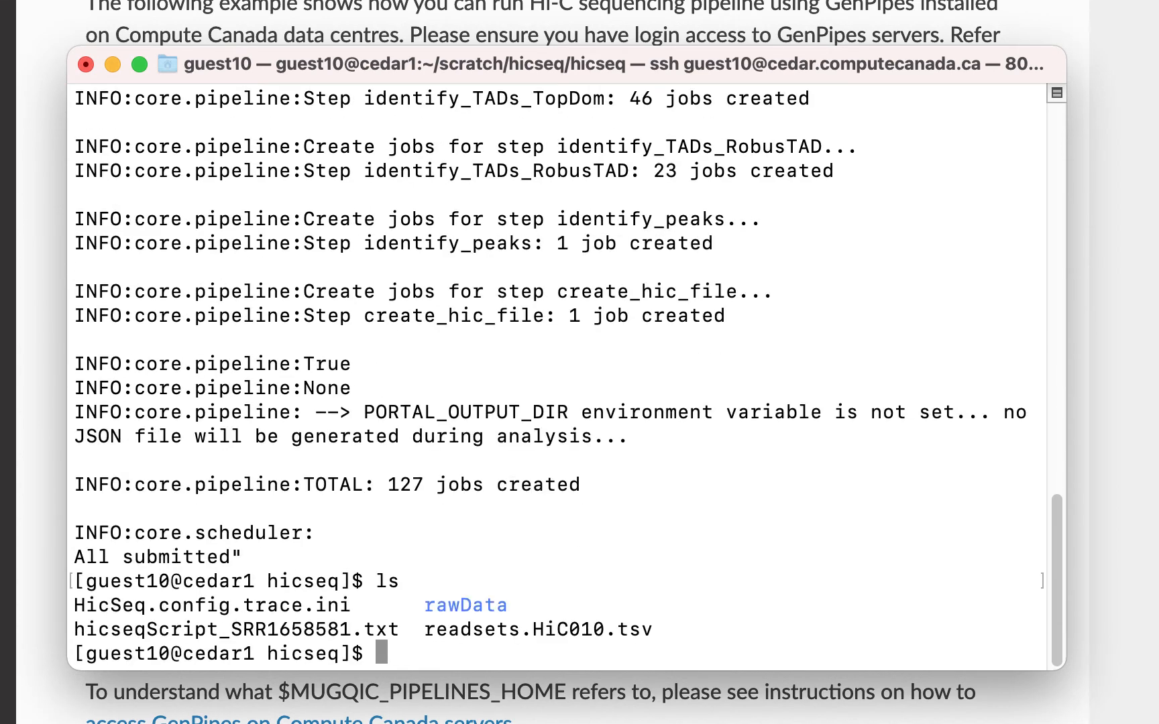
{"action": "mouse_move", "coordinate": [577, 389]}
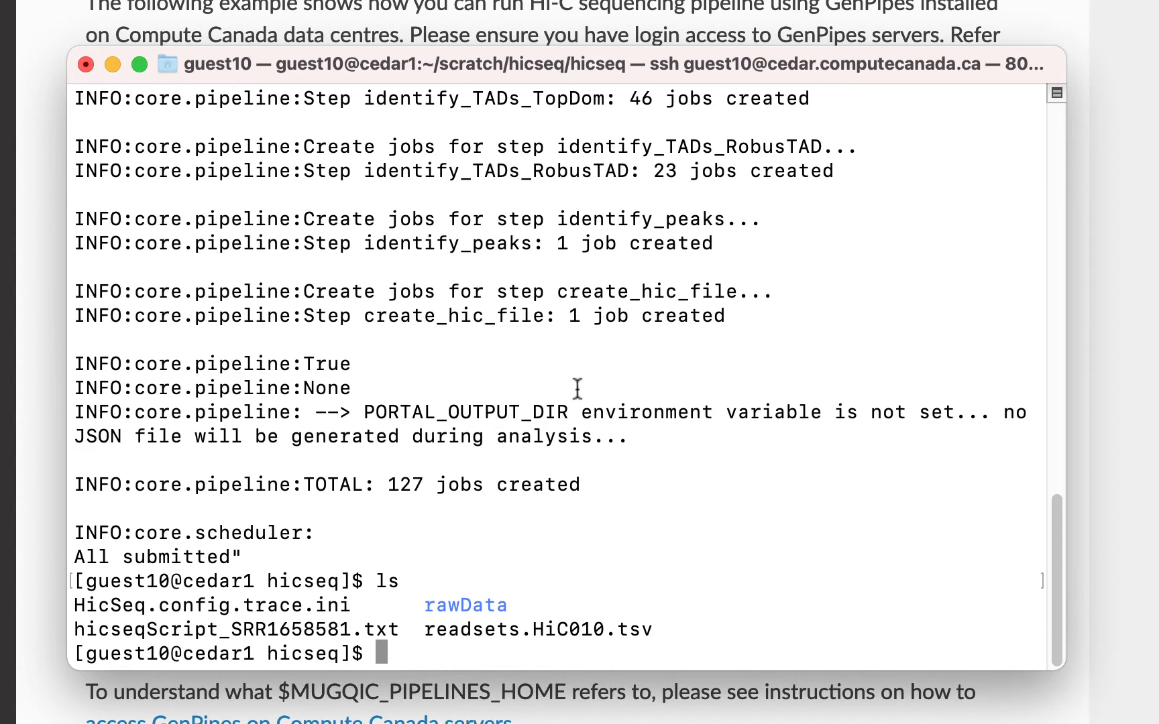
Run bash hicseqScript_SRR1658581.txt to submit the Hi-C jobs to the cluster.
{"action": "right_click", "coordinate": [185, 629]}
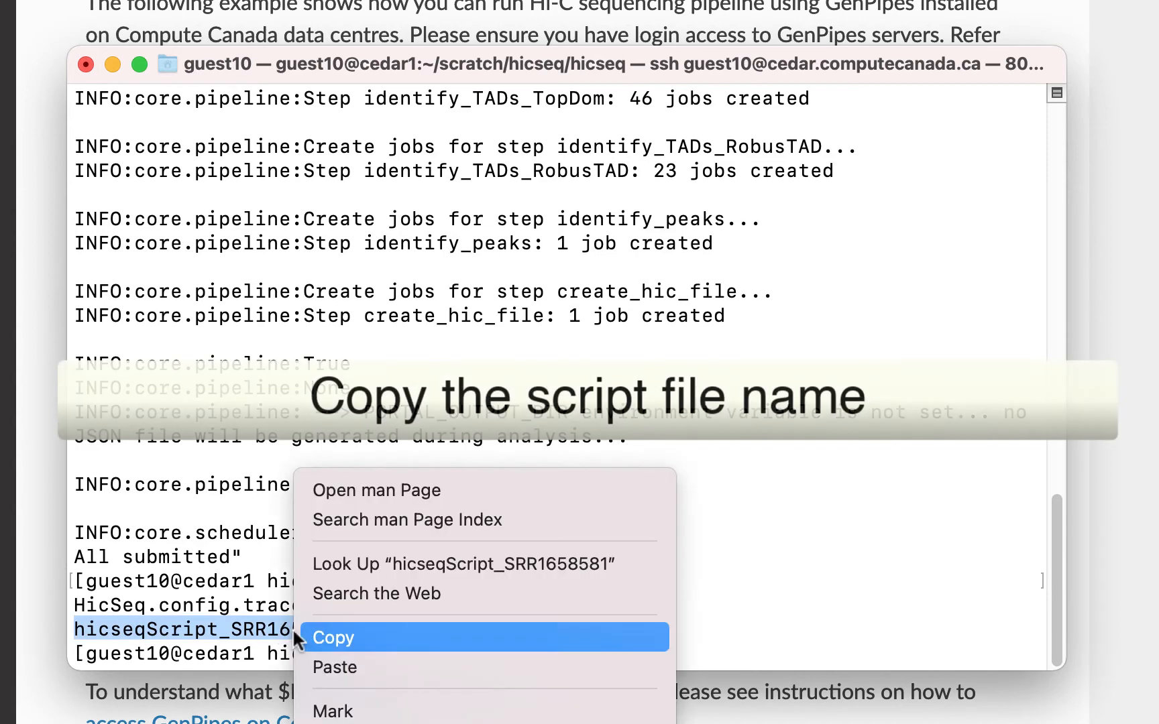
{"action": "left_click", "coordinate": [334, 637]}
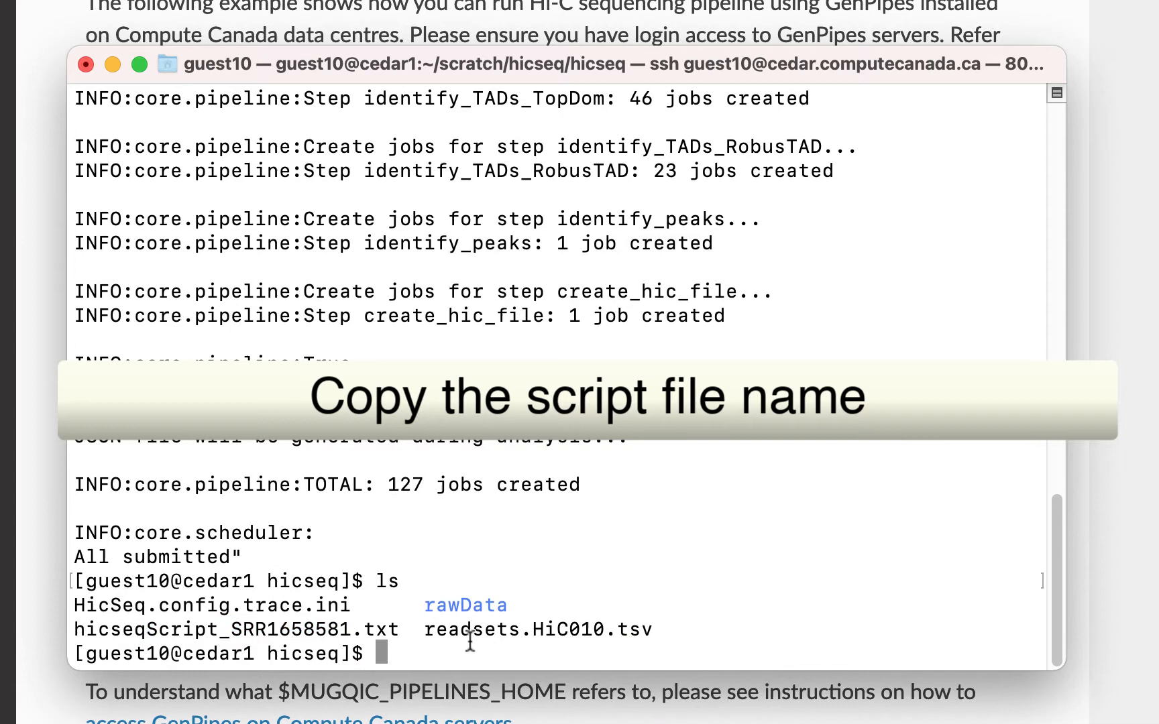
{"action": "type", "text": "bash"}
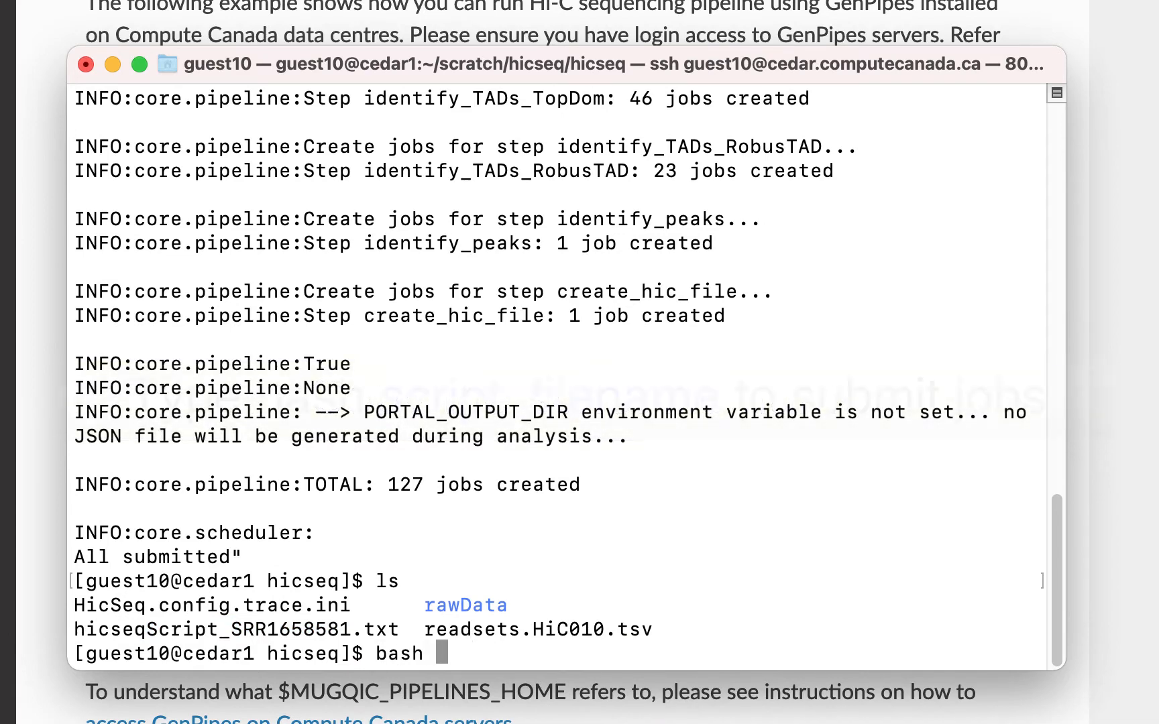
{"action": "type", "text": "hicseqScript_SRR1658581.txt"}
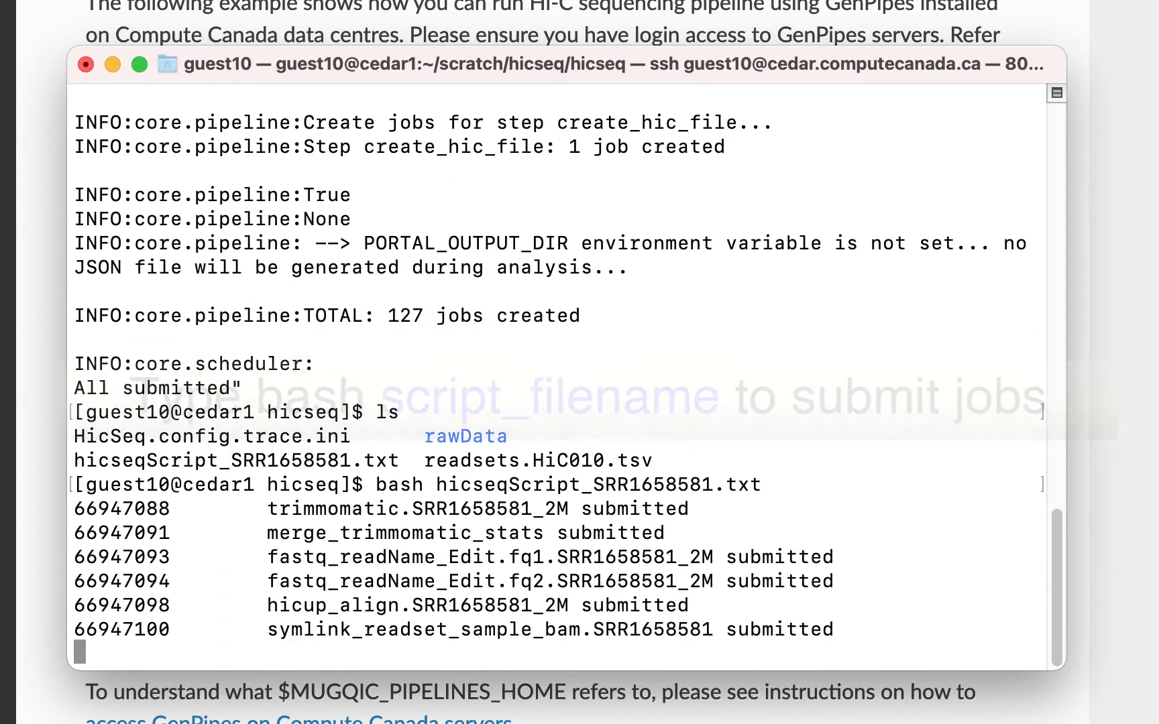
{"action": "scroll", "scroll_direction": "down", "scroll_amount": 3}
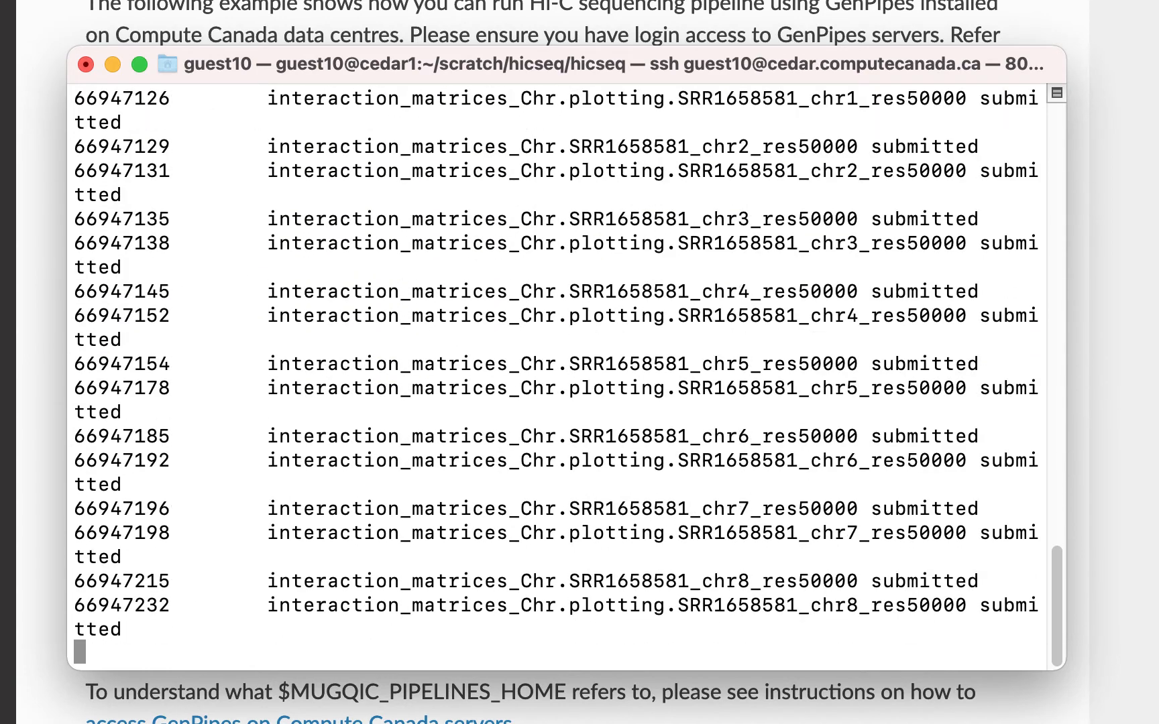
{"action": "scroll", "scroll_direction": "down", "scroll_amount": 3}
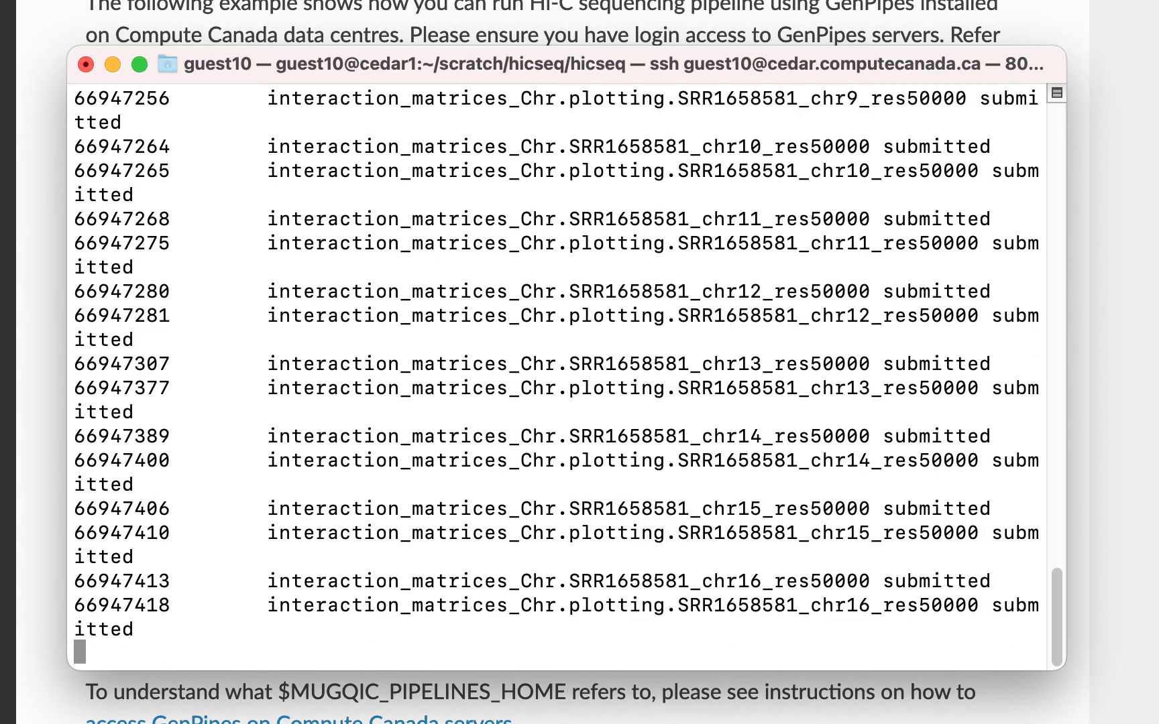
{"action": "scroll", "scroll_direction": "down", "scroll_amount": 3}
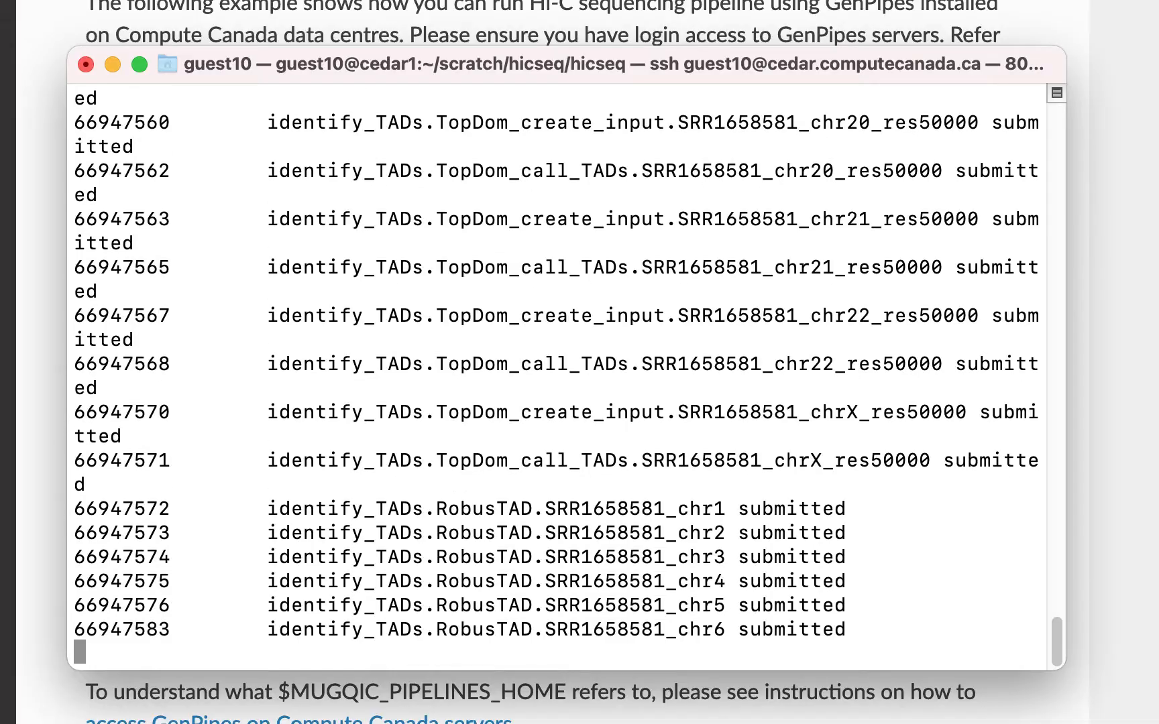
{"action": "scroll", "scroll_direction": "down", "scroll_amount": 3}
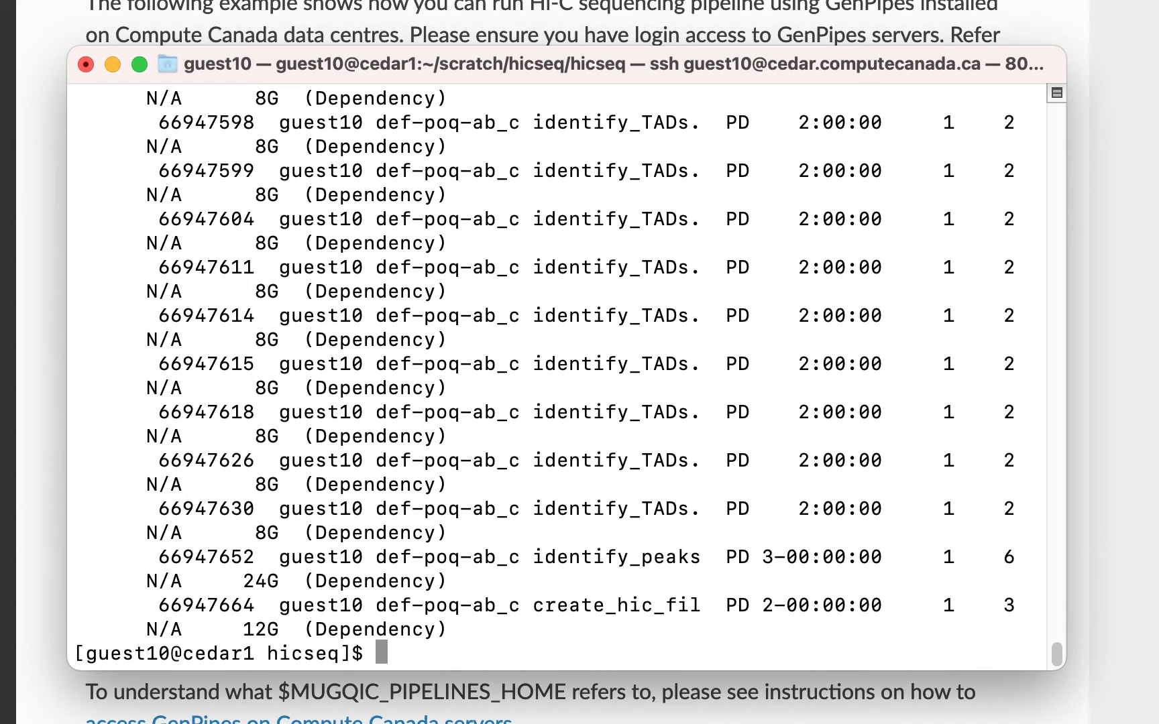
Scroll through the sq queue listing with hicup_align running and other jobs pending.
{"action": "scroll", "scroll_direction": "up", "scroll_amount": 3}
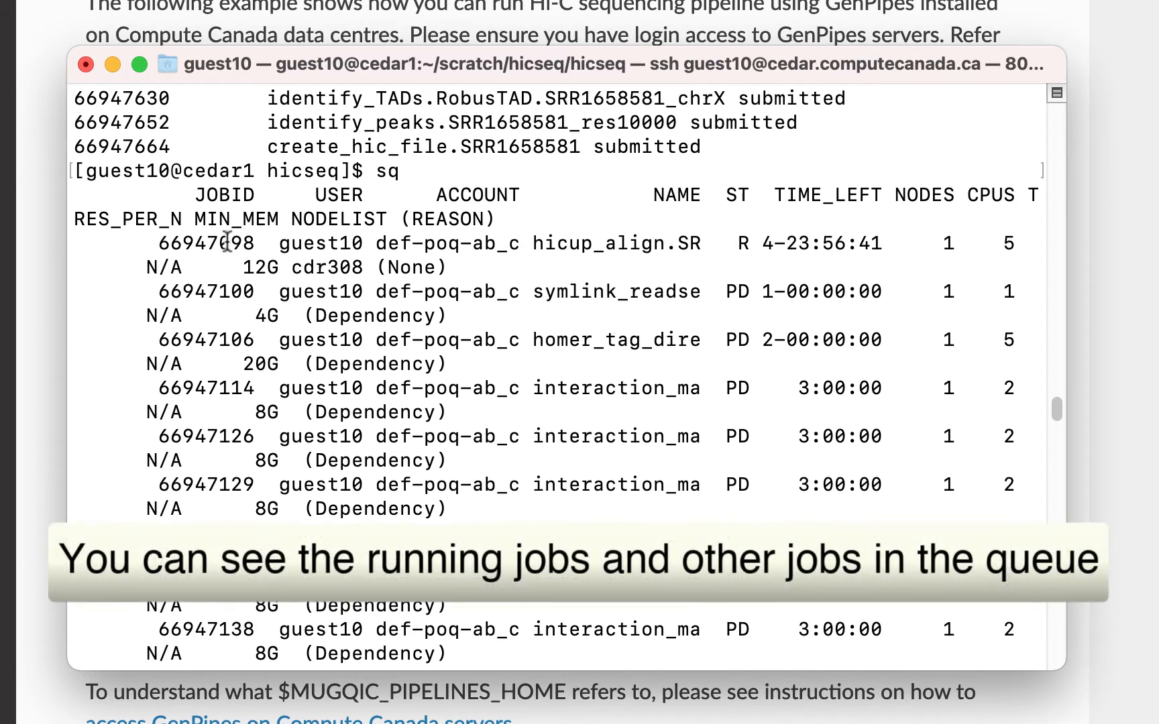
{"action": "mouse_move", "coordinate": [556, 277]}
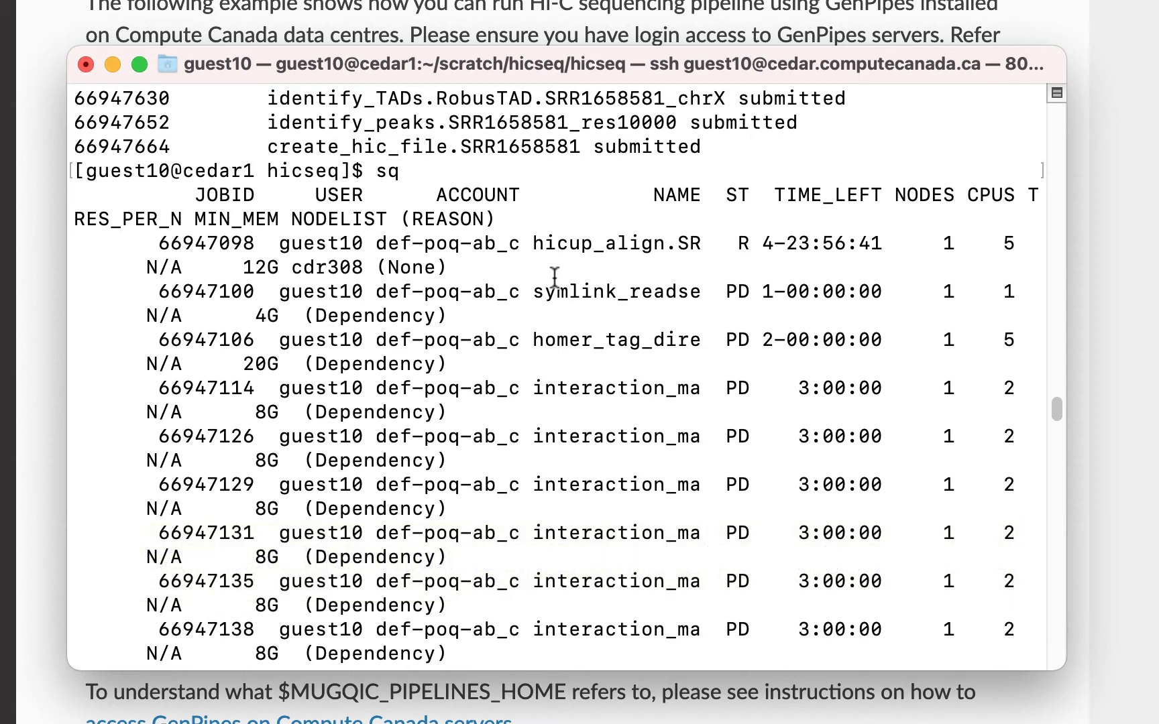
{"action": "scroll", "scroll_direction": "down", "scroll_amount": 3}
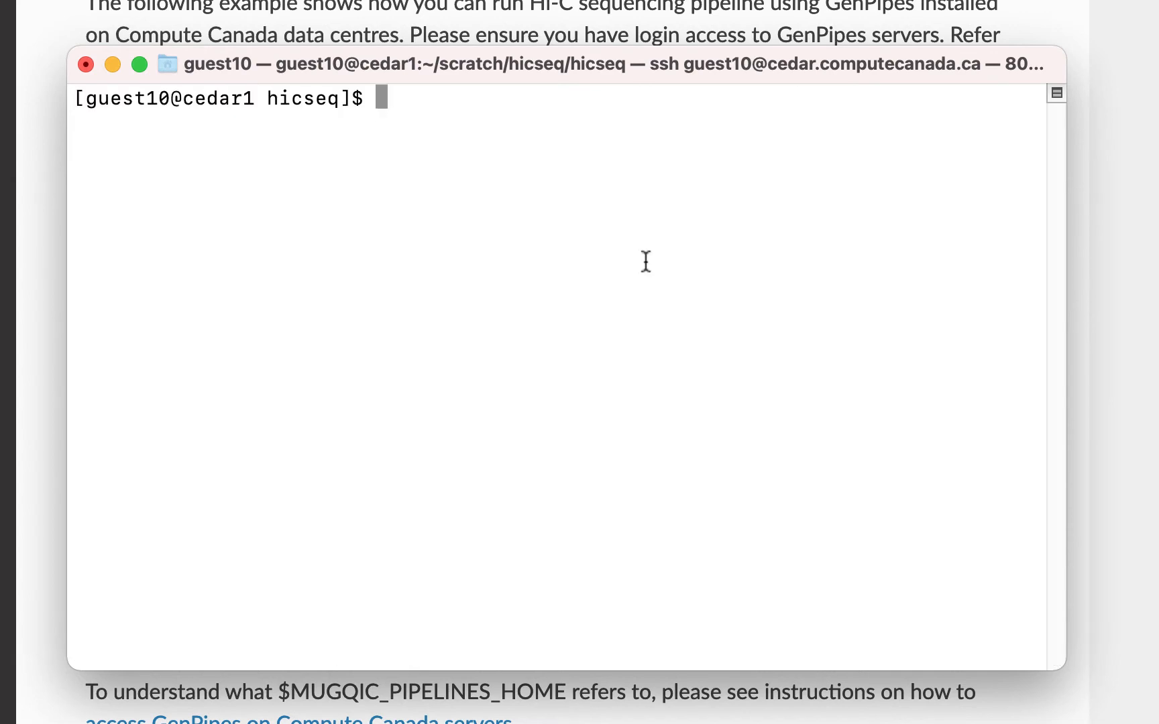
{"action": "mouse_move", "coordinate": [1149, 362]}
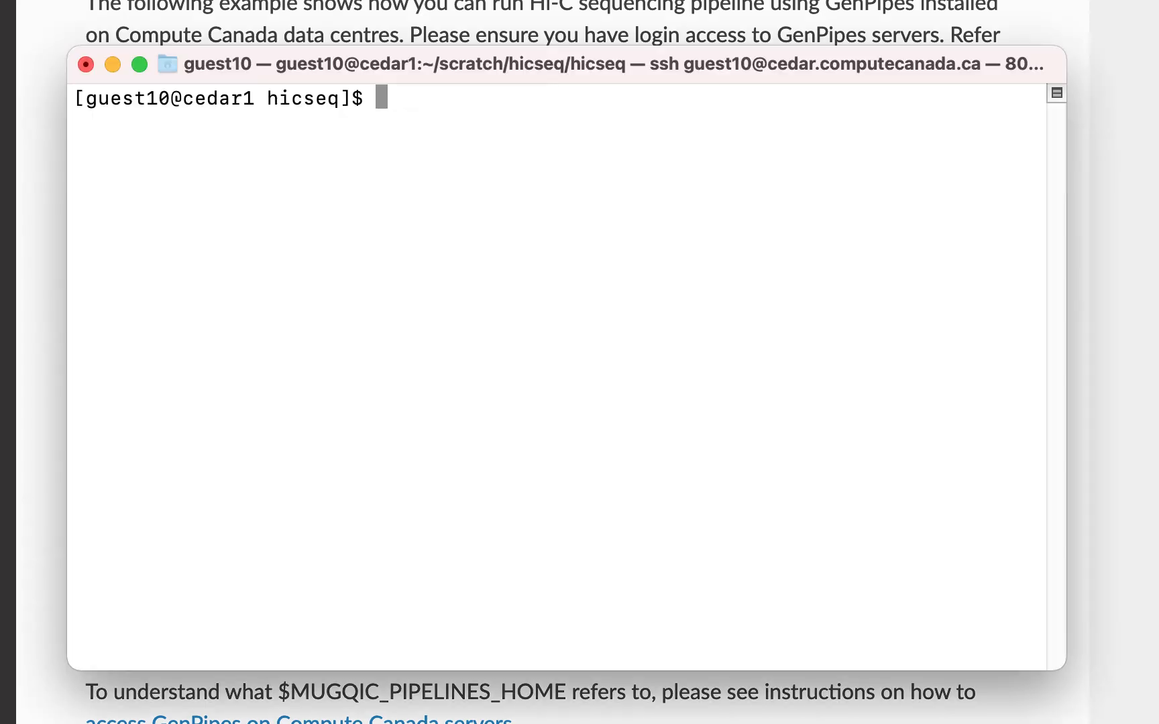
View hicseq.base.ini with less and copy its [interaction_matrices_Chr] section.
{"action": "type", "text": "less"}
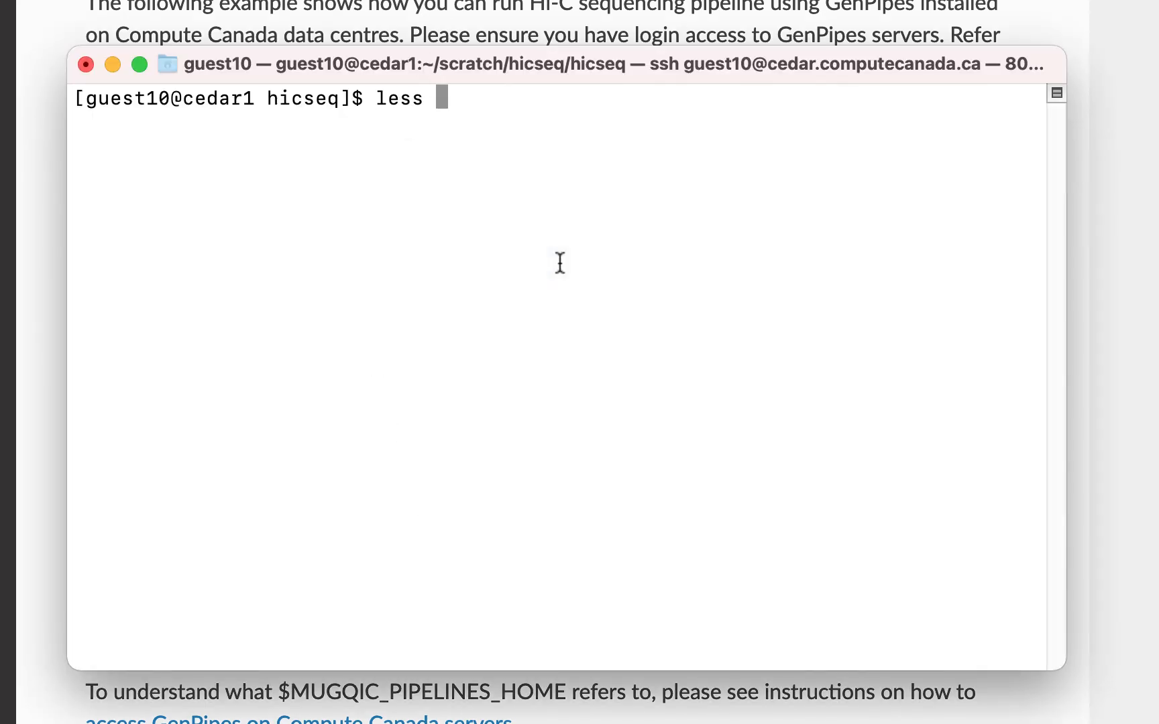
{"action": "type", "text": "$MUGQIC_PIPELINES_HOME/pipelines/hicseq/hicseq.base.ini"}
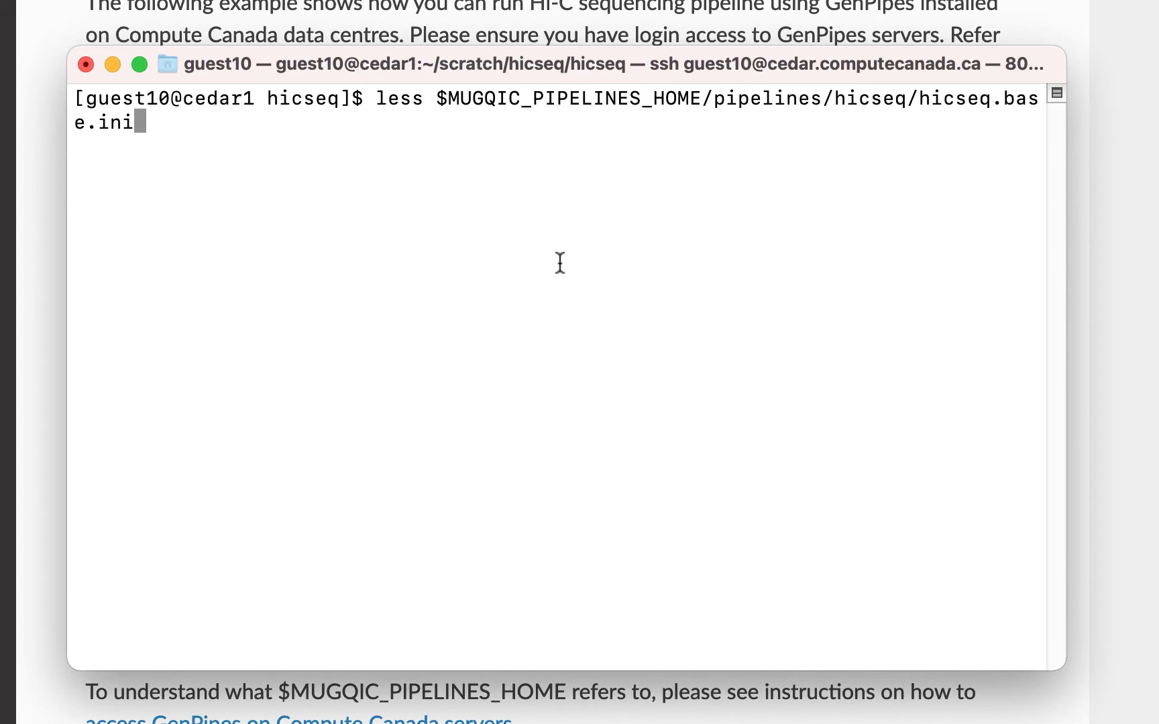
{"action": "key", "text": "Return"}
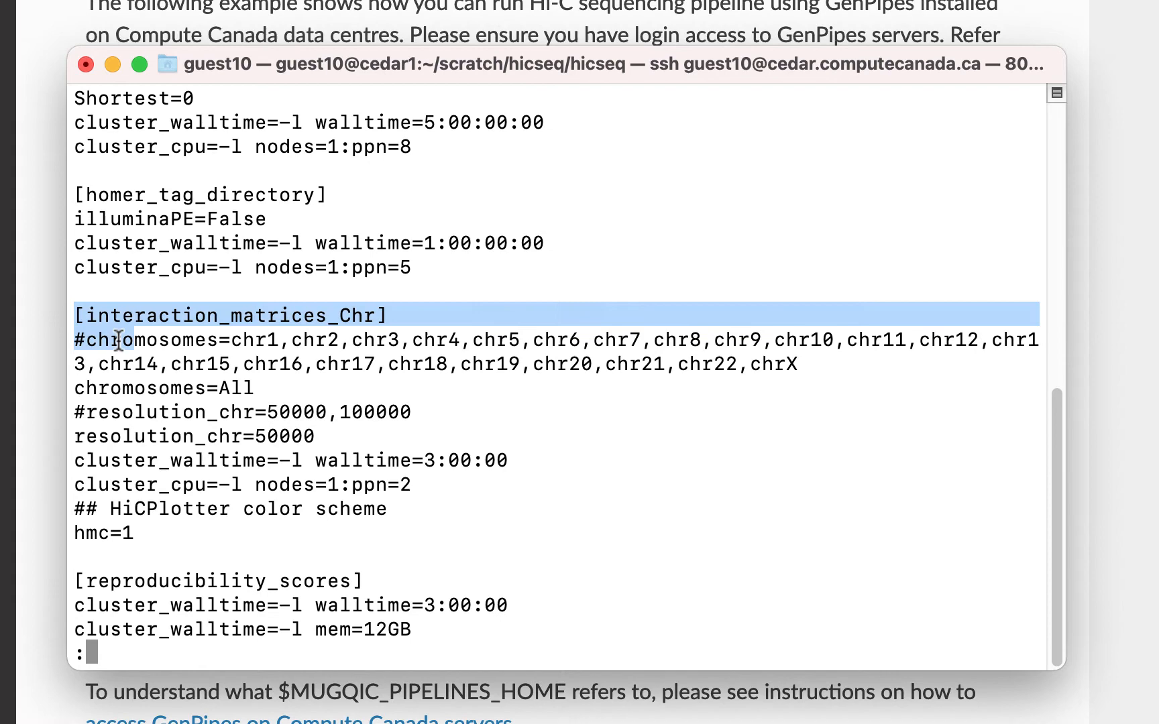
{"action": "right_click", "coordinate": [398, 487]}
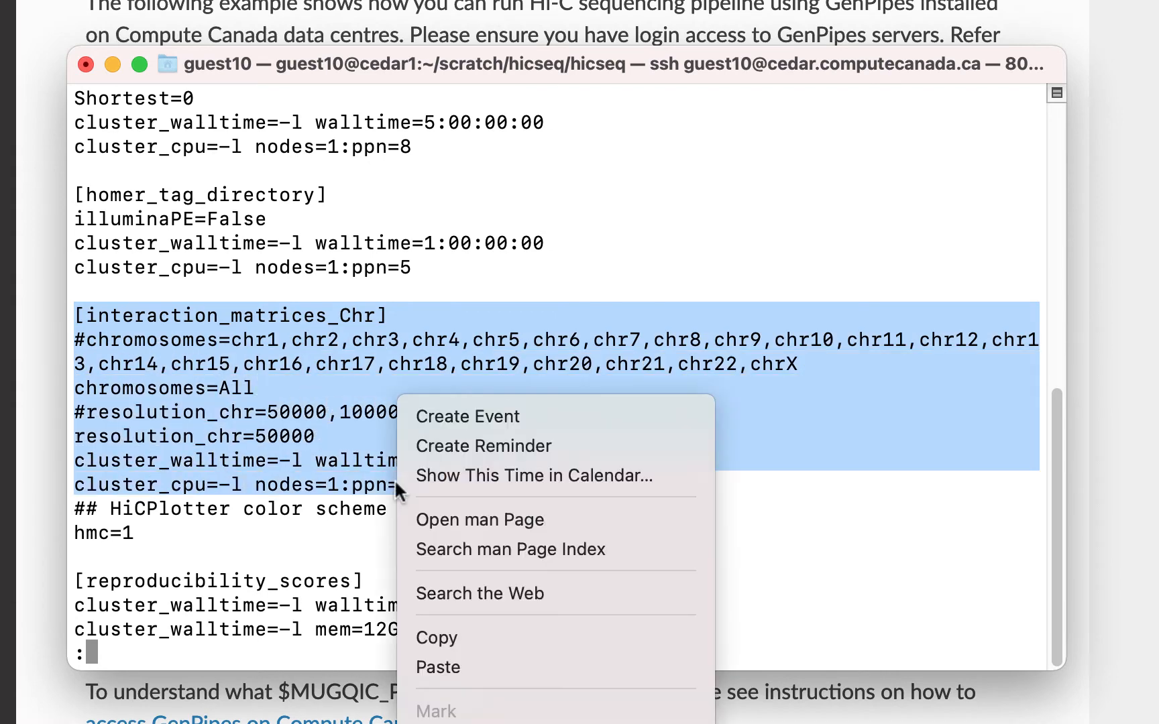
{"action": "left_click", "coordinate": [436, 637]}
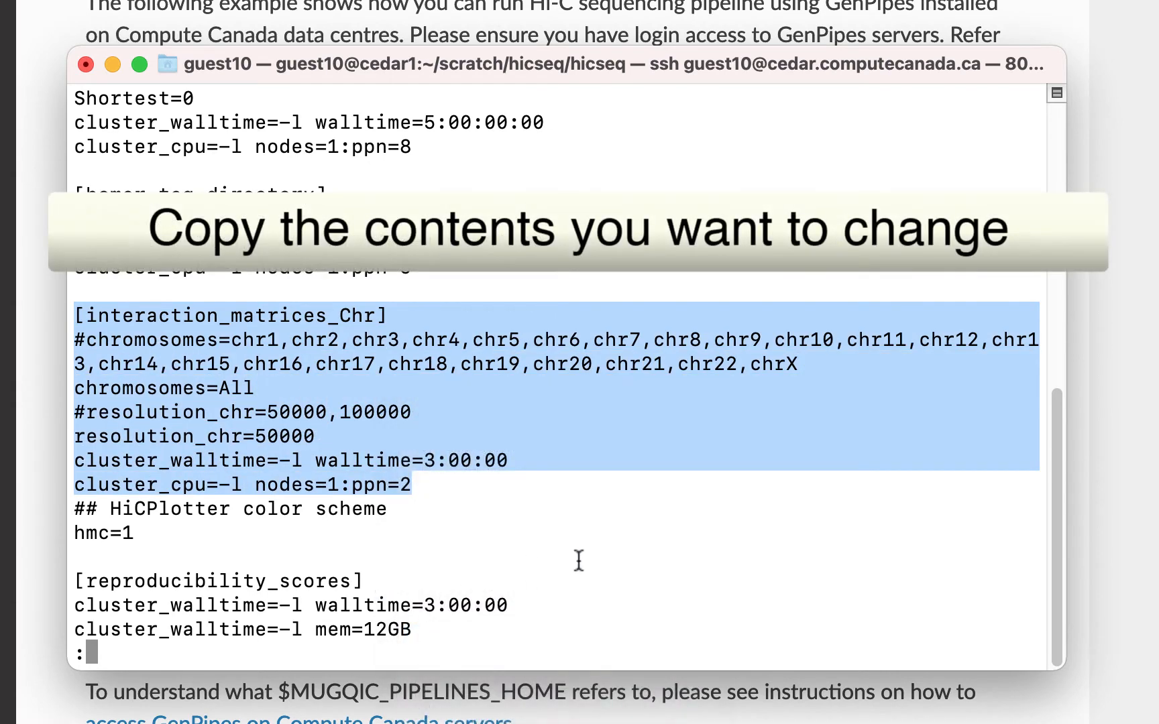
{"action": "key", "text": "q"}
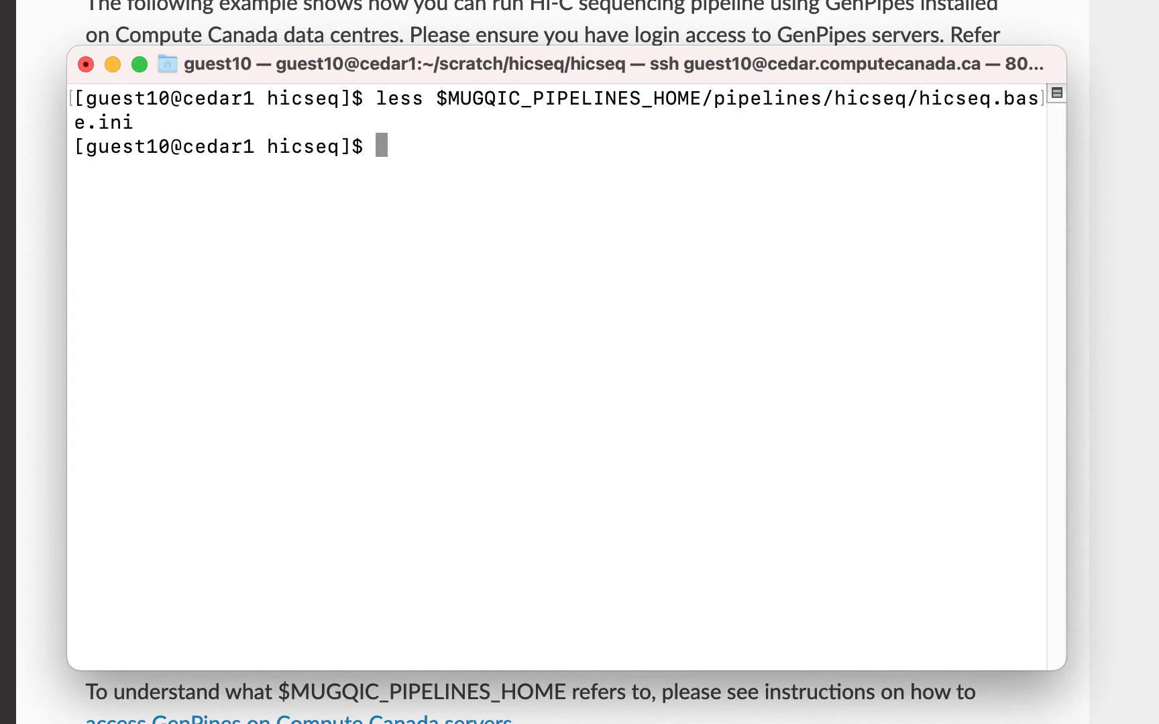
Write custom.ini in nano with the pasted block, walltime line removed, and save.
{"action": "type", "text": "nano cust"}
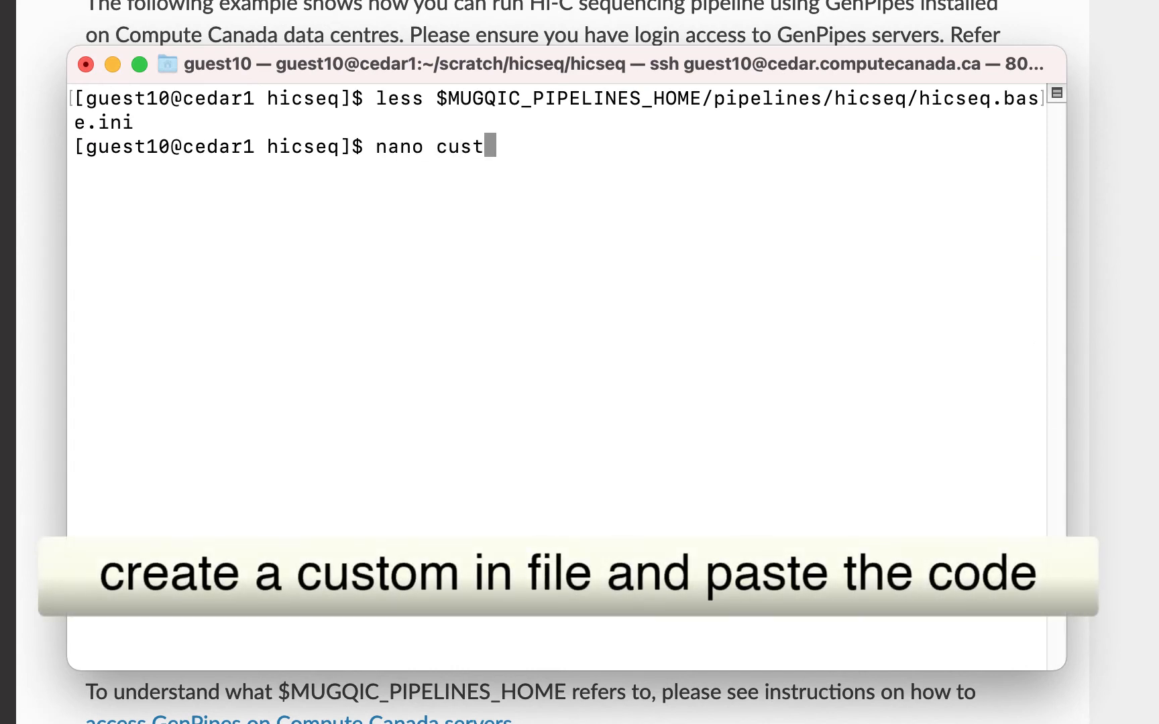
{"action": "type", "text": "om.i"}
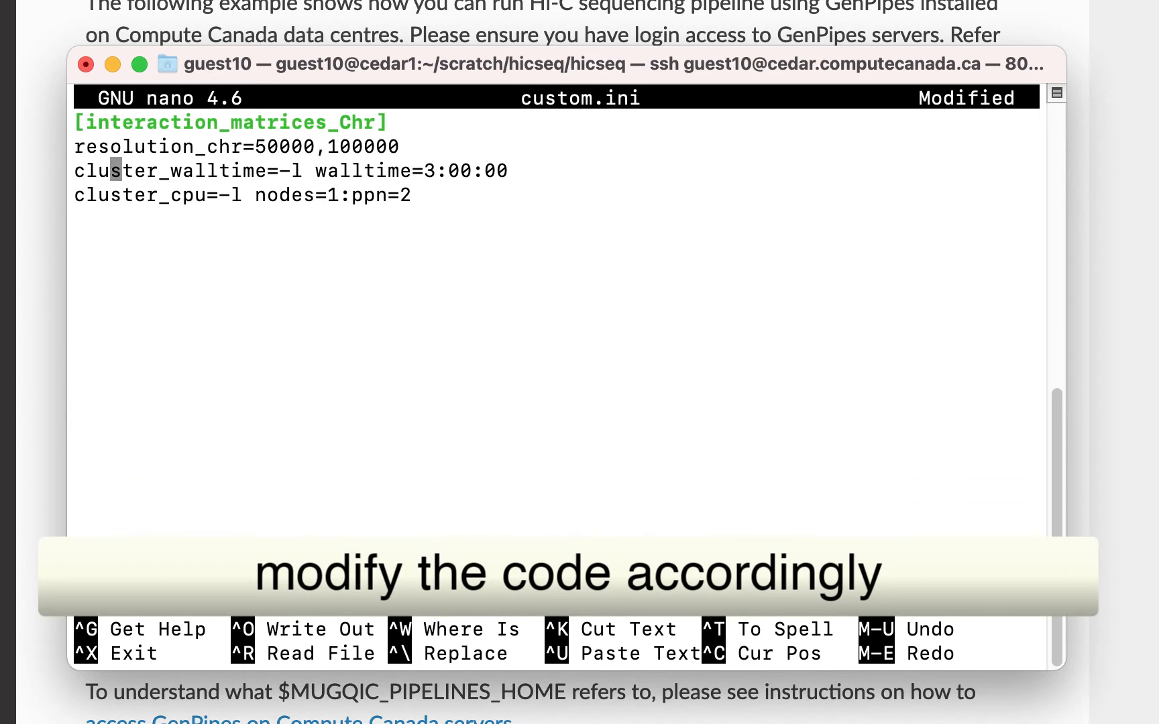
{"action": "key", "text": "ctrl+k"}
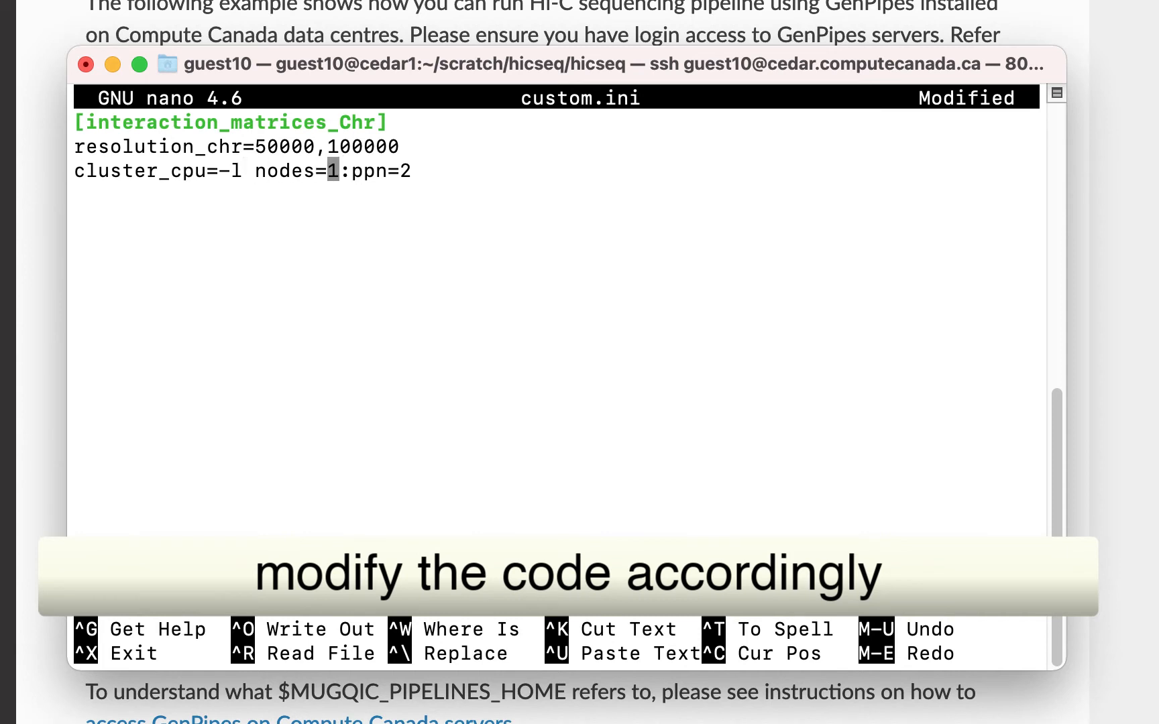
{"action": "key", "text": "ctrl+o"}
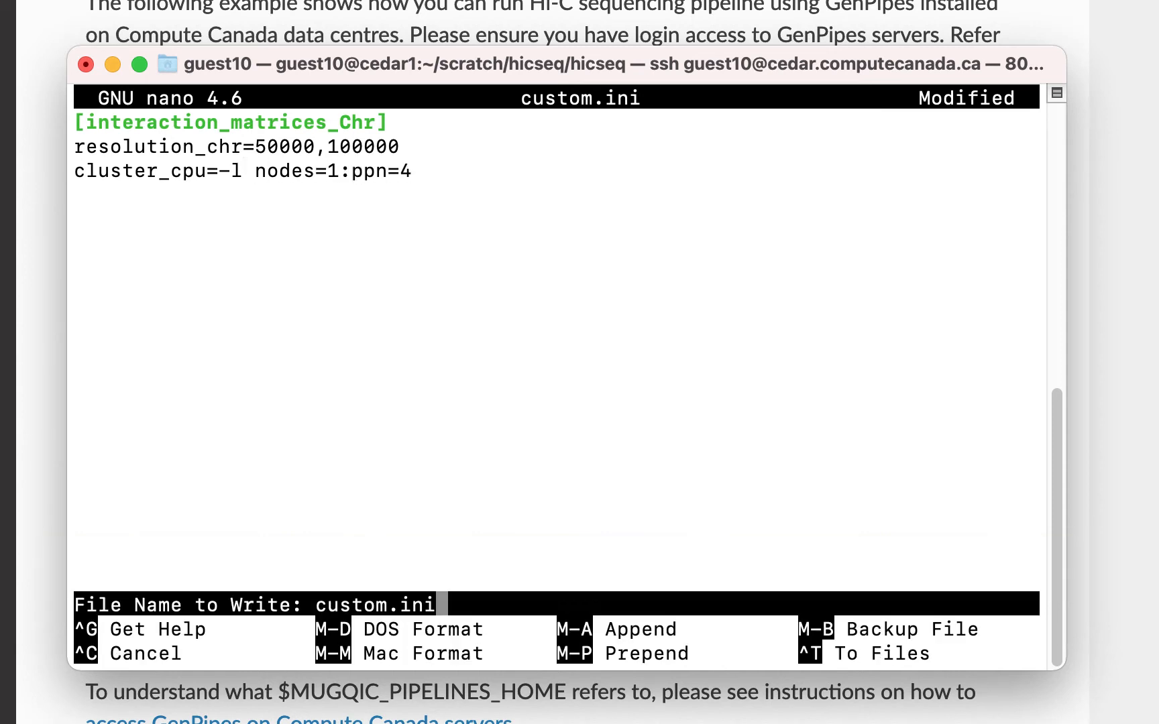
{"action": "key", "text": "Return"}
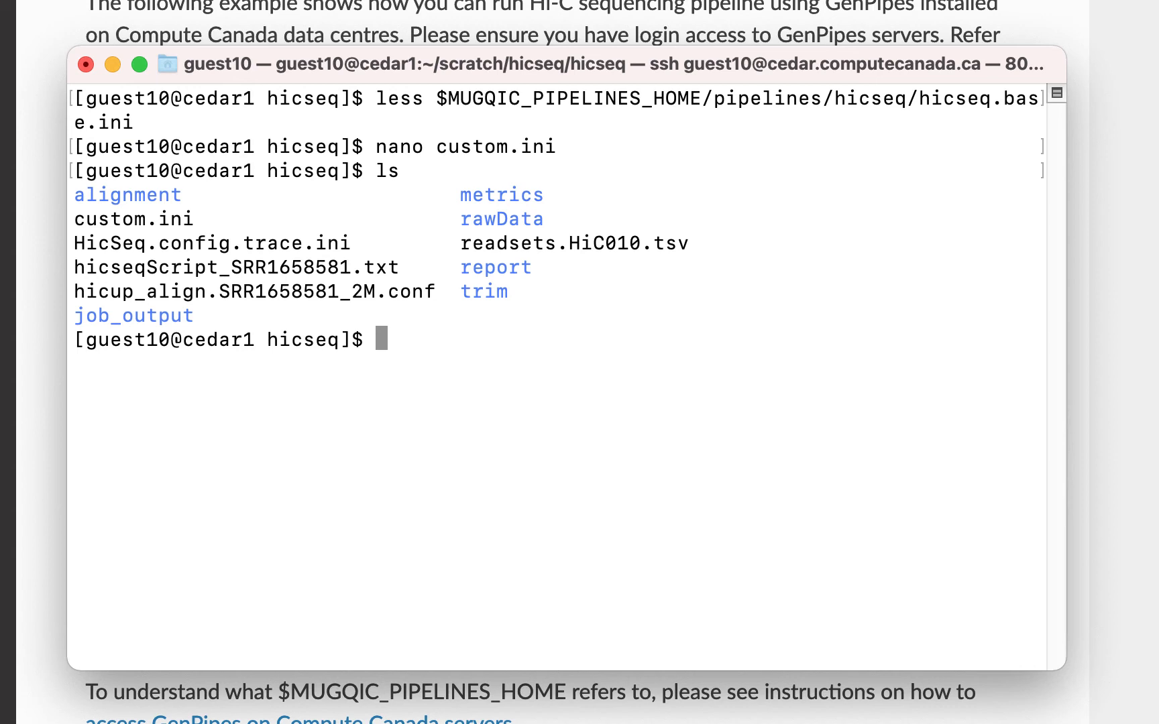
{"action": "mouse_move", "coordinate": [100, 255]}
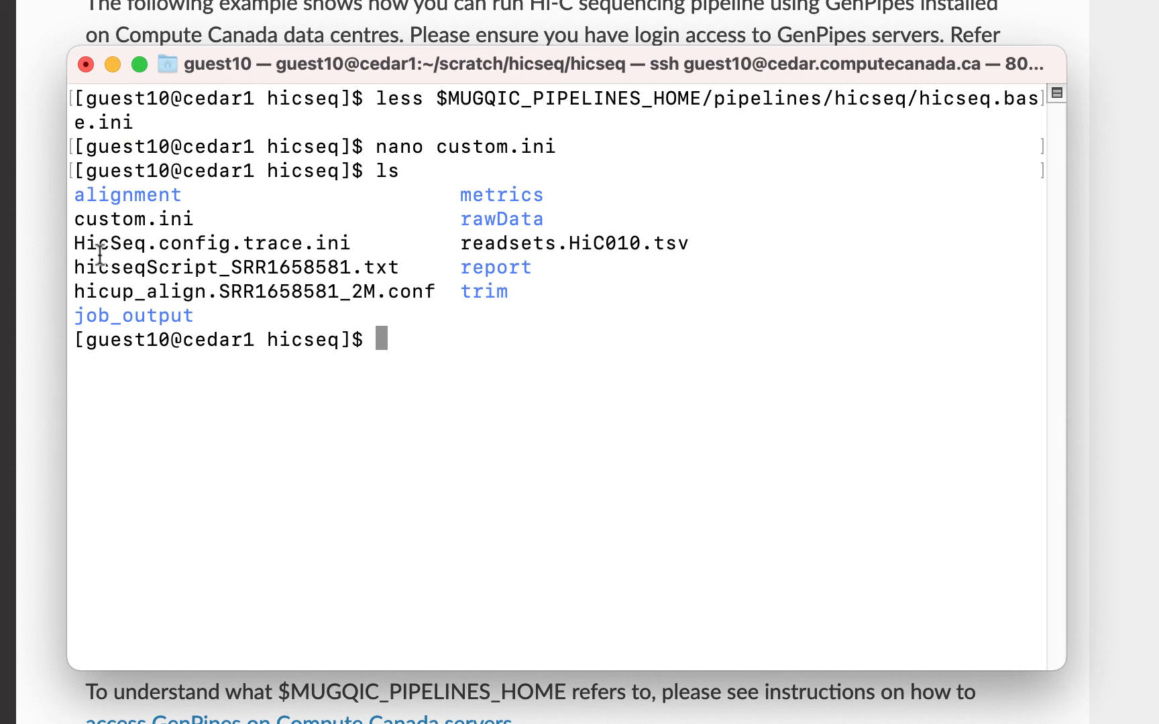
Rerun hicseq.py with custom.ini, outputting hicseqScript_SRR1658581_custom.txt with 169 jobs.
{"action": "double_click", "coordinate": [132, 219]}
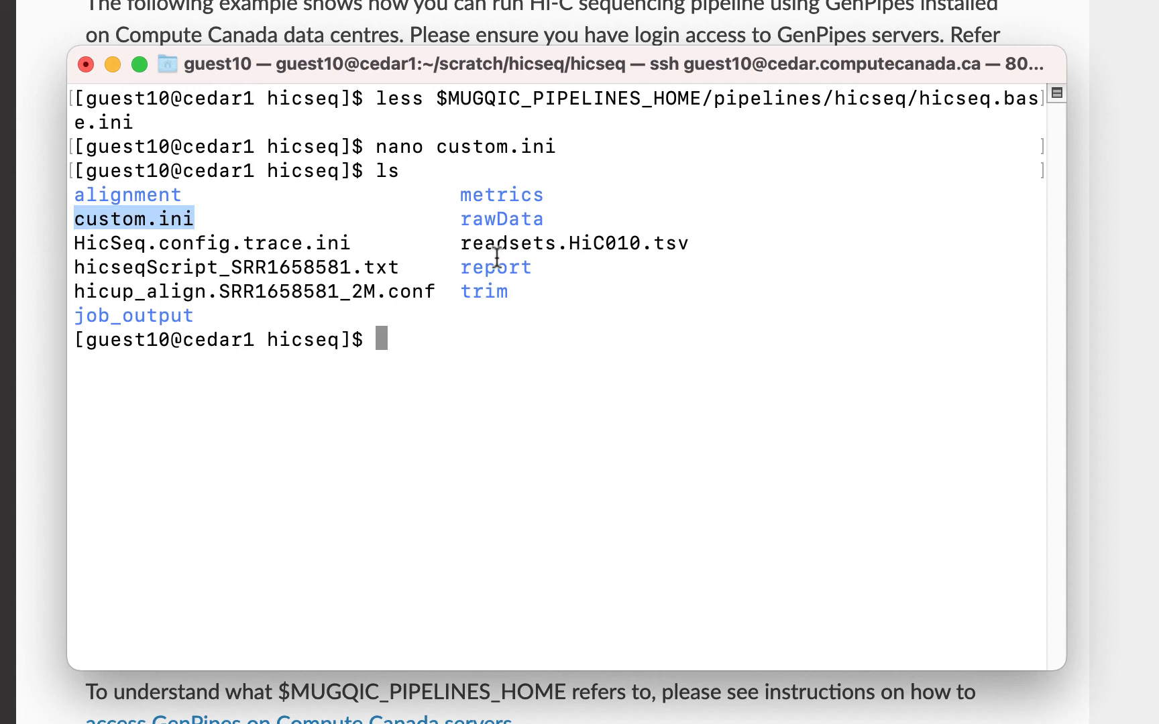
{"action": "key", "text": "ctrl+r"}
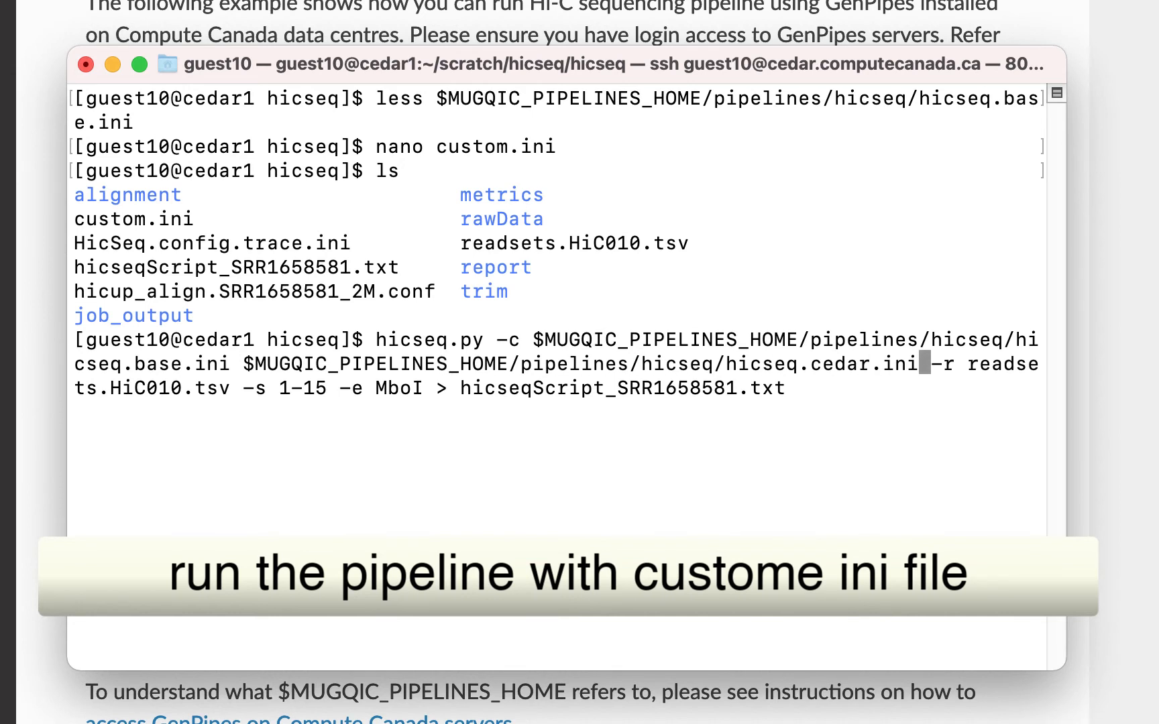
{"action": "type", "text": "custom.ini"}
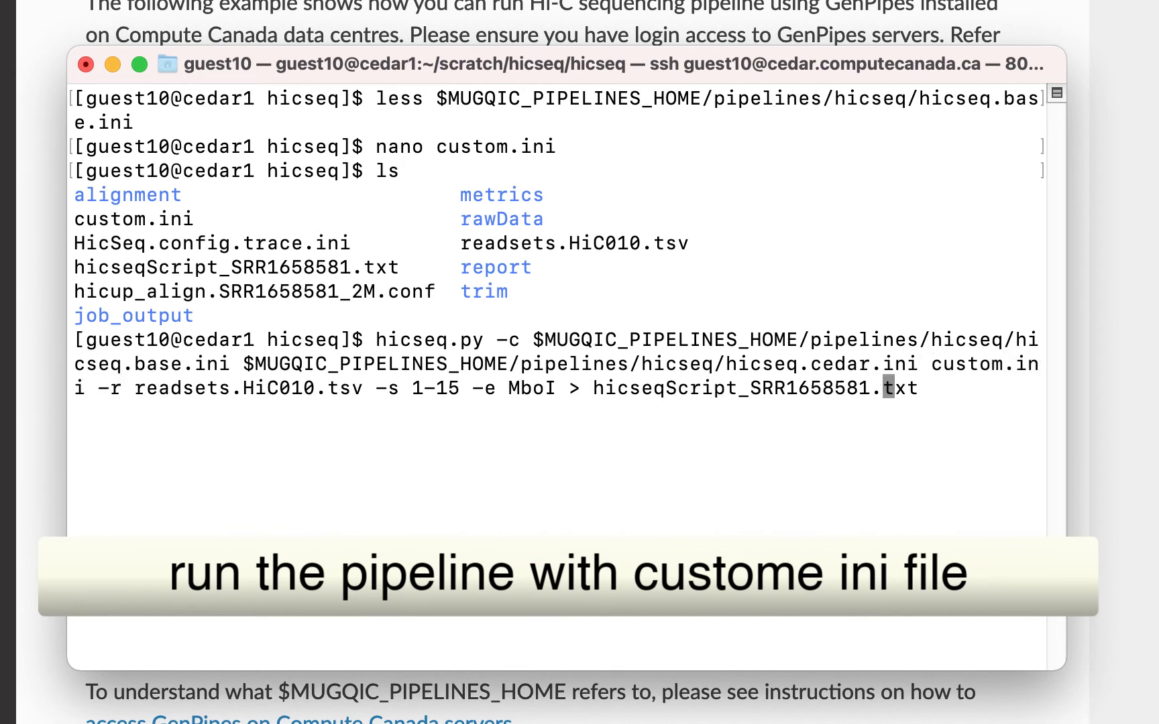
{"action": "type", "text": "_custom"}
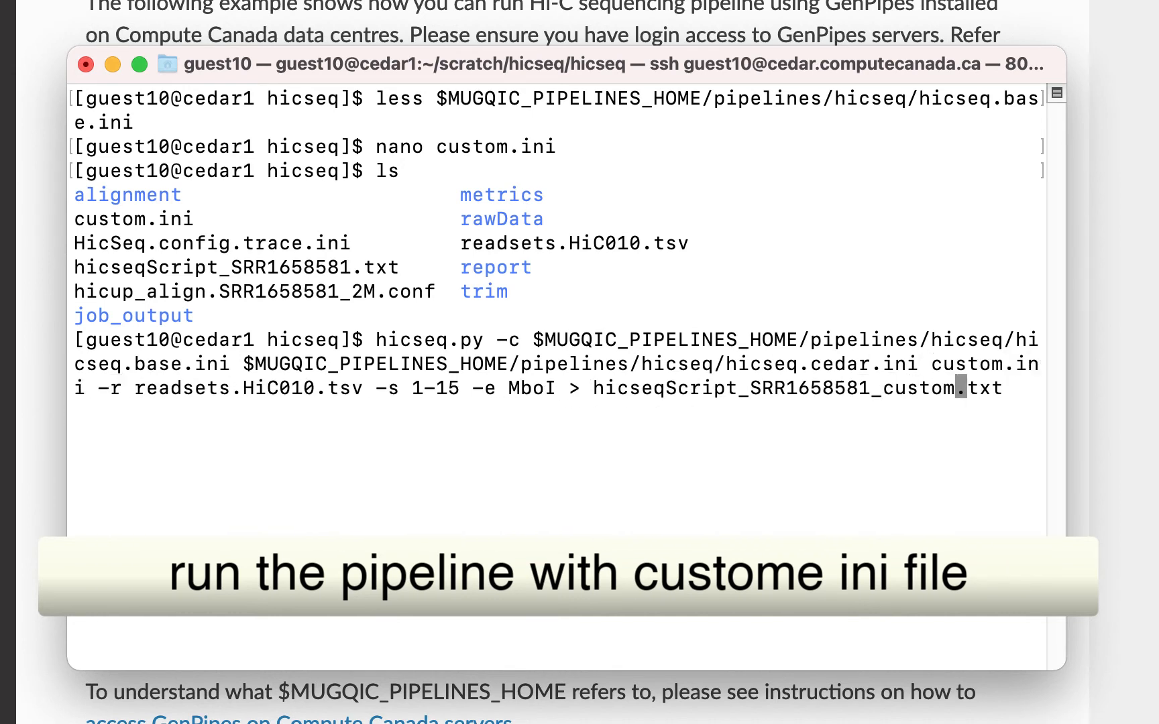
{"action": "key", "text": "Return"}
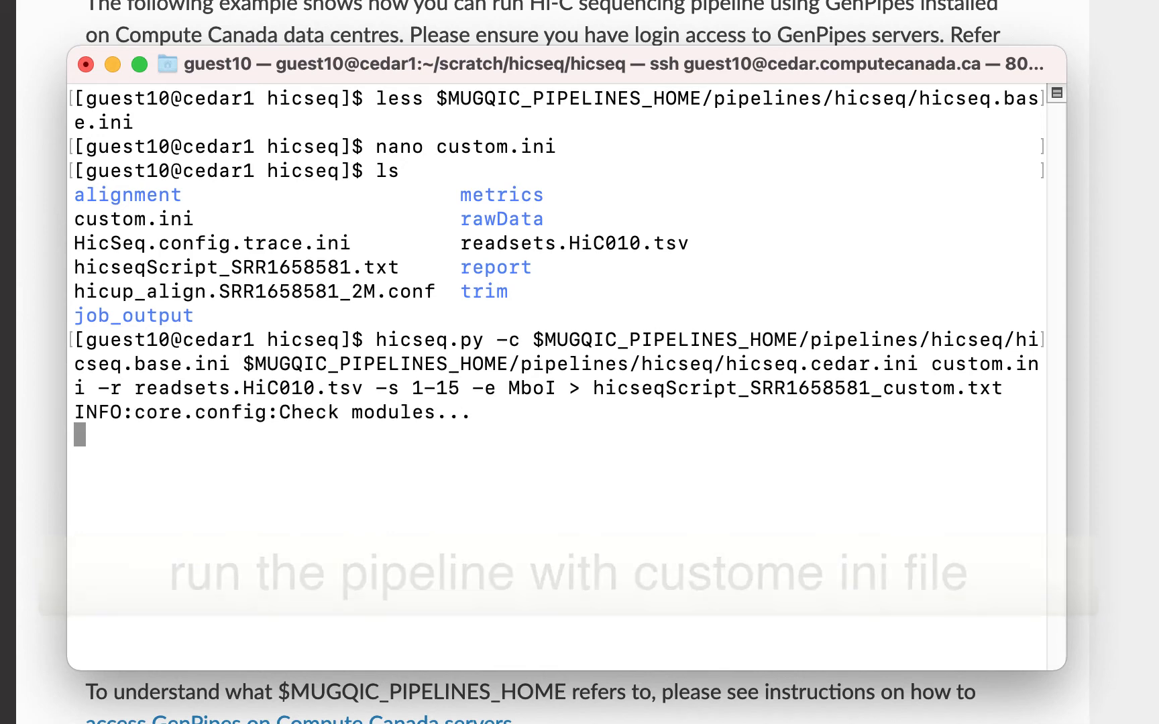
List the hicseq folder to confirm hicseqScript_SRR1658581_custom.txt was created.
{"action": "scroll", "scroll_direction": "down", "scroll_amount": 3}
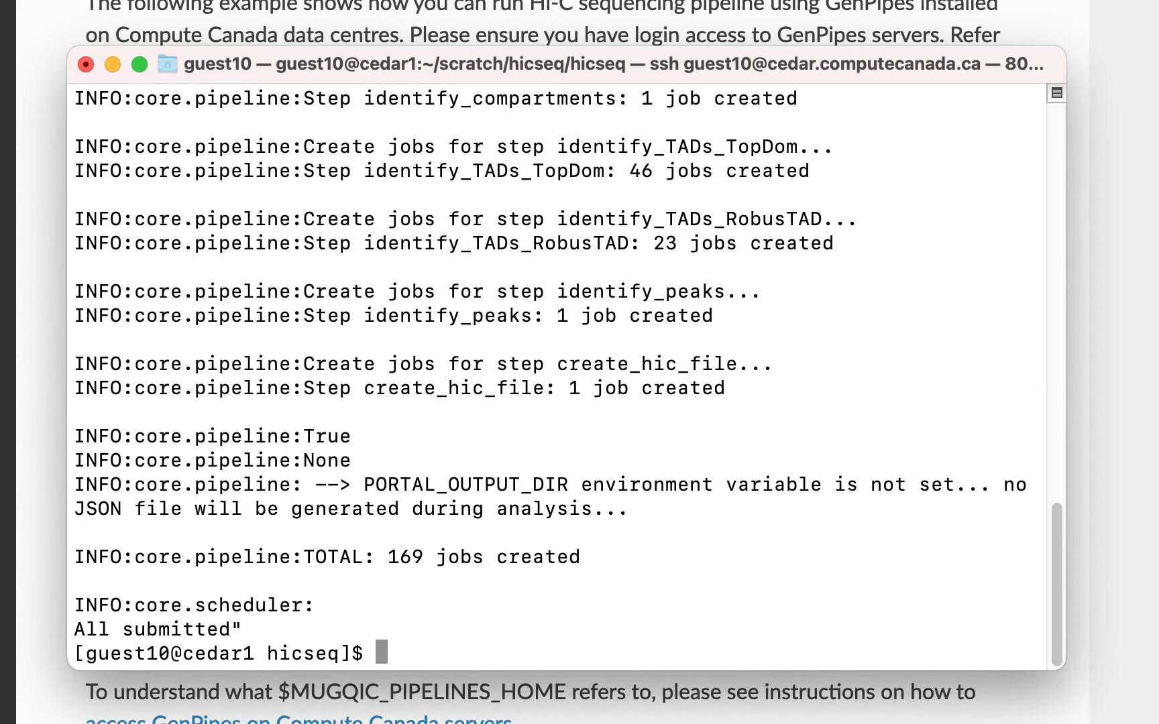
{"action": "type", "text": "ls"}
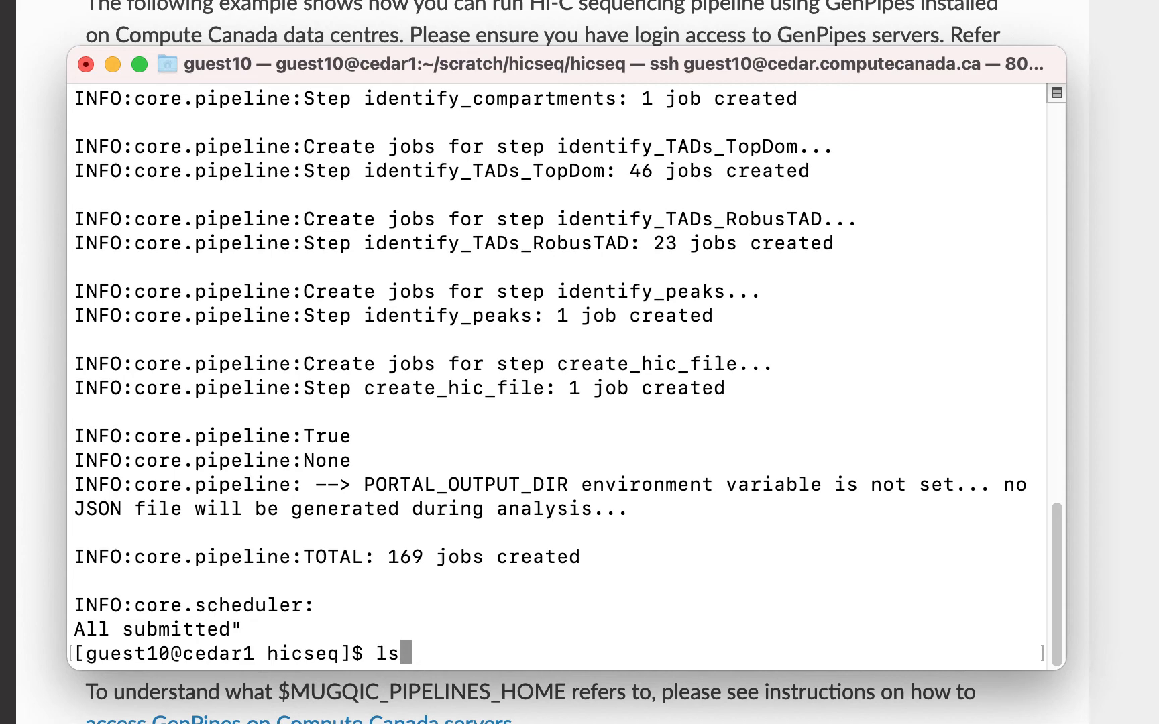
{"action": "key", "text": "Return"}
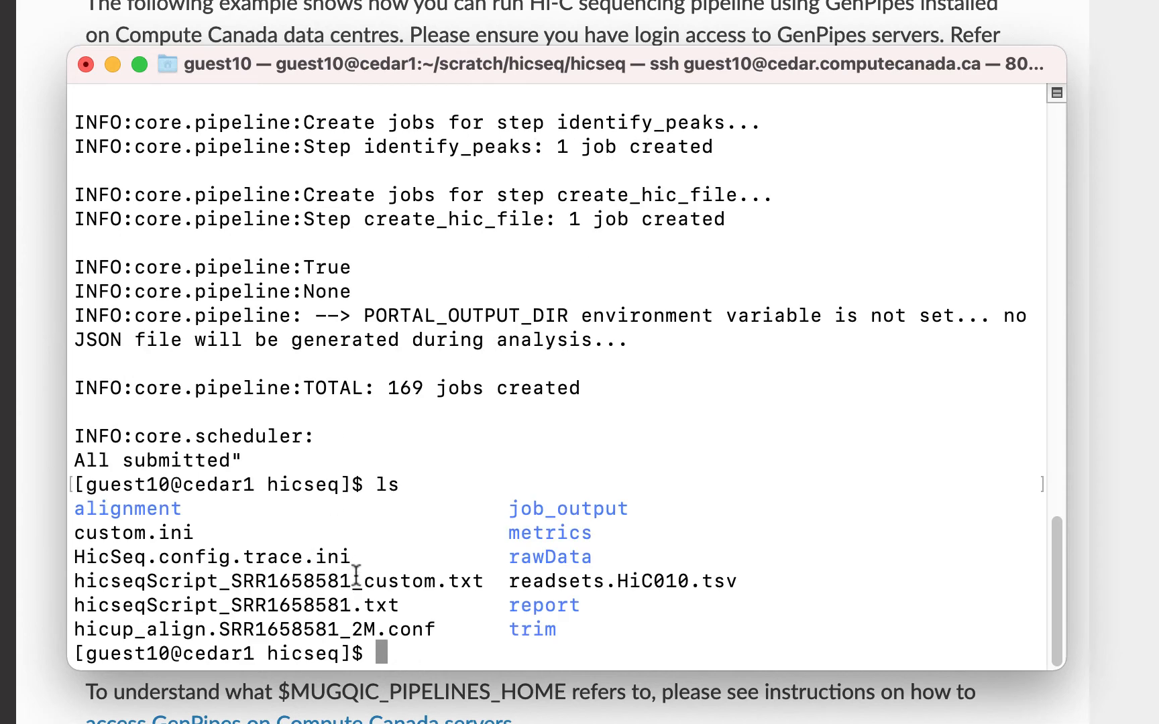
{"action": "double_click", "coordinate": [276, 581]}
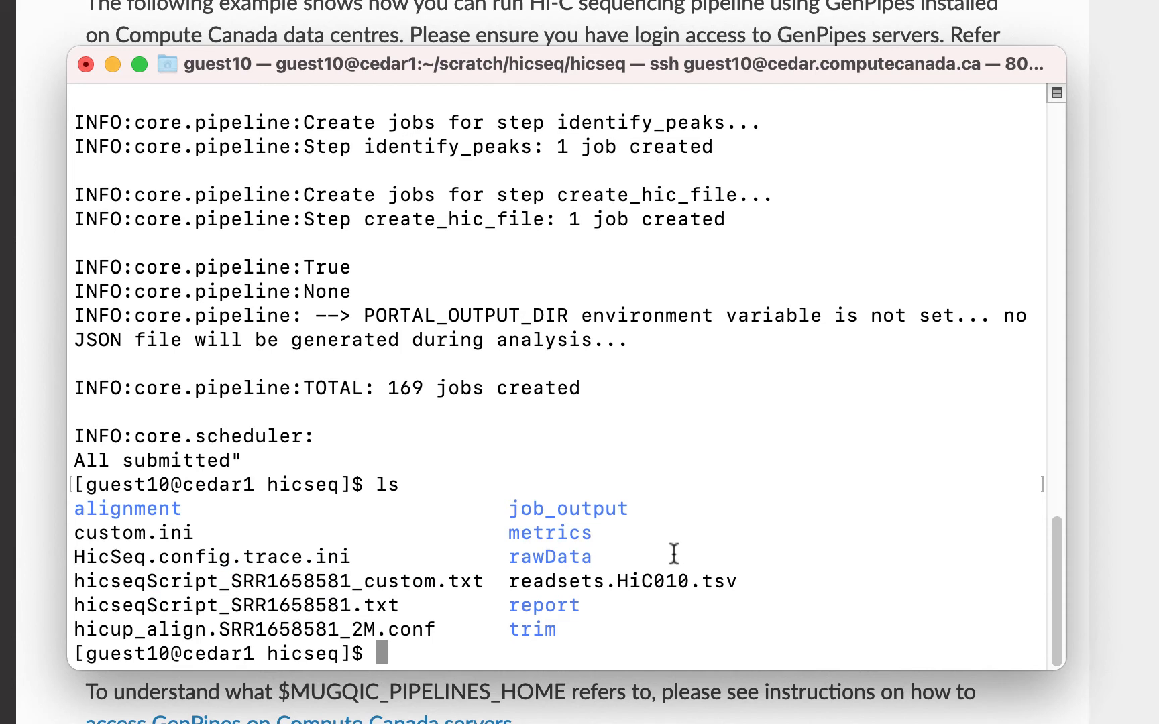
{"action": "scroll", "scroll_direction": "down", "scroll_amount": 3}
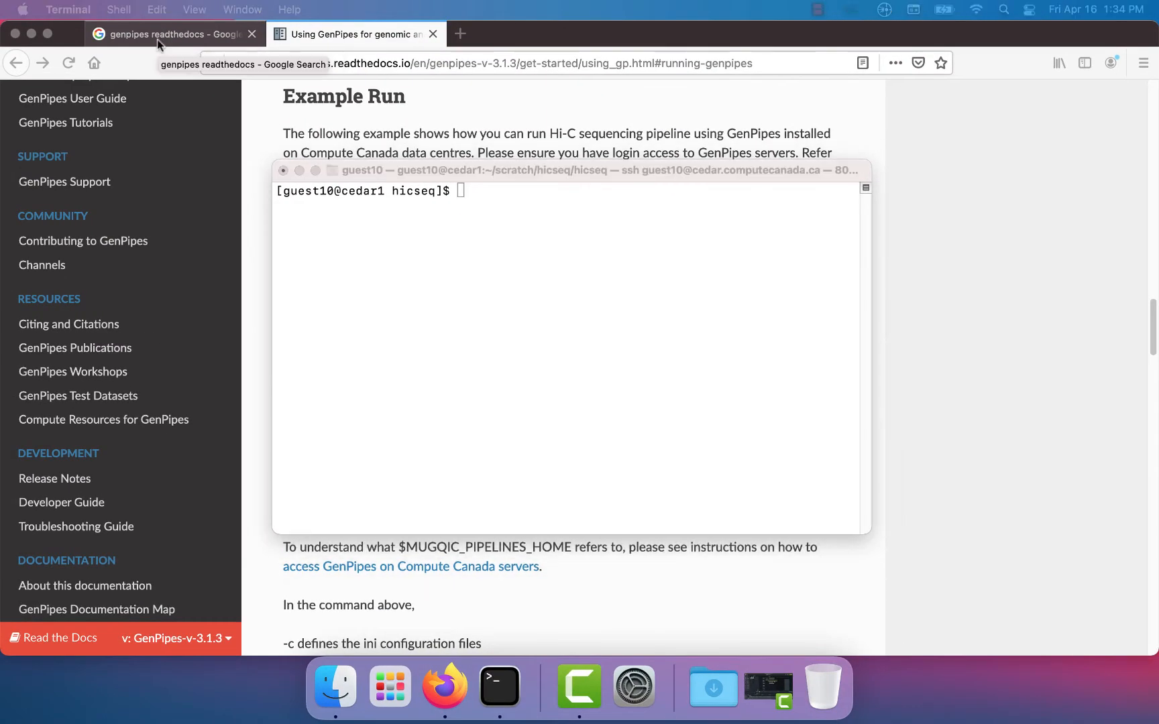
Go to the GenPipes User Guide's Pipelines Reference Guide in Firefox.
{"action": "left_click", "coordinate": [174, 34]}
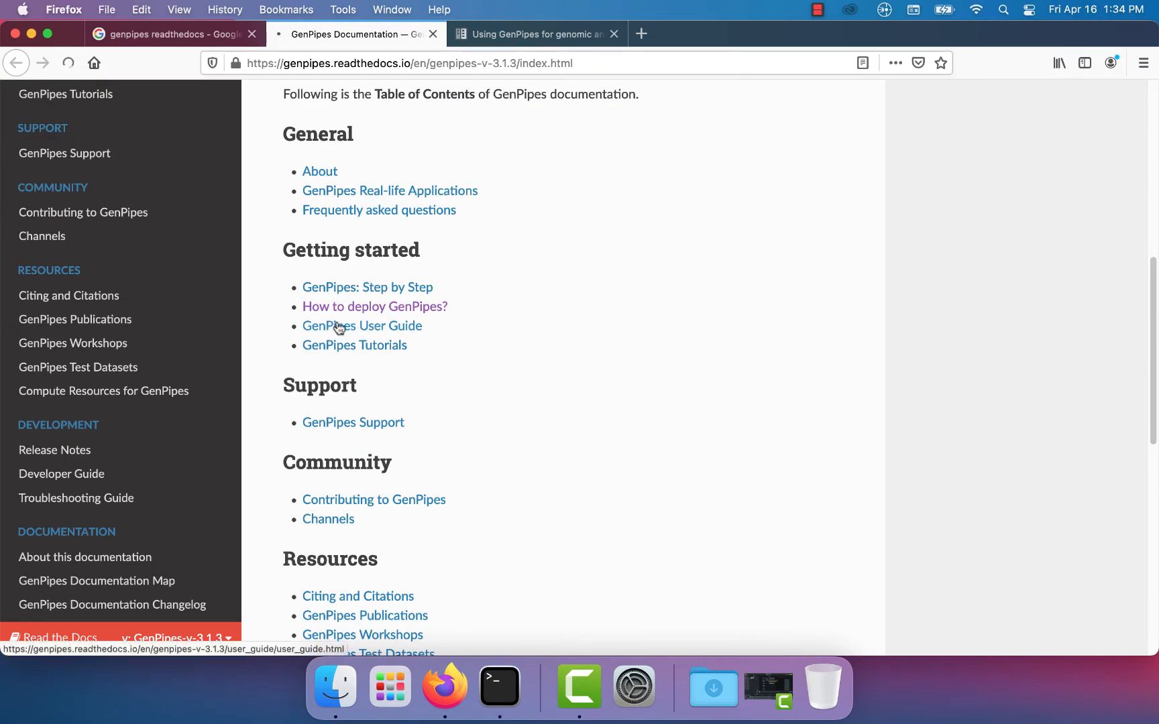
{"action": "left_click", "coordinate": [361, 326]}
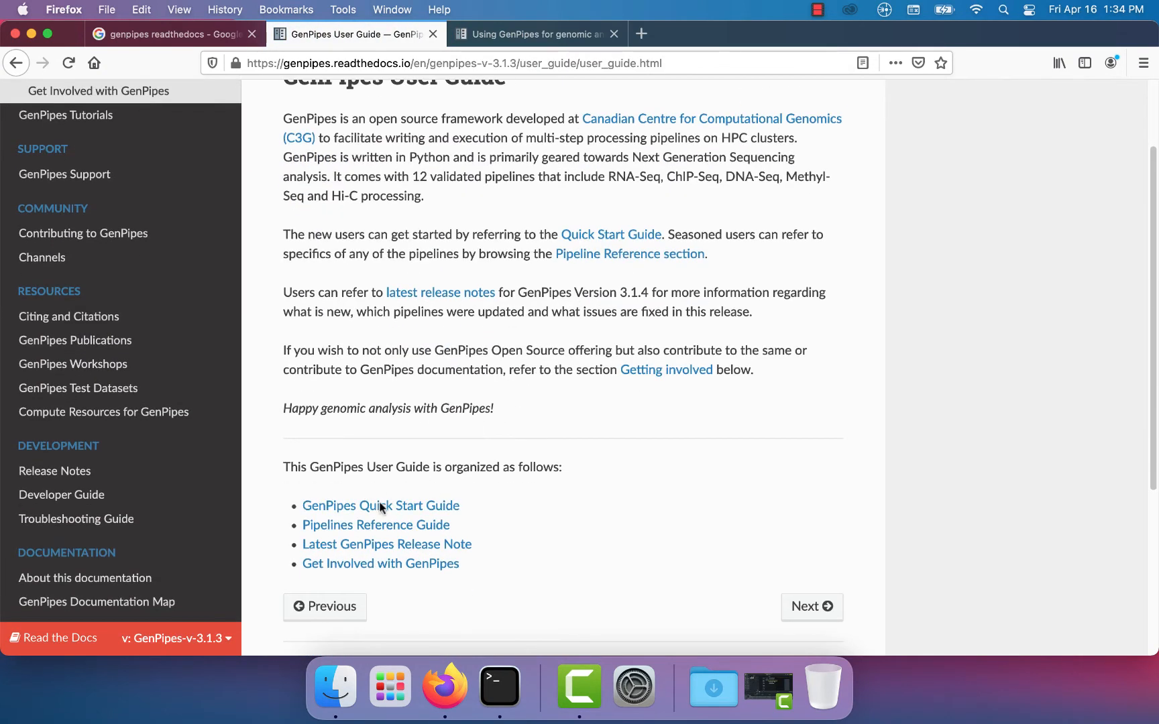
{"action": "mouse_move", "coordinate": [375, 524]}
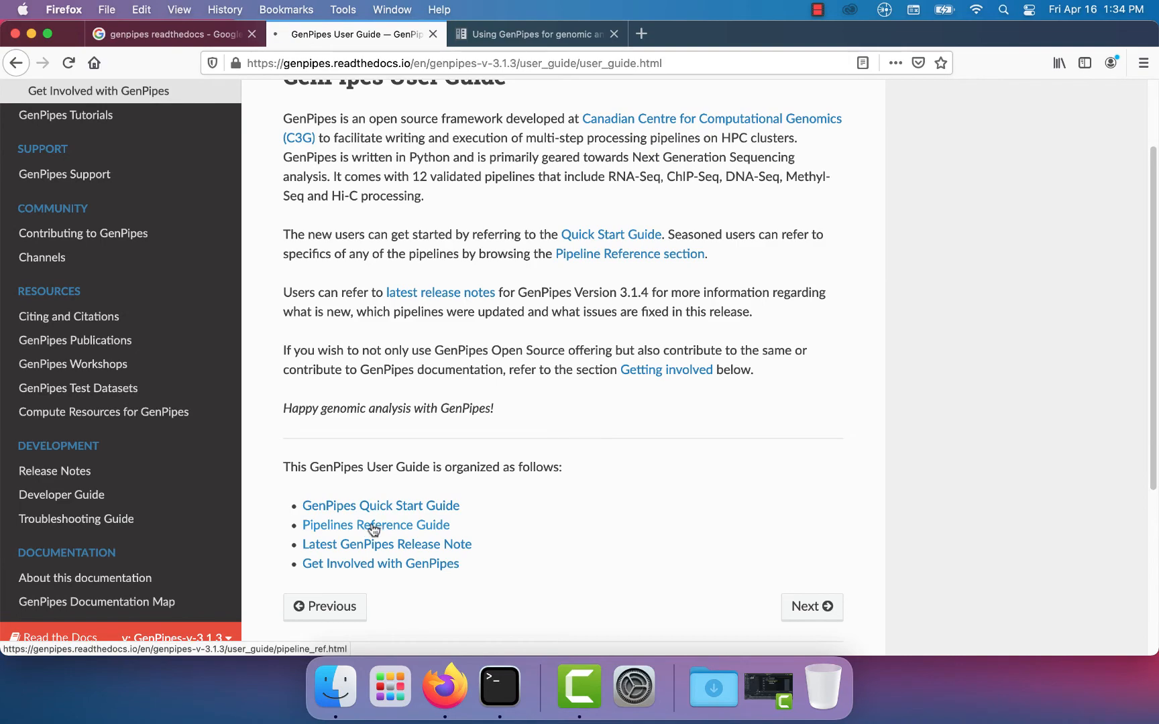
{"action": "left_click", "coordinate": [376, 524]}
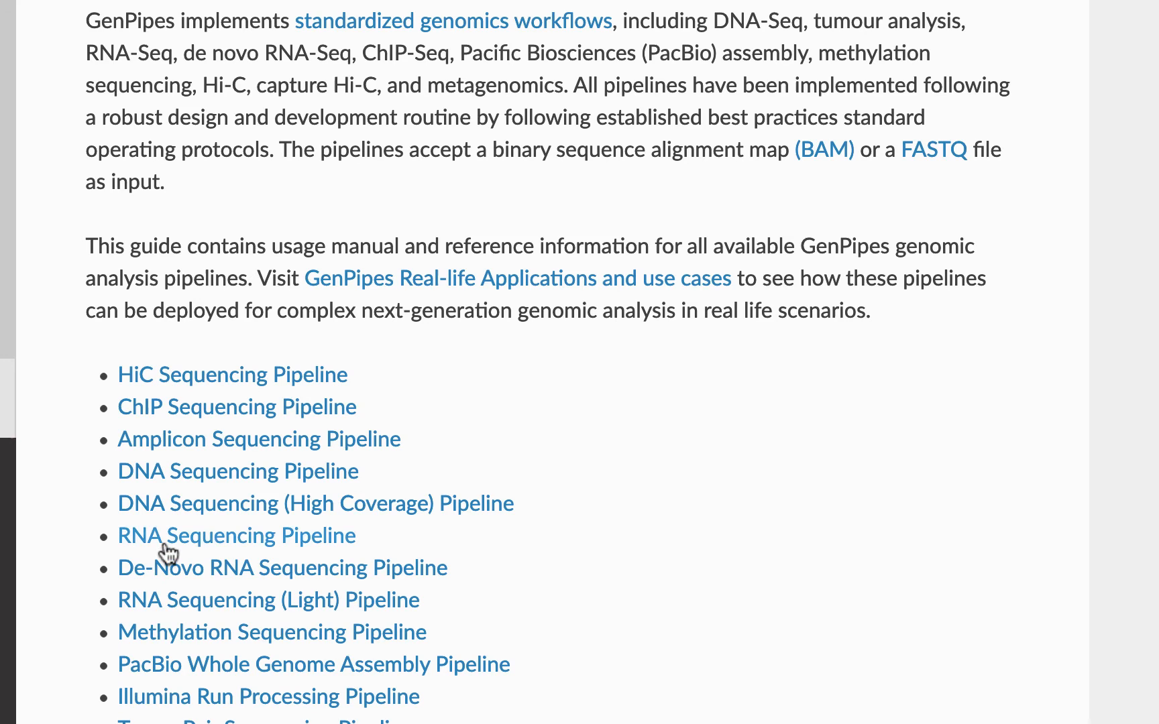
{"action": "mouse_move", "coordinate": [264, 551]}
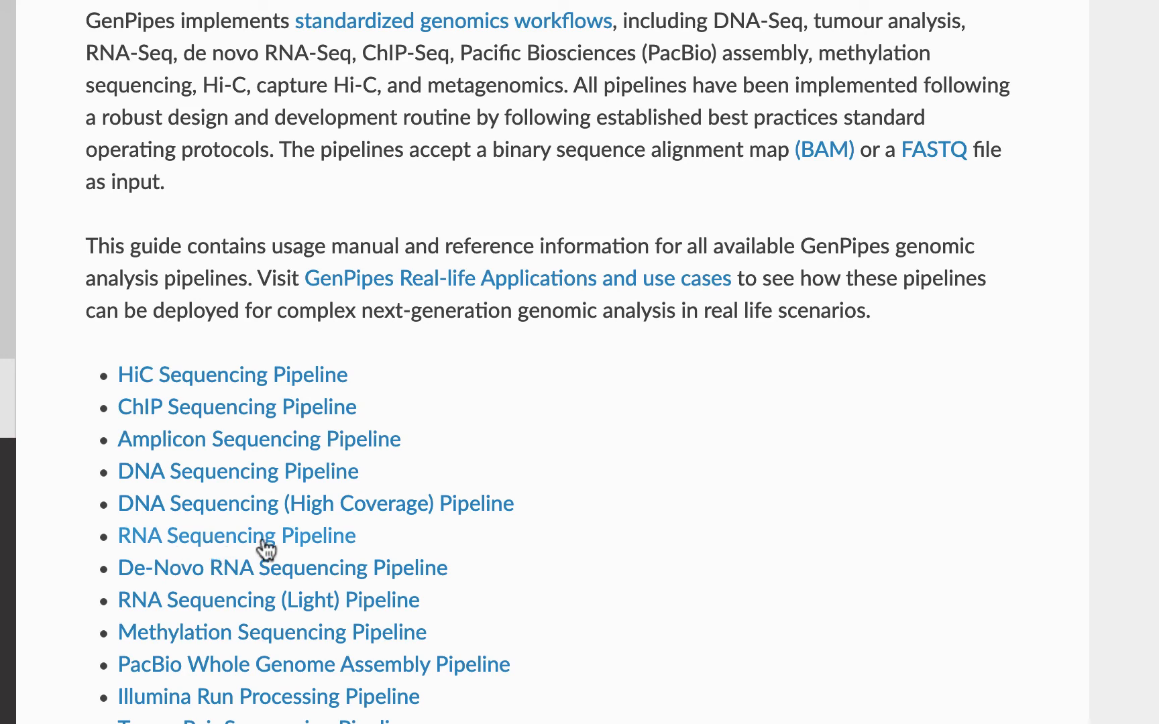
Open the RNA Sequencing Pipeline page and copy the test dataset link from Example Run.
{"action": "left_click", "coordinate": [236, 535]}
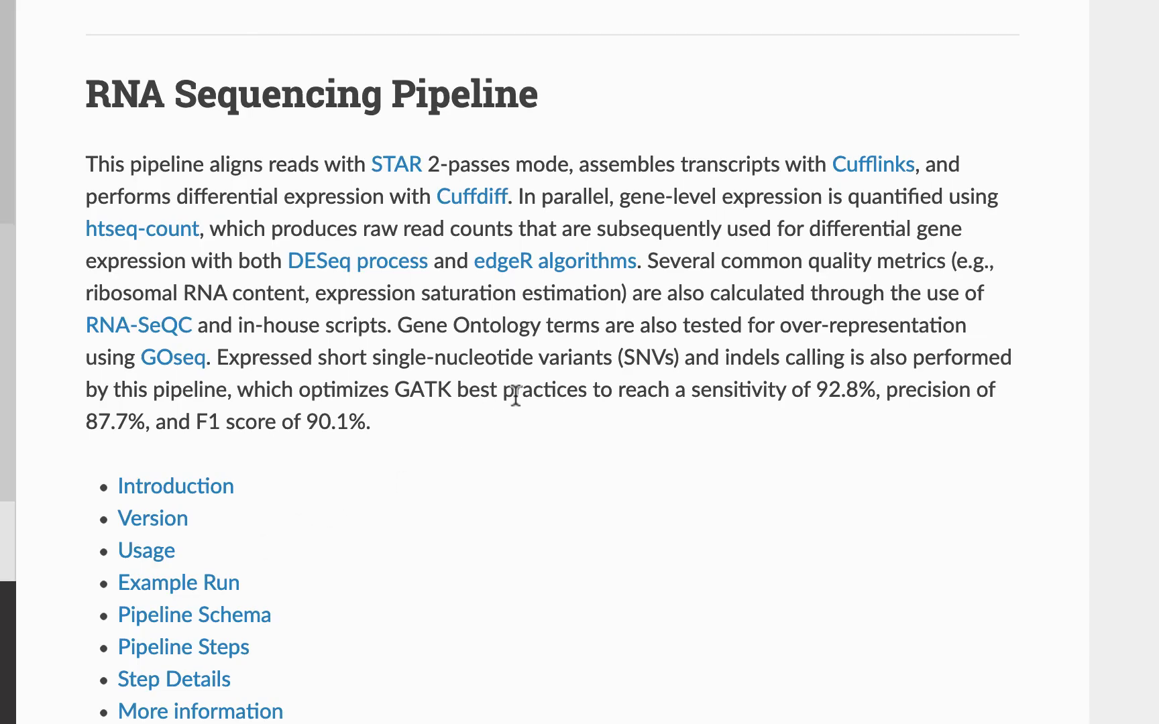
{"action": "scroll", "scroll_direction": "up", "scroll_amount": 3}
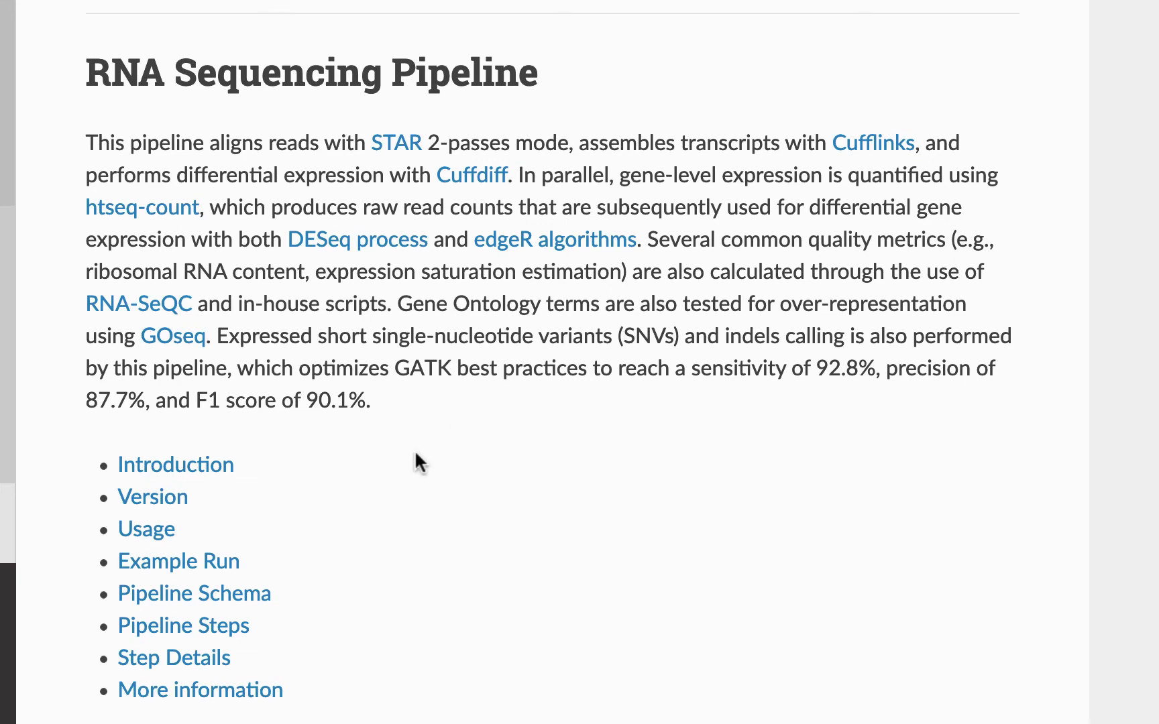
{"action": "scroll", "scroll_direction": "down", "scroll_amount": 3}
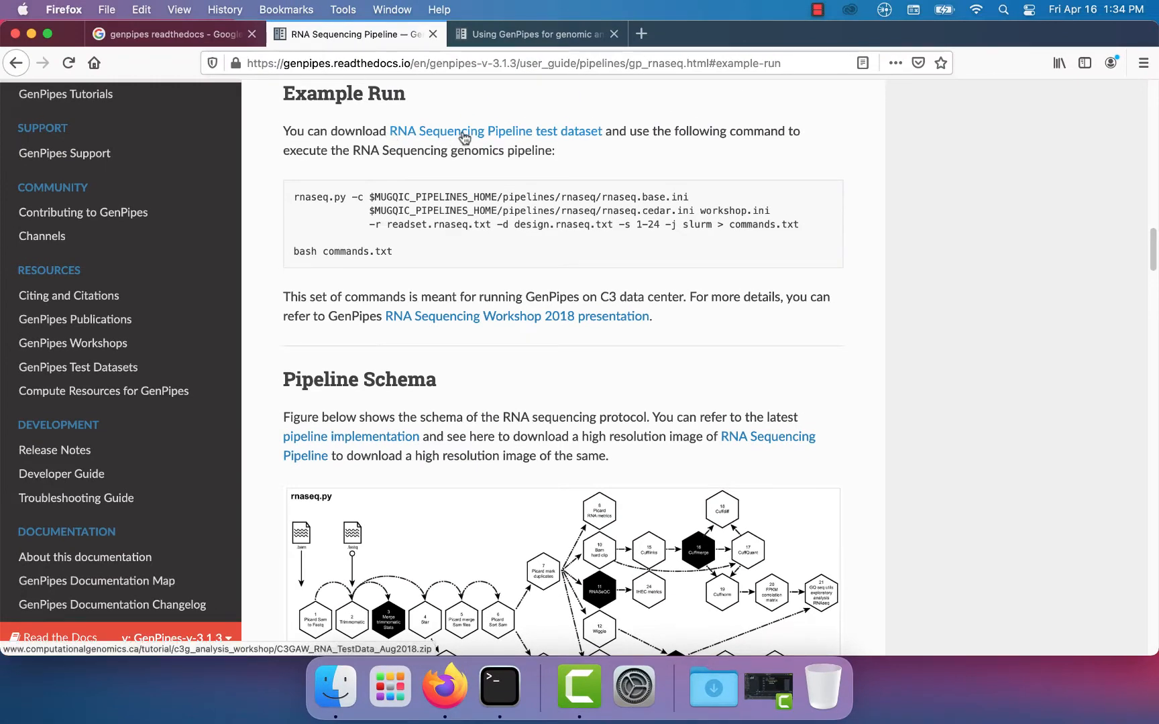
{"action": "right_click", "coordinate": [464, 138]}
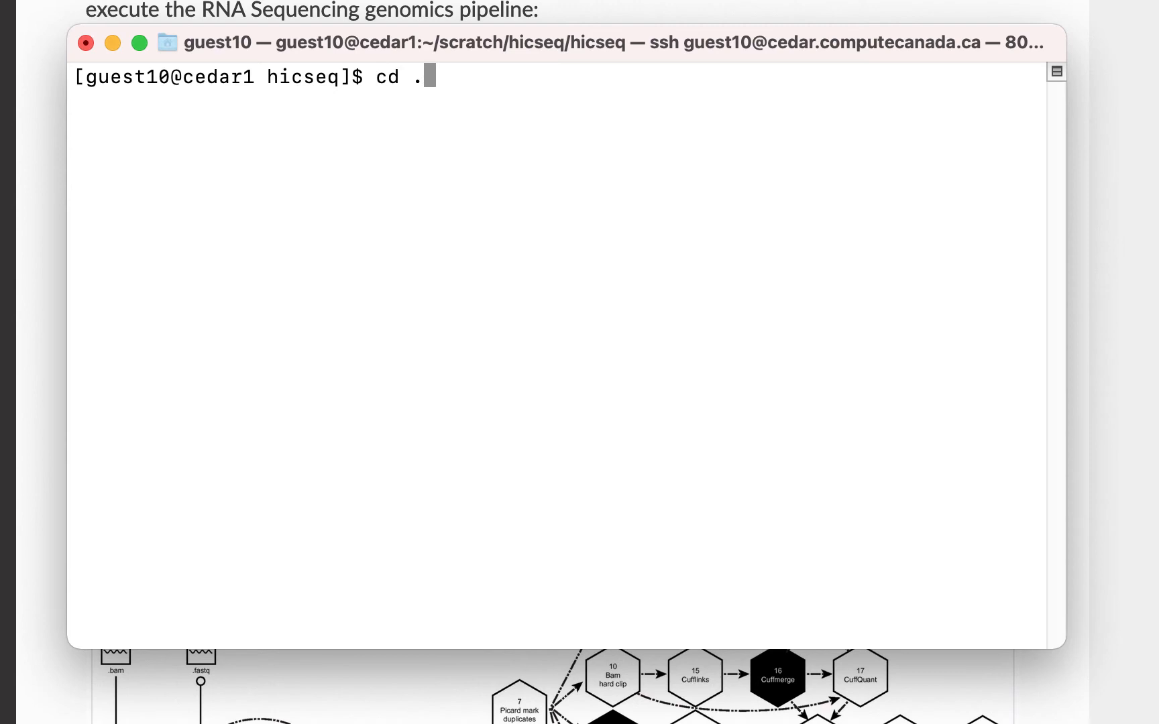
Make an rnaseq scratch folder and wget C3GAW_RNA_TestData_Aug2018.zip into it.
{"action": "key", "text": "Return"}
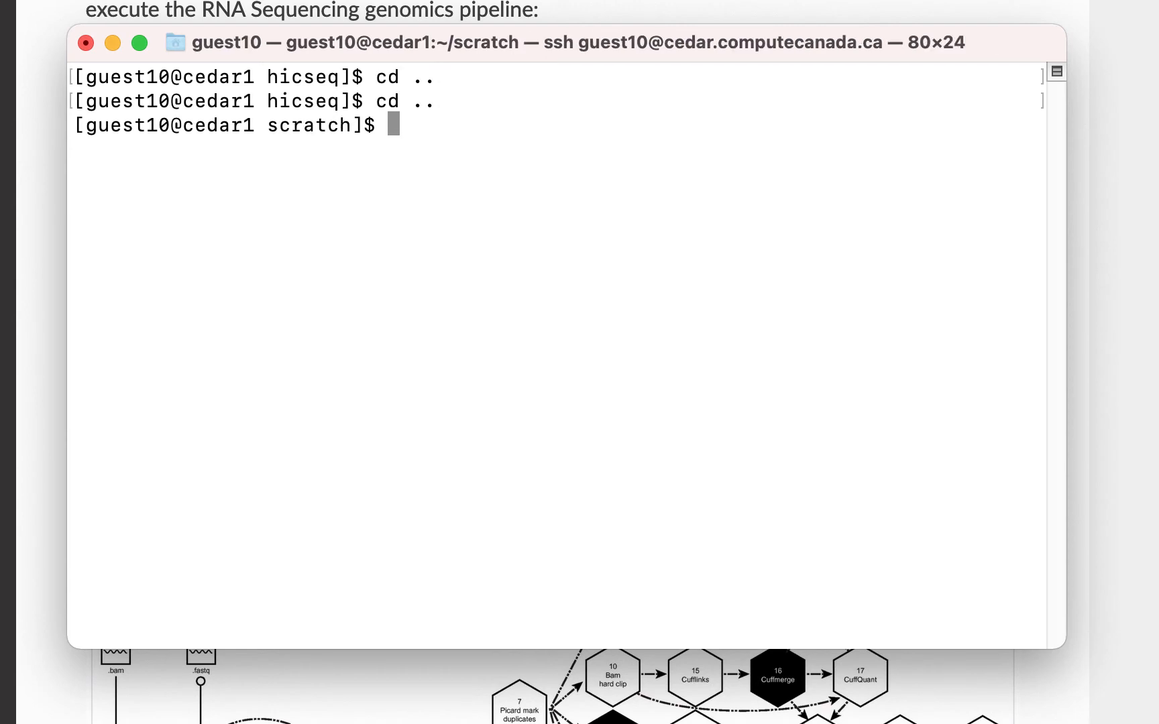
{"action": "type", "text": "mkdir rnaseq"}
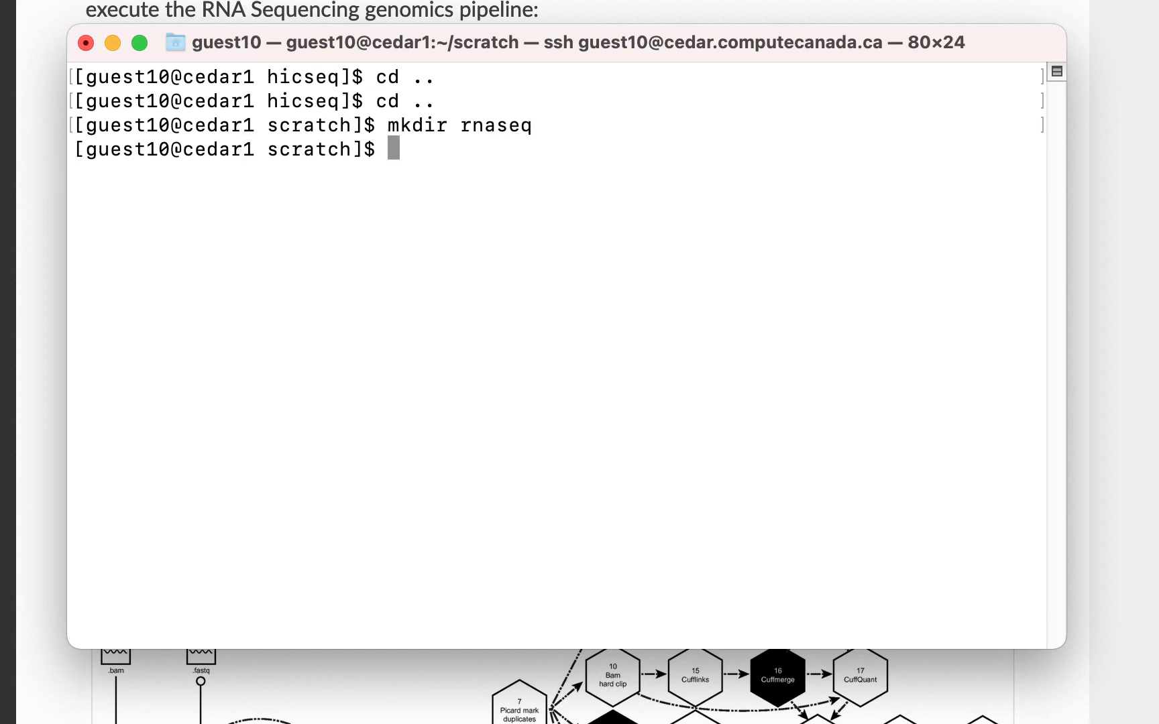
{"action": "type", "text": "cd rnaseq/"}
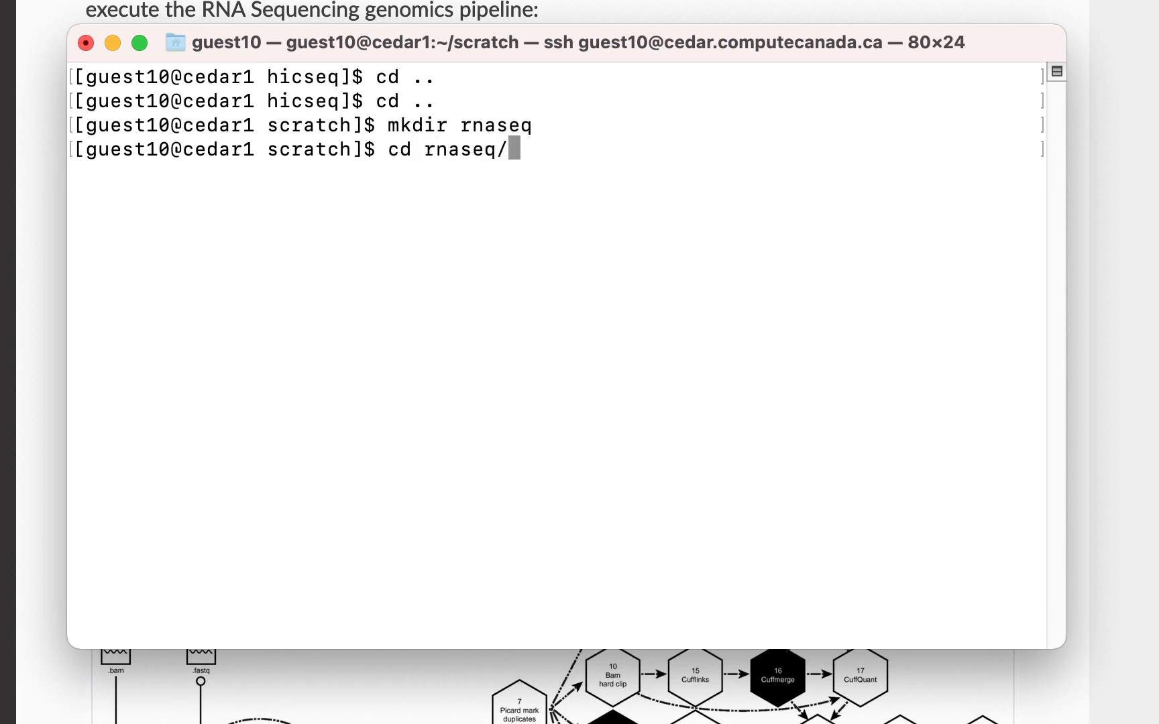
{"action": "type", "text": "wge"}
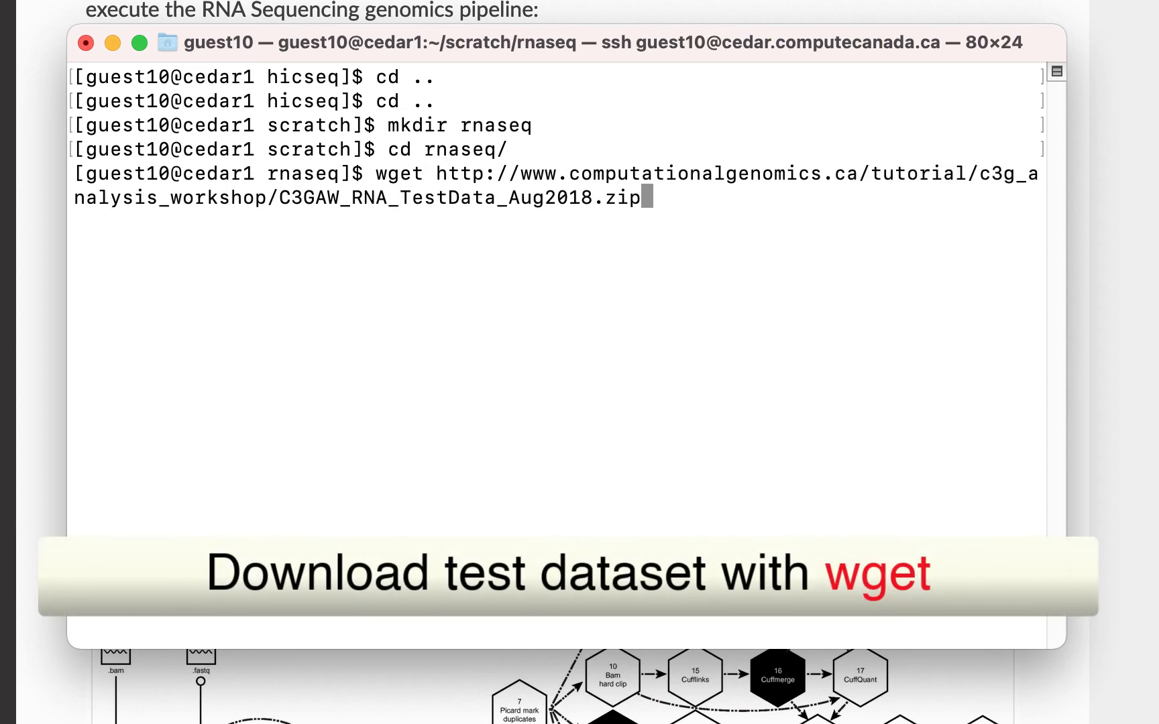
{"action": "key", "text": "Return"}
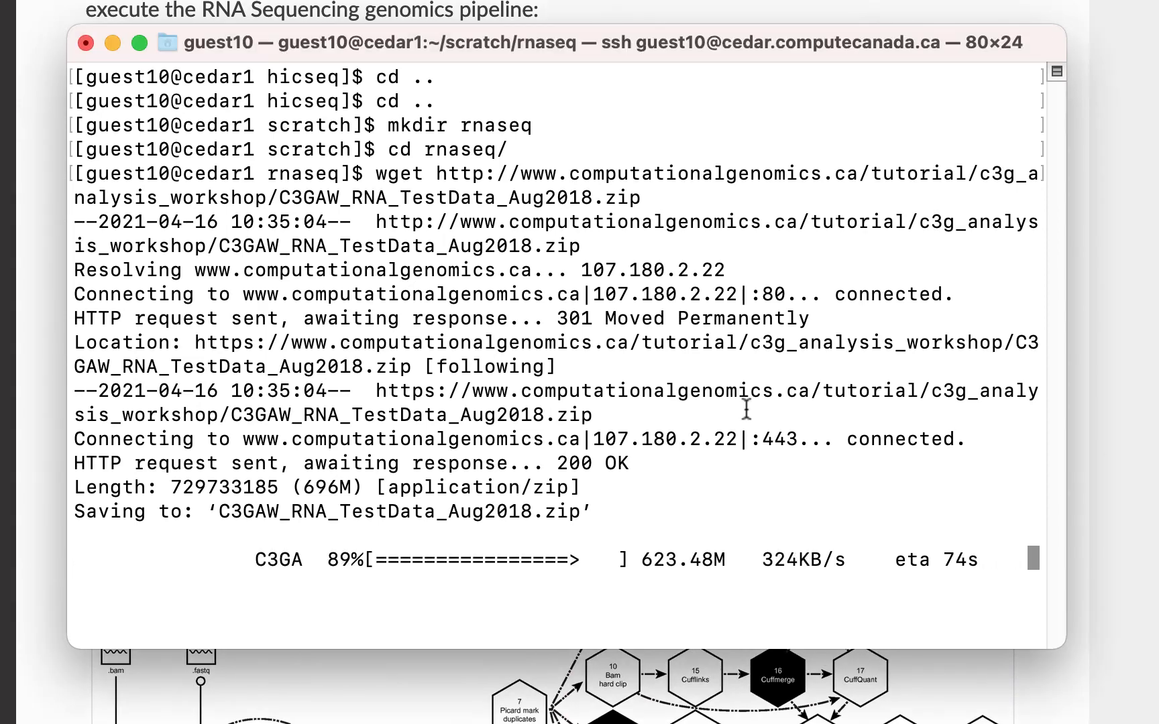
{"action": "type", "text": "c"}
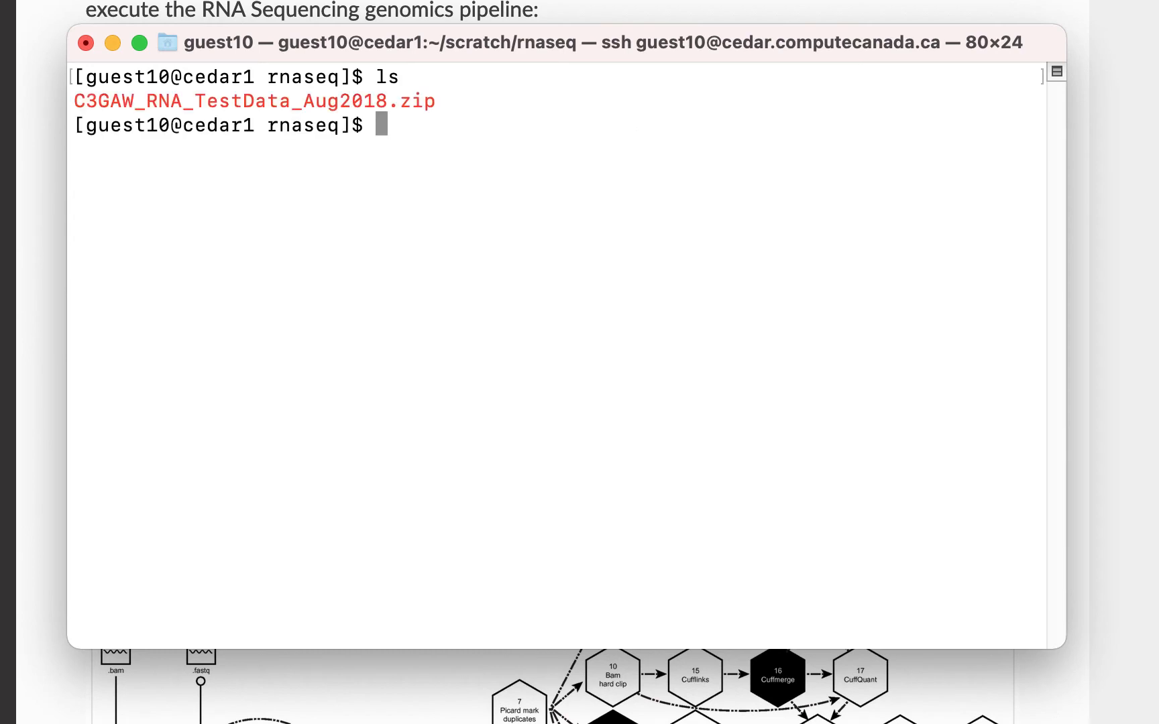
Unzip C3GAW_RNA_TestData_Aug2018.zip.
{"action": "type", "text": "unzip"}
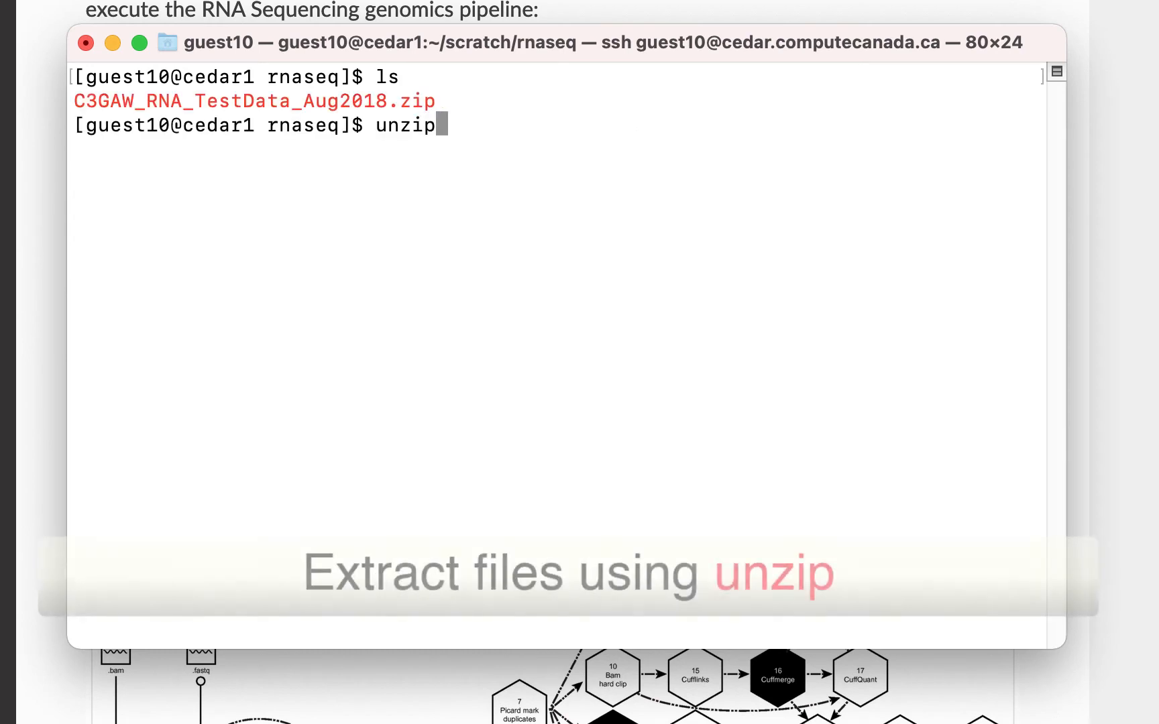
{"action": "type", "text": "C3GAW_RNA_TestData_Aug2018.zip"}
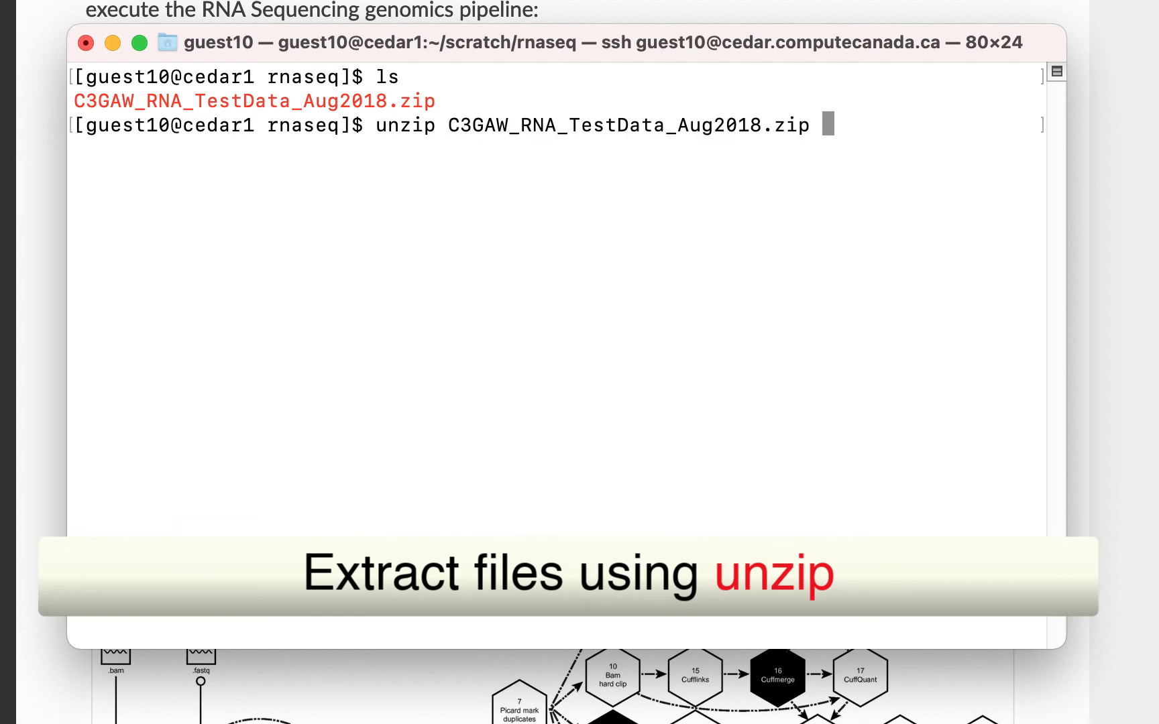
{"action": "key", "text": "Return"}
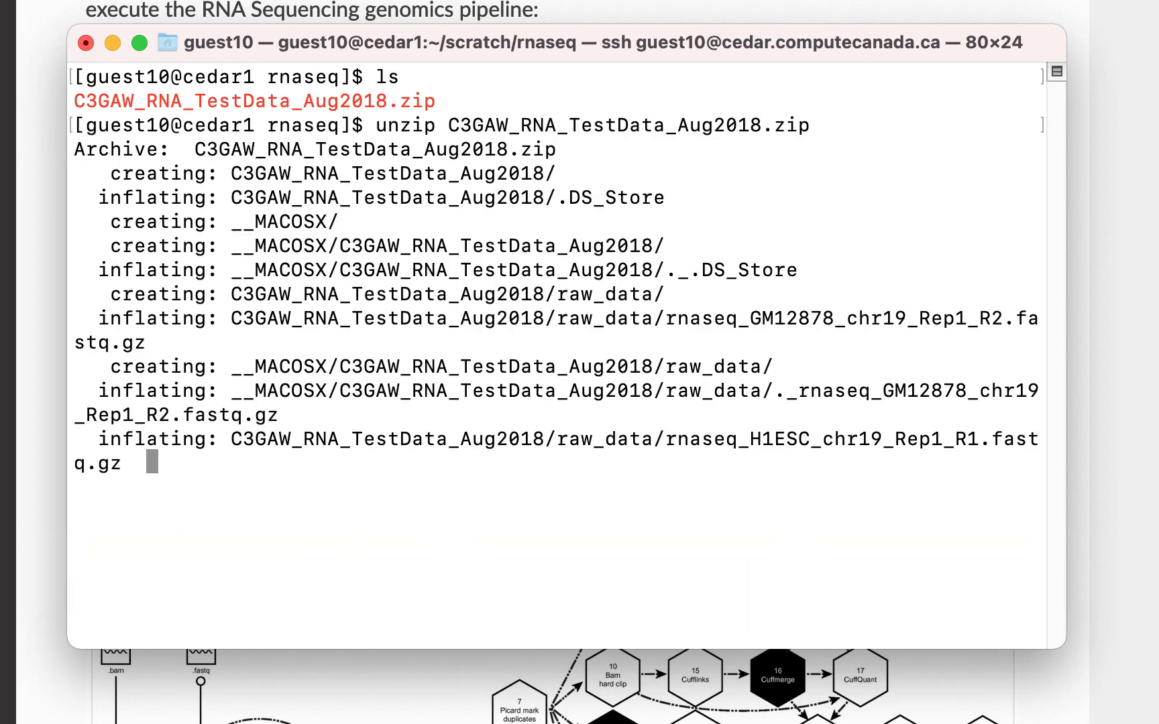
{"action": "scroll", "scroll_direction": "down", "scroll_amount": 3}
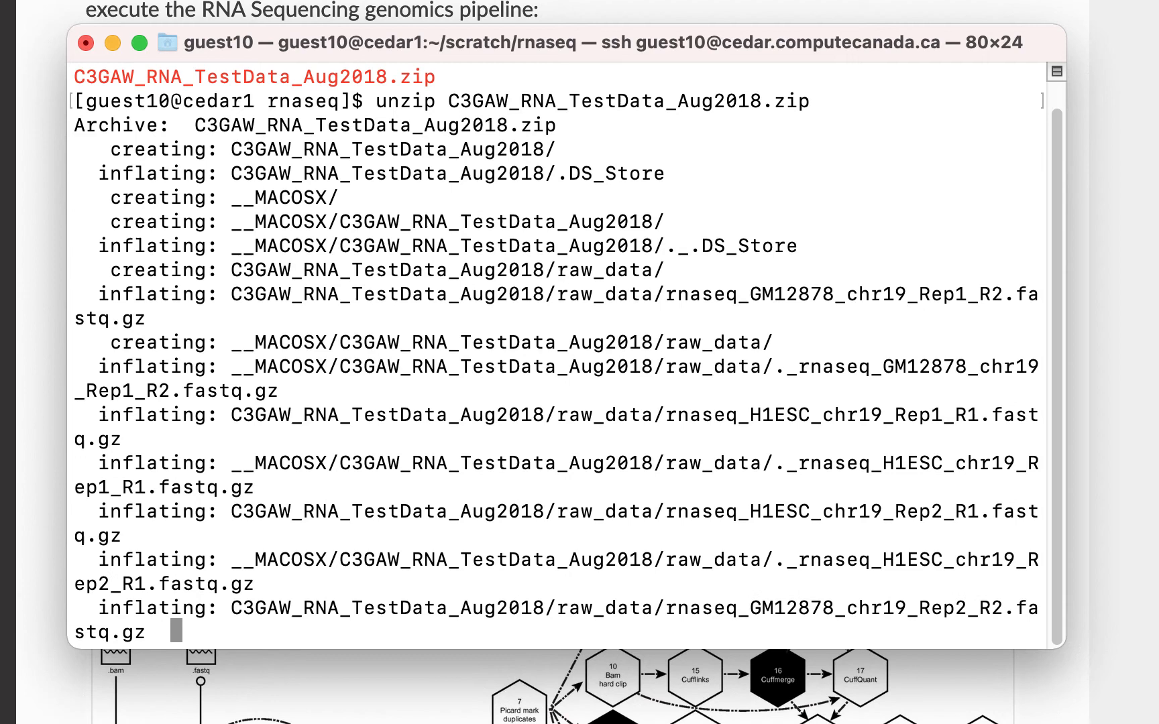
{"action": "scroll", "scroll_direction": "down", "scroll_amount": 3}
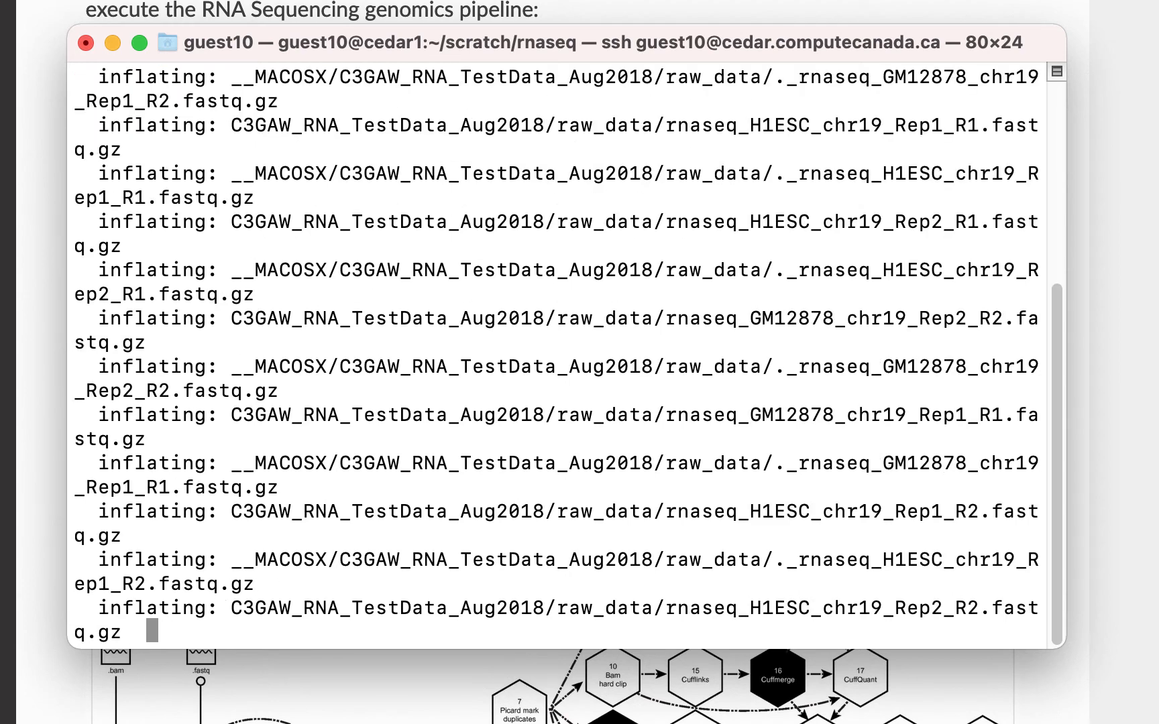
{"action": "scroll", "scroll_direction": "down", "scroll_amount": 3}
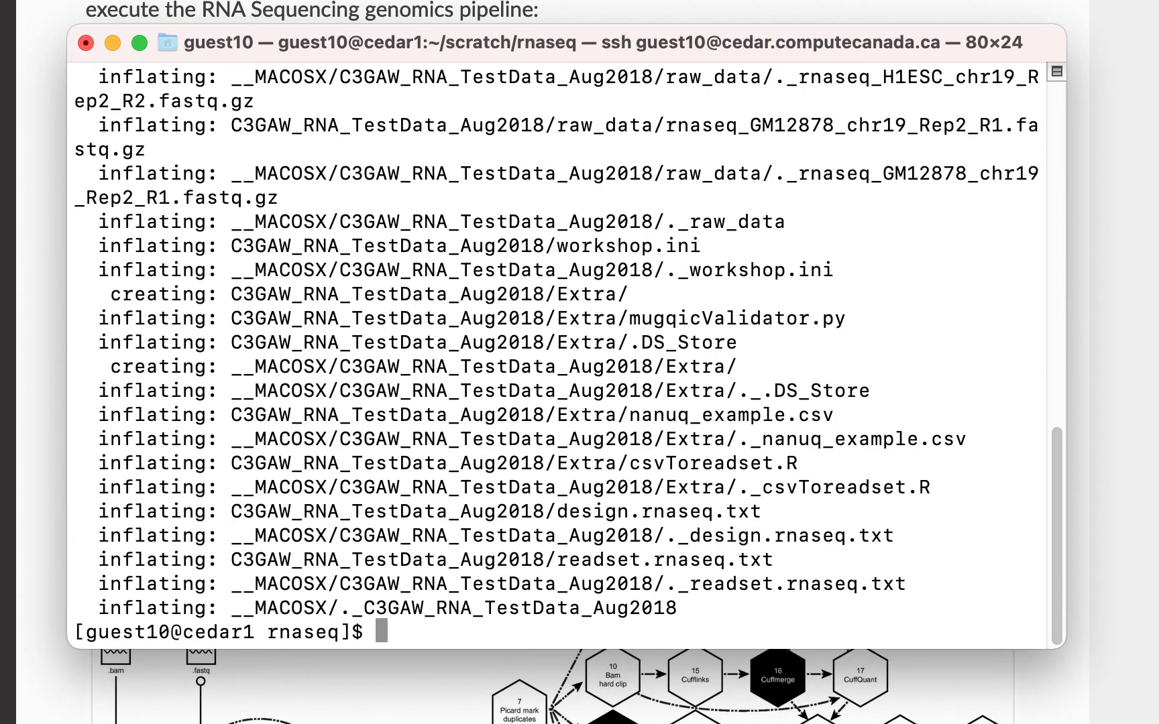
Enter C3GAW_RNA_TestData_Aug2018 and list its design, readset, workshop.ini, Extra and raw_data.
{"action": "type", "text": "ls"}
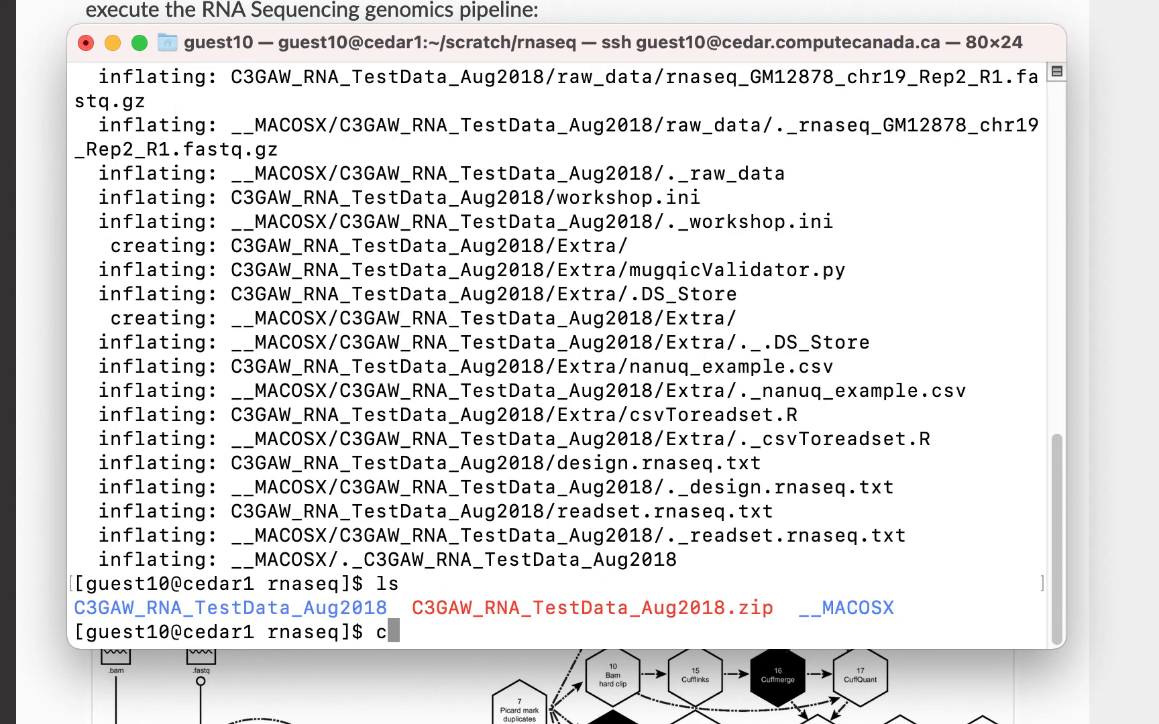
{"action": "type", "text": "d"}
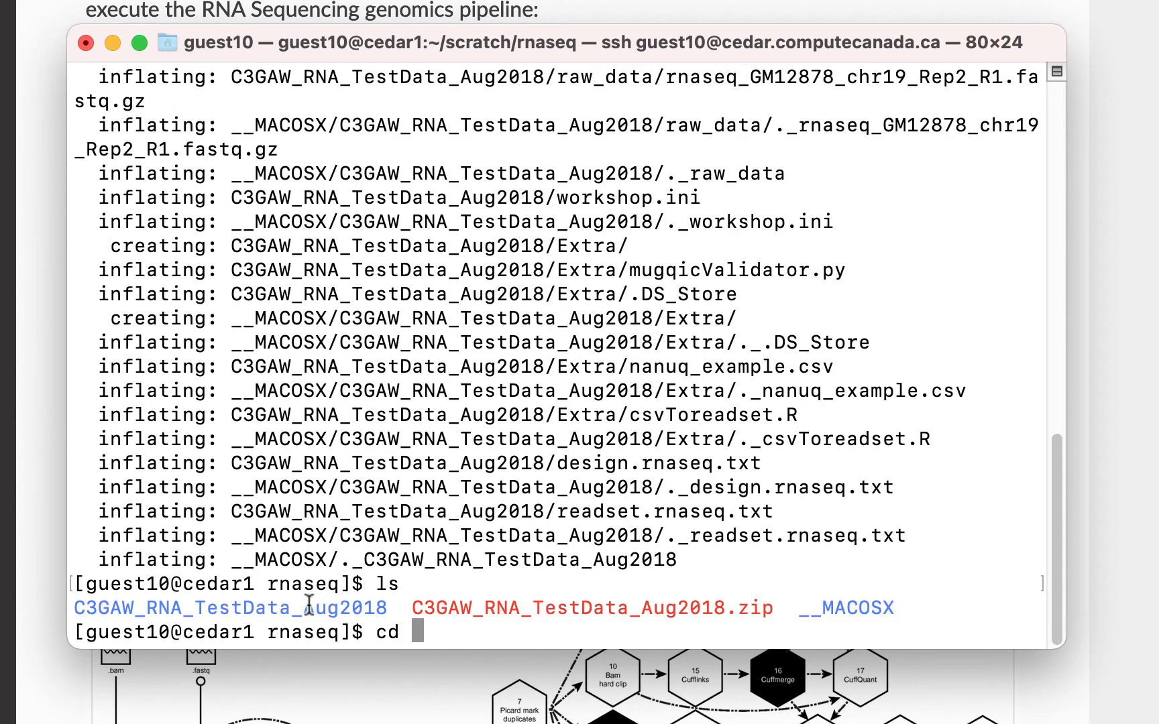
{"action": "type", "text": "C3GAW_RNA_TestData_Aug2018"}
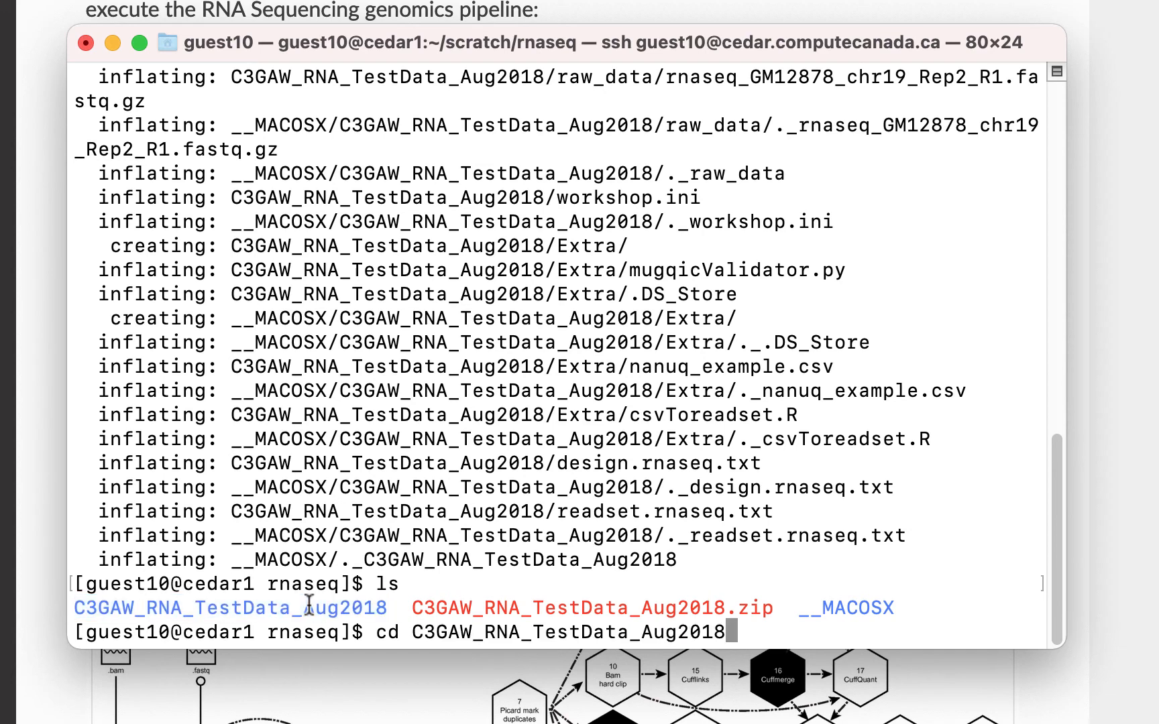
{"action": "key", "text": "Return"}
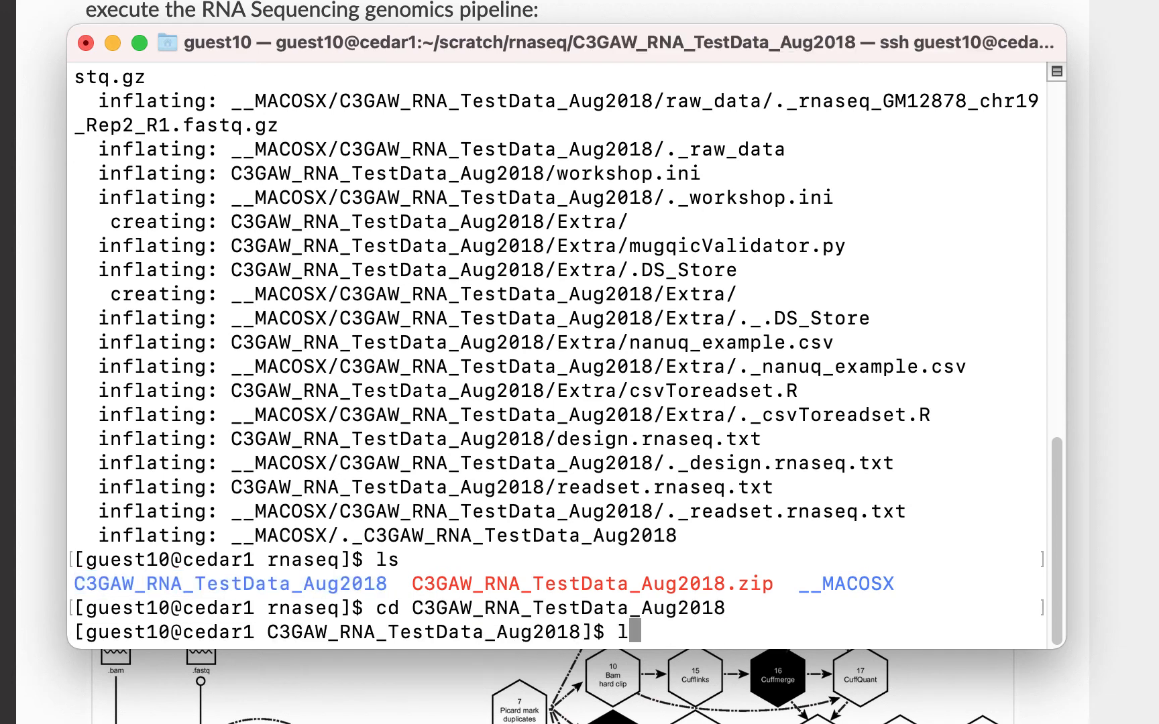
{"action": "key", "text": "Return"}
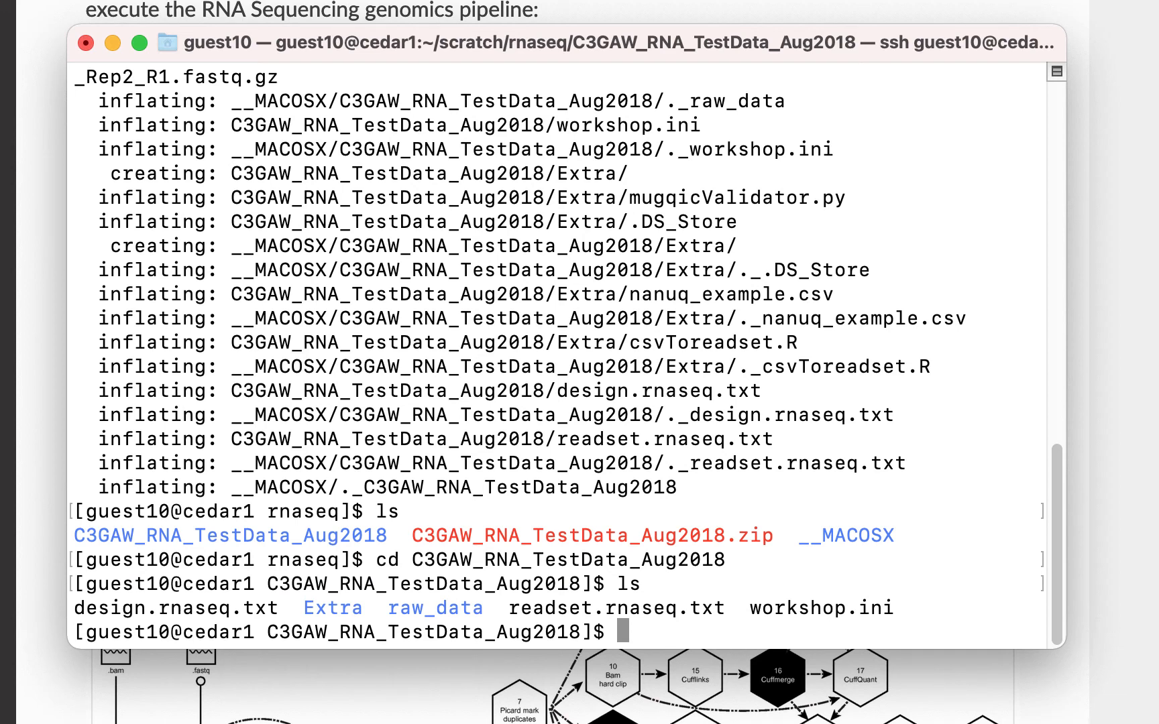
{"action": "mouse_move", "coordinate": [267, 591]}
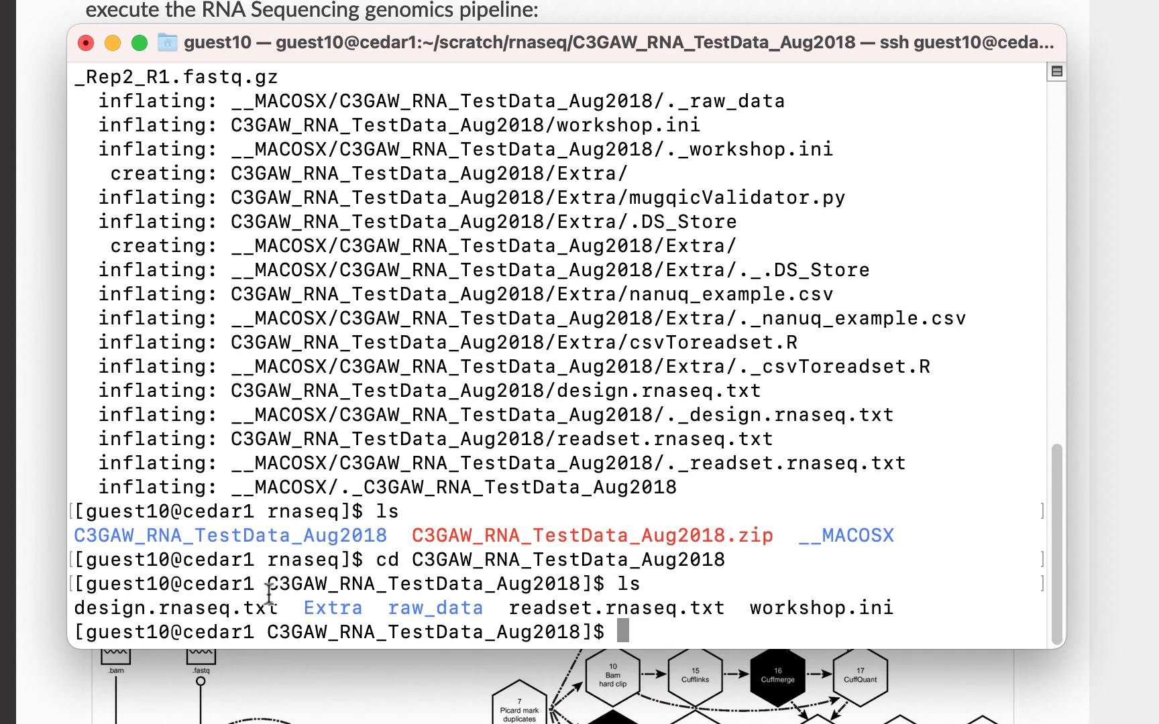
{"action": "double_click", "coordinate": [171, 607]}
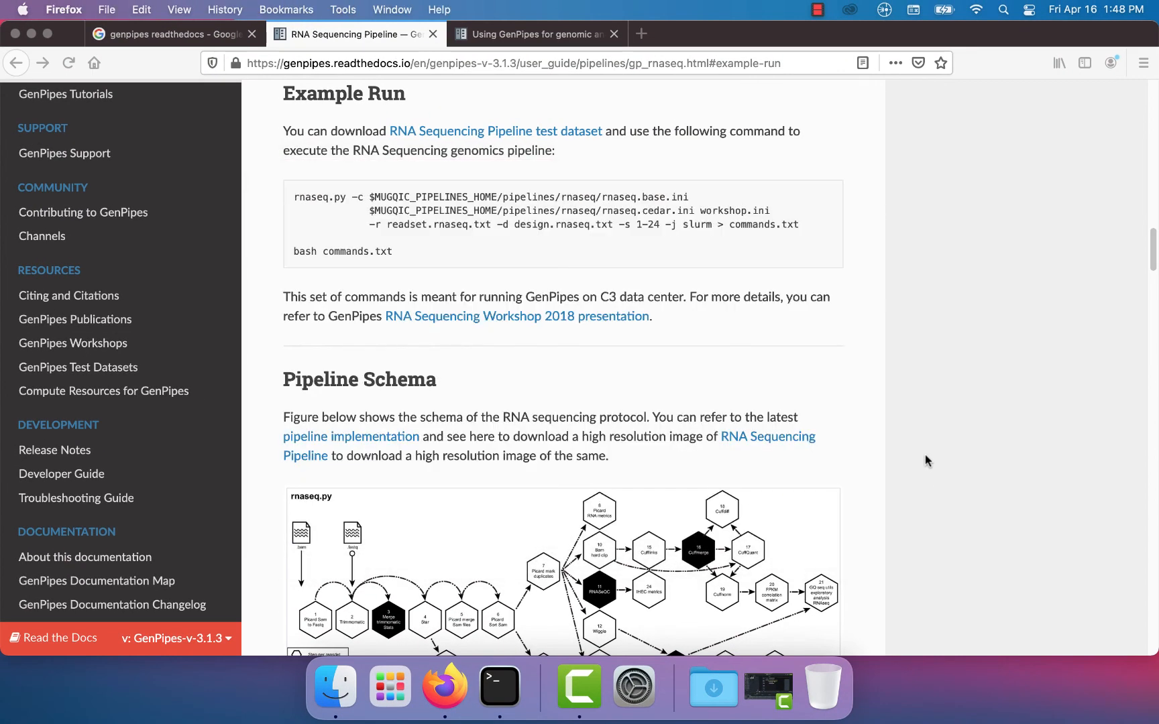
Show the Format of Design File table on the GenPipes Design File page.
{"action": "left_click", "coordinate": [535, 35]}
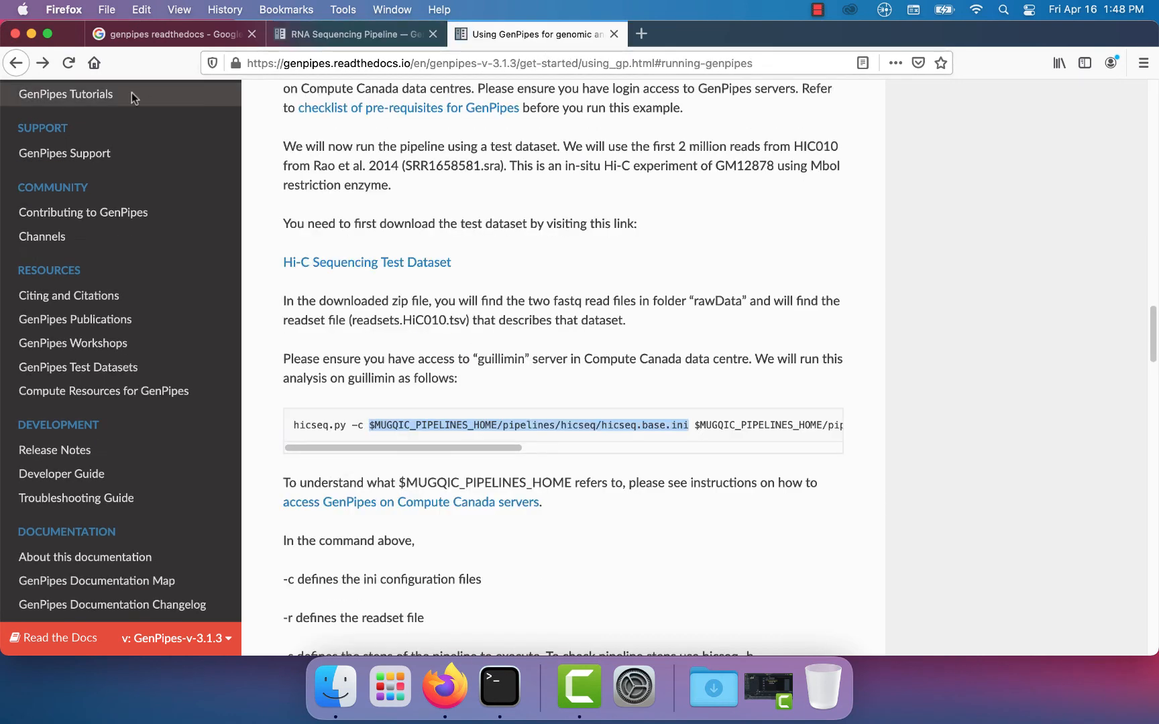
{"action": "mouse_move", "coordinate": [16, 63]}
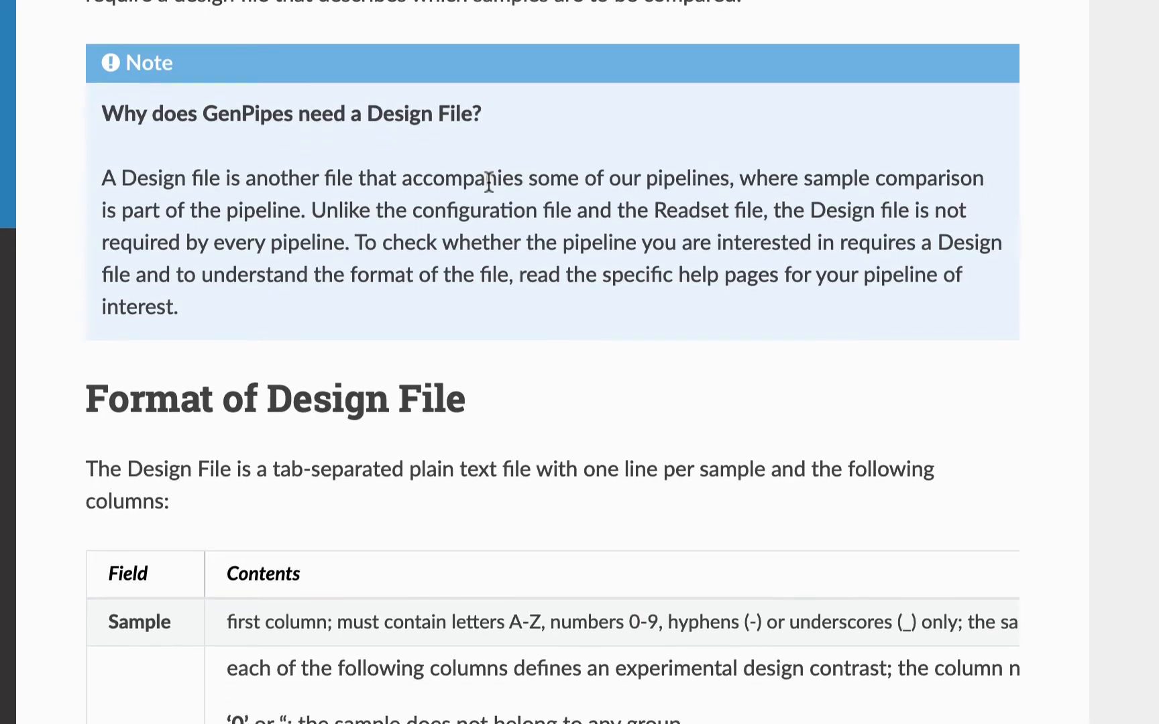
{"action": "scroll", "scroll_direction": "down", "scroll_amount": 3}
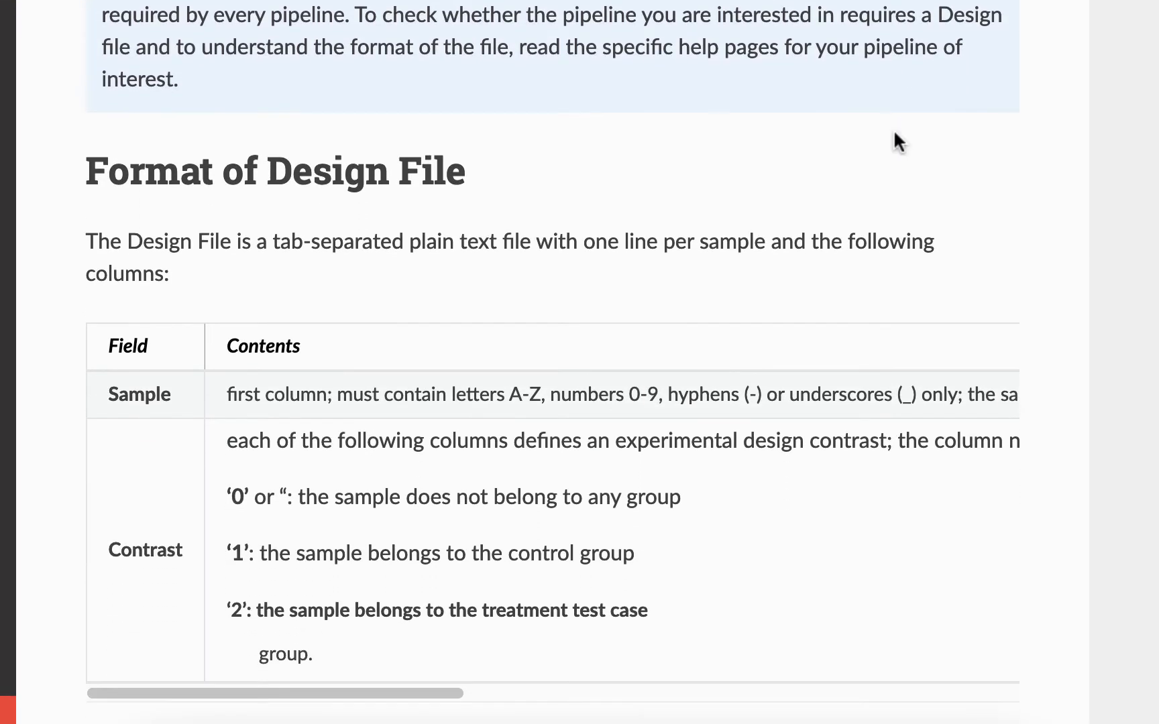
{"action": "scroll", "scroll_direction": "up", "scroll_amount": 3}
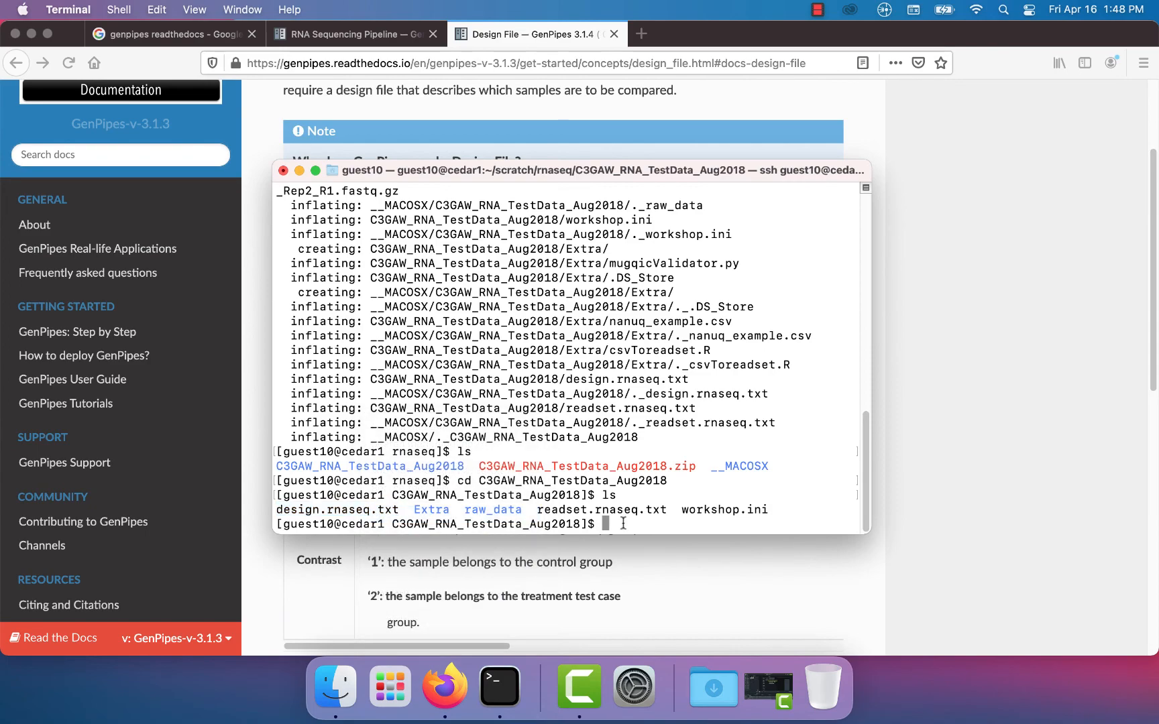
View design.rnaseq.txt with less, H1ESC as group 1 and GM12878 as group 2.
{"action": "type", "text": "less"}
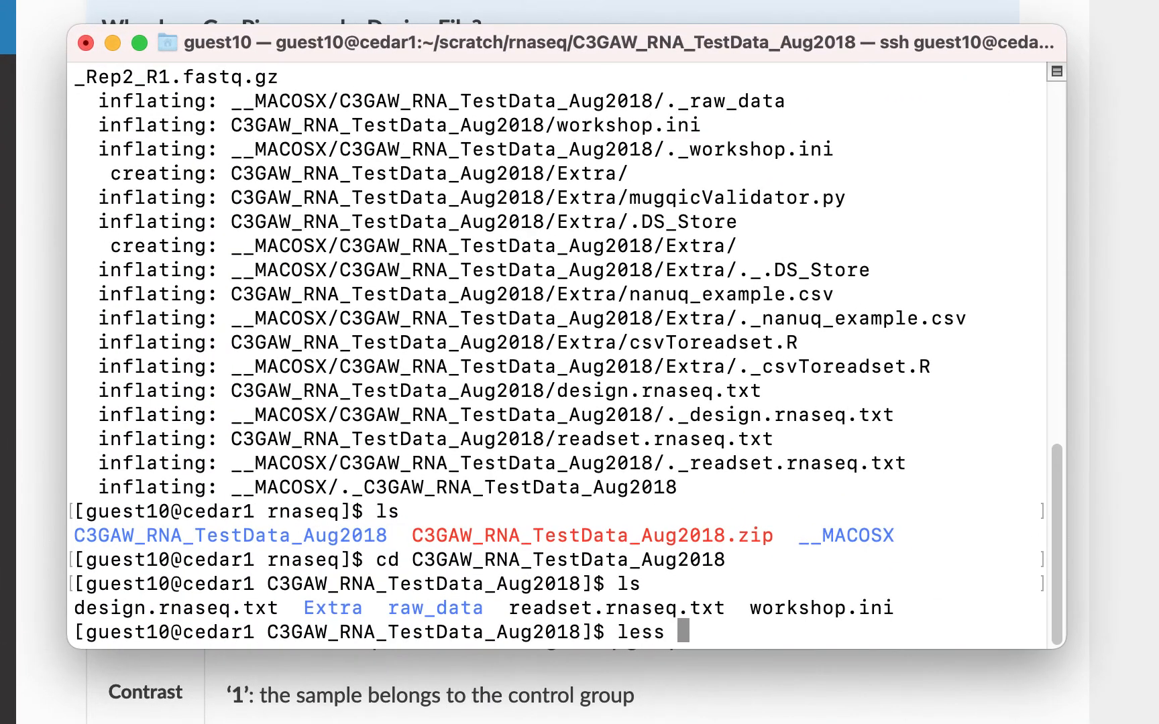
{"action": "key", "text": "Return"}
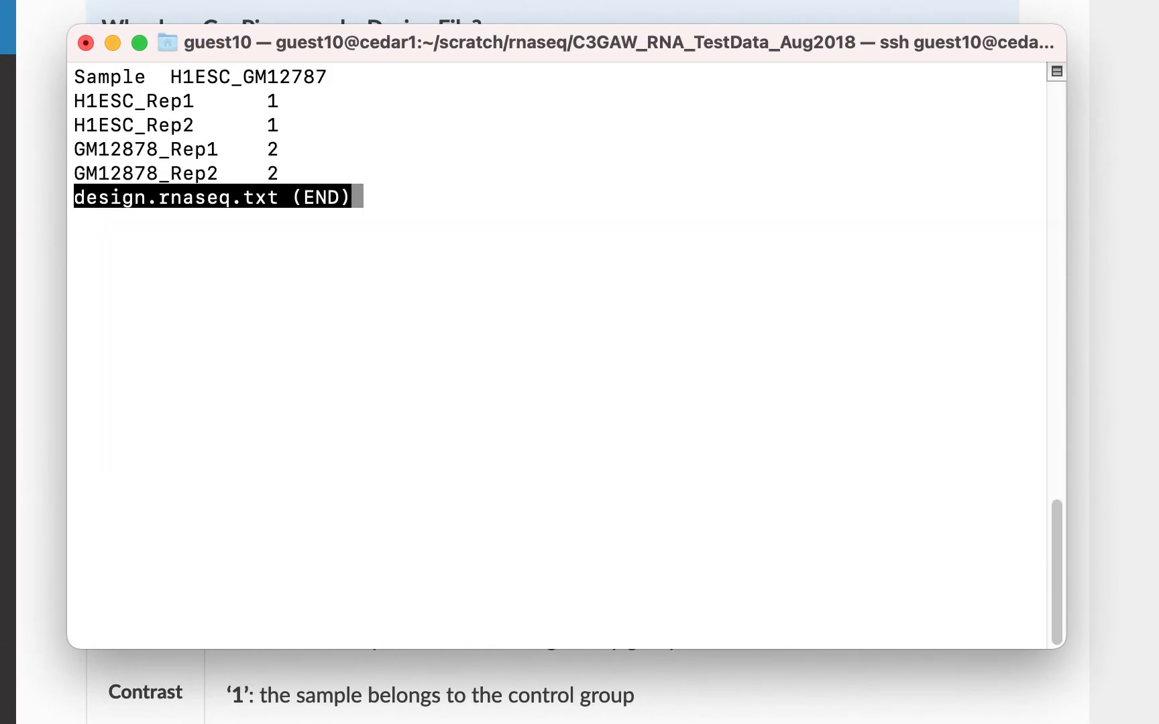
{"action": "mouse_move", "coordinate": [434, 360]}
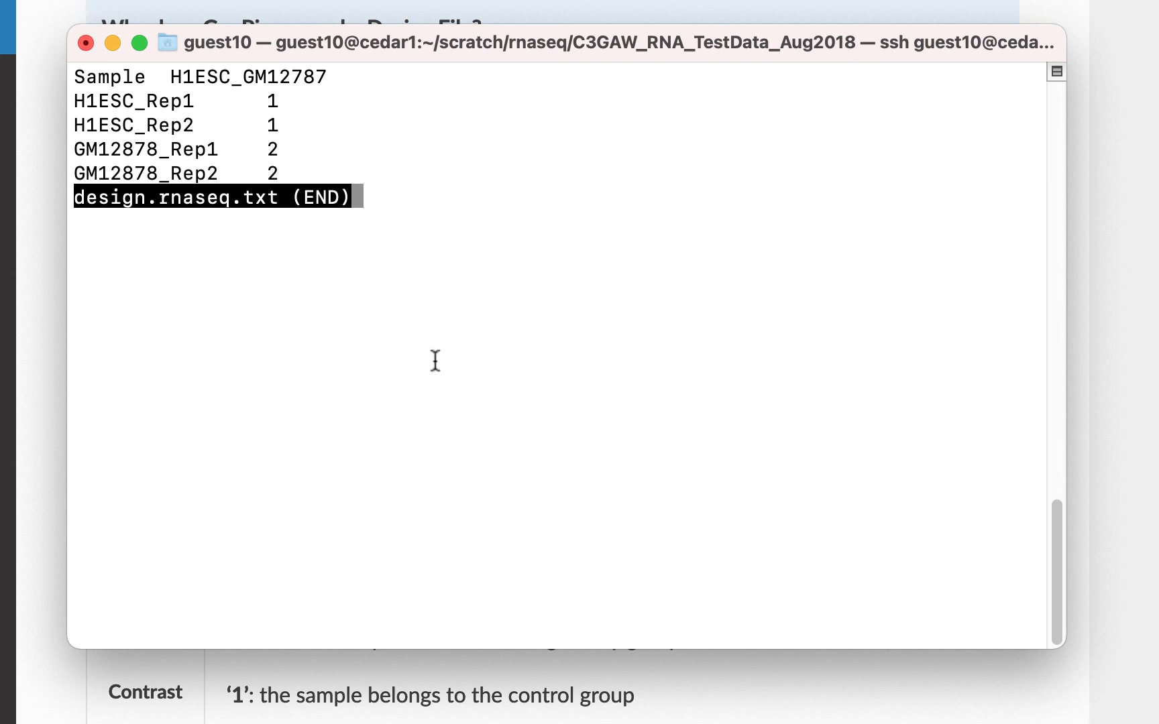
{"action": "key", "text": "q"}
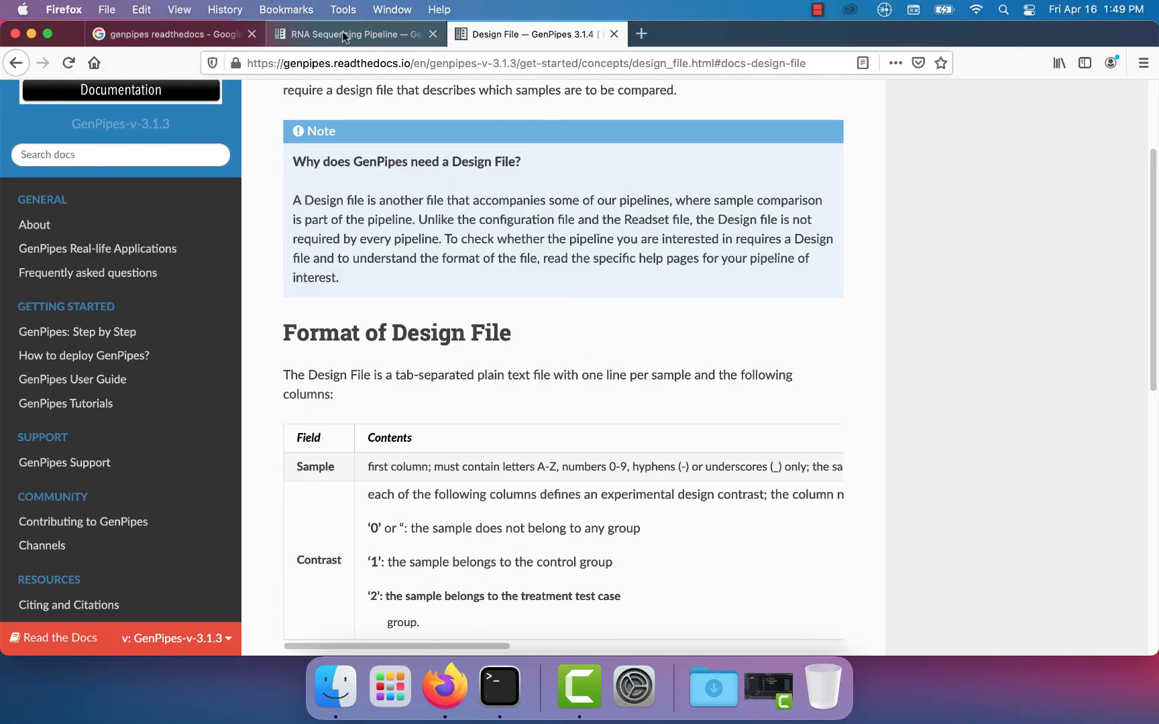
Paste the rnaseq.py command's first line with rnaseq.base.ini into the cedar1 terminal.
{"action": "left_click", "coordinate": [354, 35]}
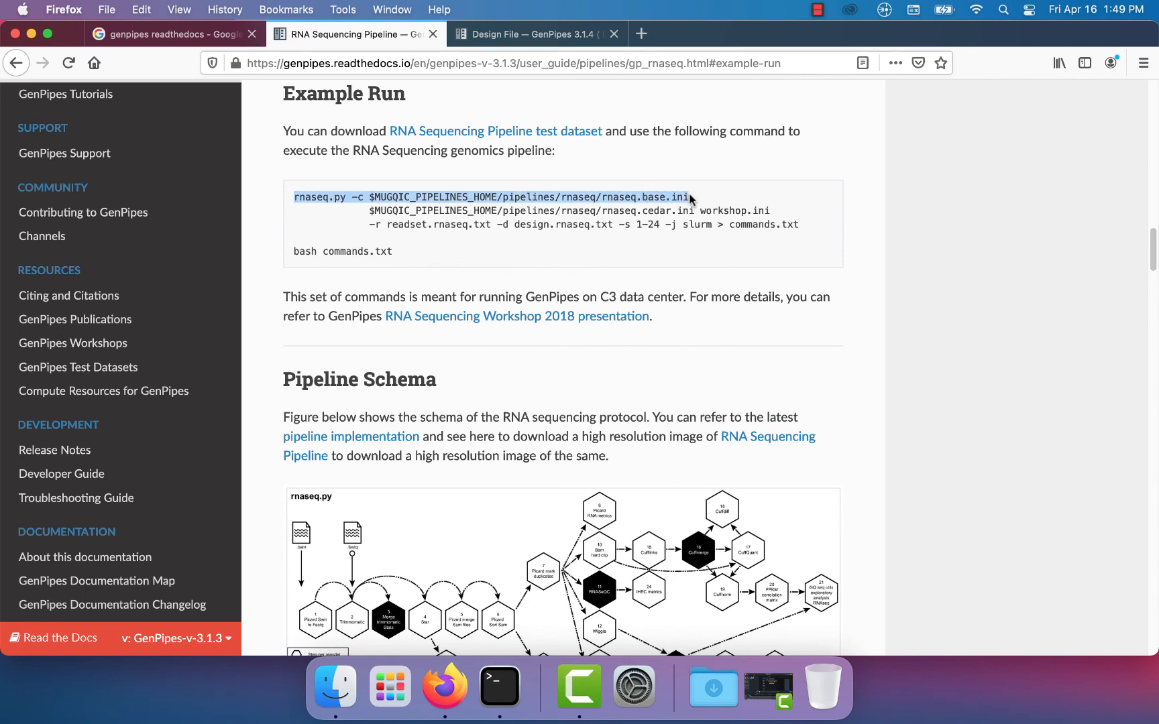
{"action": "left_click", "coordinate": [498, 686]}
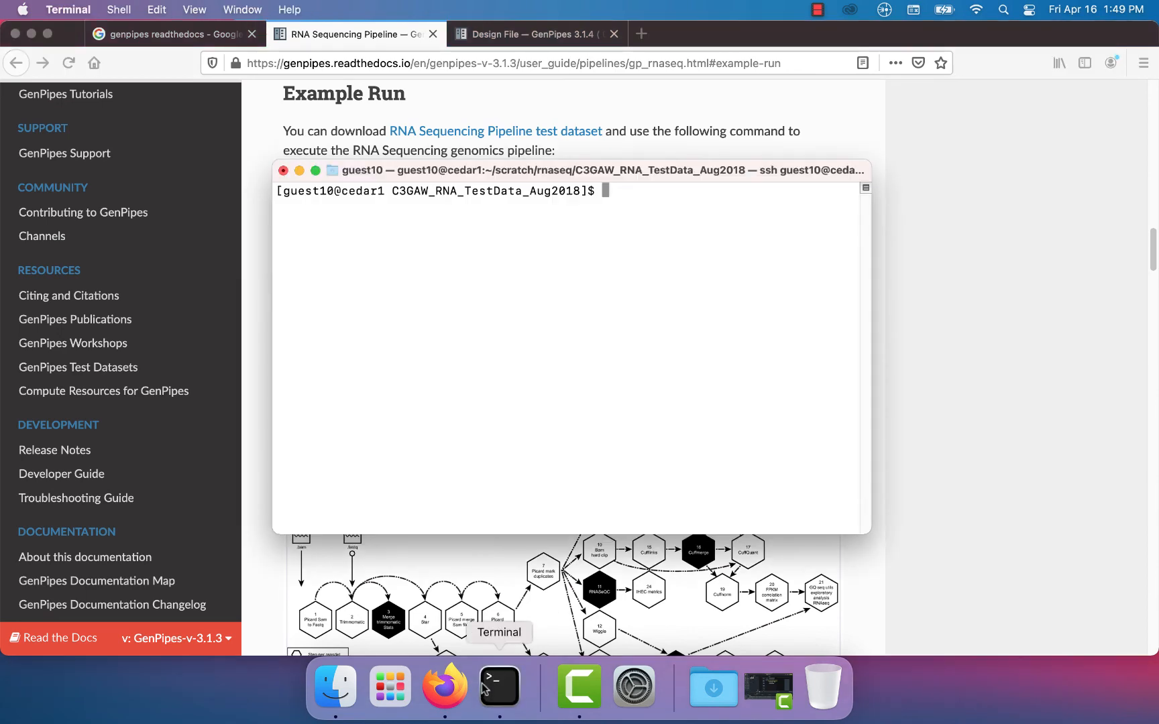
{"action": "type", "text": "rnaseq.py -c $MUGQIC_PIPELINES_HOME/pipelines/rnaseq/rnaseq.base.ini"}
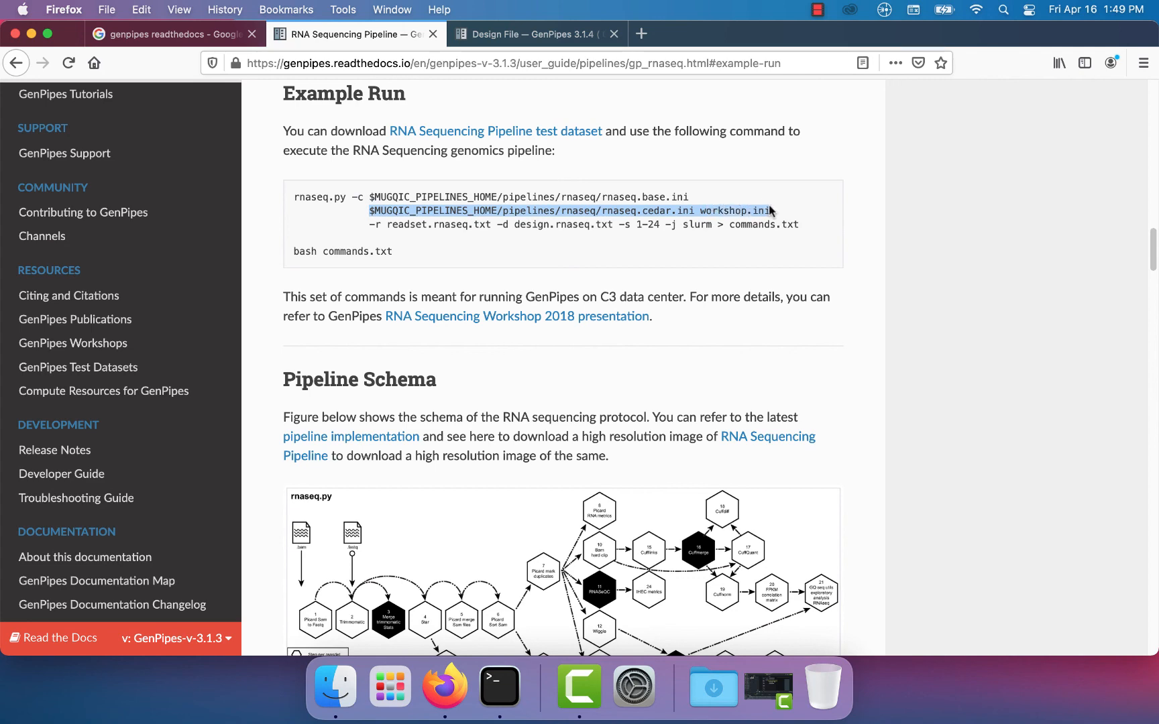
{"action": "mouse_move", "coordinate": [501, 650]}
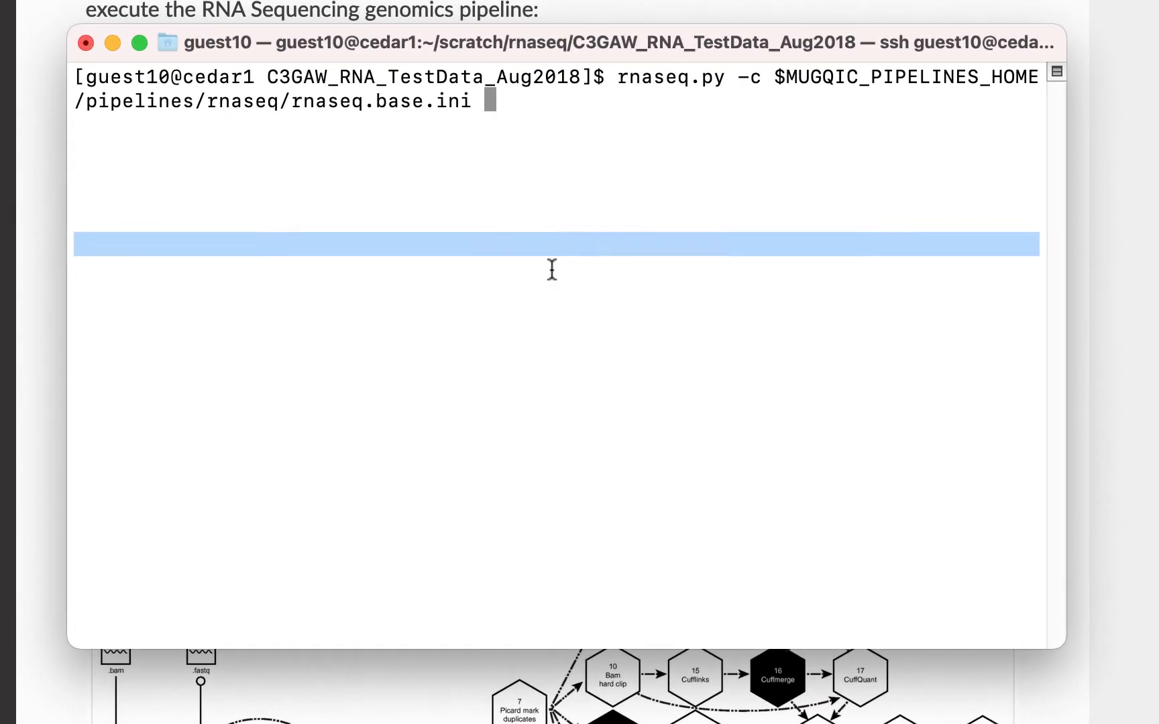
Run rnaseq.py with cedar.ini, workshop.ini, readset and design files, writing commands.txt.
{"action": "type", "text": "$MUGQIC_PIPELINES_HOME/pipelines/rnaseq/rnaseq.cedar.ini workshop.ini"}
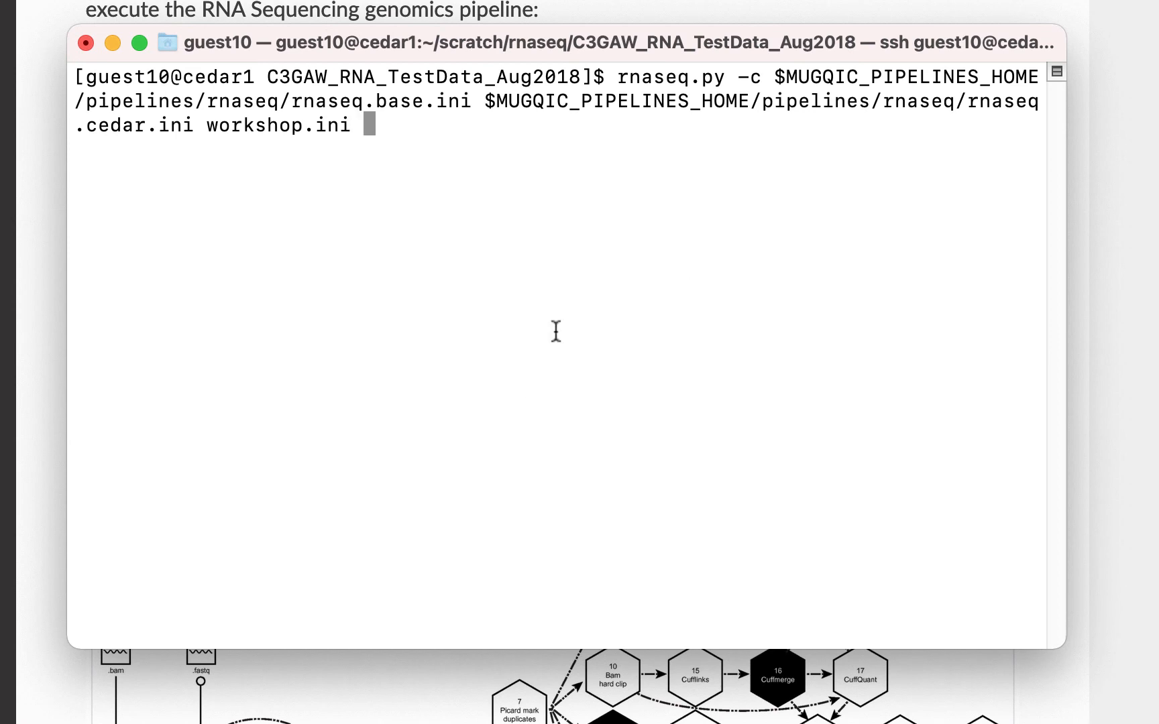
{"action": "type", "text": "-r readset.rnaseq.txt"}
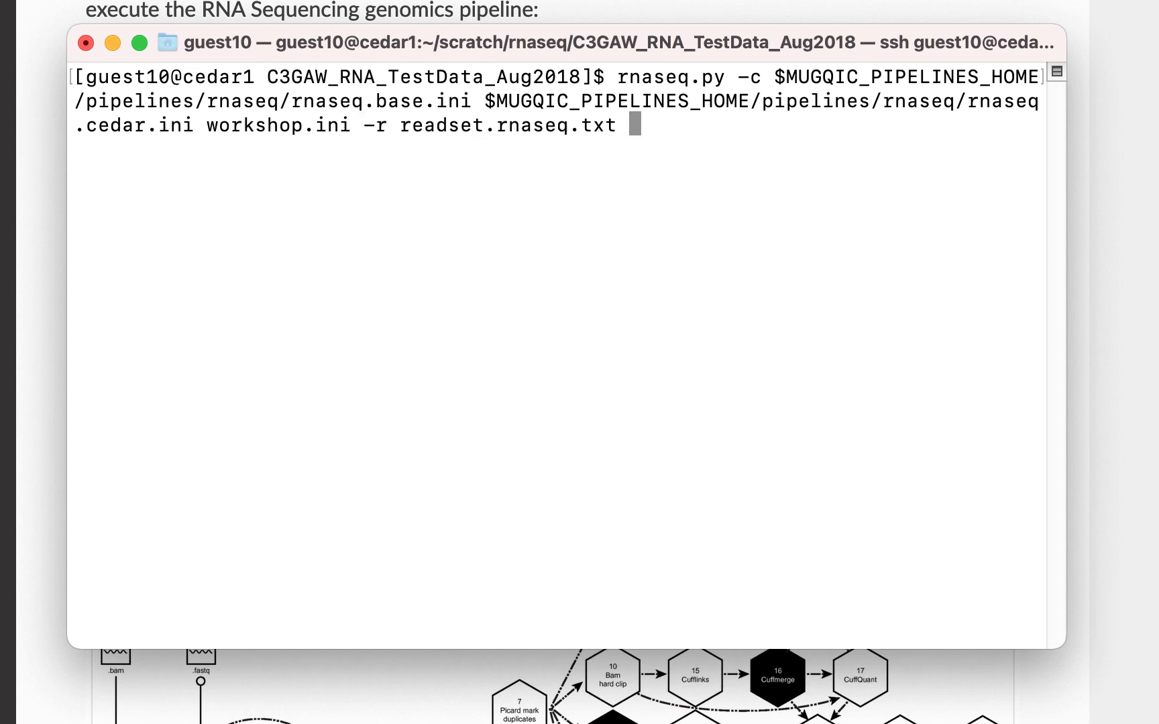
{"action": "type", "text": "-d de"}
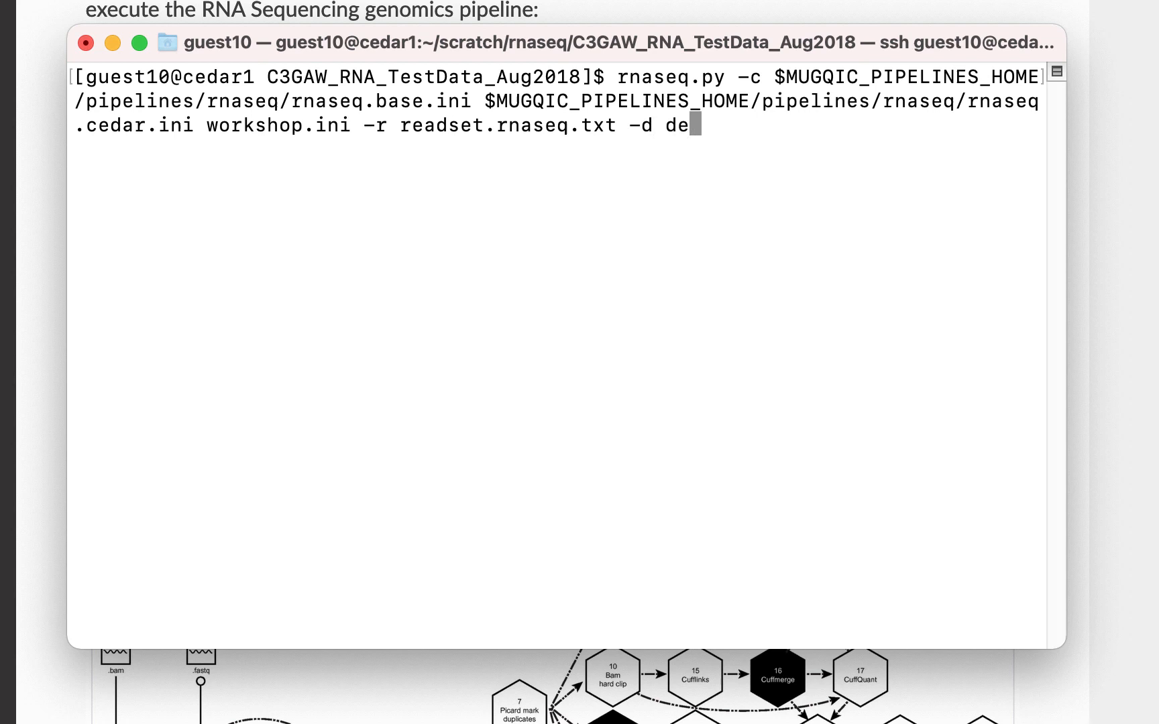
{"action": "type", "text": "sign.rnaseq.txt > com"}
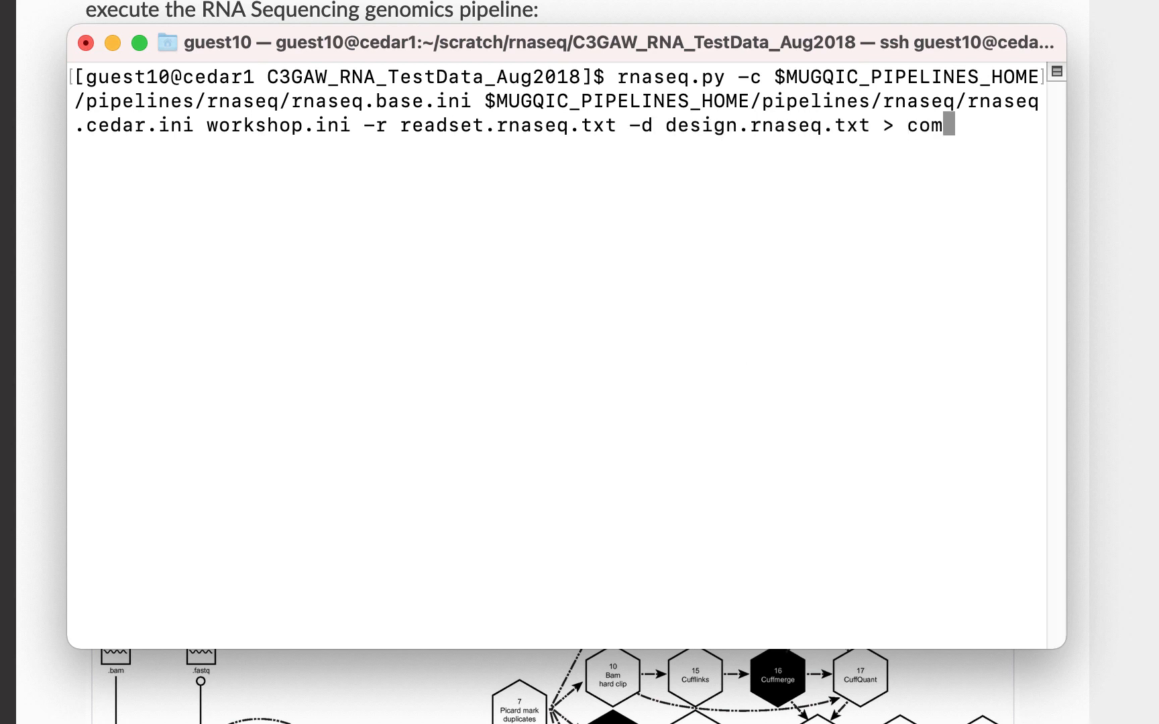
{"action": "type", "text": "mands."}
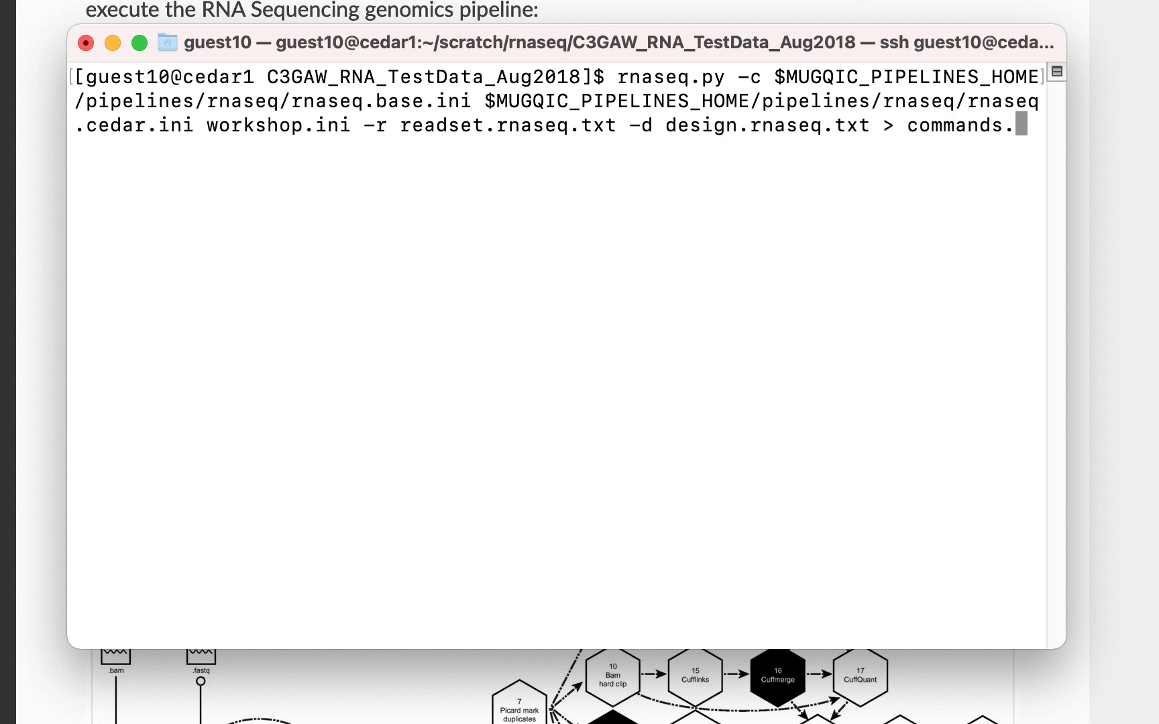
{"action": "key", "text": "Return"}
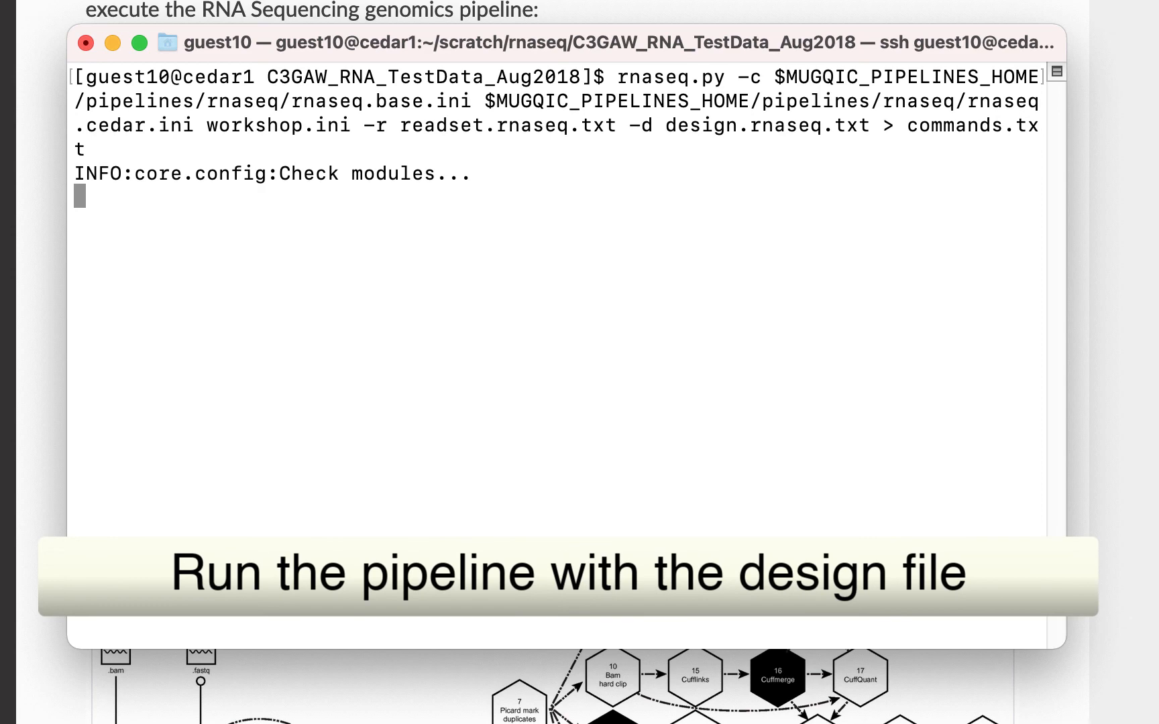
List the folder to confirm the new commands.txt file.
{"action": "scroll", "scroll_direction": "down", "scroll_amount": 3}
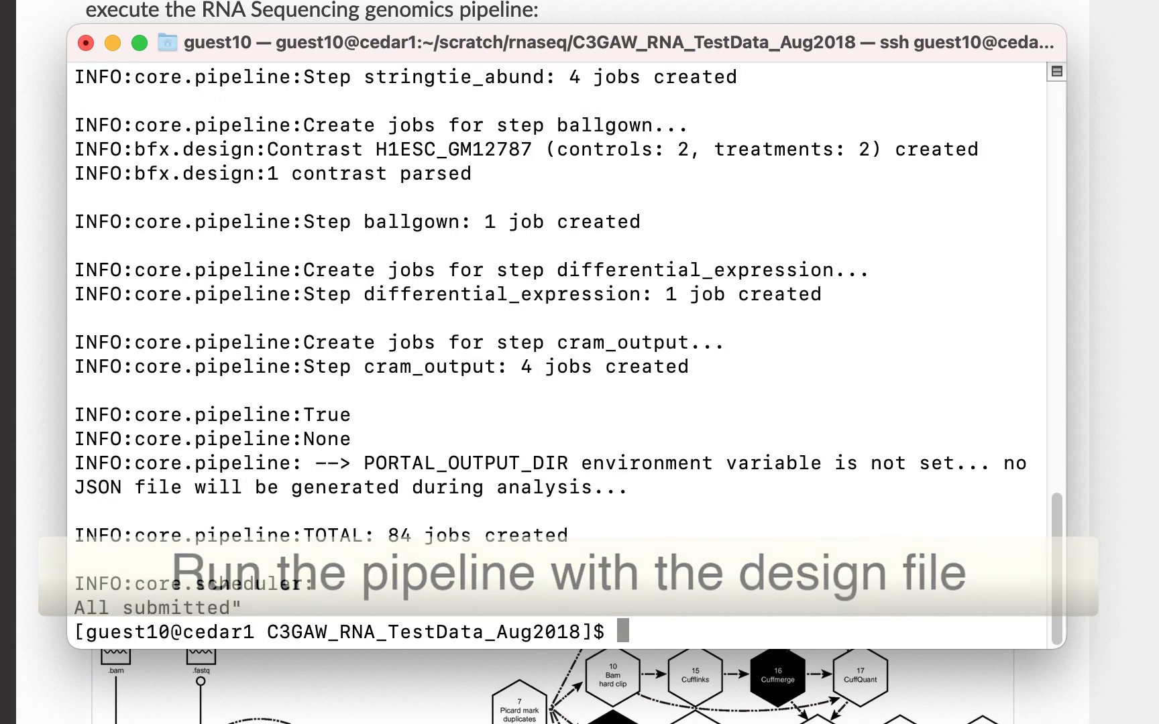
{"action": "type", "text": "ls"}
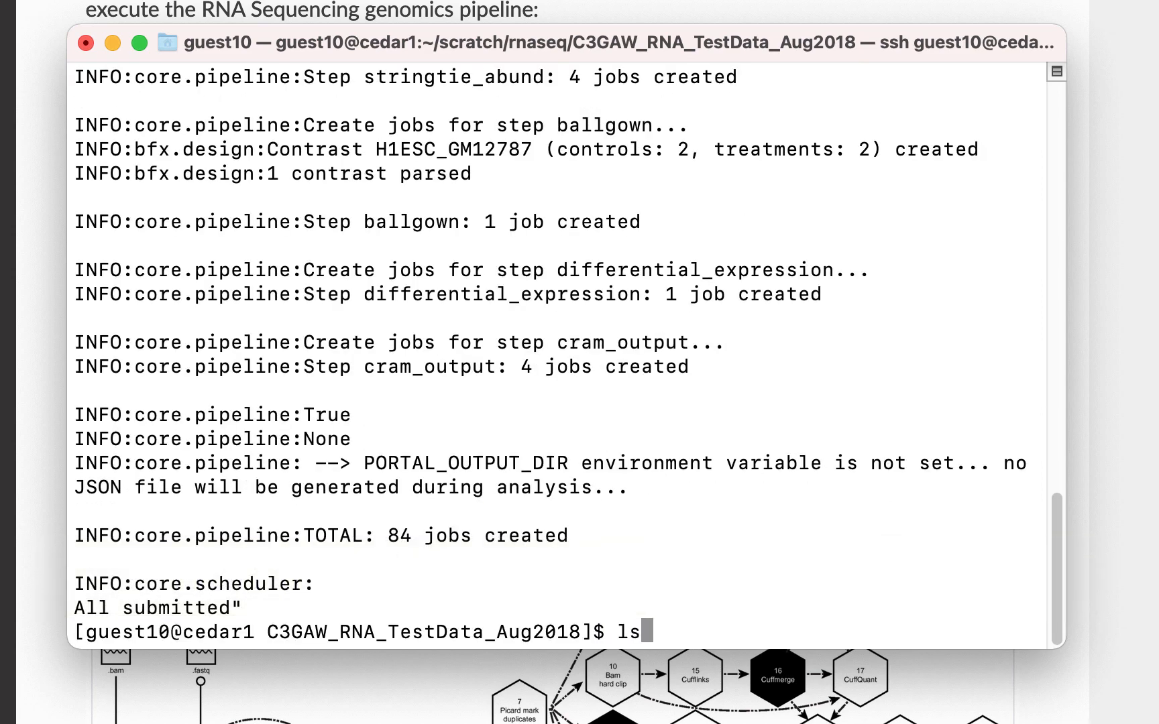
{"action": "key", "text": "Return"}
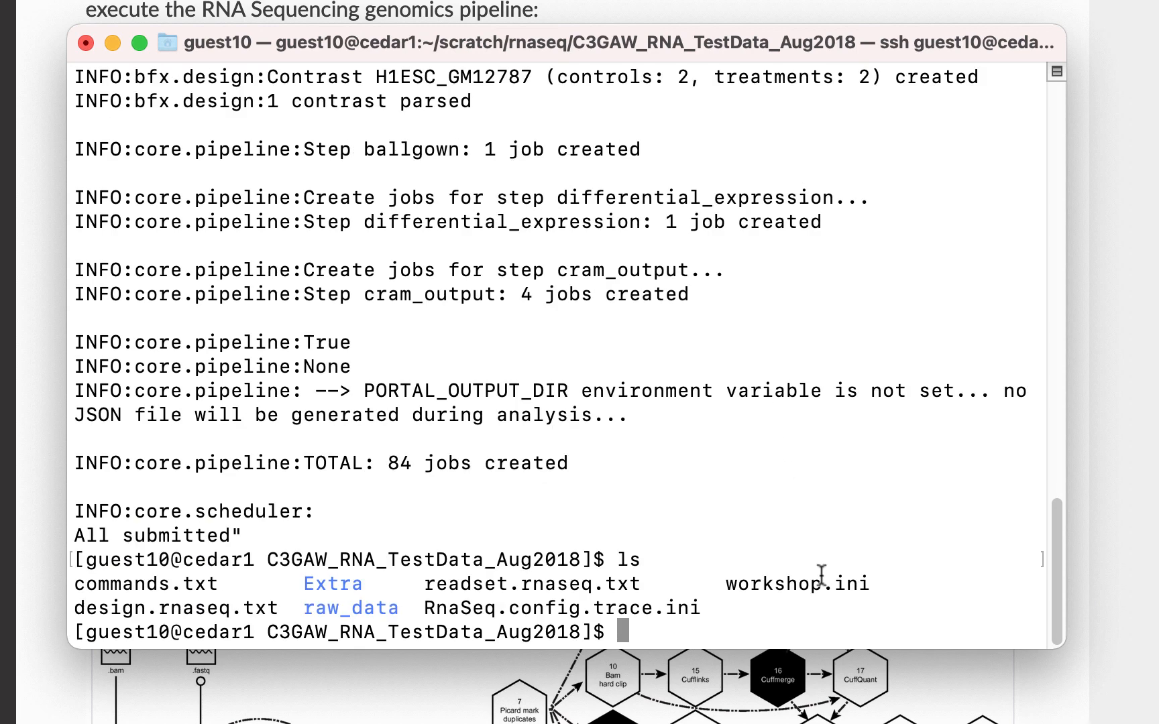
{"action": "double_click", "coordinate": [146, 584]}
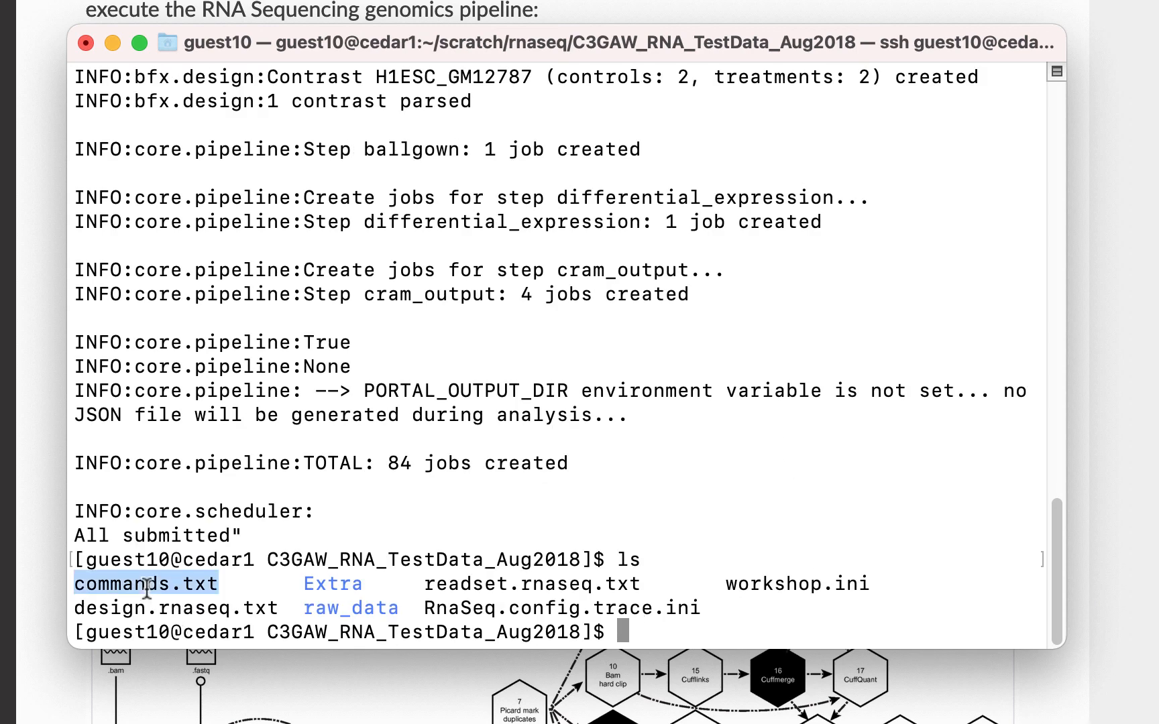